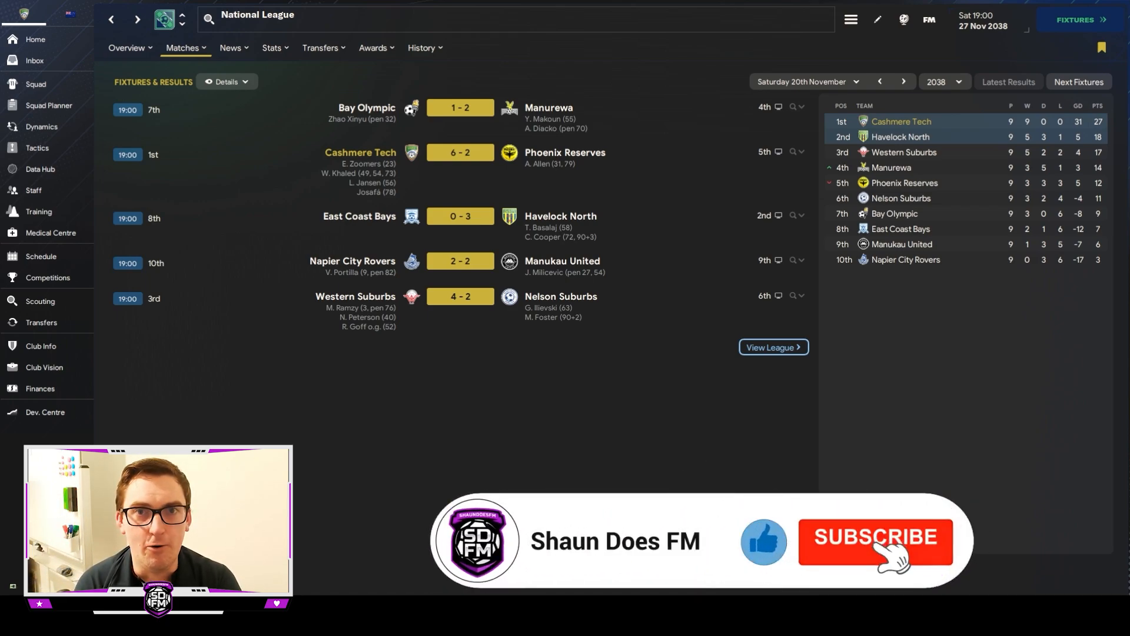
View the Havelock North Wanderers AFC club overview from the fixtures list.
click(874, 542)
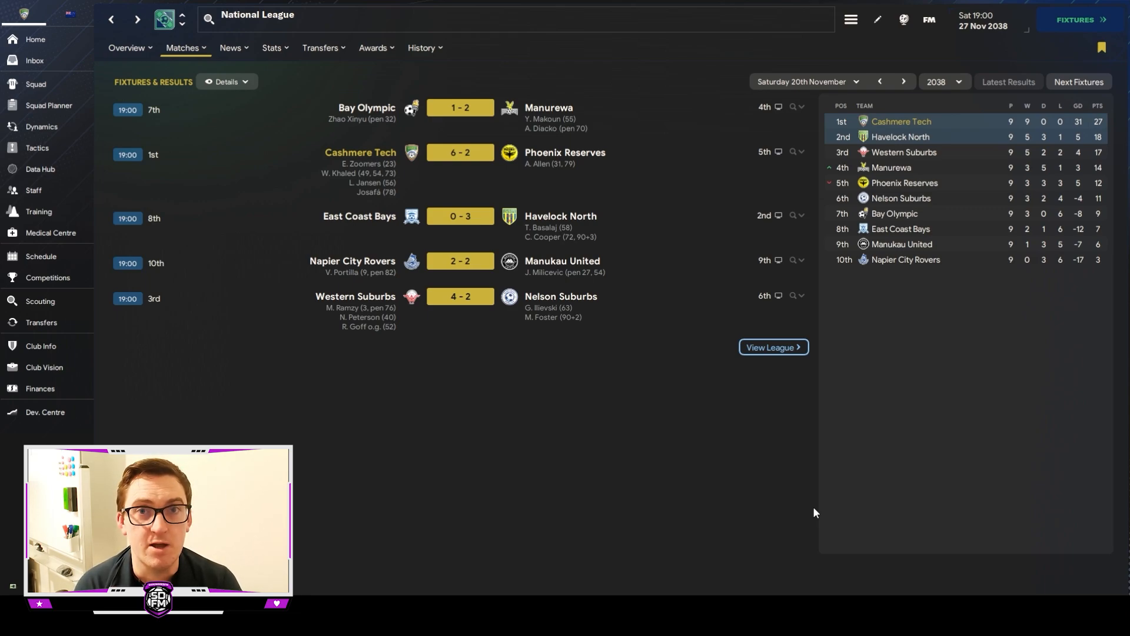
mouse_move(728, 491)
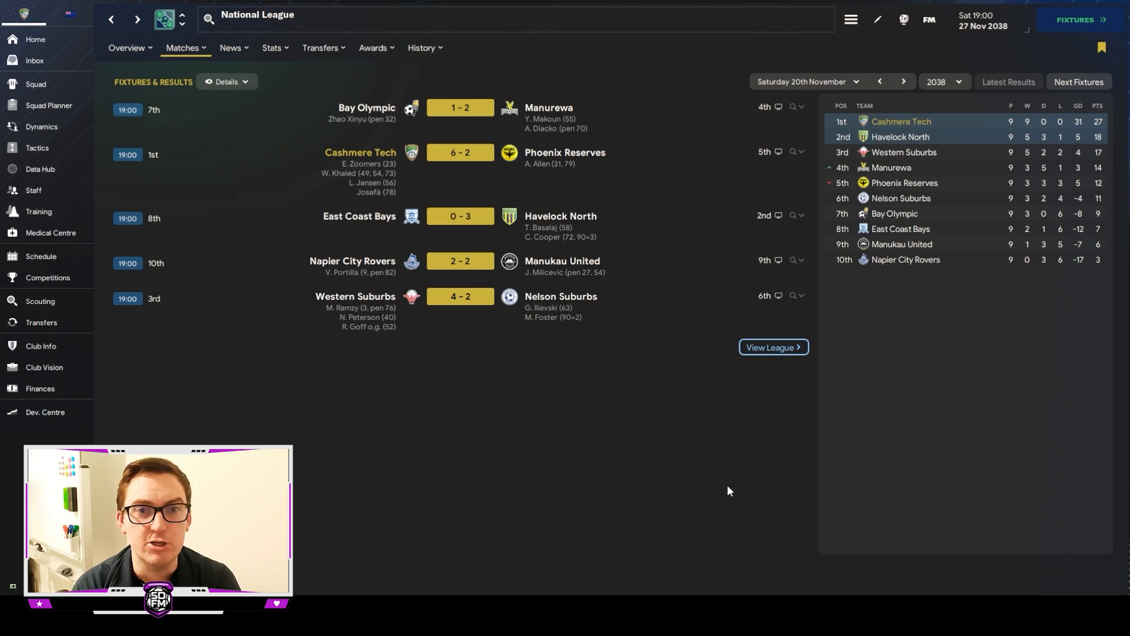
mouse_move(261, 389)
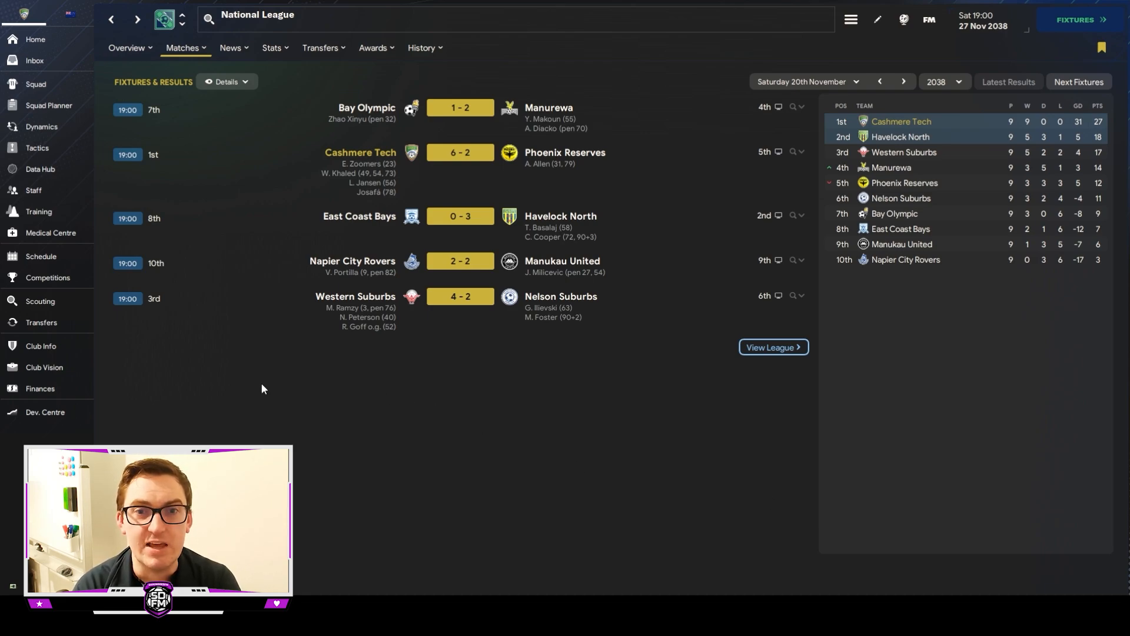
mouse_move(426, 188)
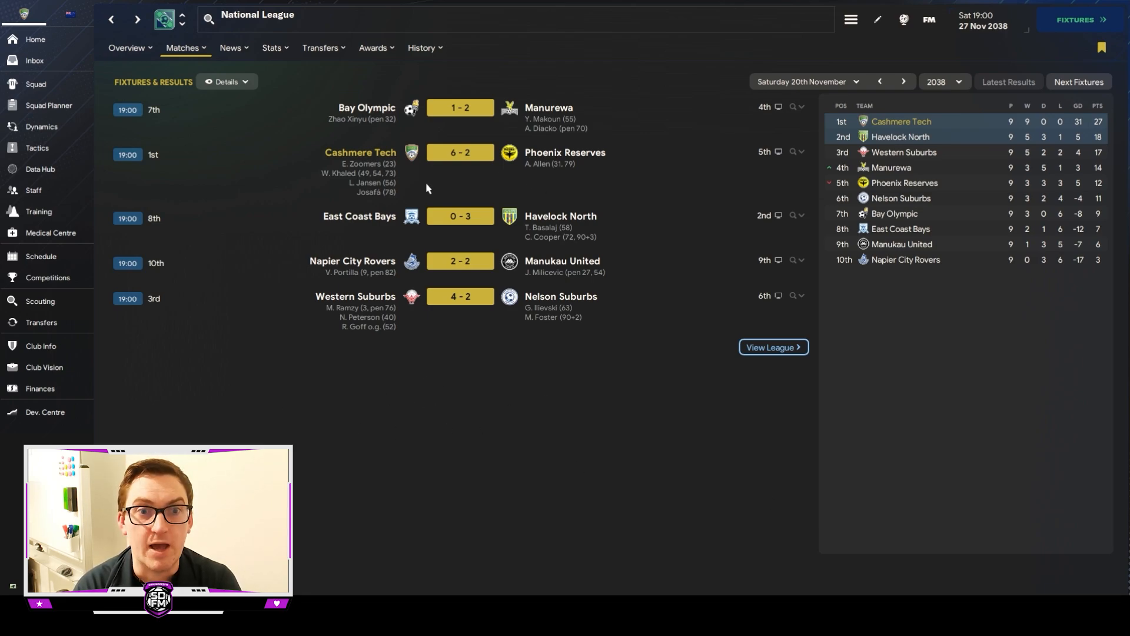
mouse_move(518, 198)
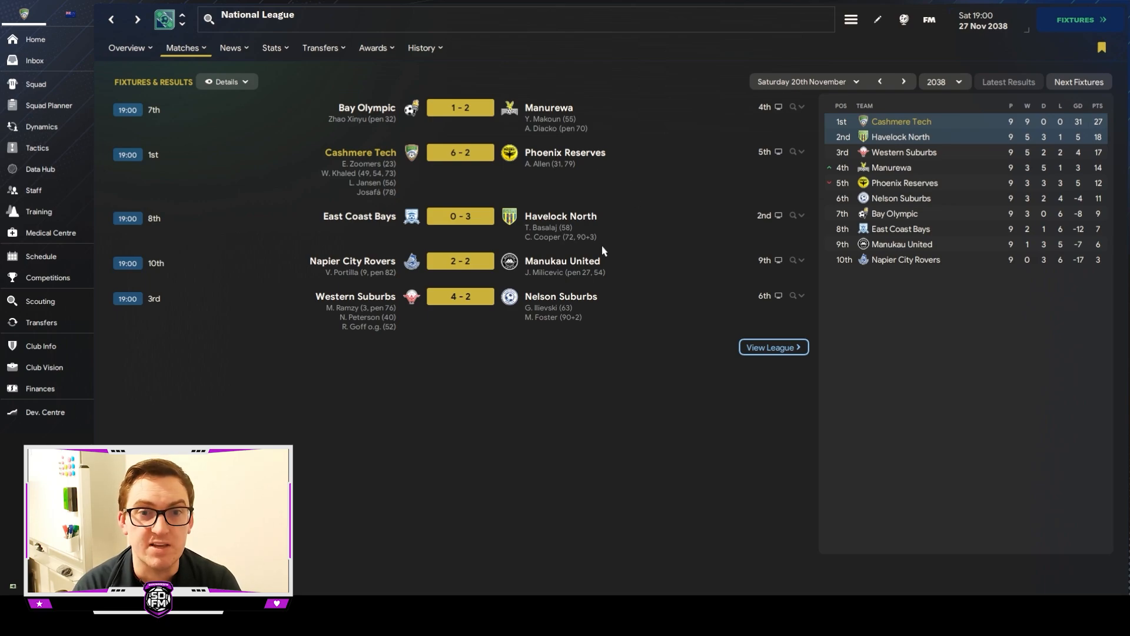
mouse_move(618, 252)
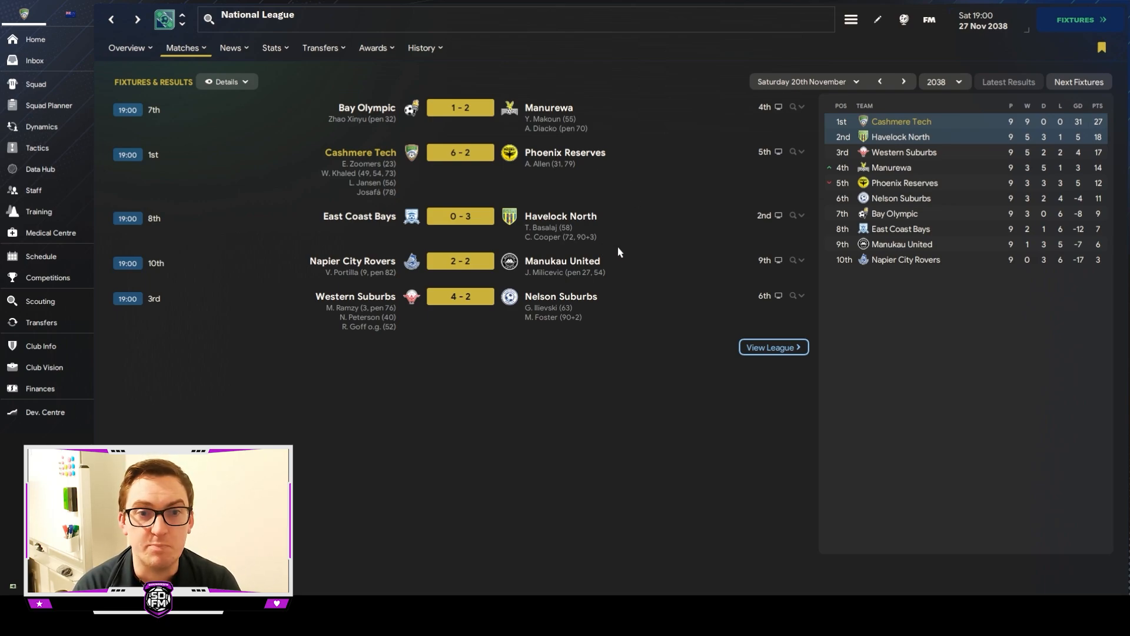
mouse_move(455, 369)
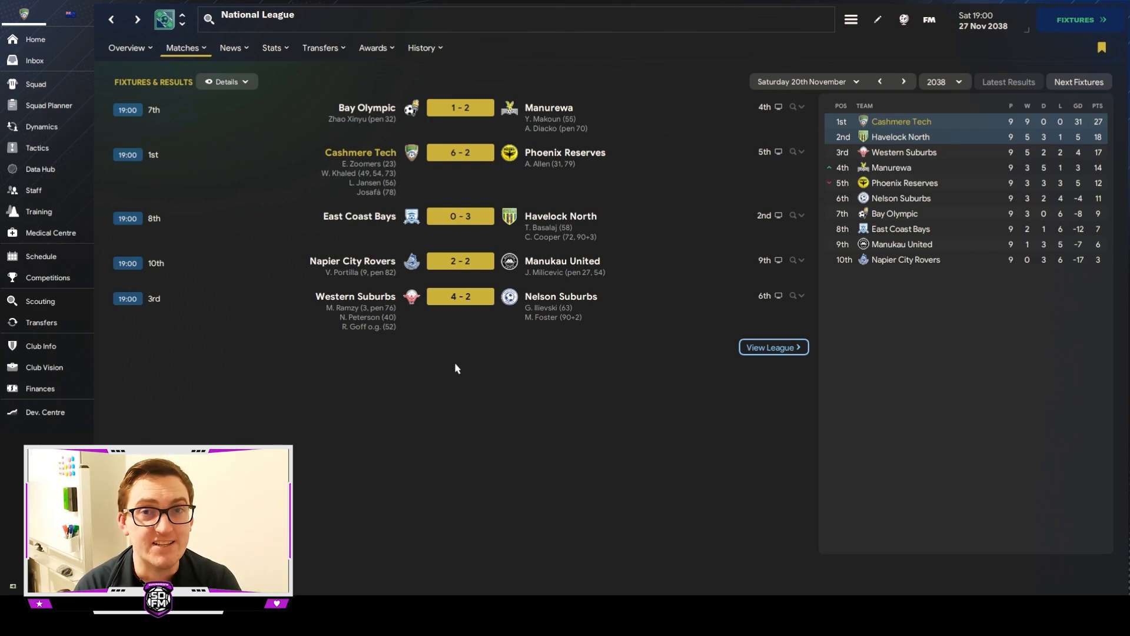
mouse_move(617, 346)
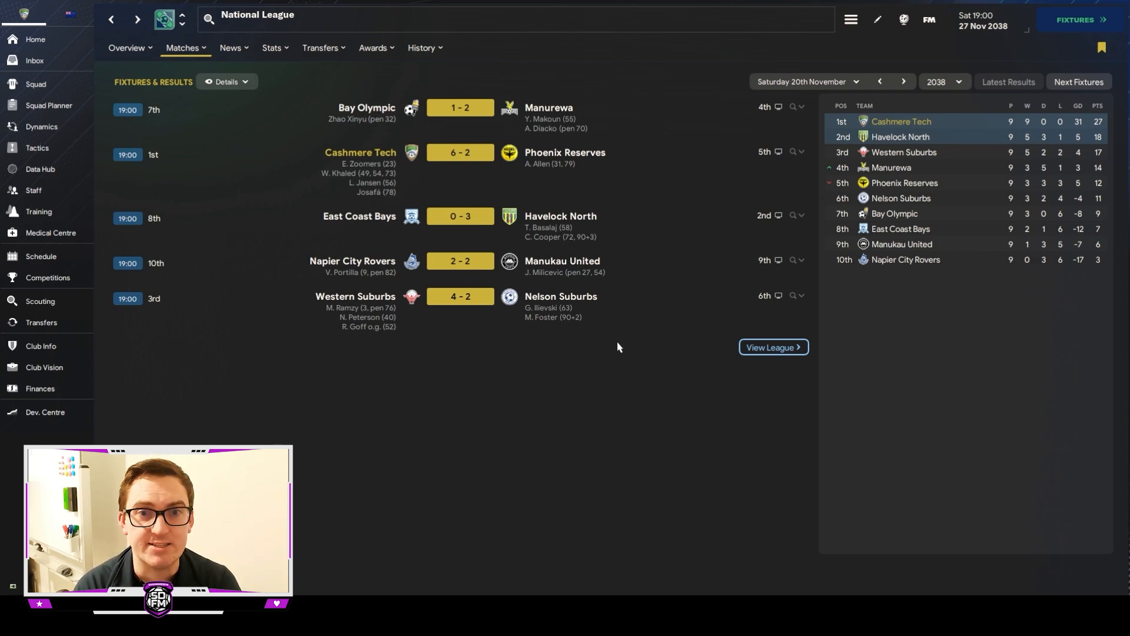
mouse_move(633, 345)
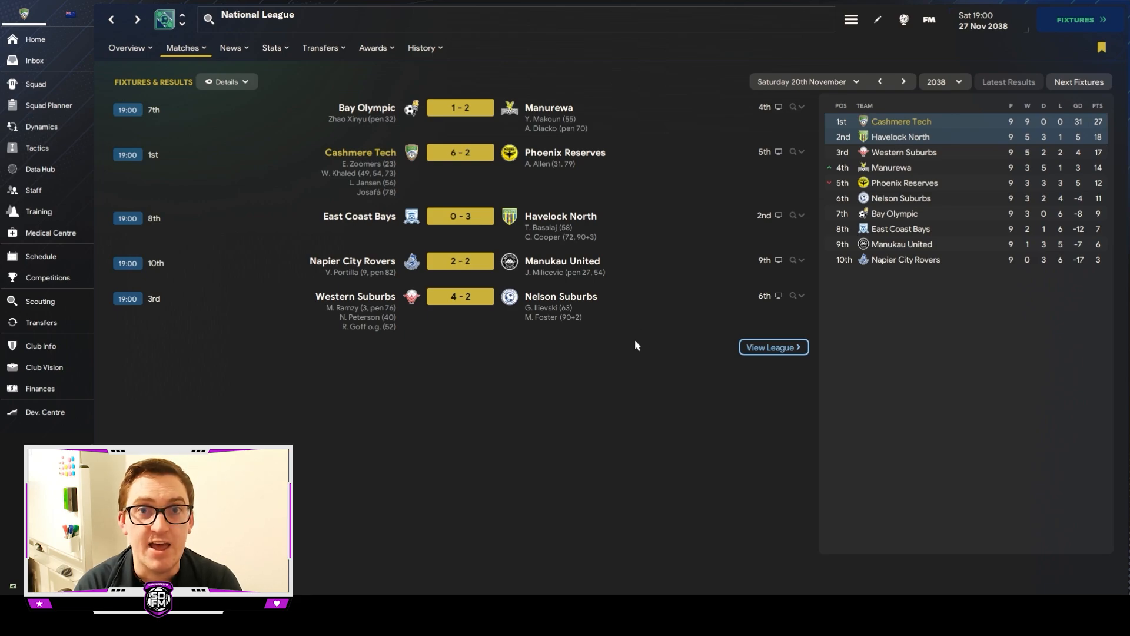
mouse_move(685, 254)
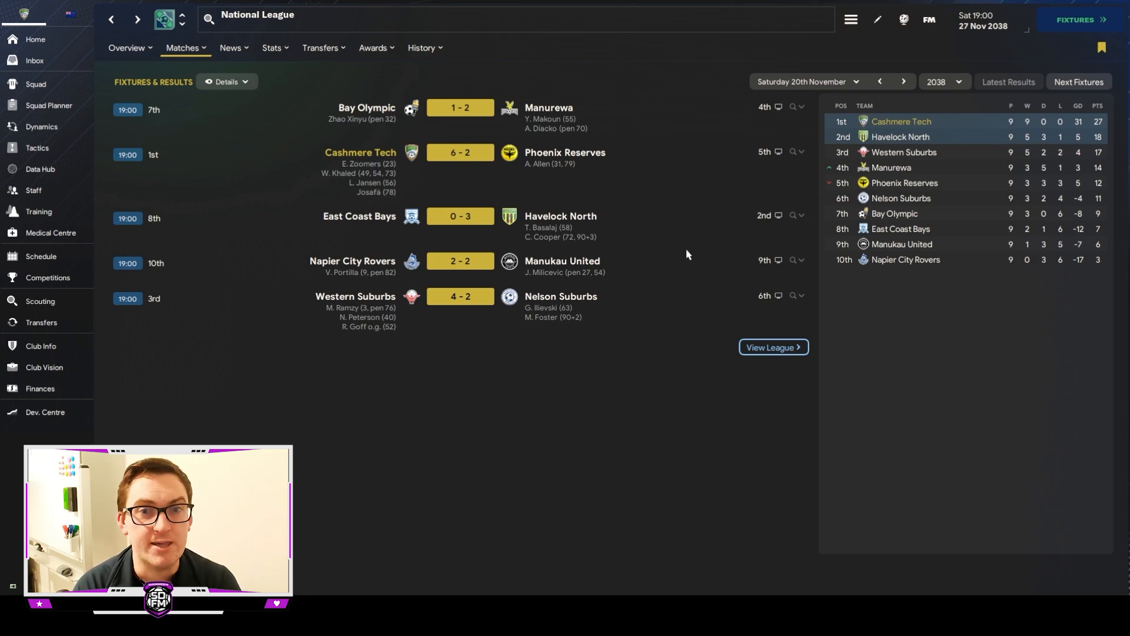
mouse_move(560, 217)
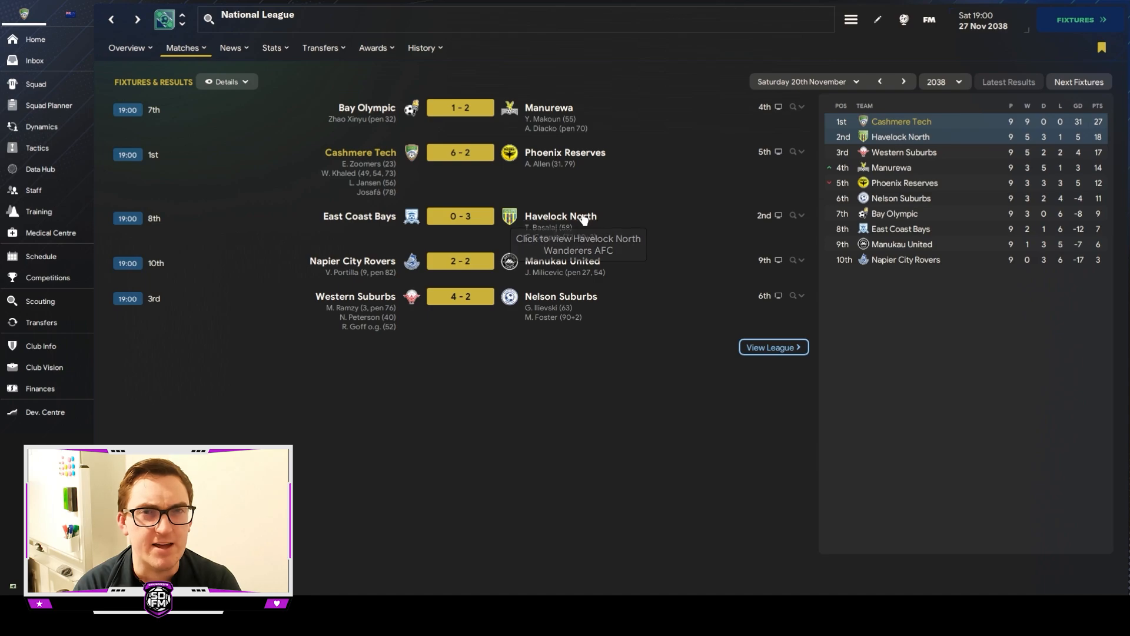
click(561, 217)
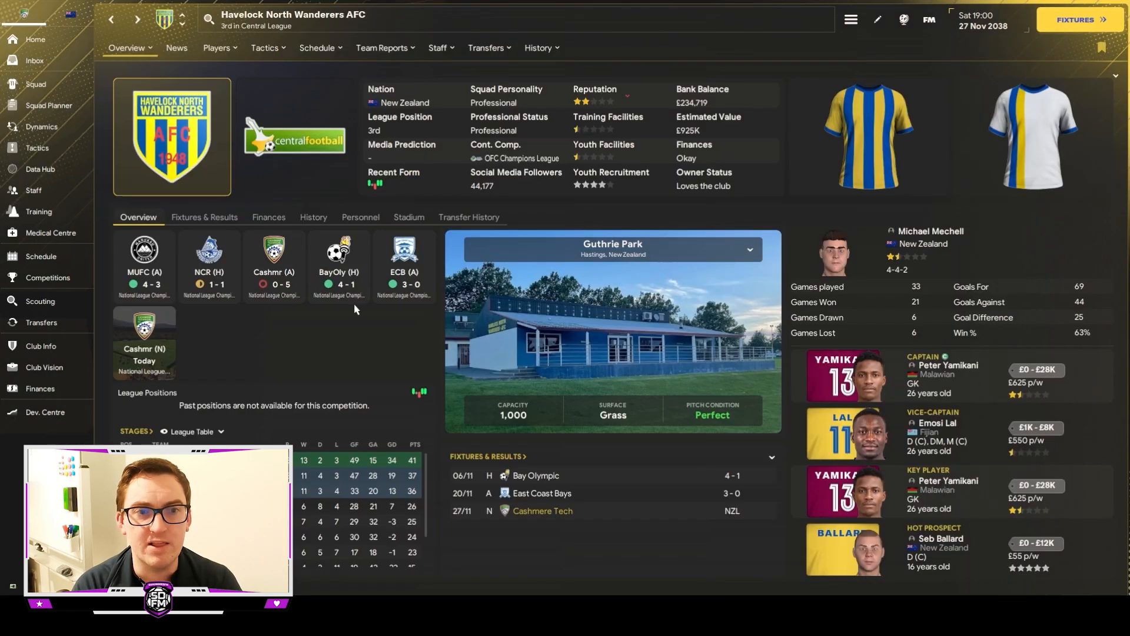
mouse_move(280, 336)
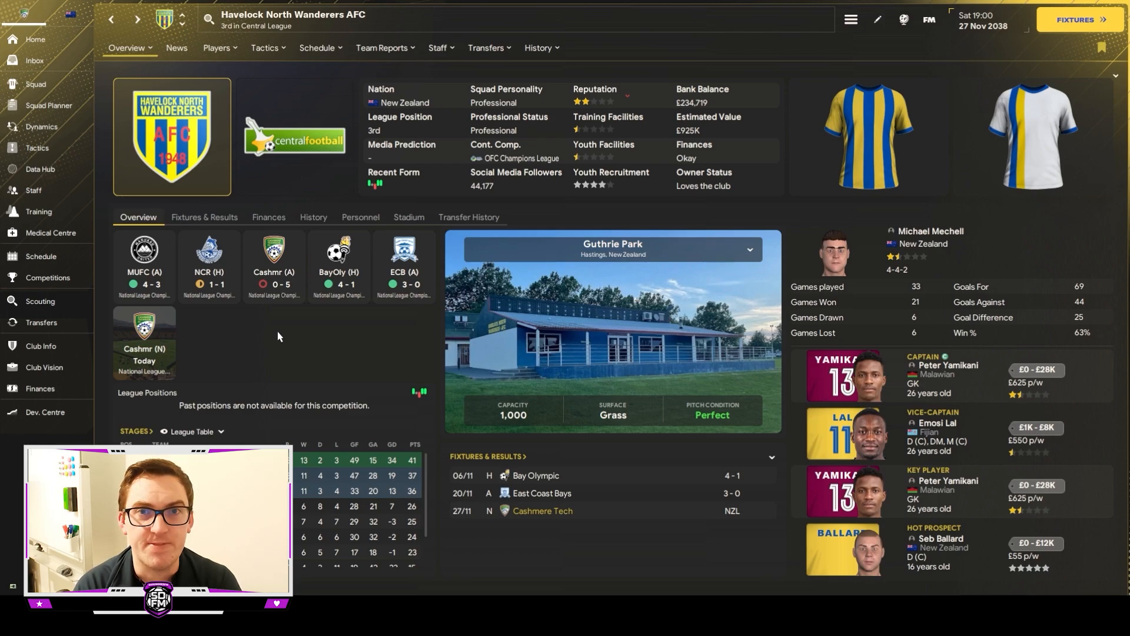
mouse_move(284, 339)
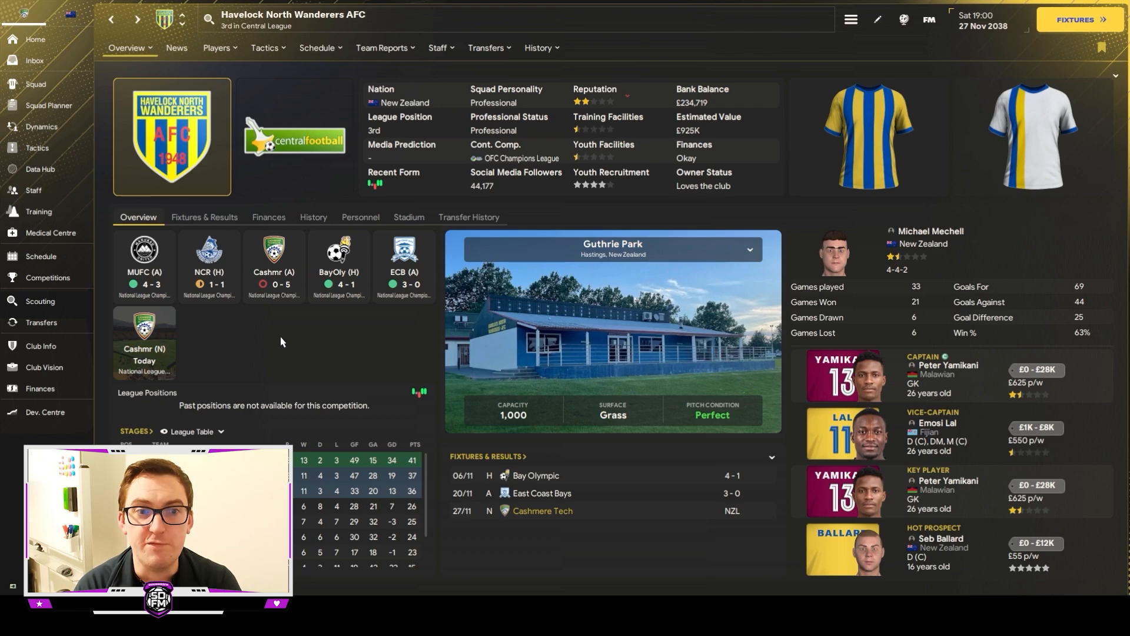
mouse_move(280, 319)
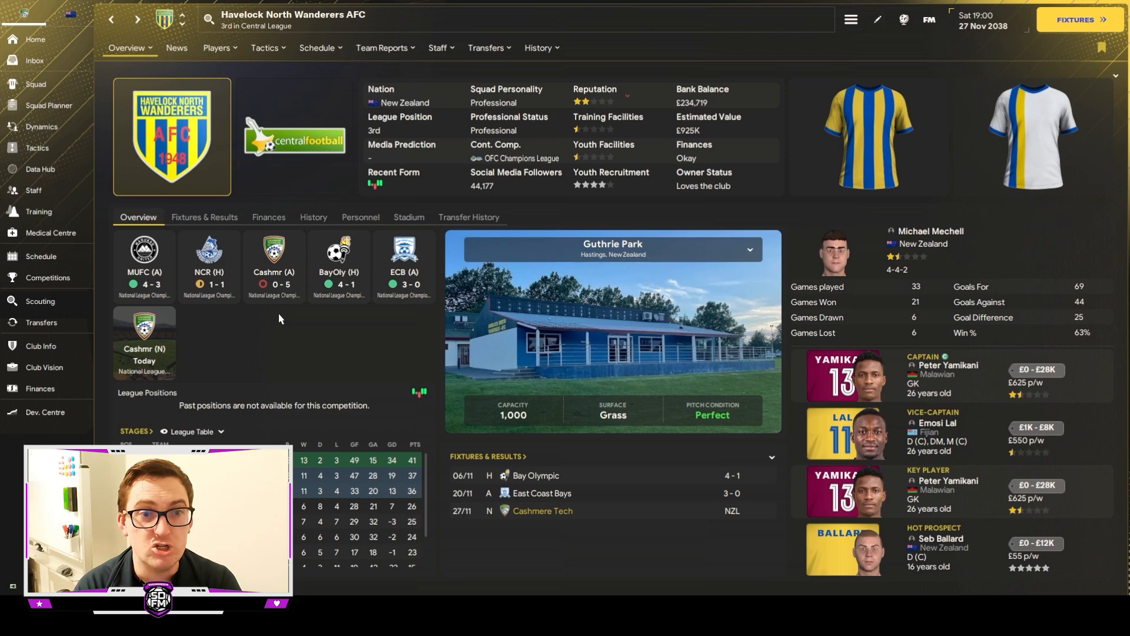
mouse_move(302, 331)
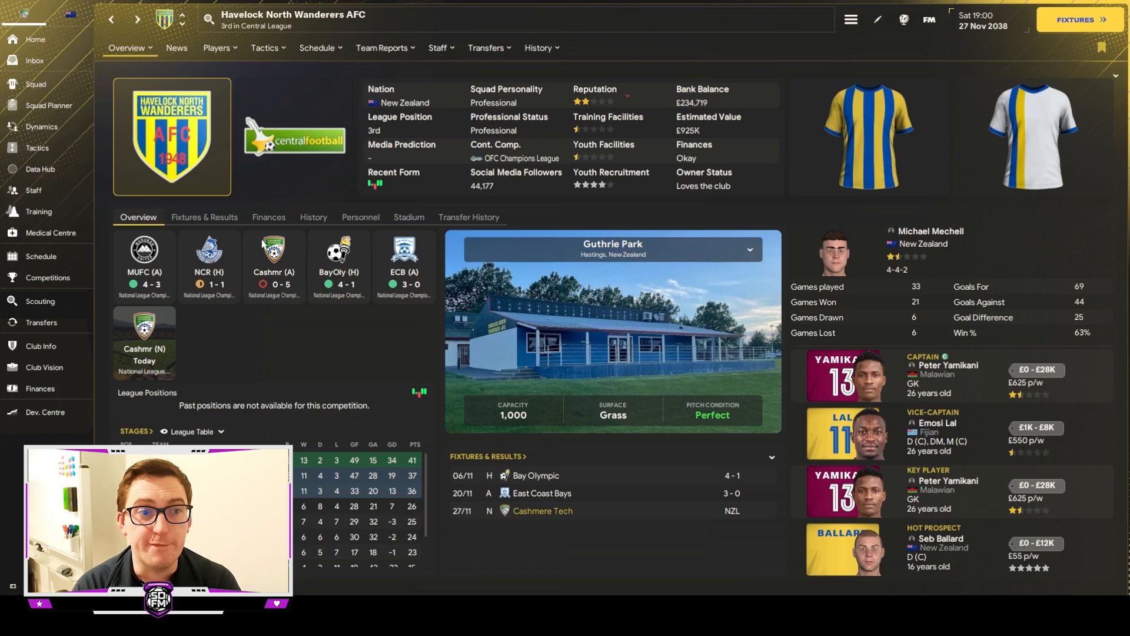
View the Medical Centre's squad injury risks and current injuries.
click(50, 233)
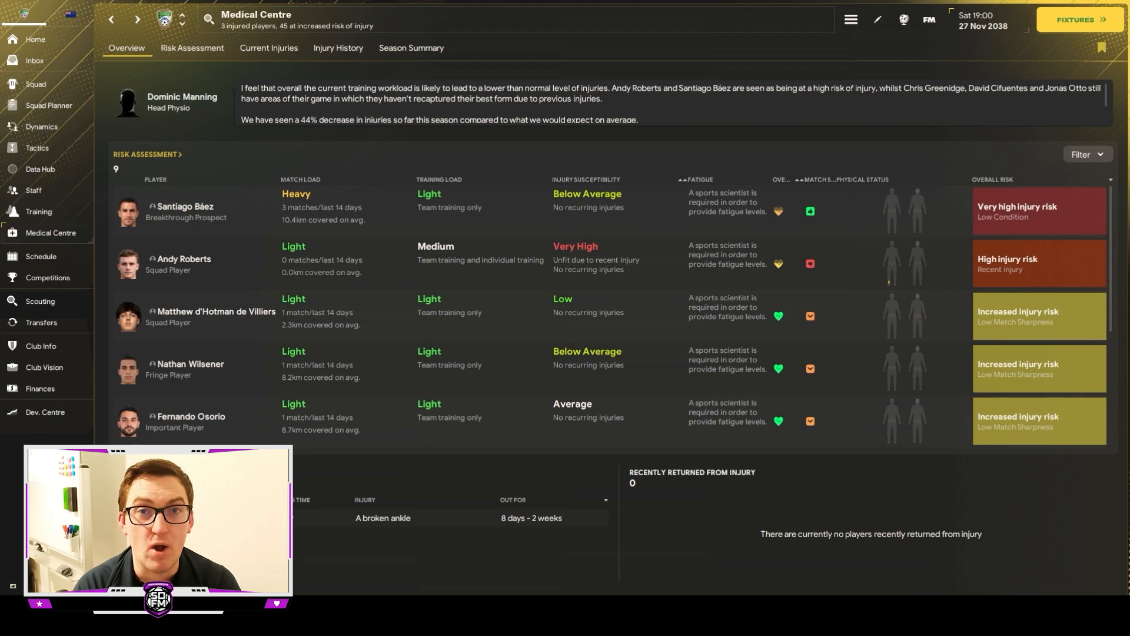
mouse_move(36, 149)
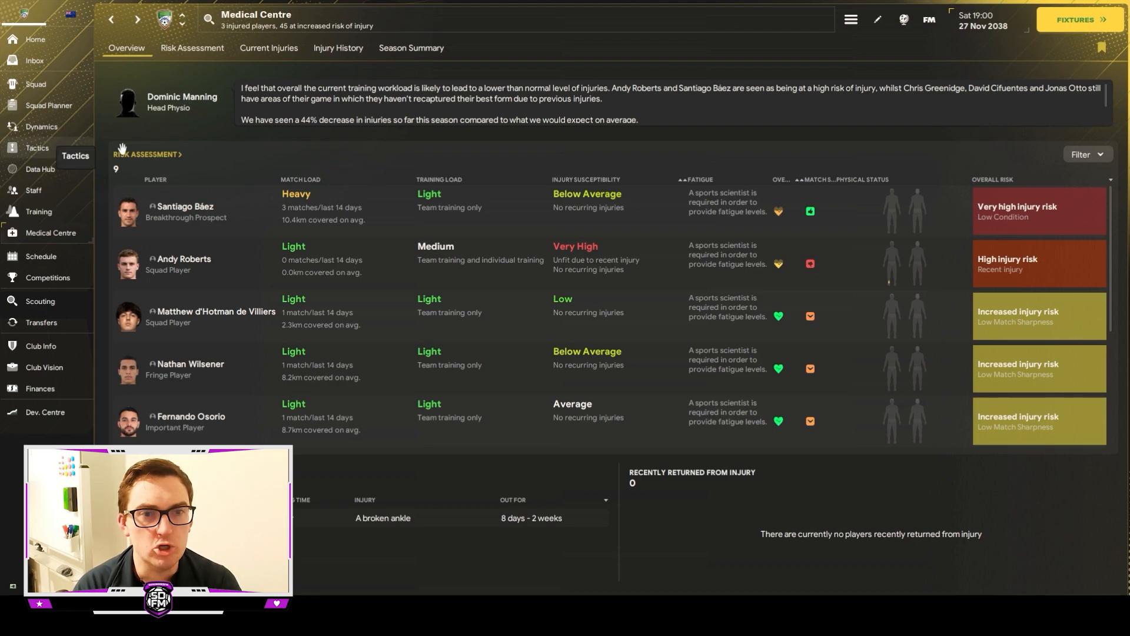
View the NZ 4231 Gegenpress tactics and lineup for the Havelock North match.
click(36, 148)
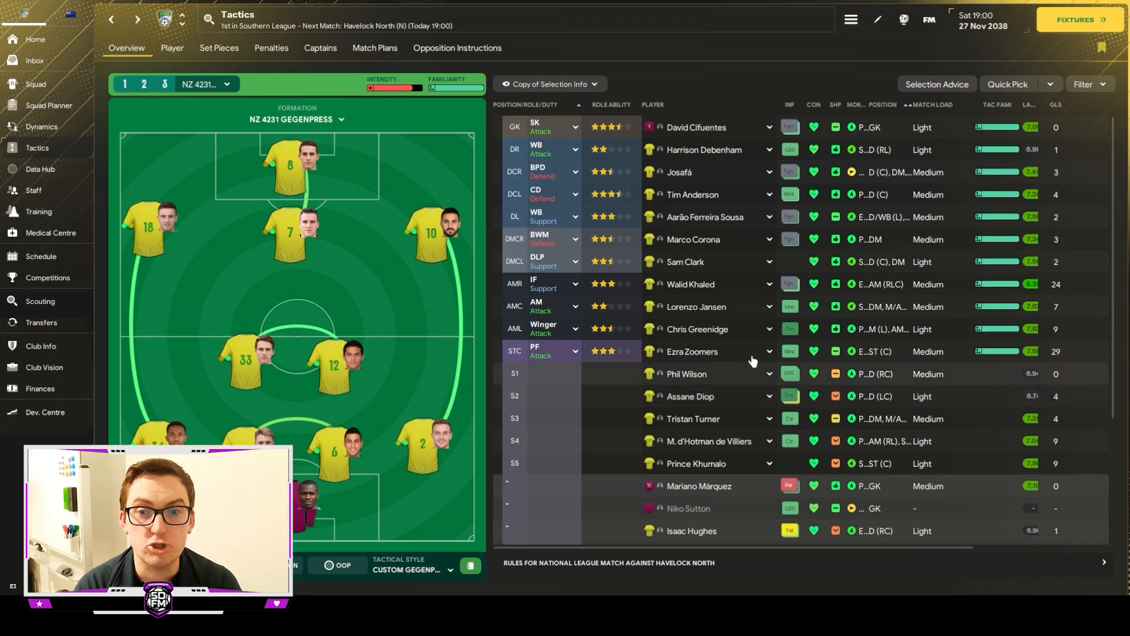
mouse_move(735, 339)
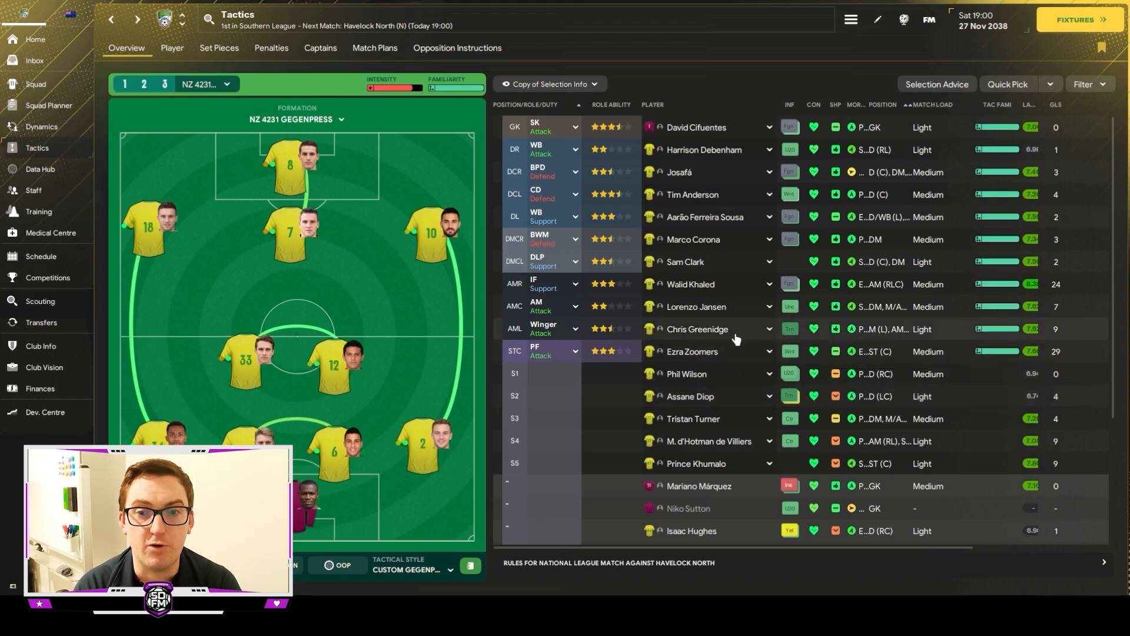
mouse_move(693, 333)
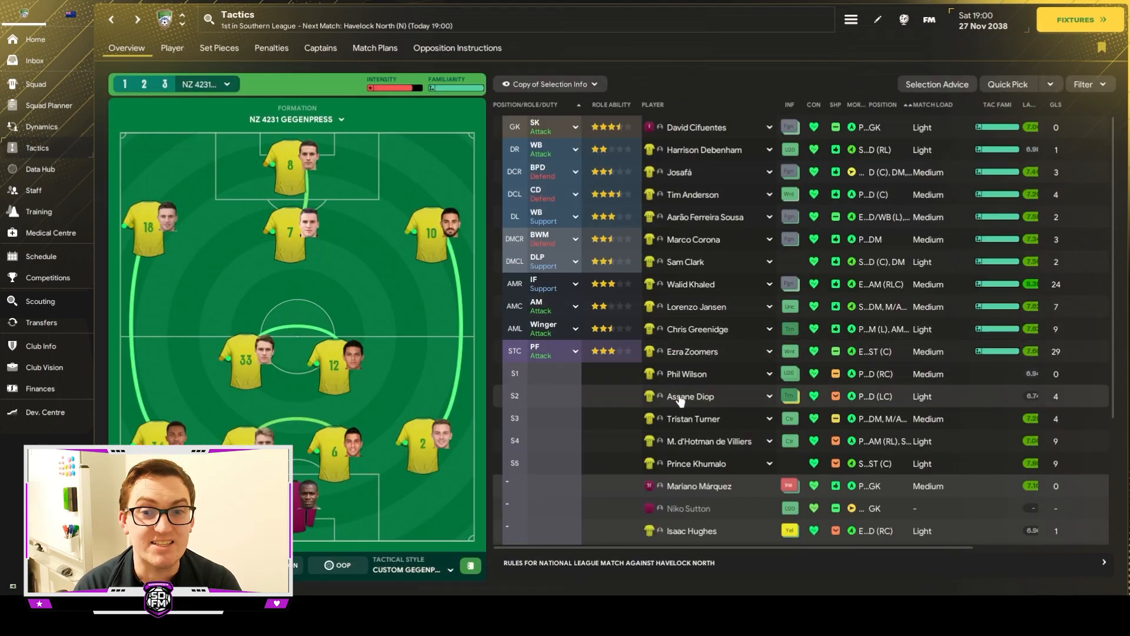
View Assane Diop's player profile from the Tactics player list.
click(689, 396)
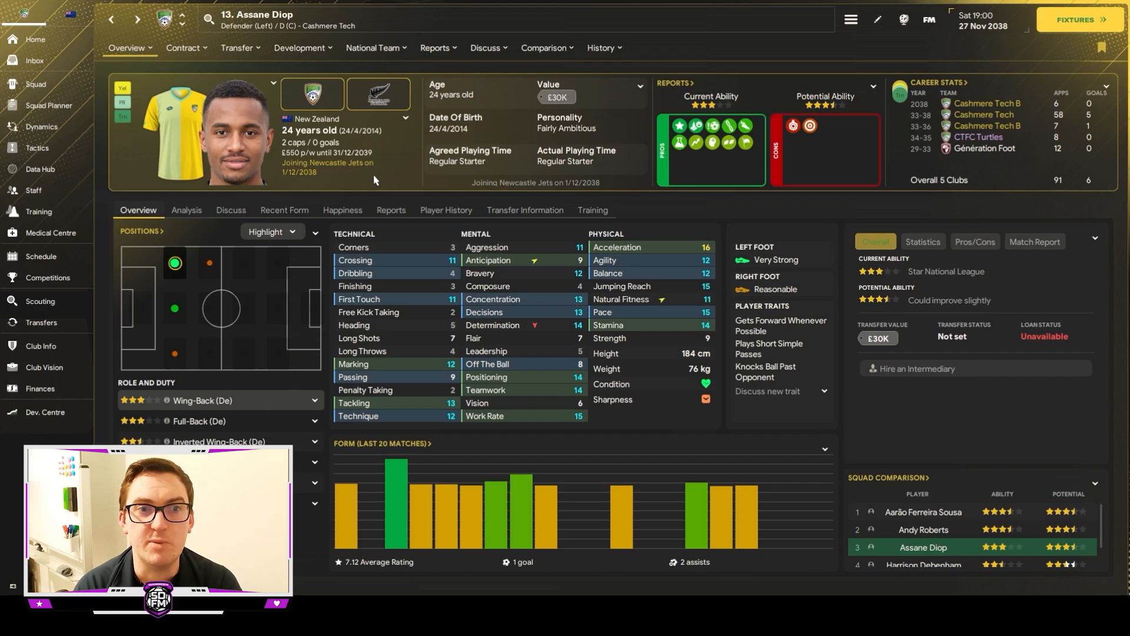
mouse_move(422, 204)
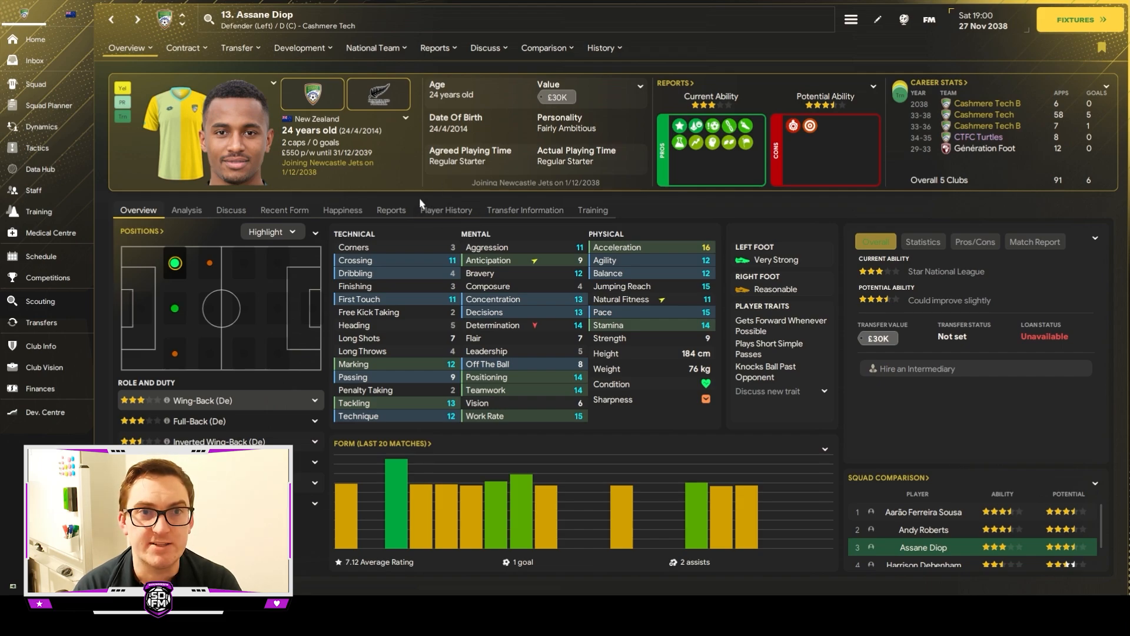
mouse_move(66, 66)
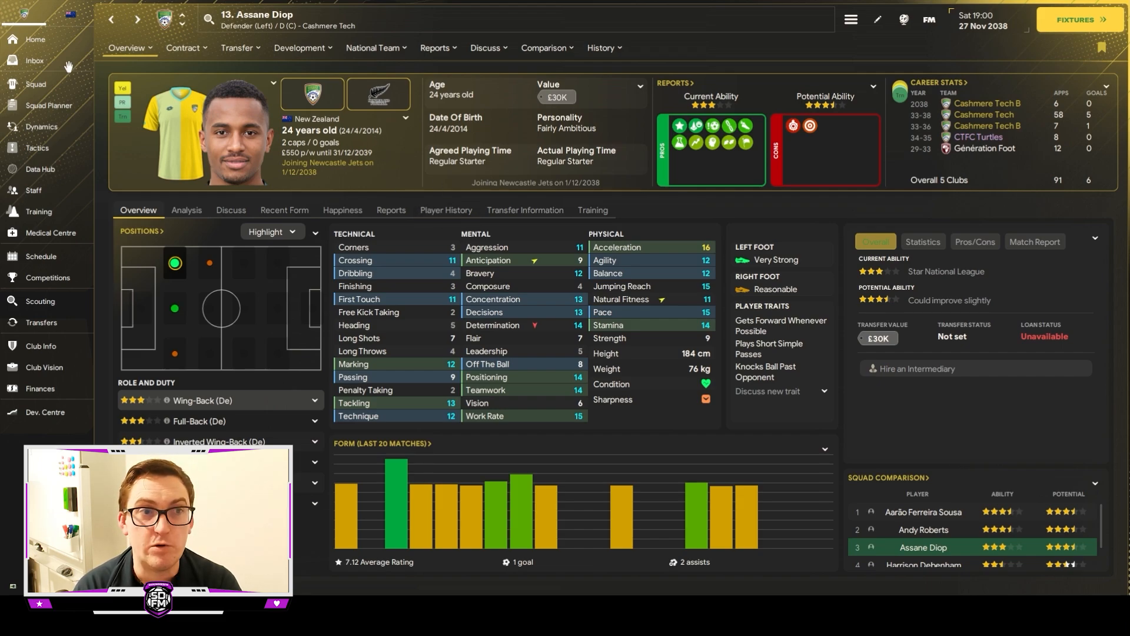
Continue to the Havelock North match and kick it off.
click(35, 39)
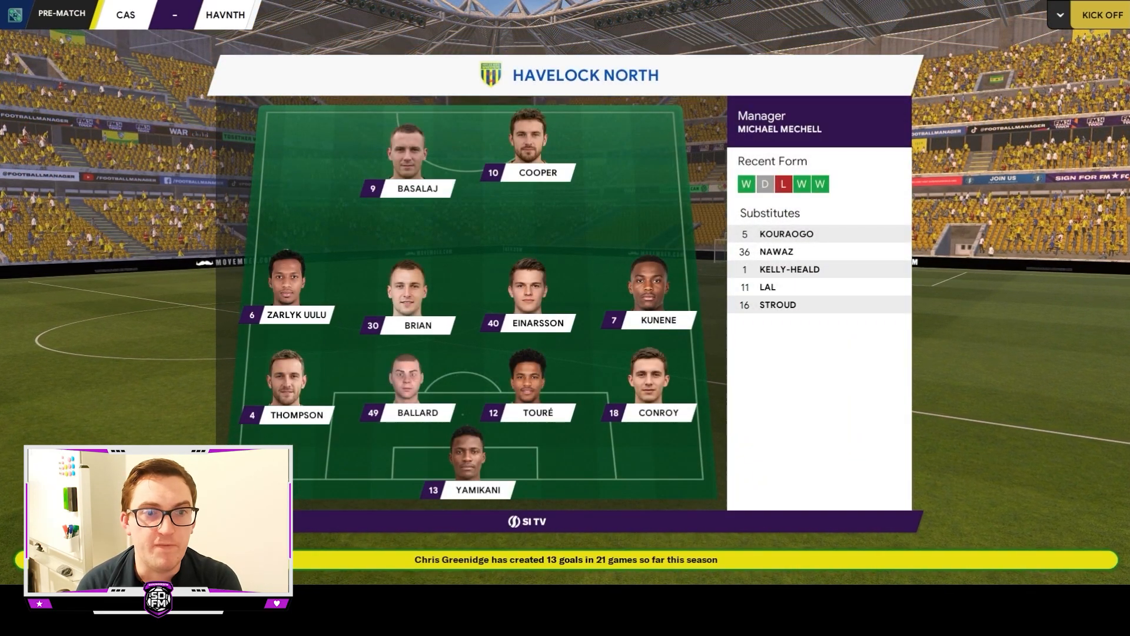
click(1101, 14)
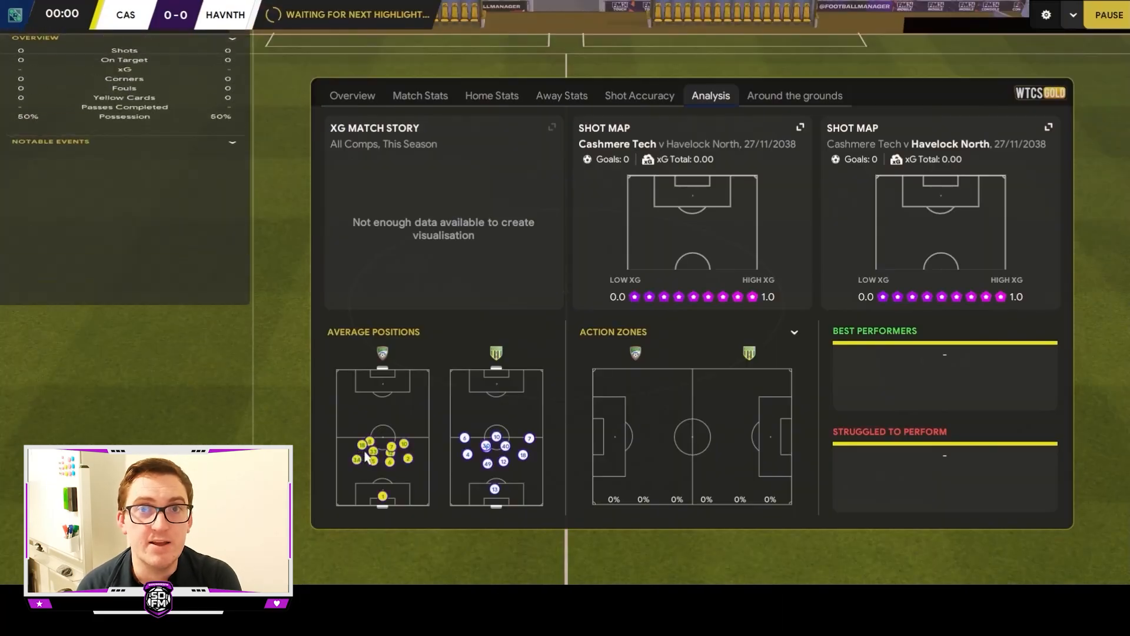
Close the analysis panel and watch the opening minutes of the match.
click(1105, 14)
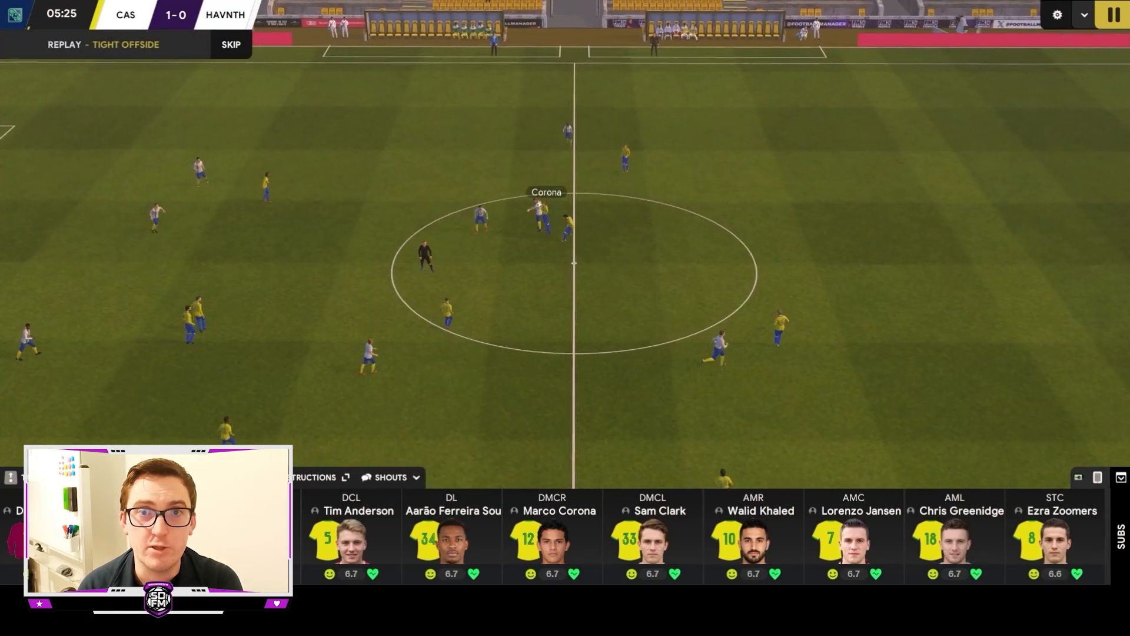
Skip the replay and play on to half-time at 3-0.
click(229, 44)
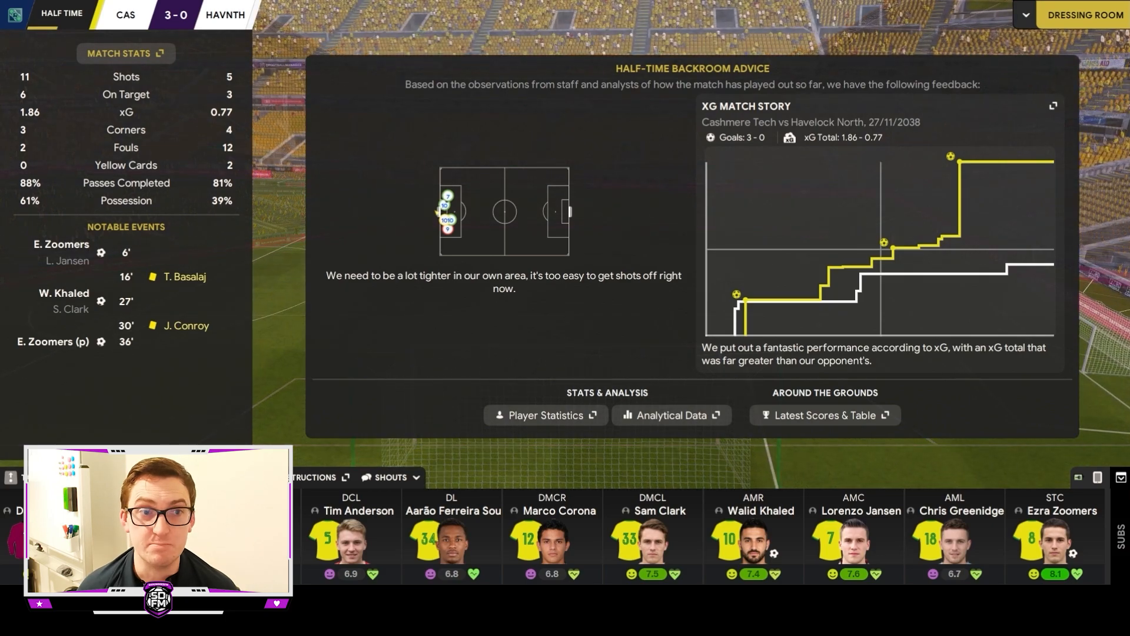
mouse_move(943, 149)
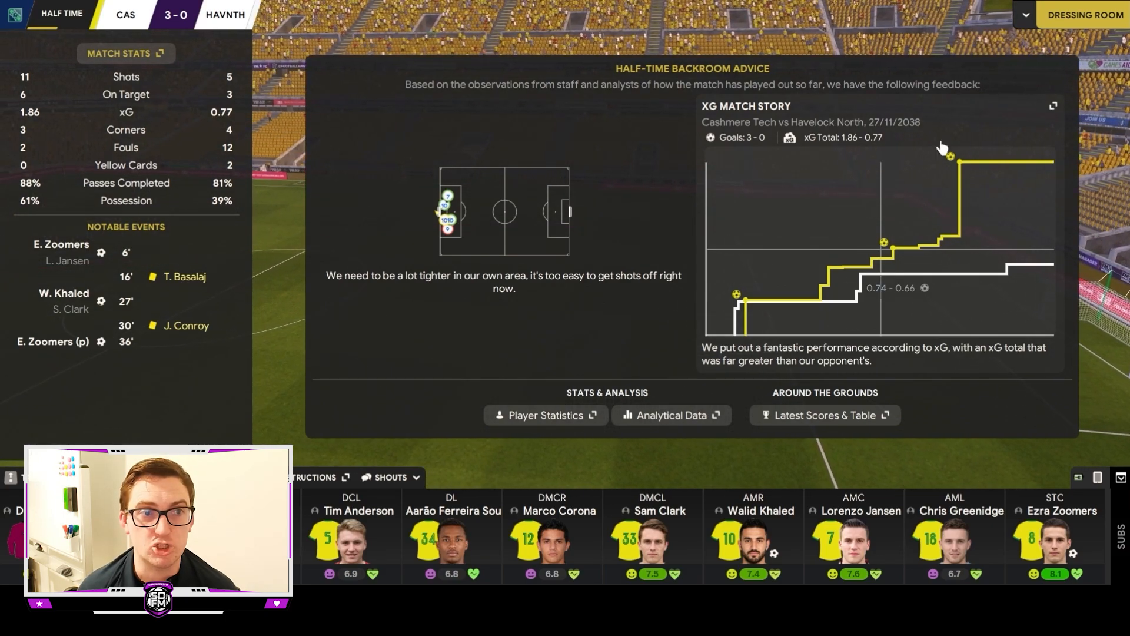
Tell the whole room you're pleased with chances and scoreline, then start the second half.
click(1083, 14)
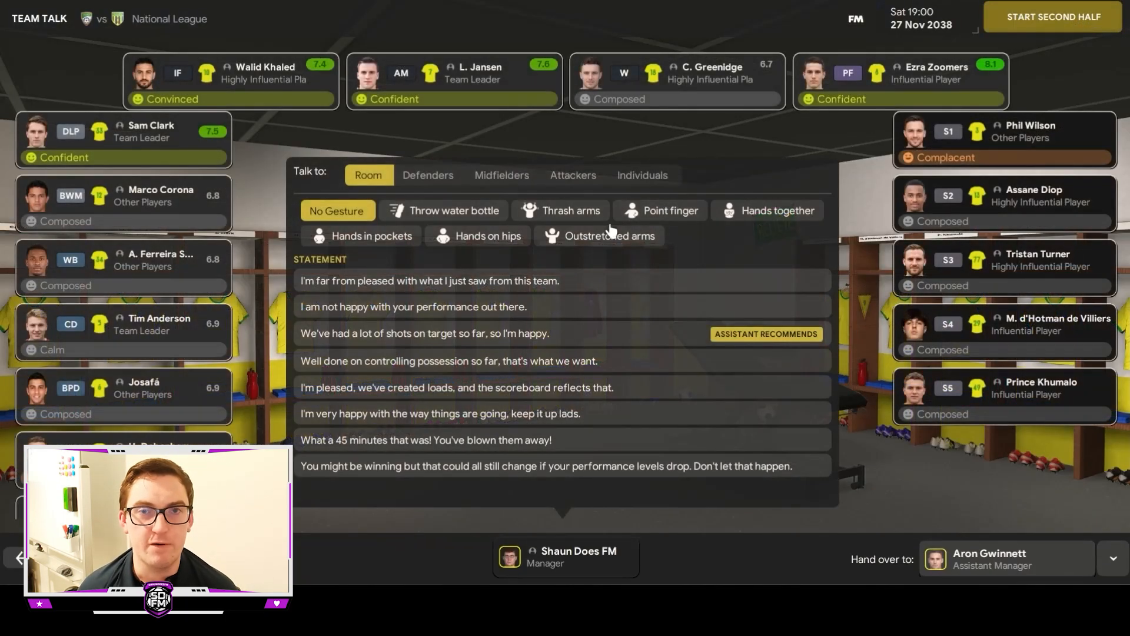
click(457, 387)
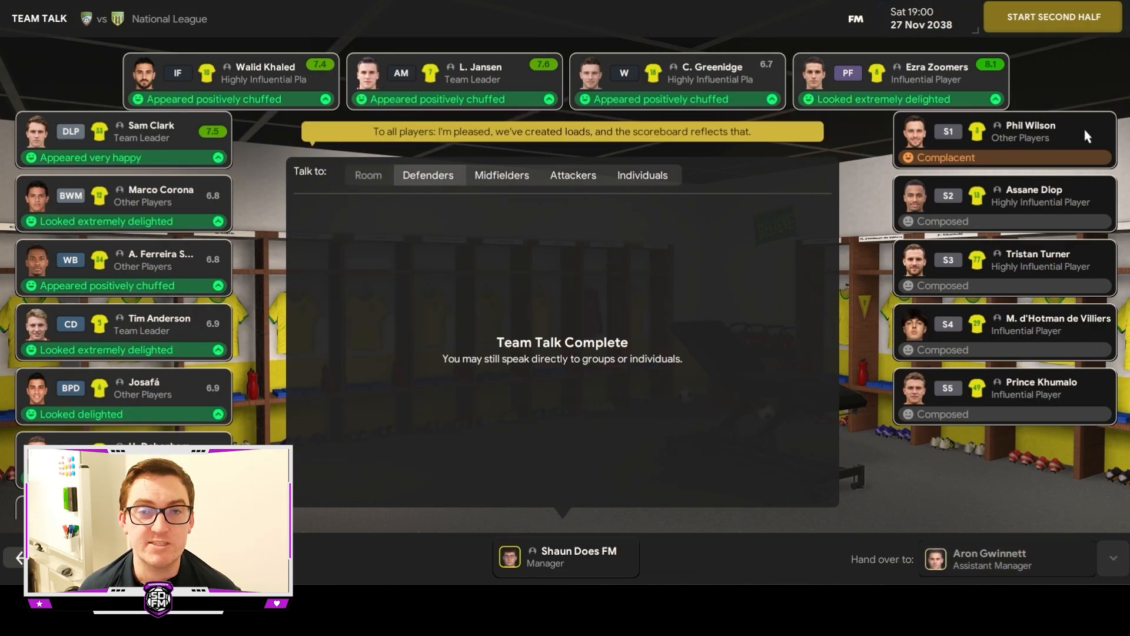
click(1051, 17)
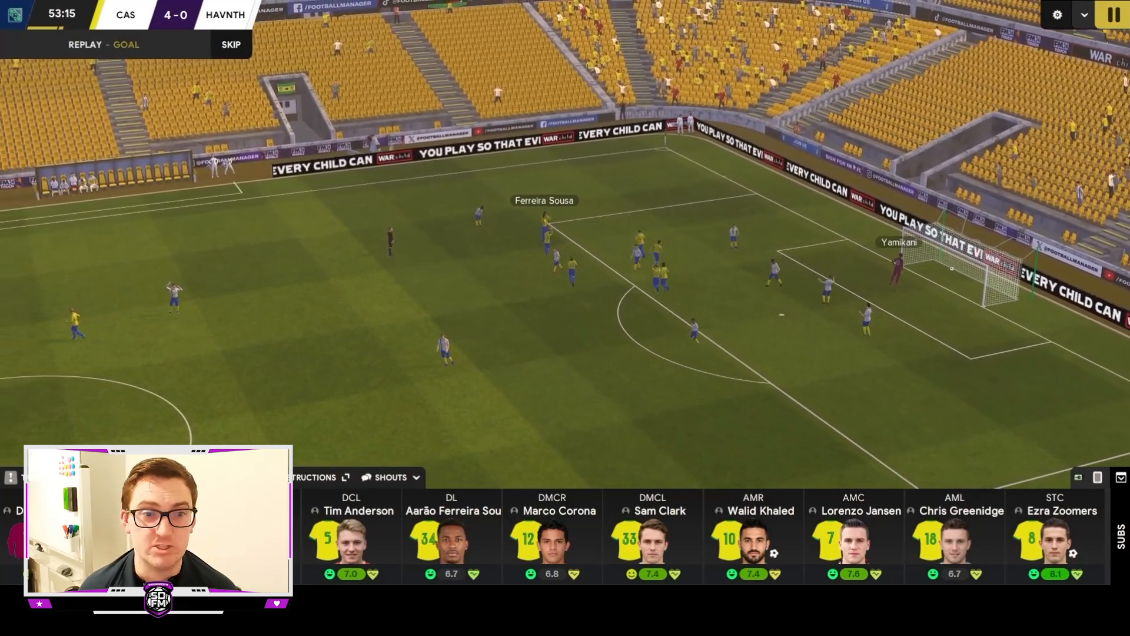
Skip the goal replay and resume second-half play at 4-0.
click(229, 43)
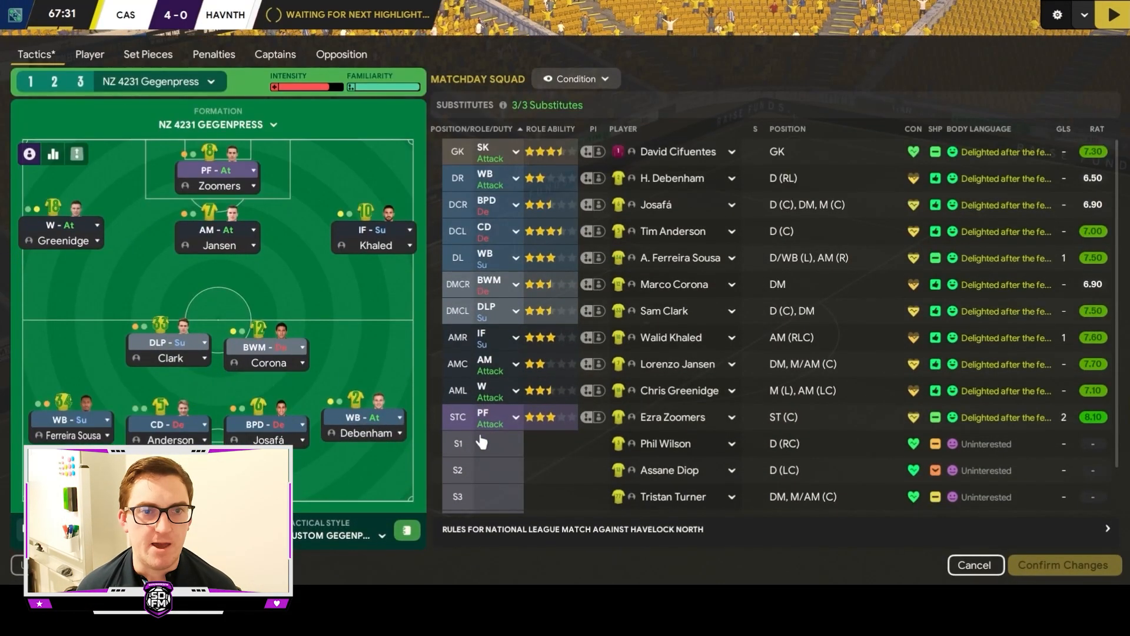
mouse_move(726, 360)
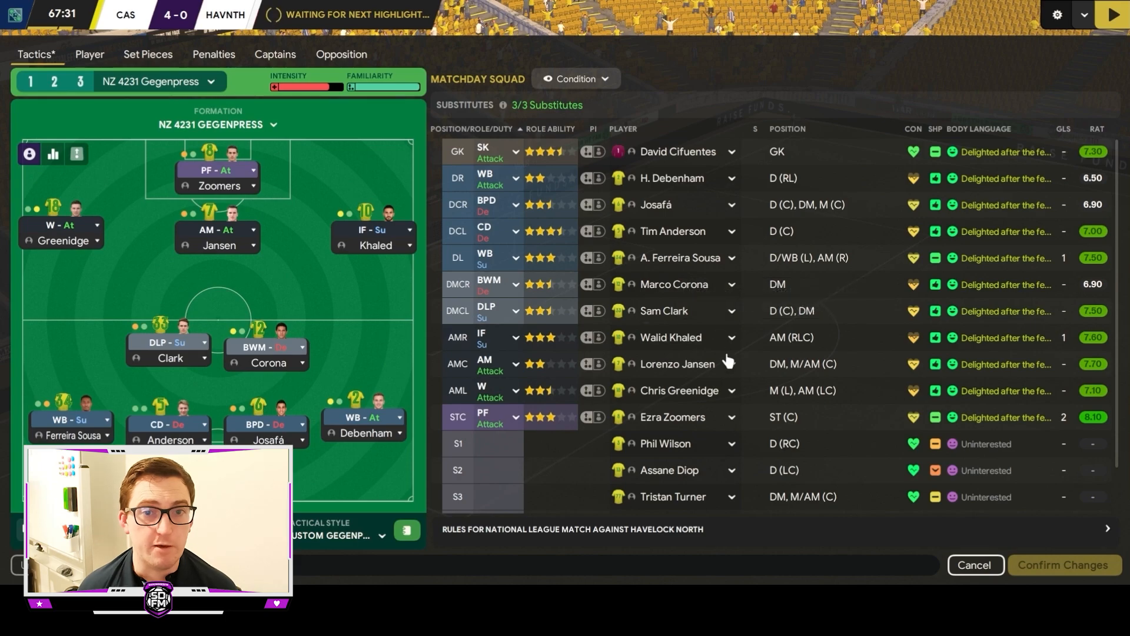
mouse_move(676, 375)
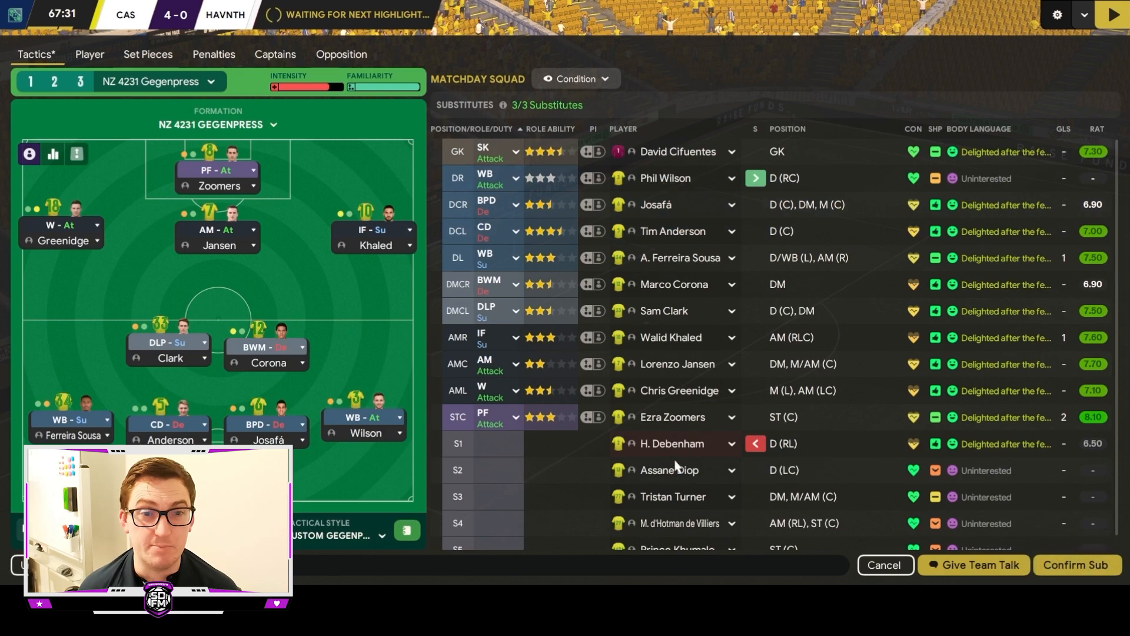
mouse_move(668, 470)
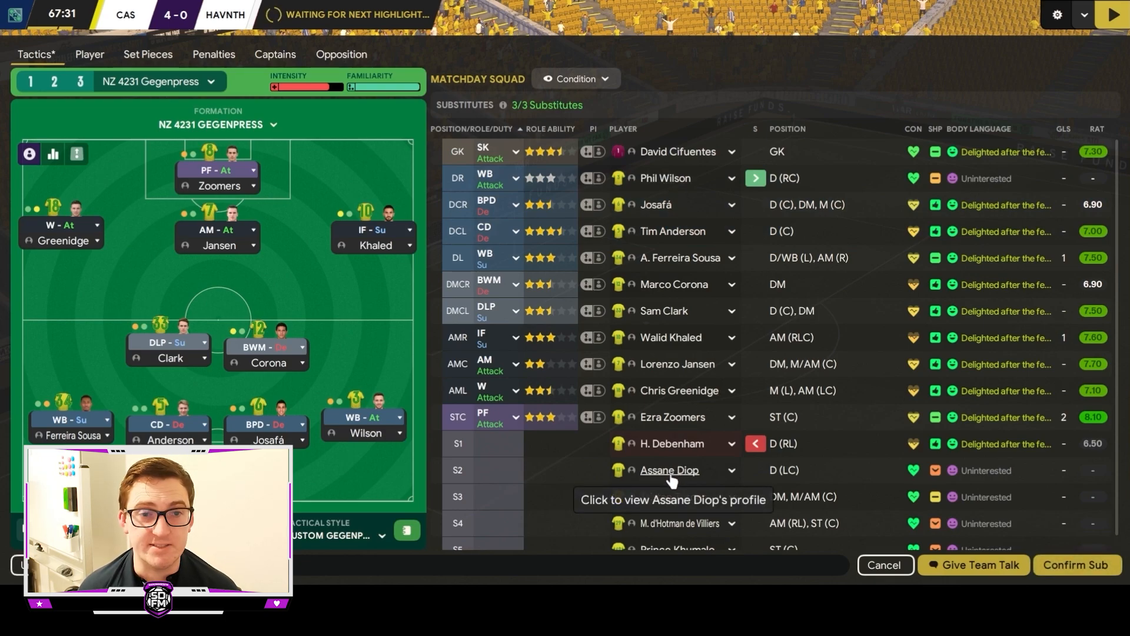
mouse_move(669, 257)
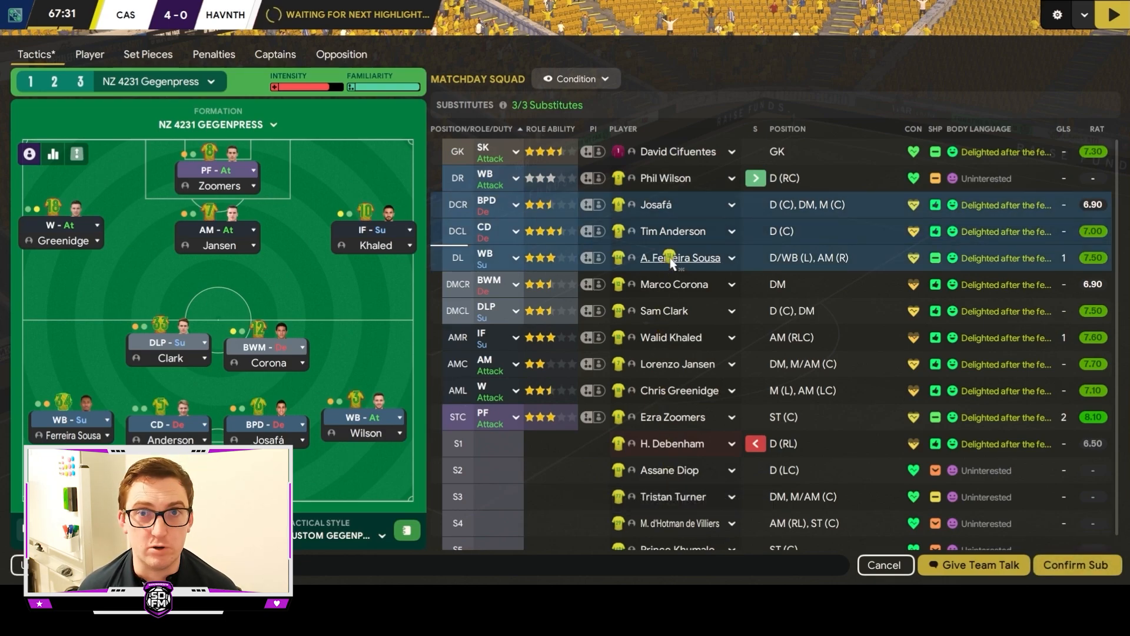
Send Assane Diop on for A. Ferreira Sousa and confirm the substitutions.
click(678, 258)
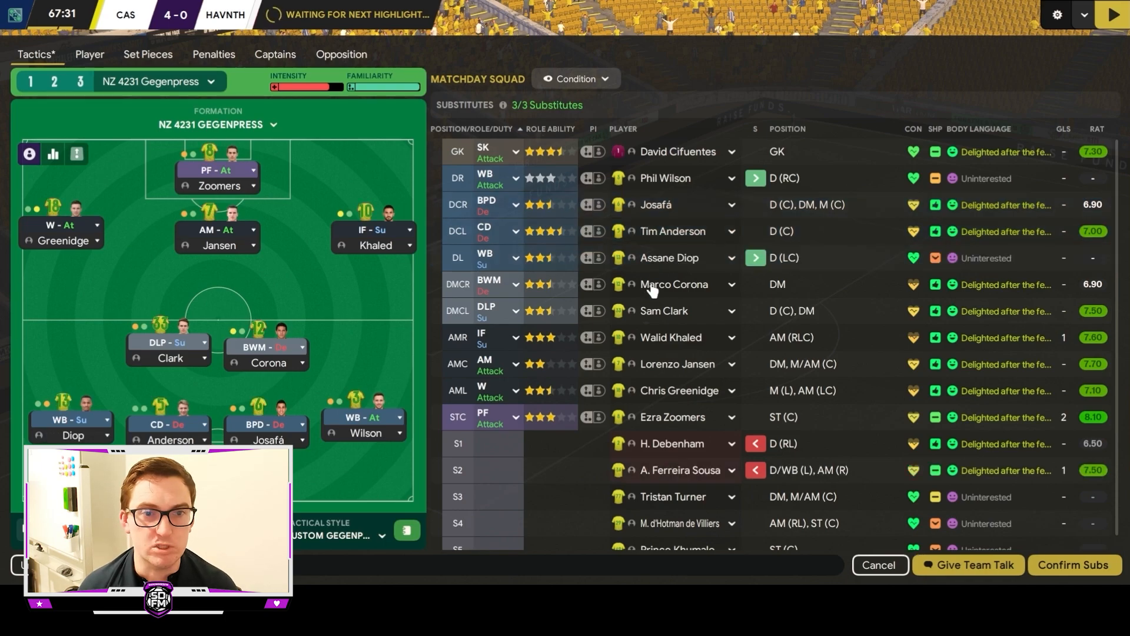
scroll(down, 3)
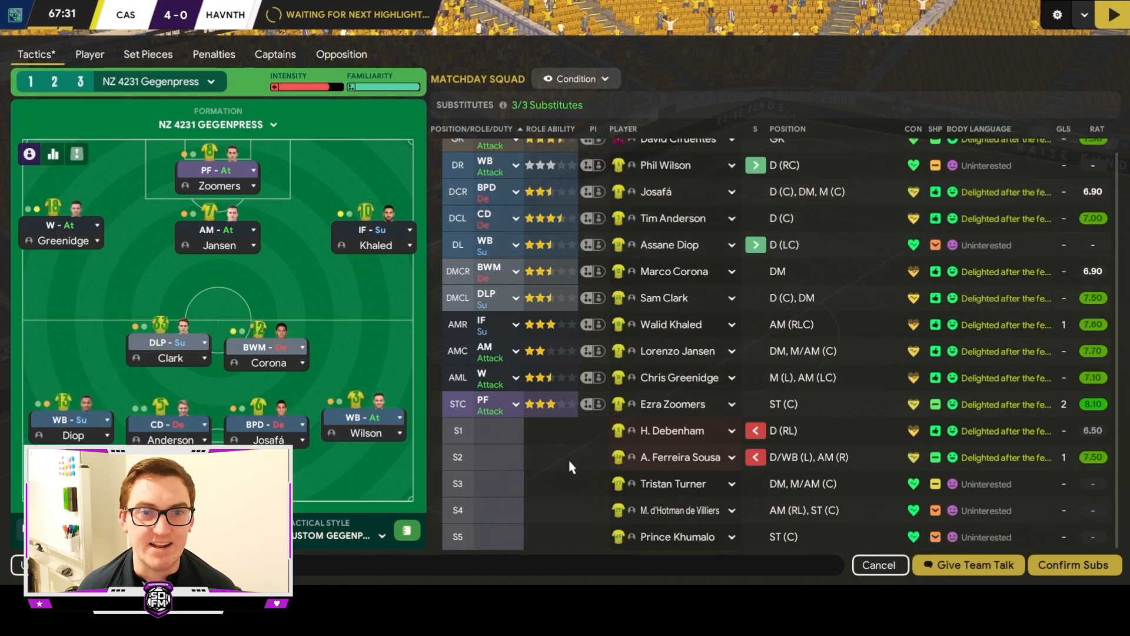
mouse_move(564, 475)
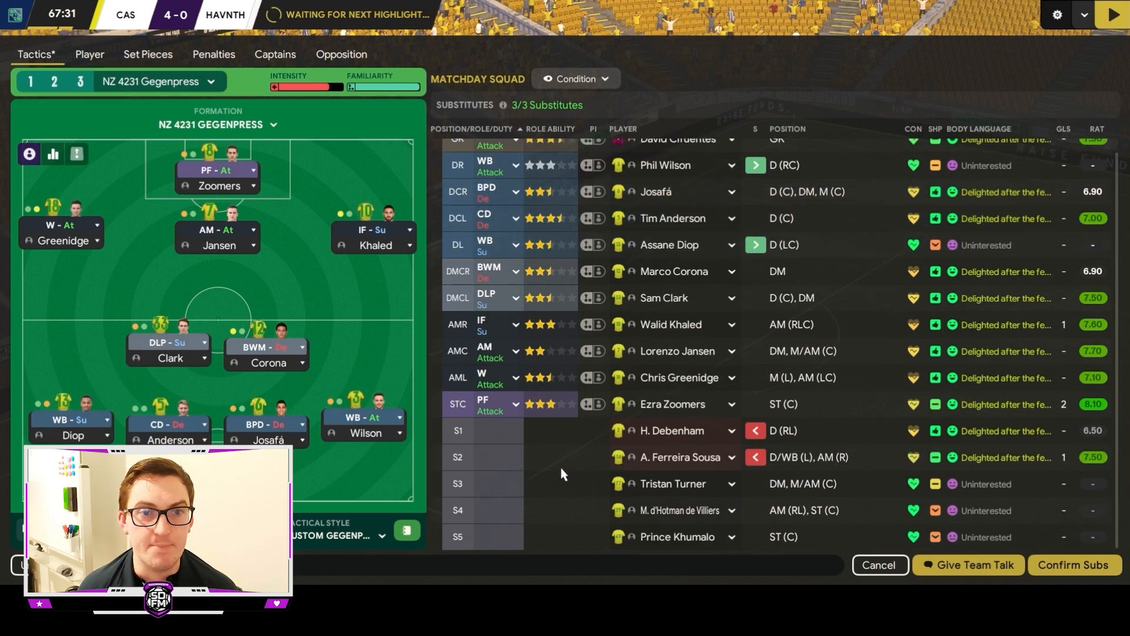
scroll(up, 3)
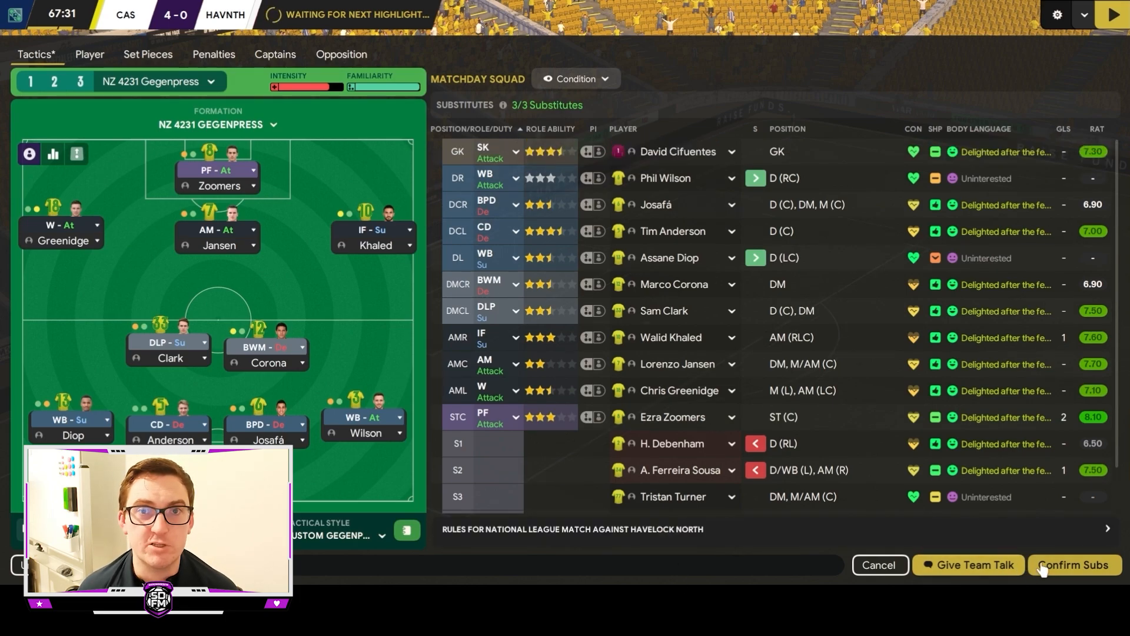
click(1073, 564)
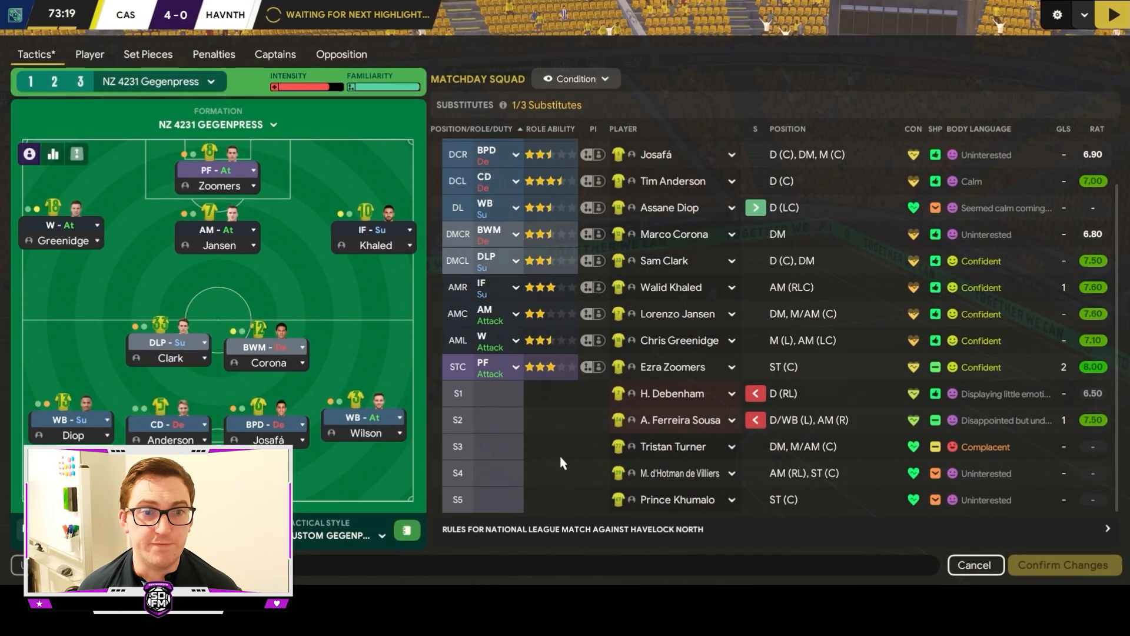
mouse_move(673, 500)
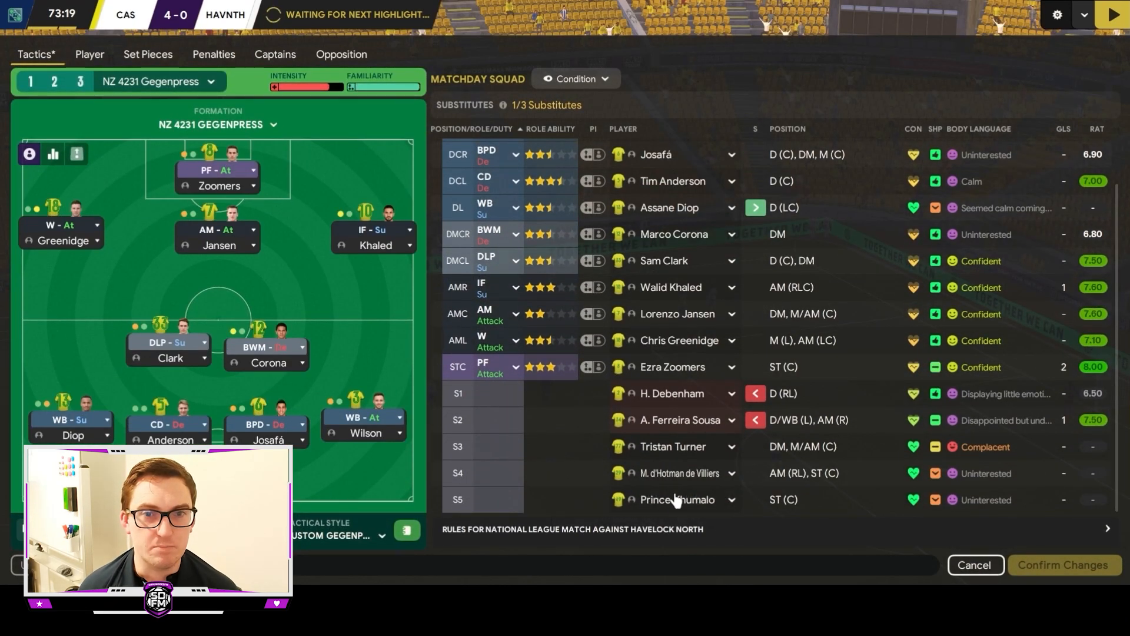
mouse_move(678, 474)
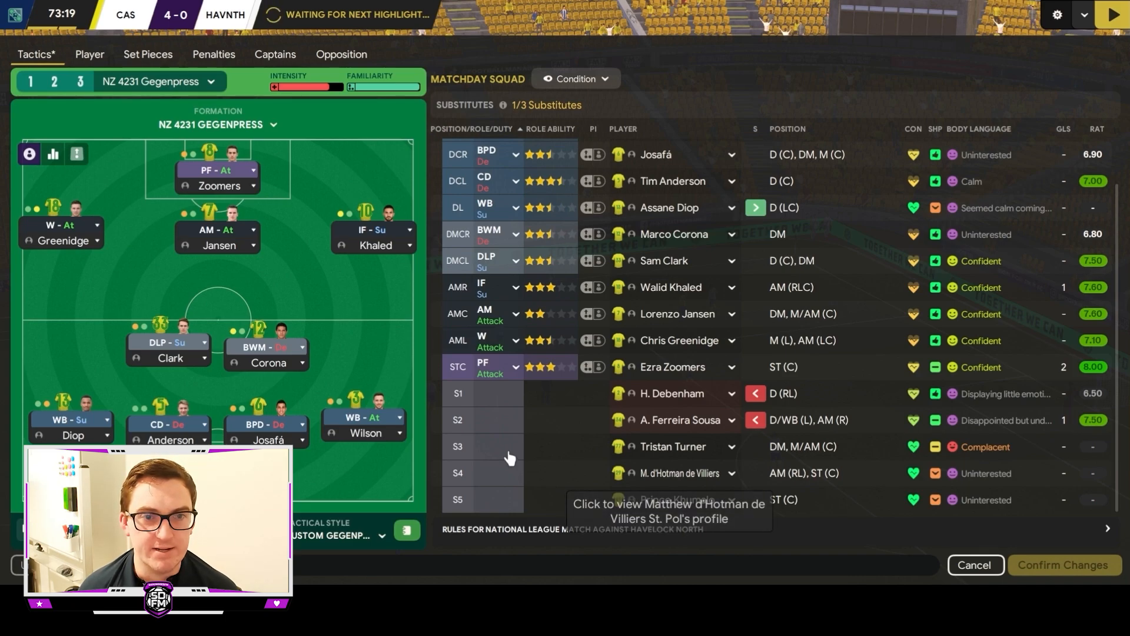
mouse_move(672, 393)
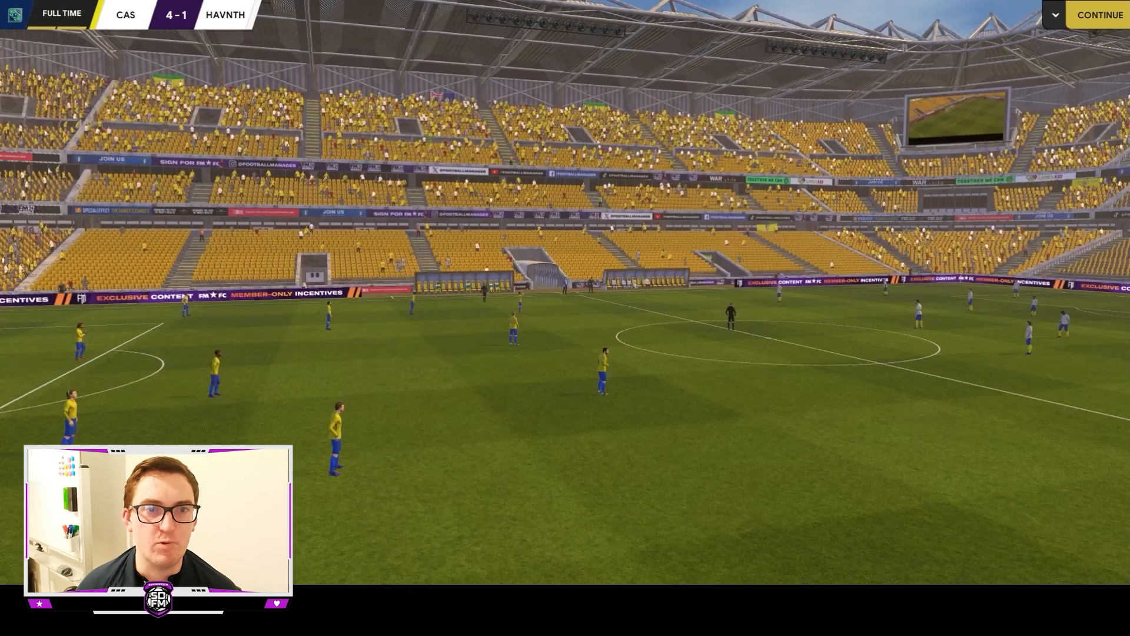
Review the 4-1 Grand Final match statistics, then leave the match summary.
click(1099, 14)
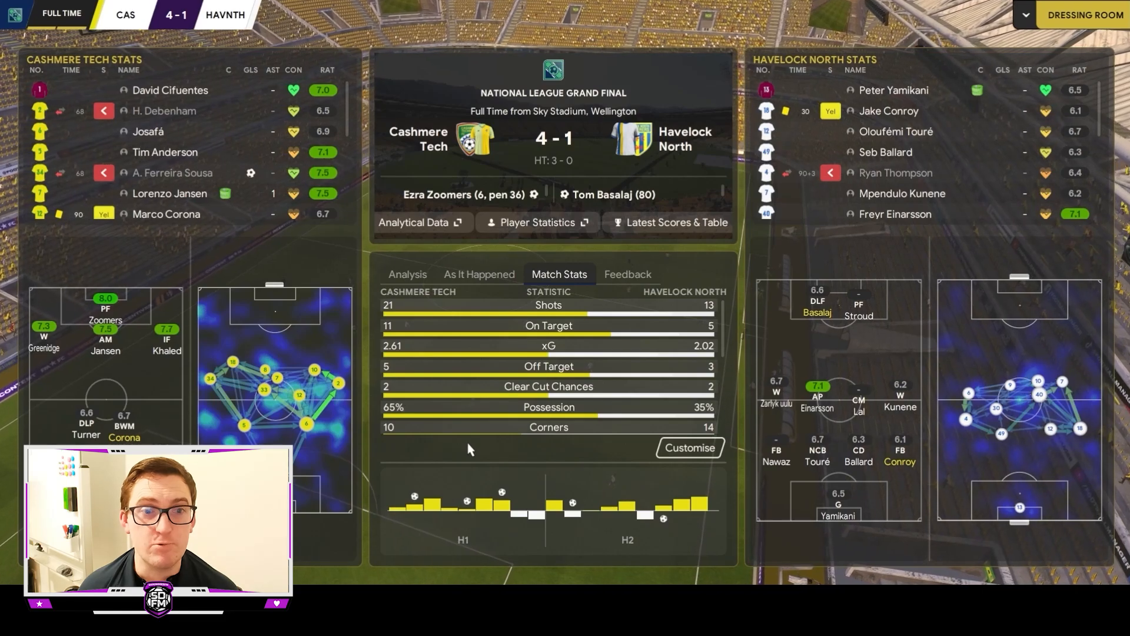
mouse_move(754, 358)
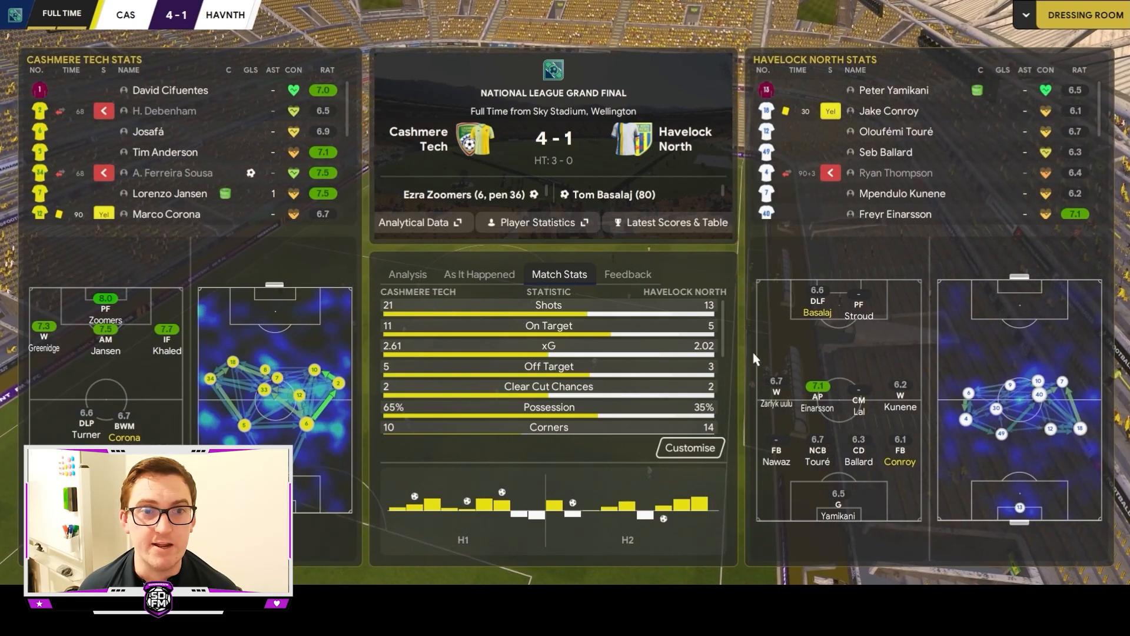
mouse_move(692, 351)
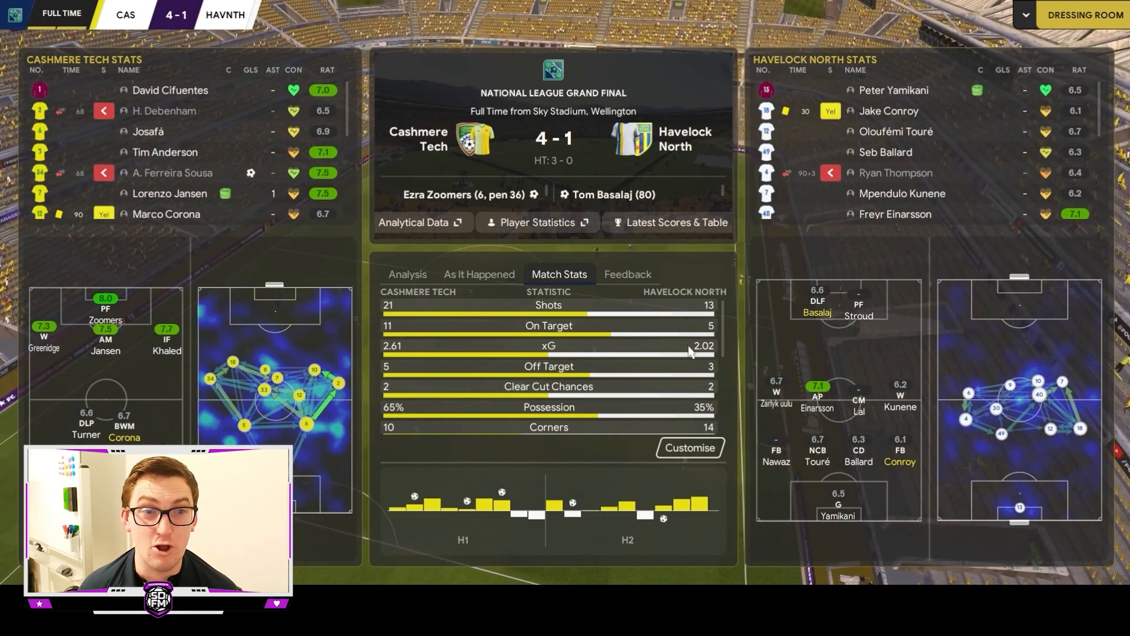
mouse_move(682, 353)
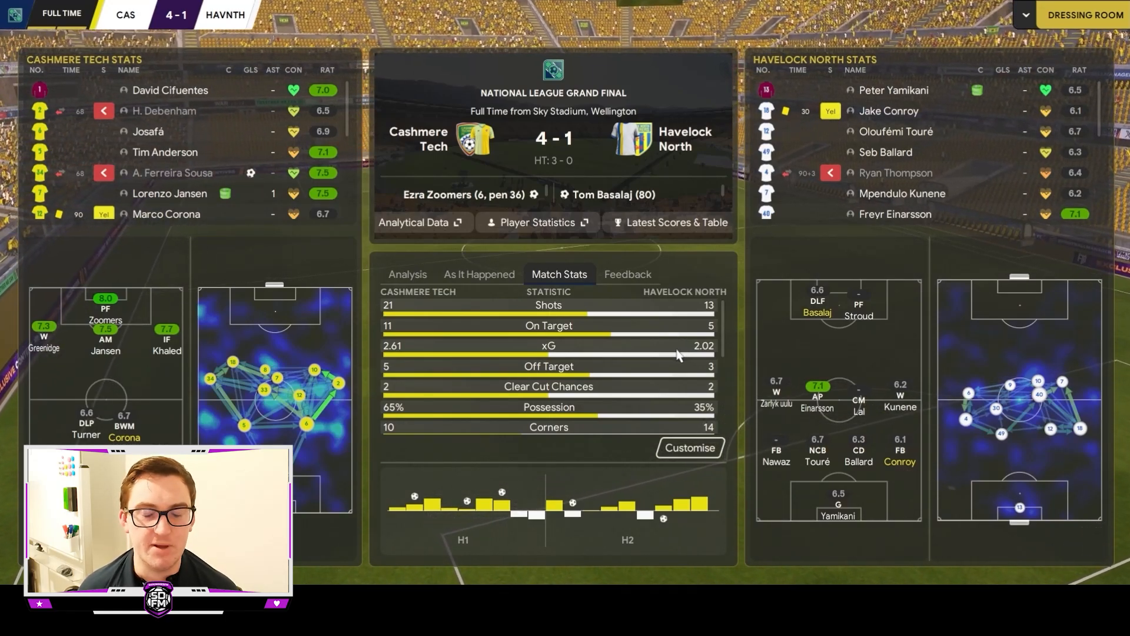
mouse_move(669, 359)
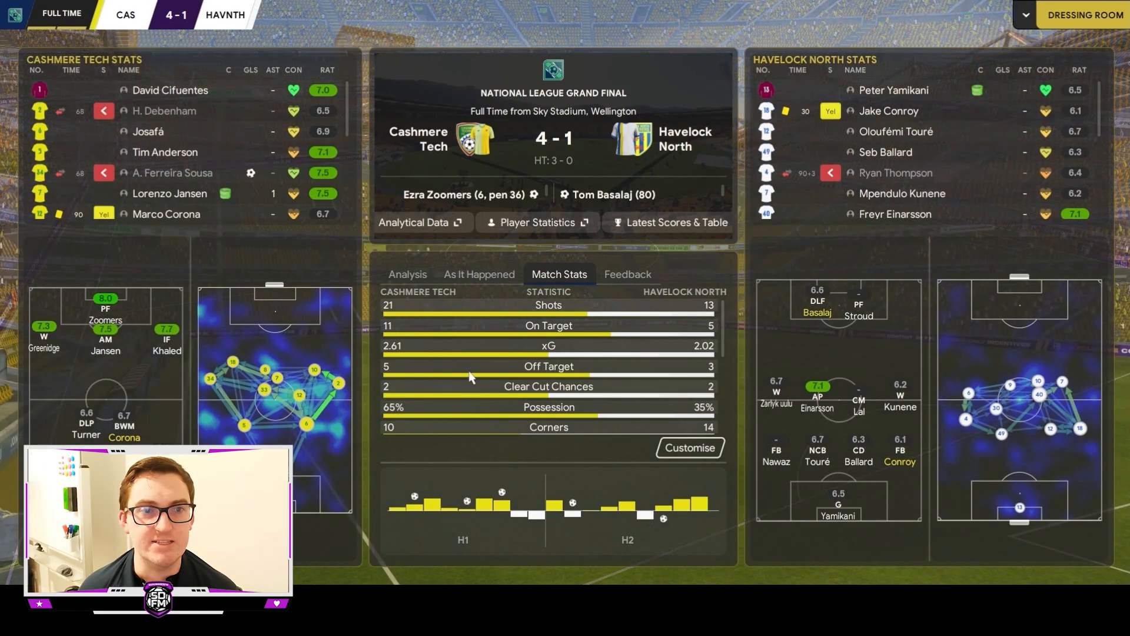
click(406, 275)
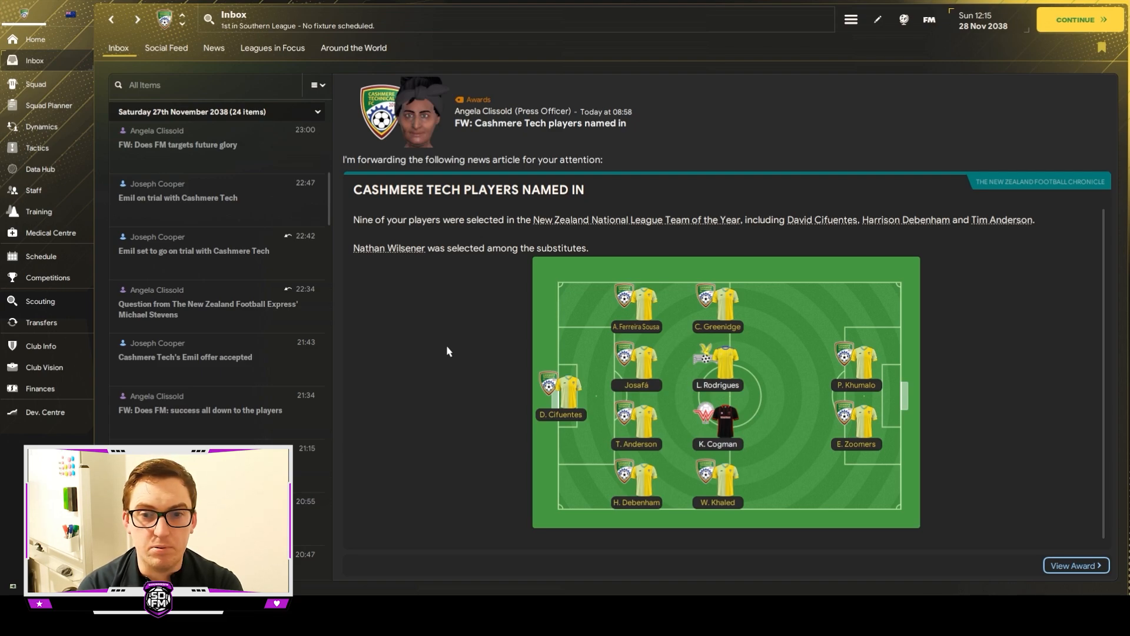
mouse_move(567, 315)
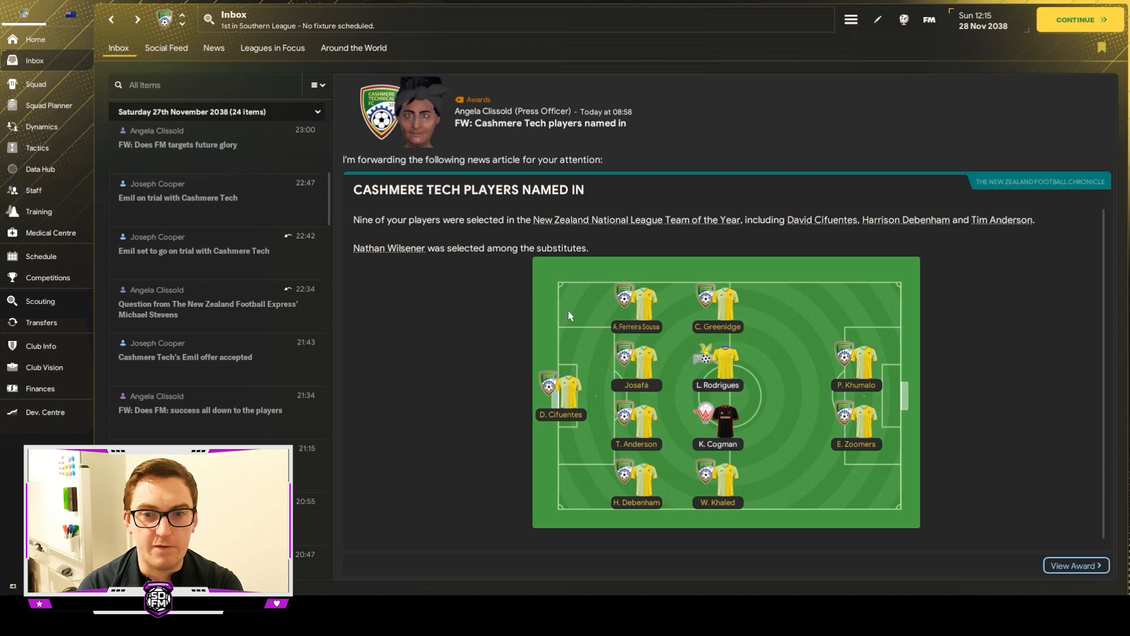
mouse_move(654, 528)
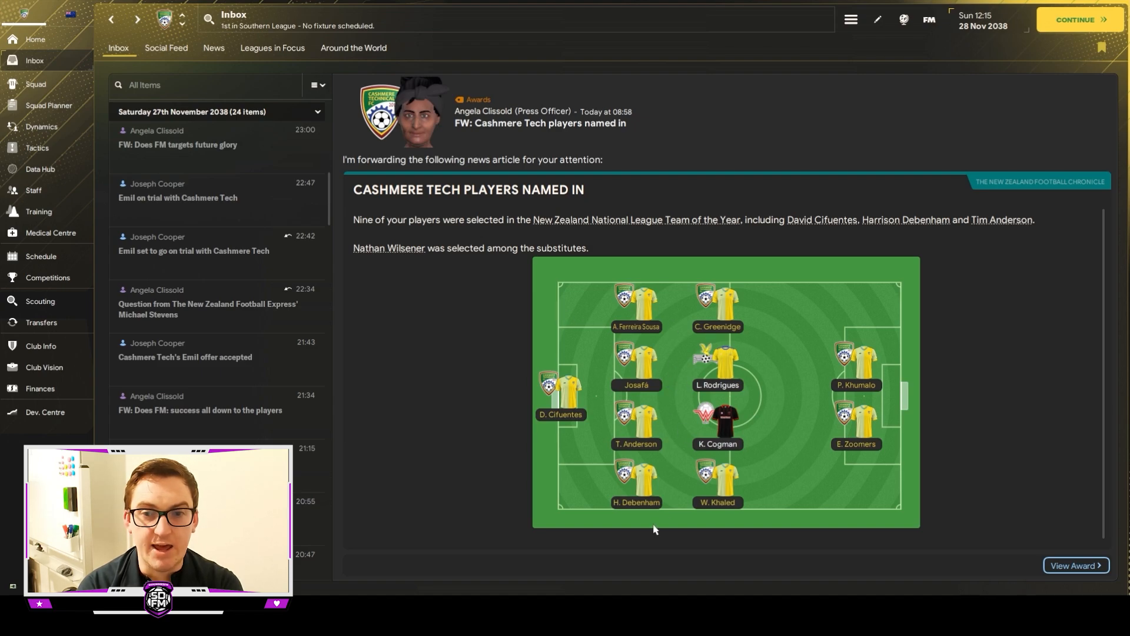
mouse_move(772, 455)
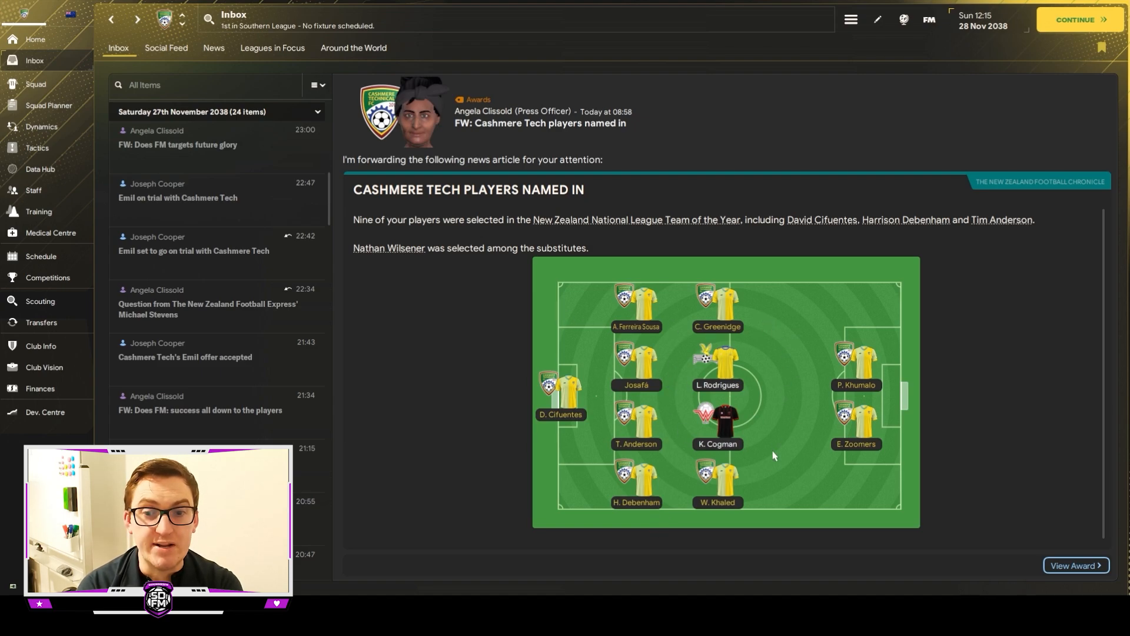
mouse_move(956, 403)
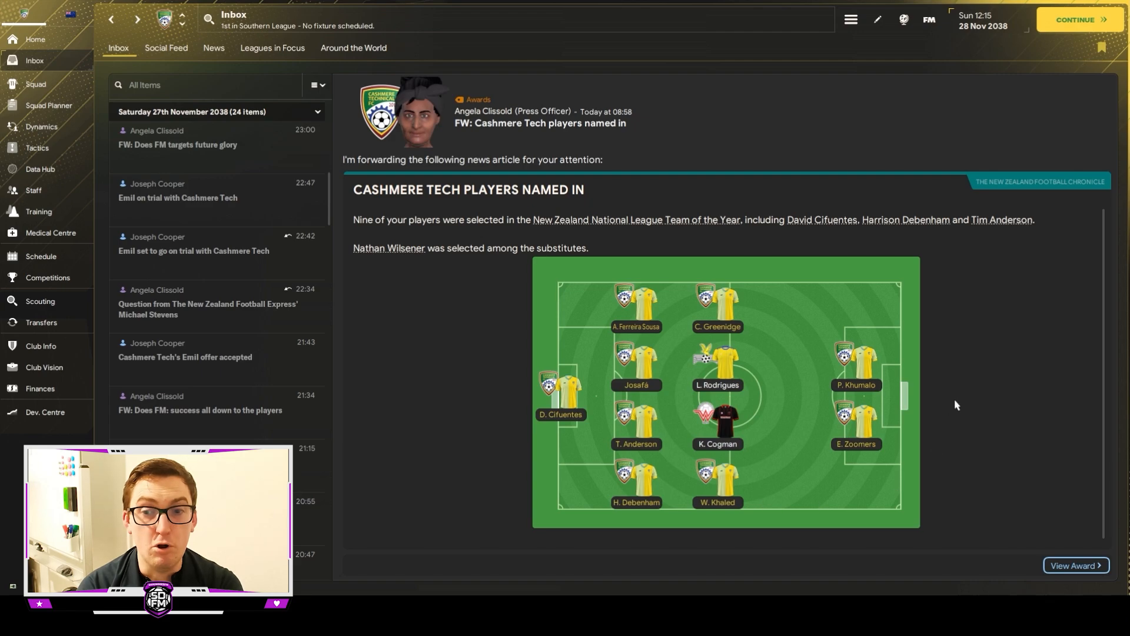
mouse_move(770, 365)
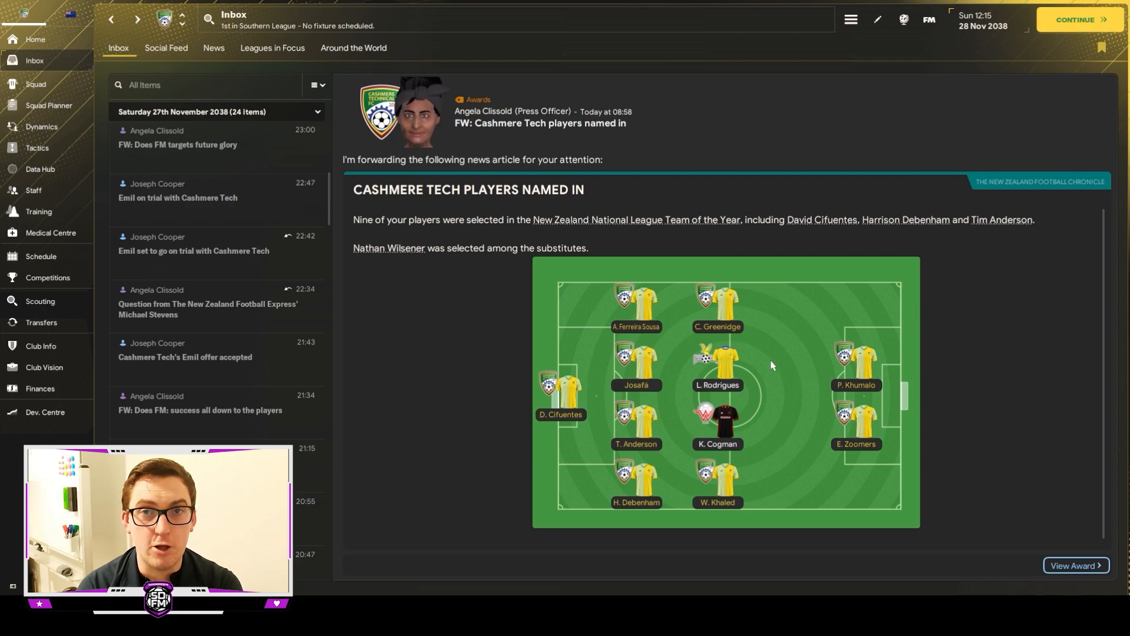
mouse_move(933, 387)
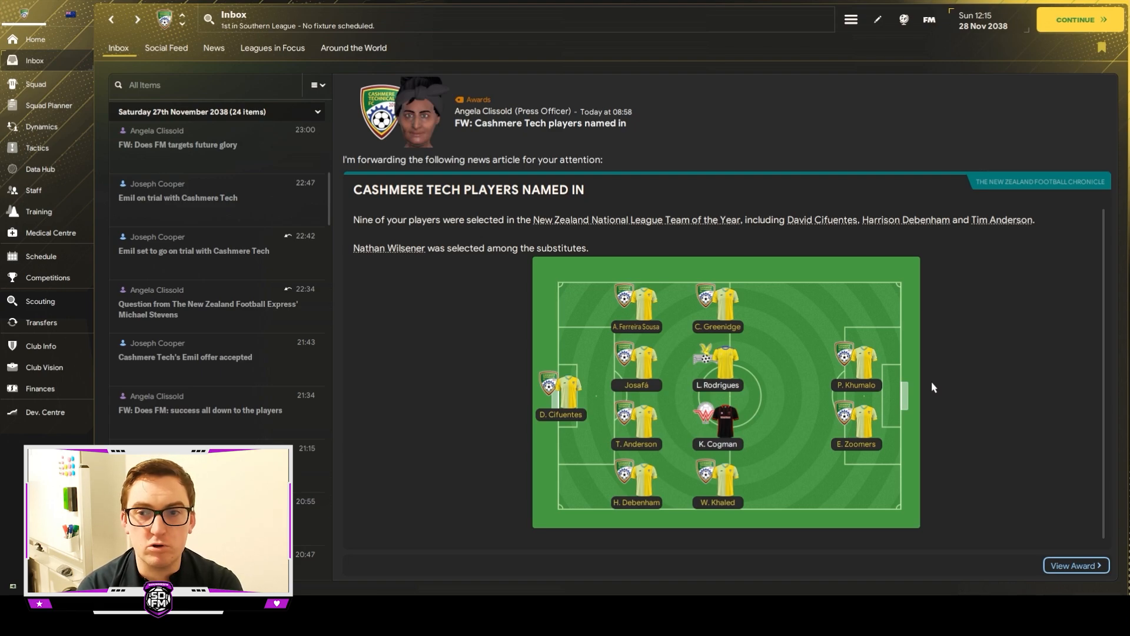
mouse_move(391, 288)
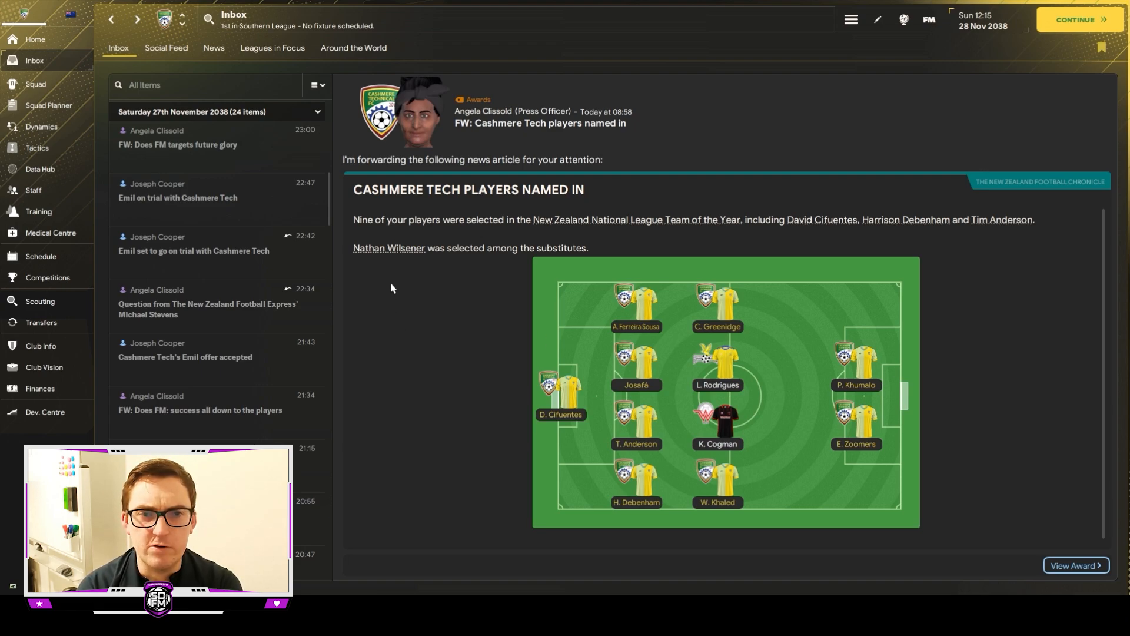
mouse_move(692, 104)
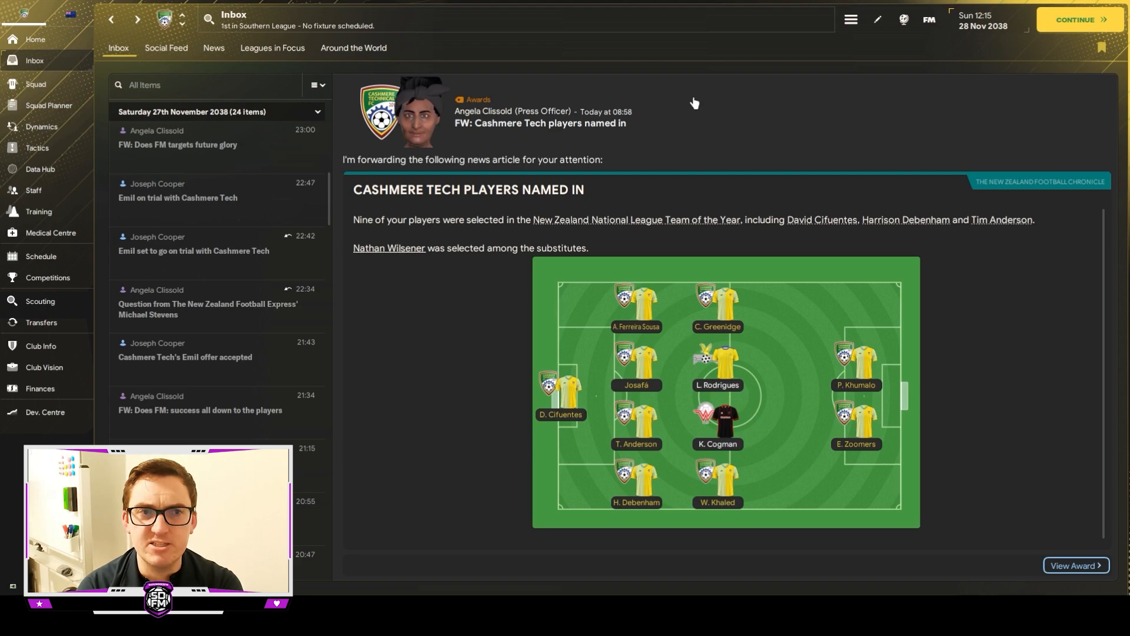
Show Nathan Wilsener's season-by-season career statistics from the History menu.
click(389, 249)
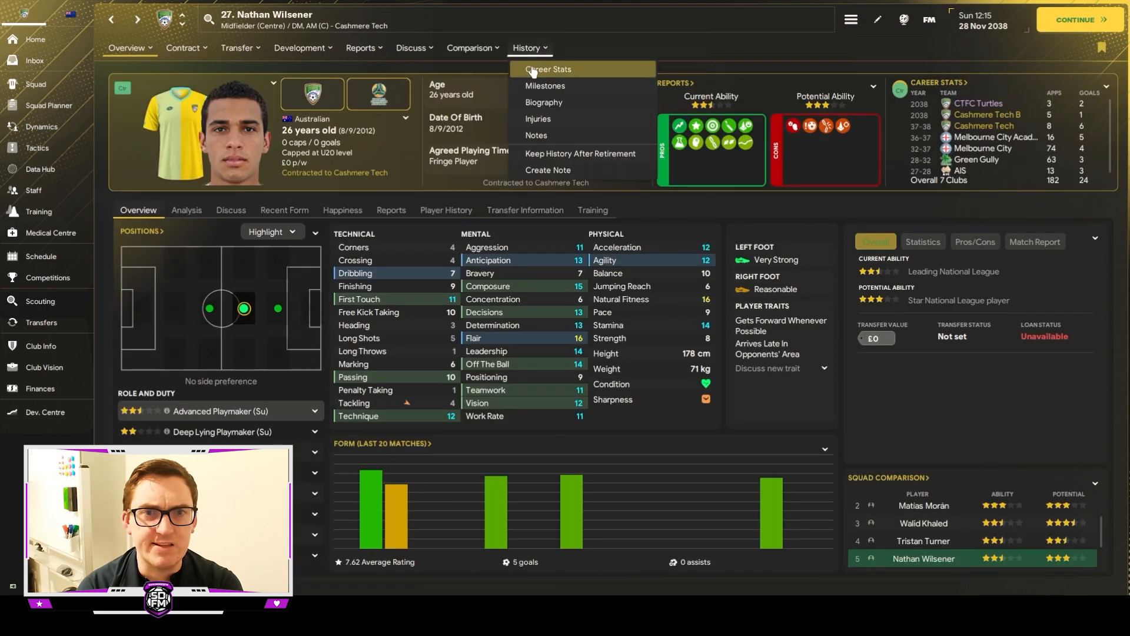
click(548, 69)
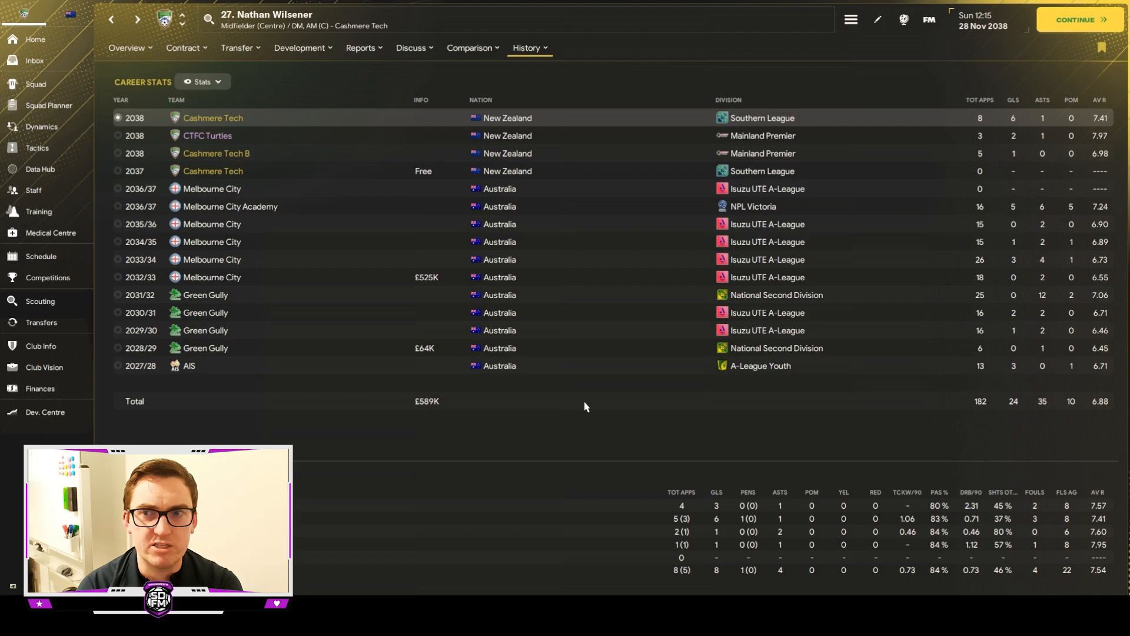
mouse_move(602, 360)
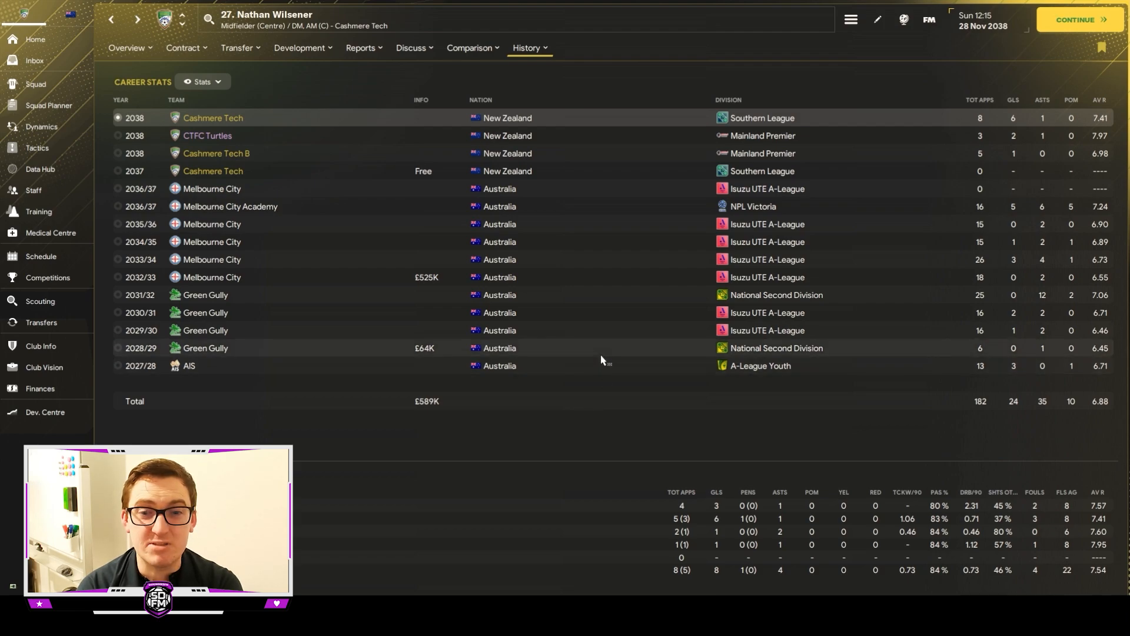
mouse_move(645, 519)
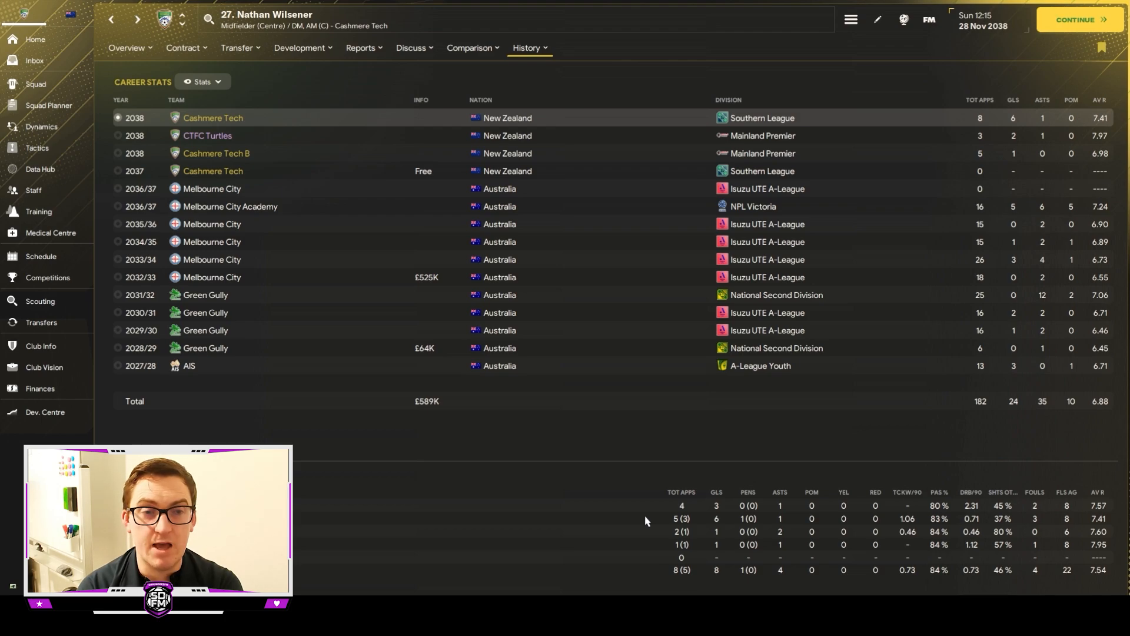
mouse_move(652, 444)
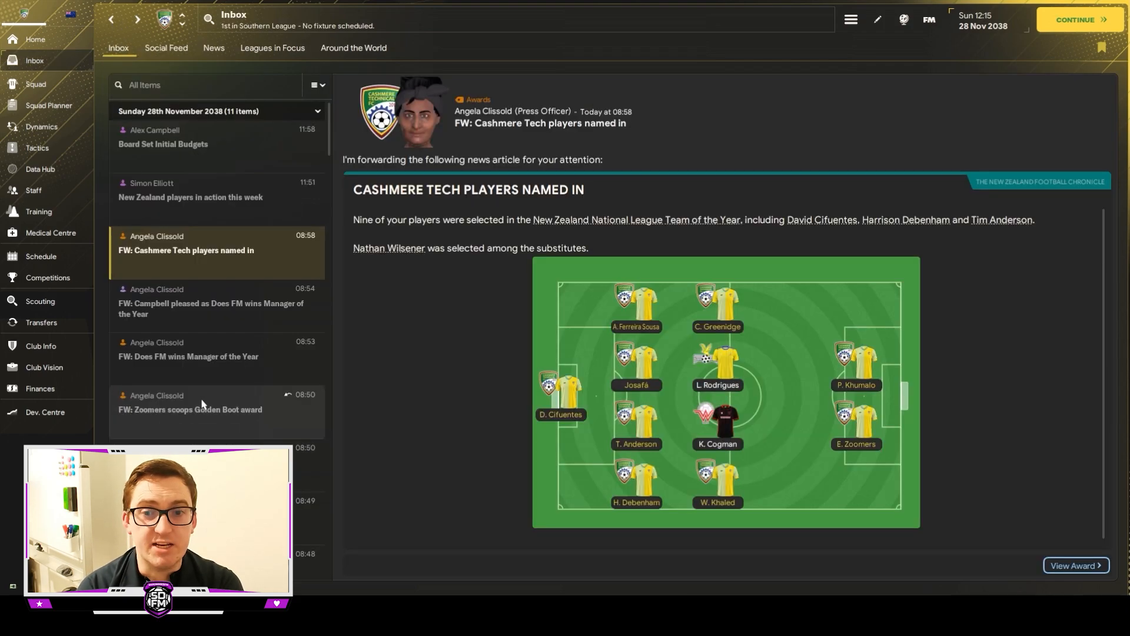
mouse_move(214, 397)
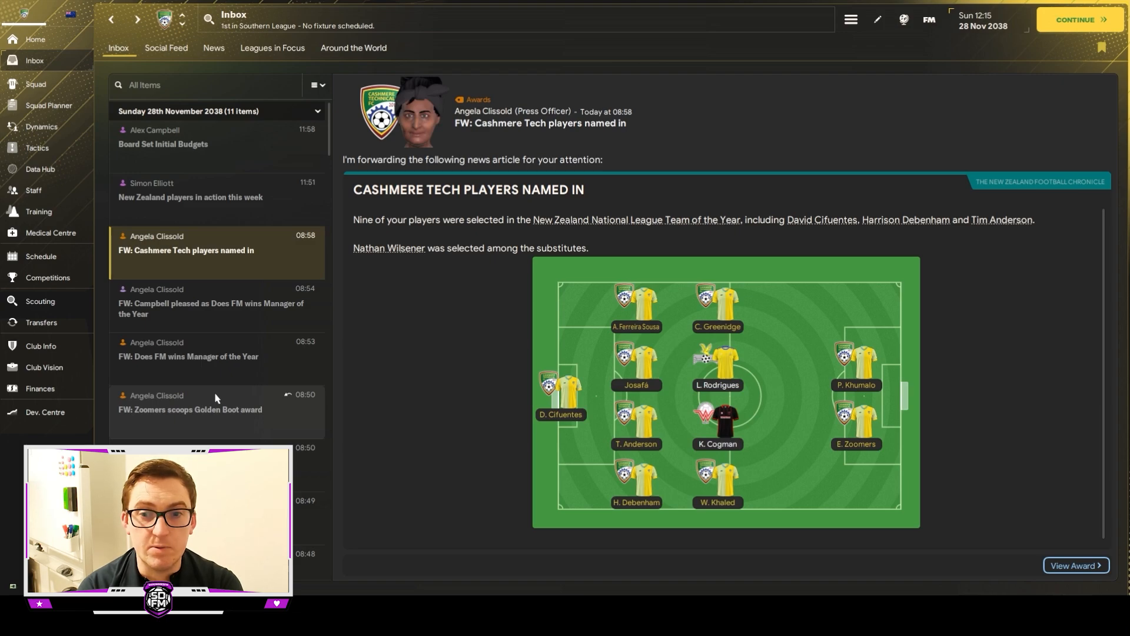
mouse_move(255, 152)
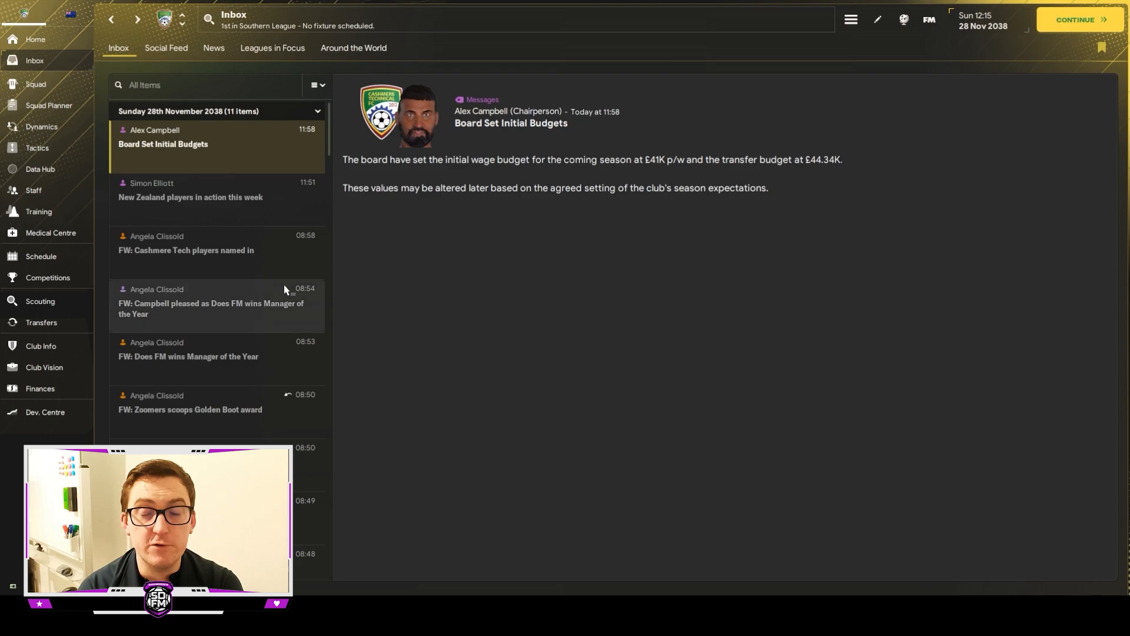
mouse_move(421, 319)
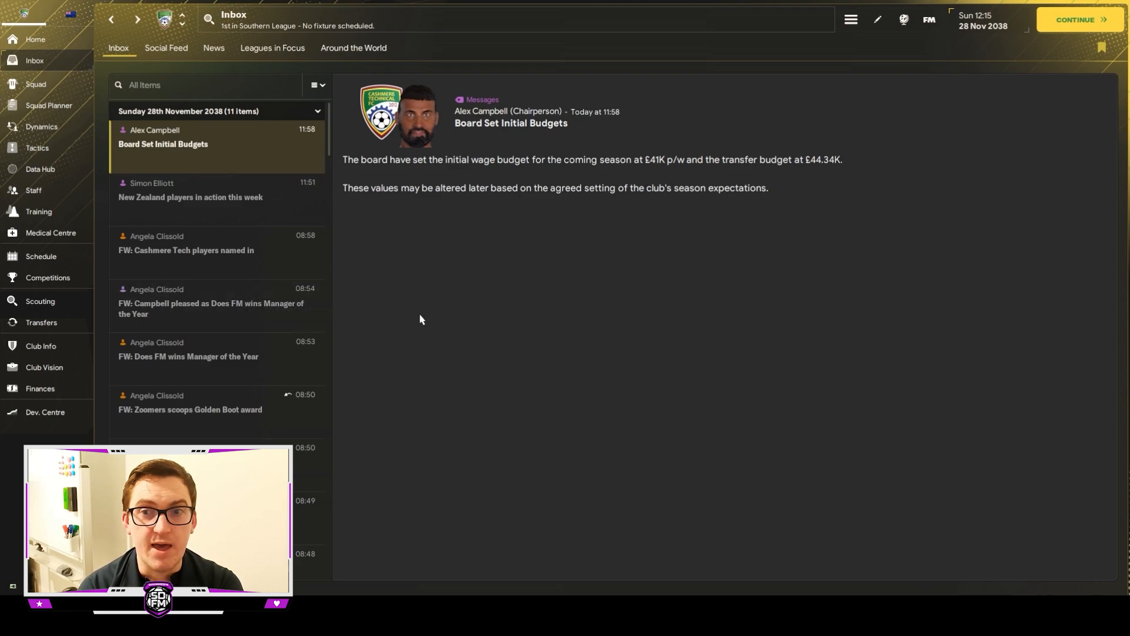
mouse_move(648, 248)
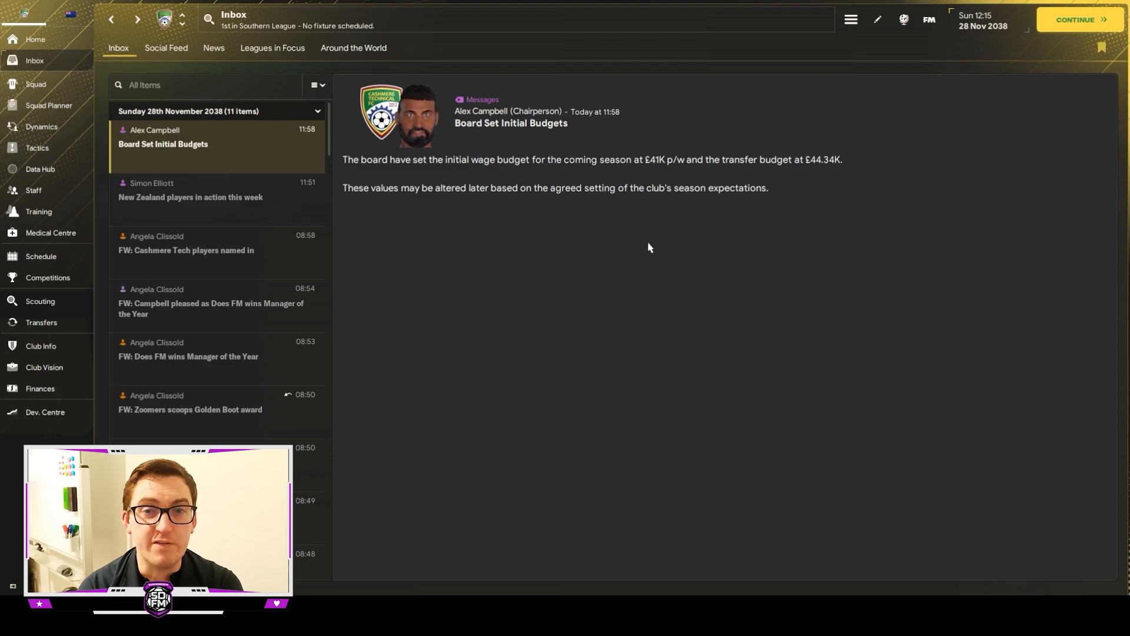
mouse_move(508, 239)
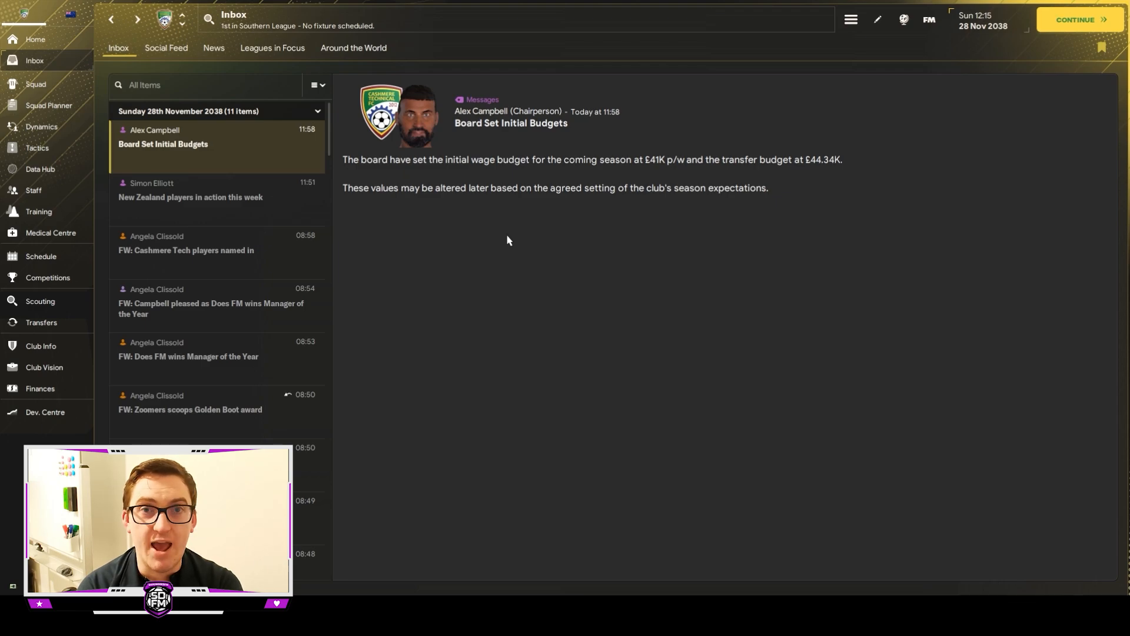
mouse_move(42, 323)
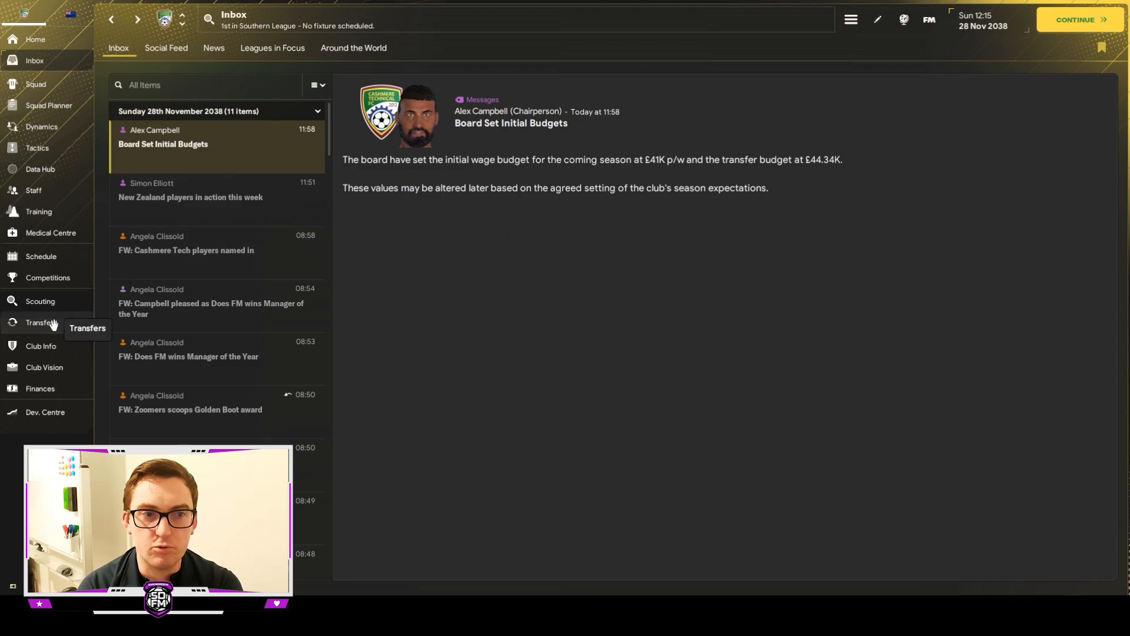
View the transfers overview with club budgets, then continue to the 2038 end-of-season review.
click(40, 301)
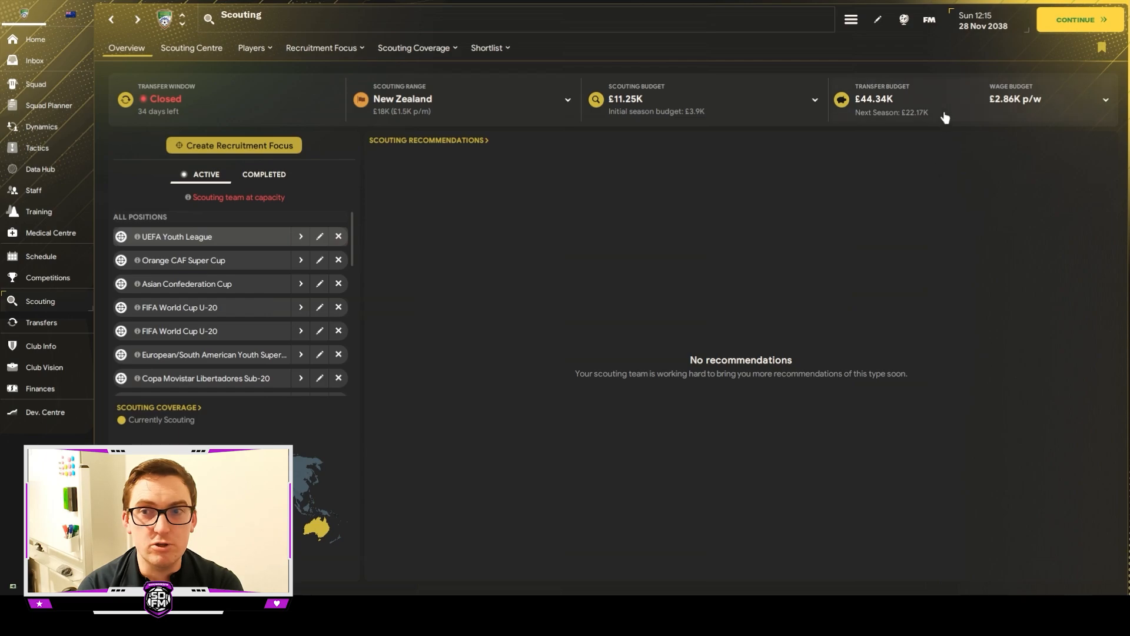
mouse_move(959, 137)
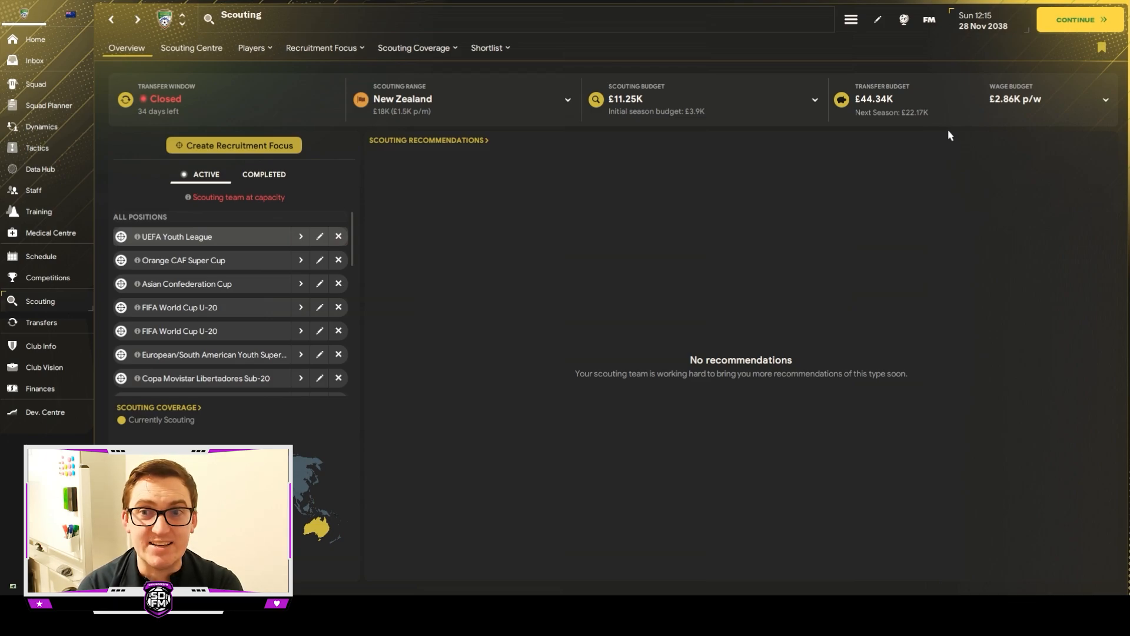
mouse_move(998, 178)
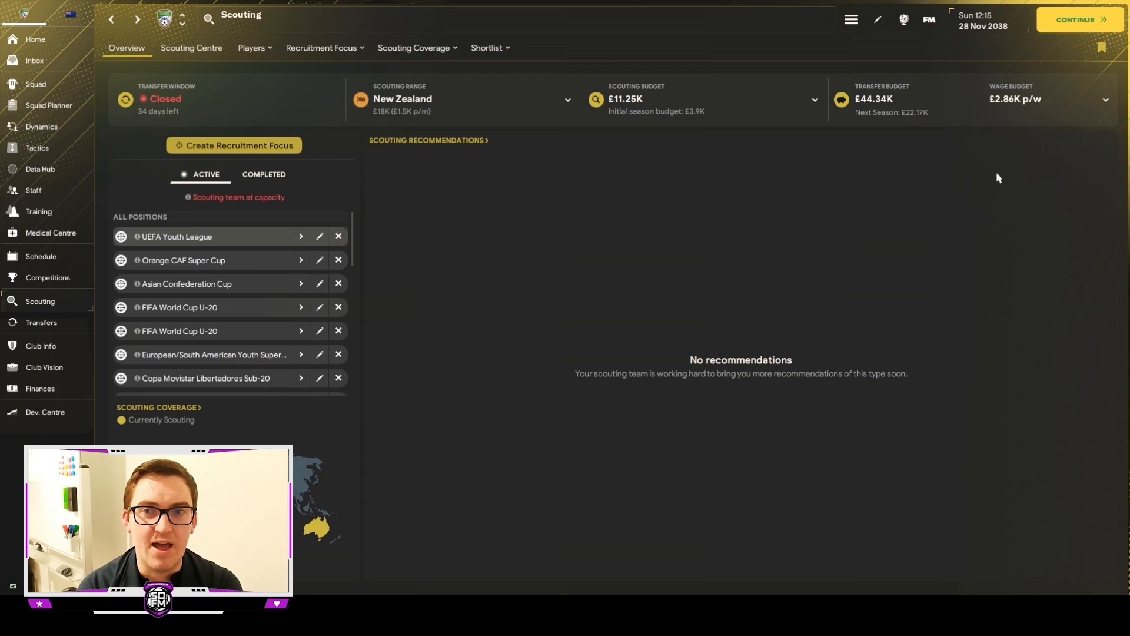
mouse_move(953, 163)
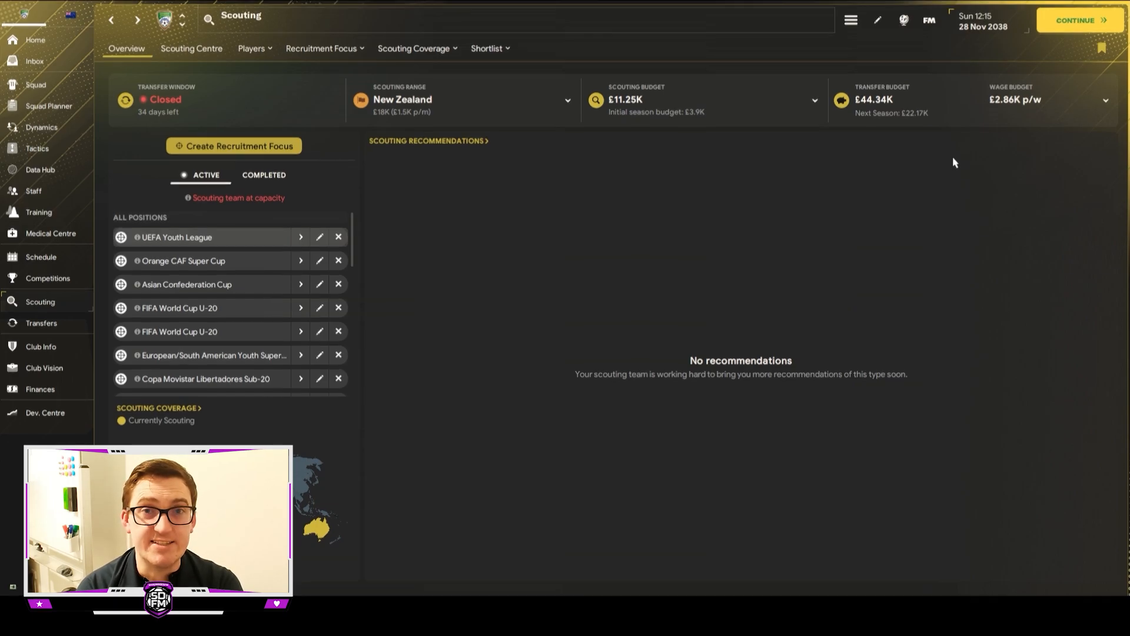
click(1080, 20)
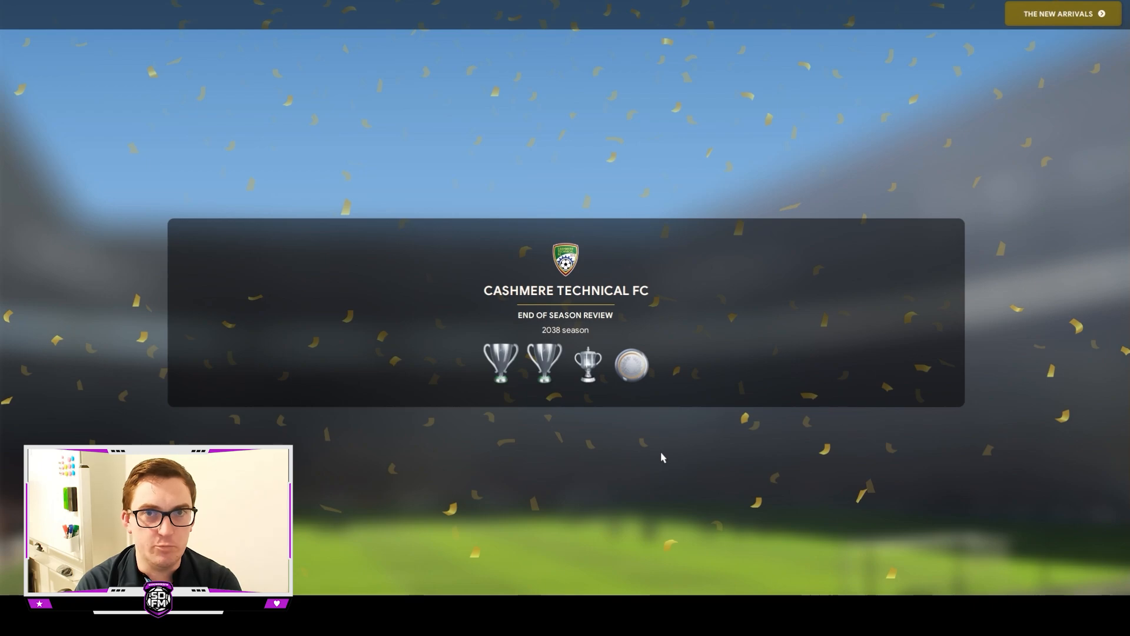
mouse_move(919, 299)
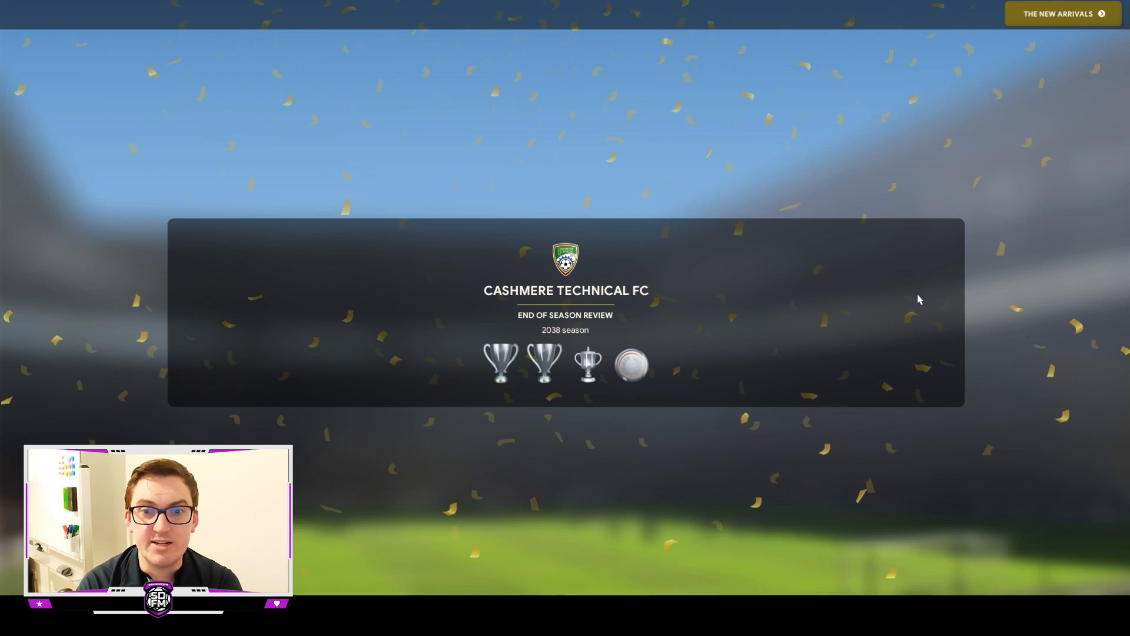
mouse_move(950, 152)
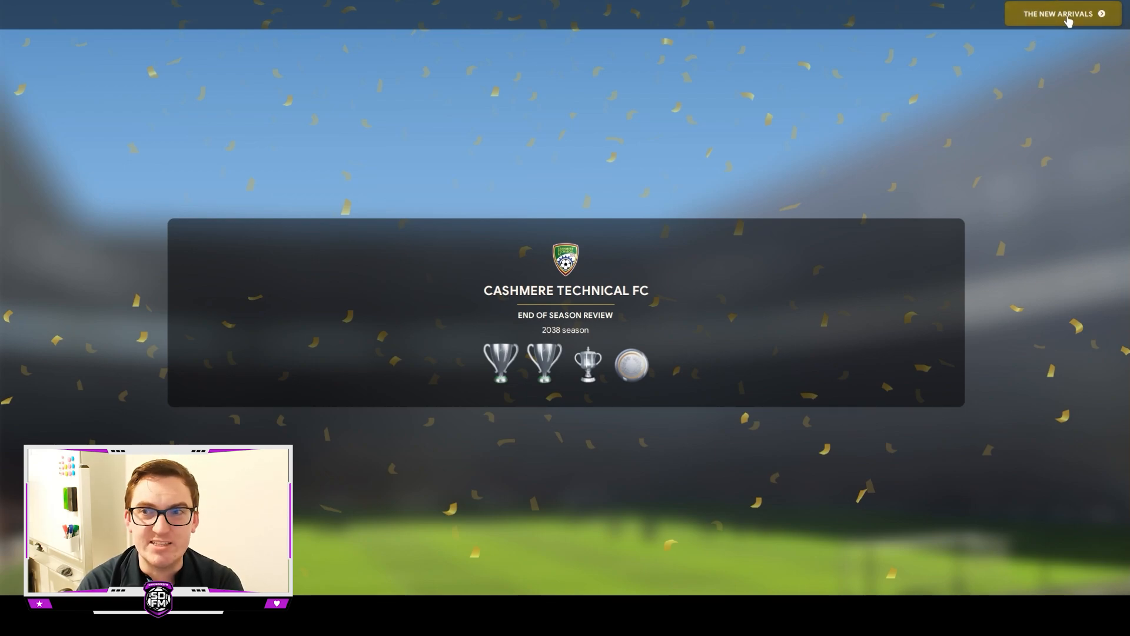
click(1060, 13)
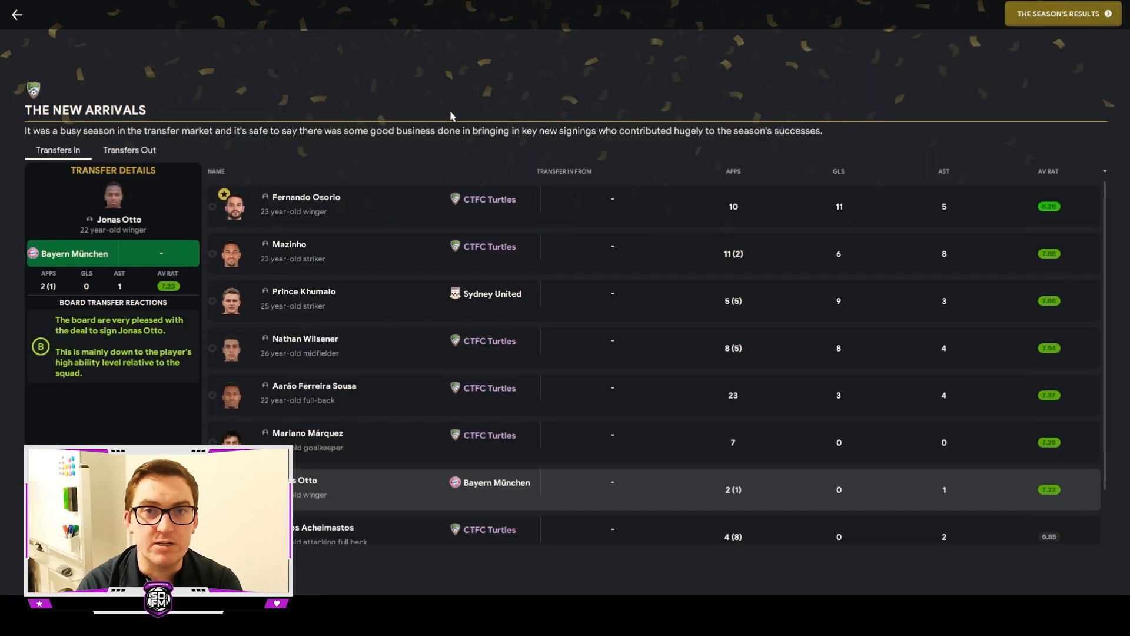
mouse_move(450, 94)
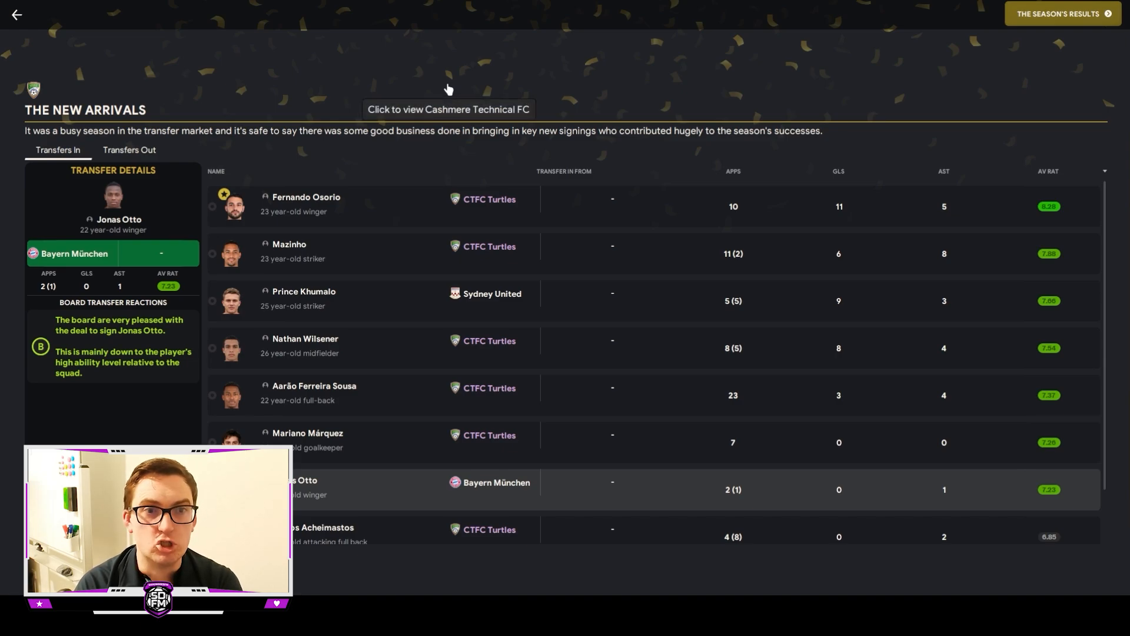
mouse_move(1109, 199)
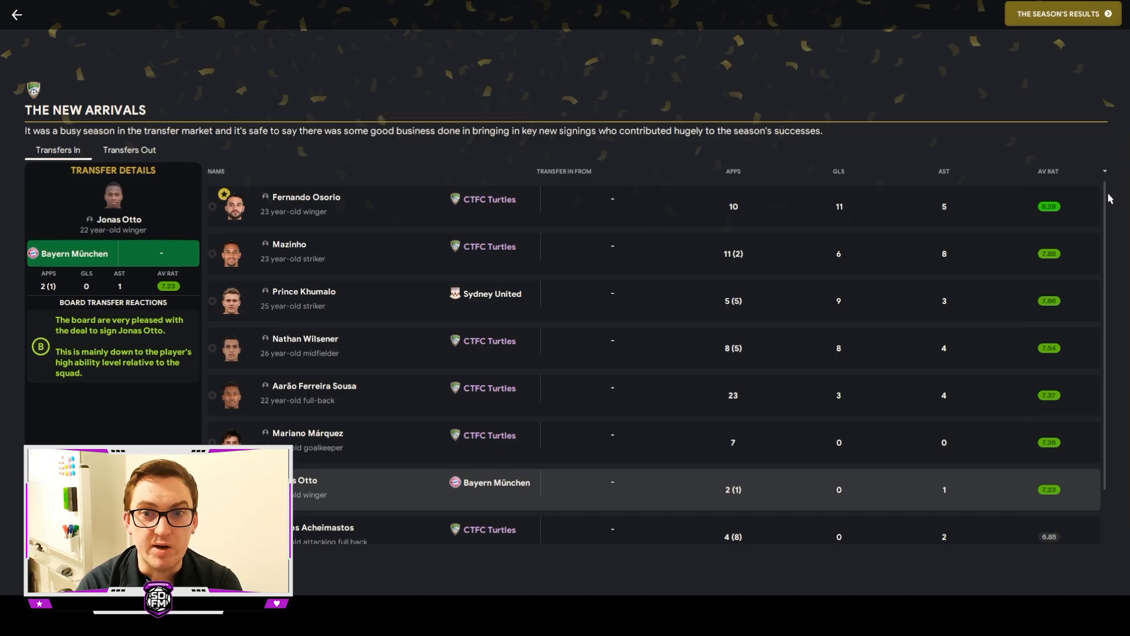
mouse_move(388, 209)
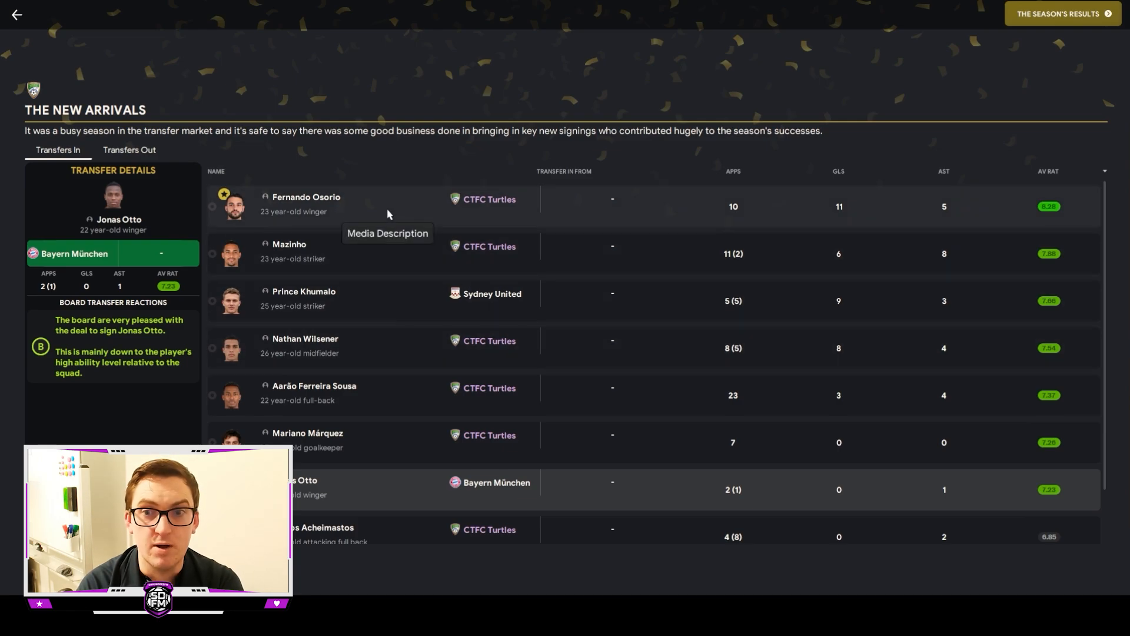
click(306, 204)
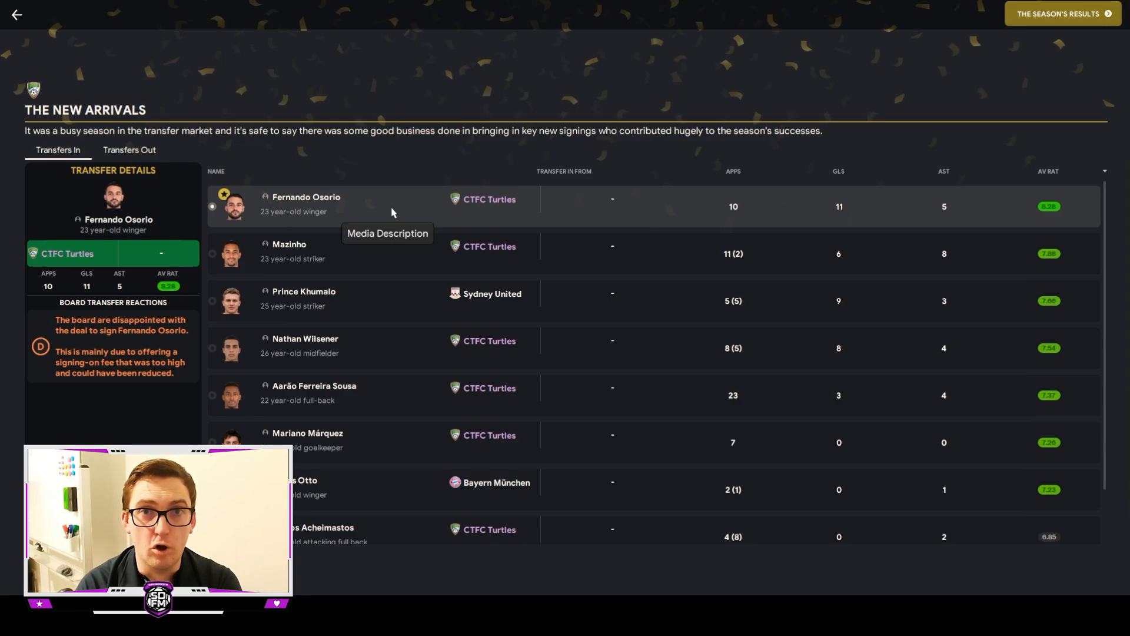
mouse_move(381, 134)
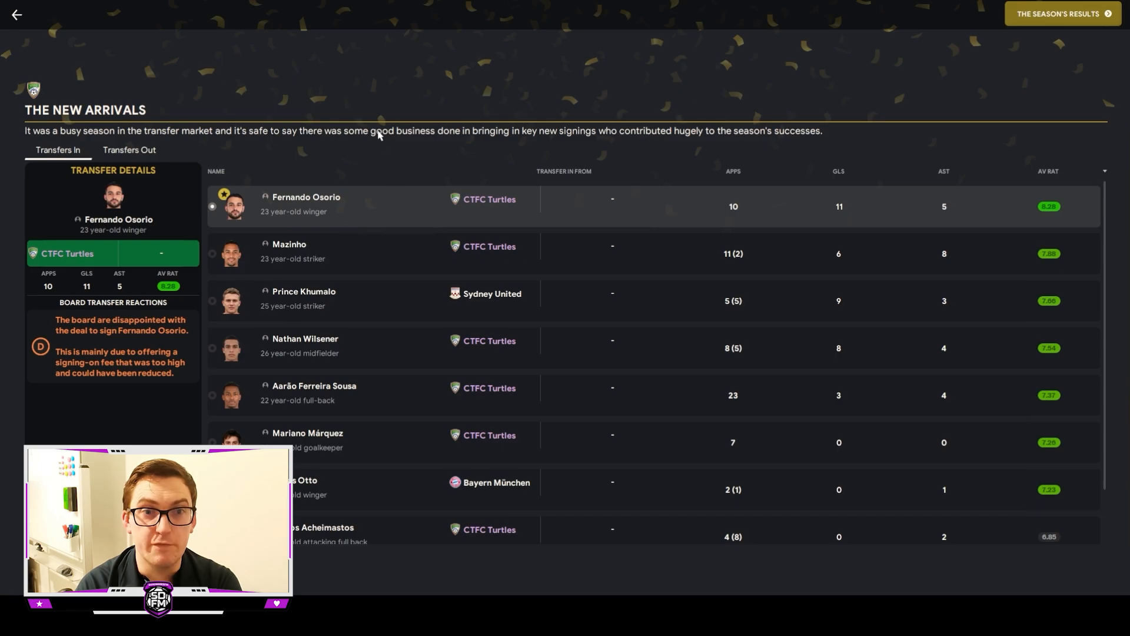
mouse_move(362, 178)
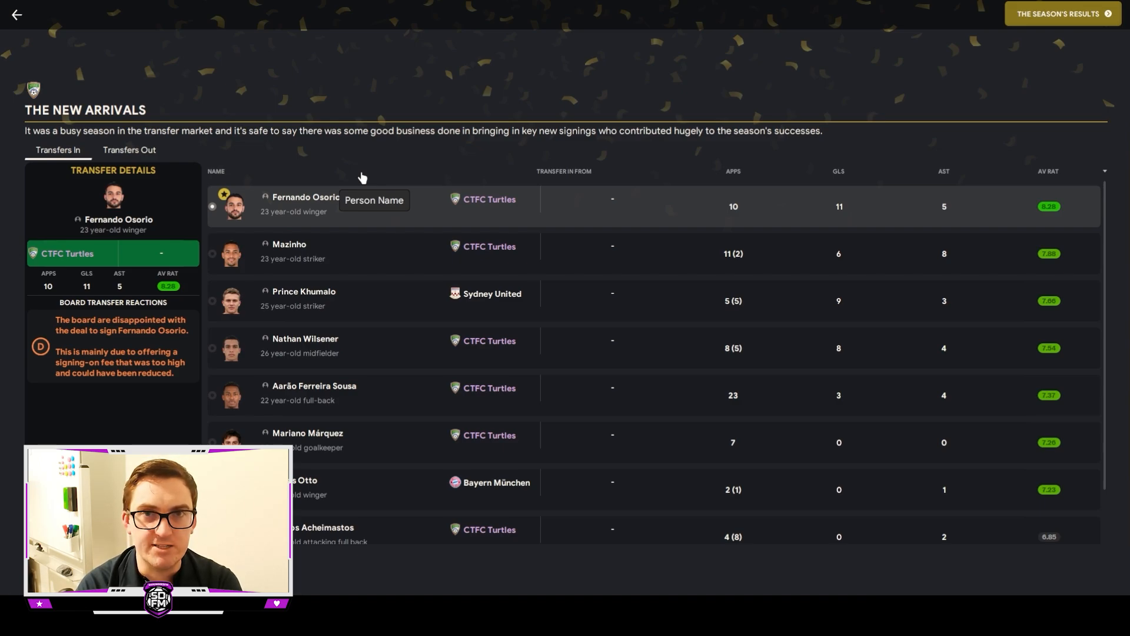
mouse_move(1116, 195)
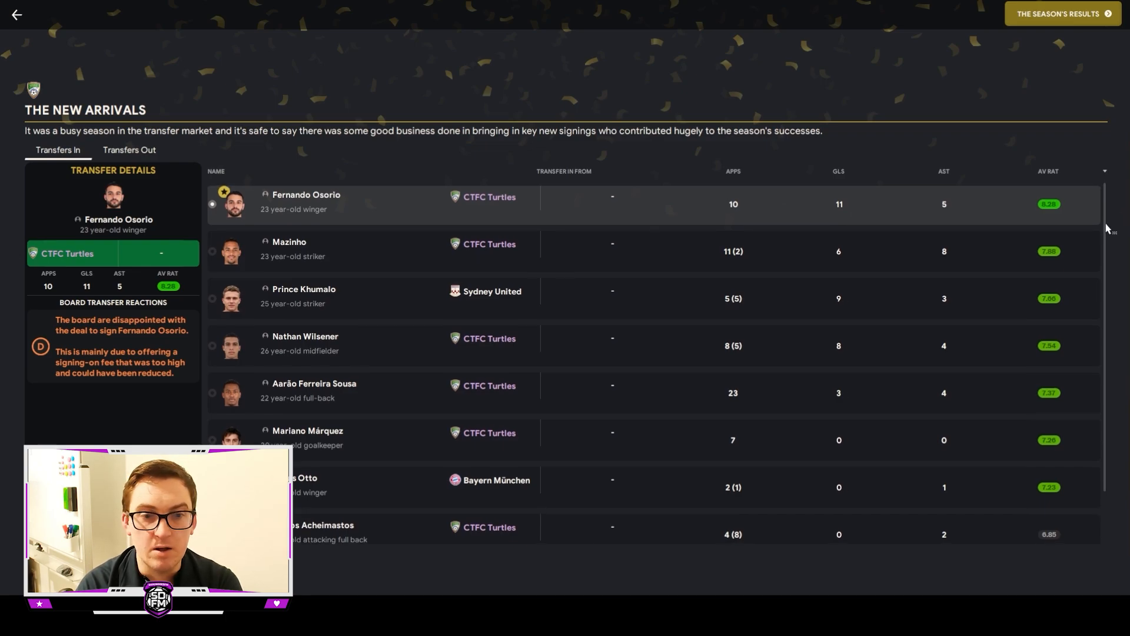
View transfer details for Mazinho, Aarão Ferreira Sousa and Jonas Otto among the signings.
scroll(down, 3)
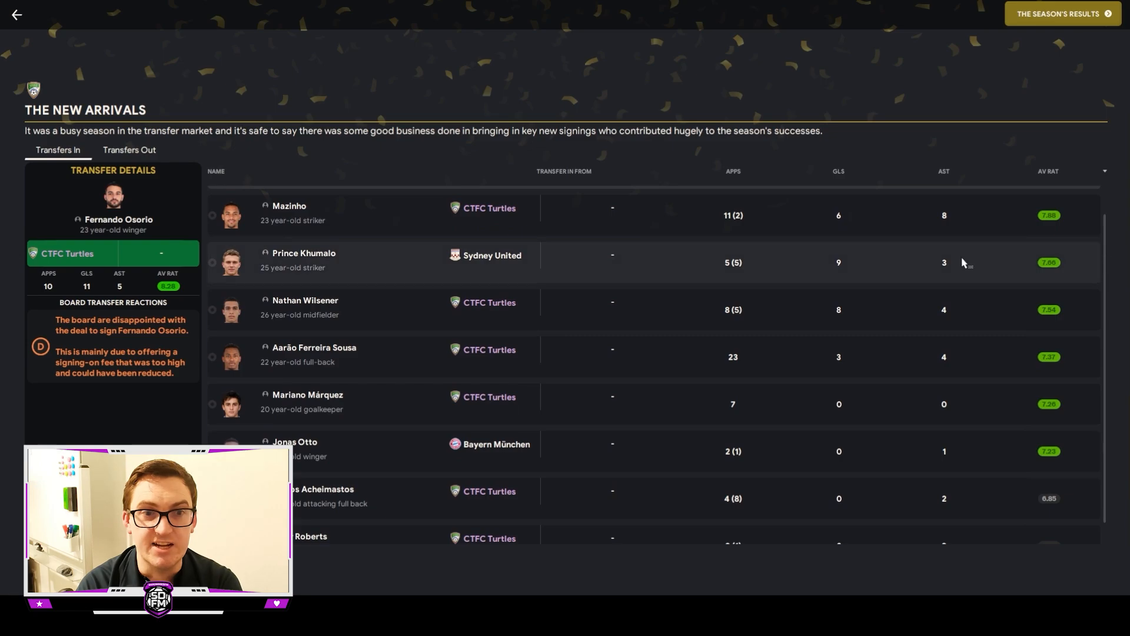
click(289, 214)
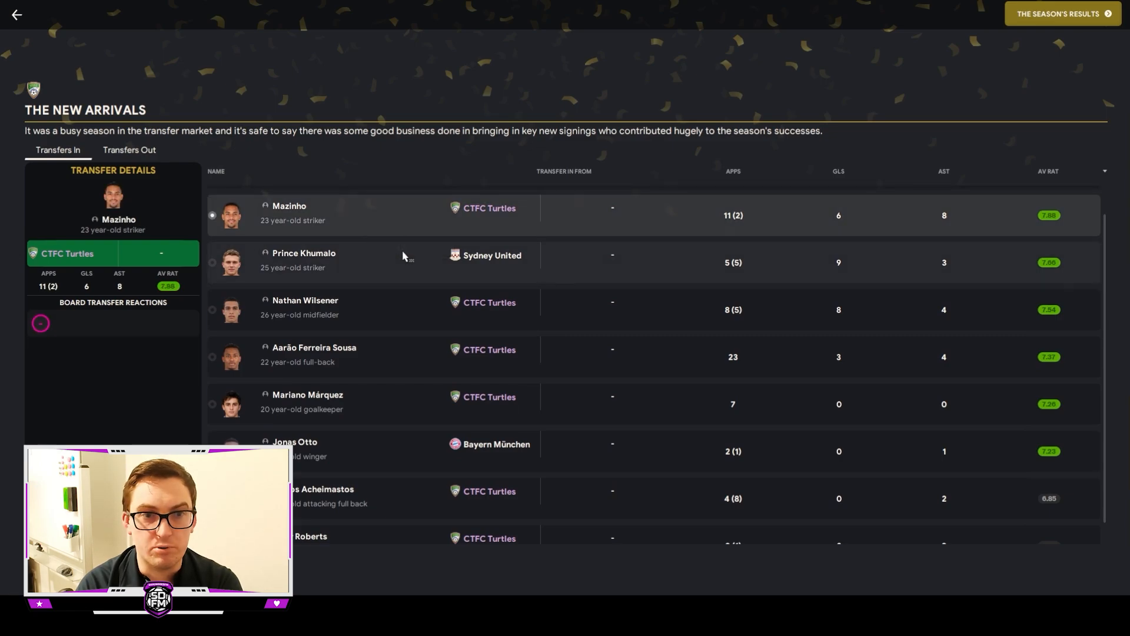
click(314, 353)
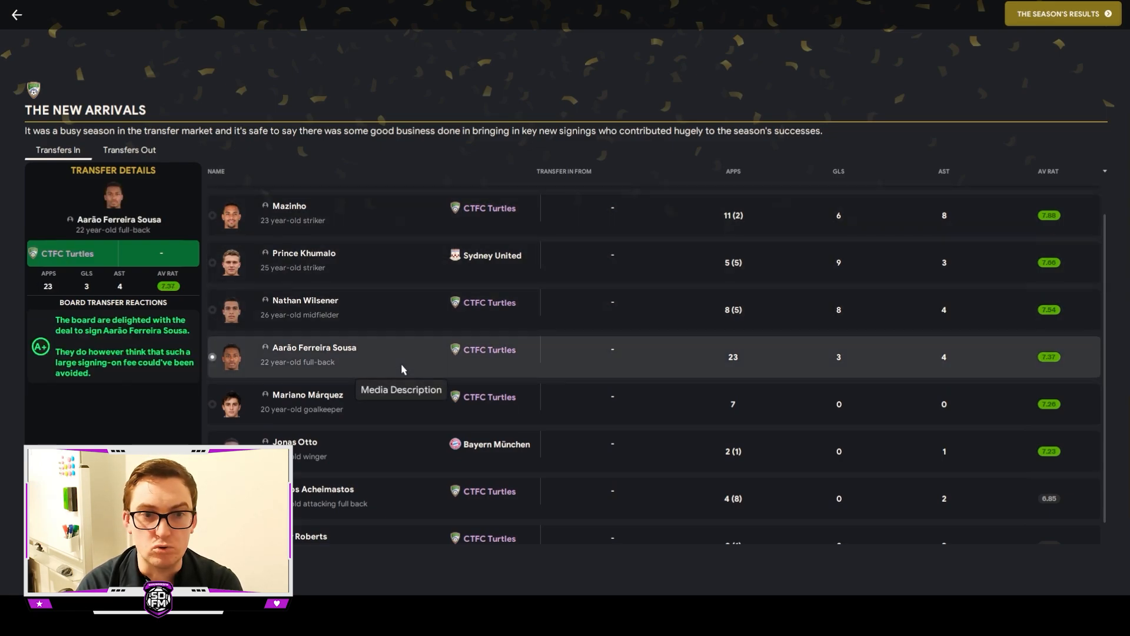
click(294, 451)
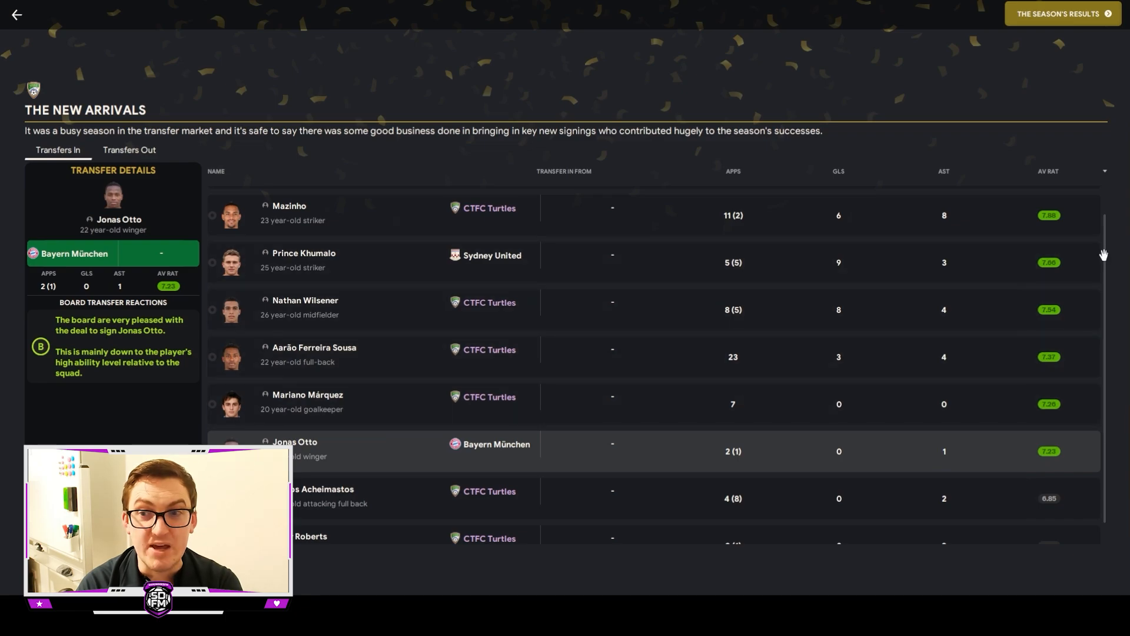
scroll(down, 3)
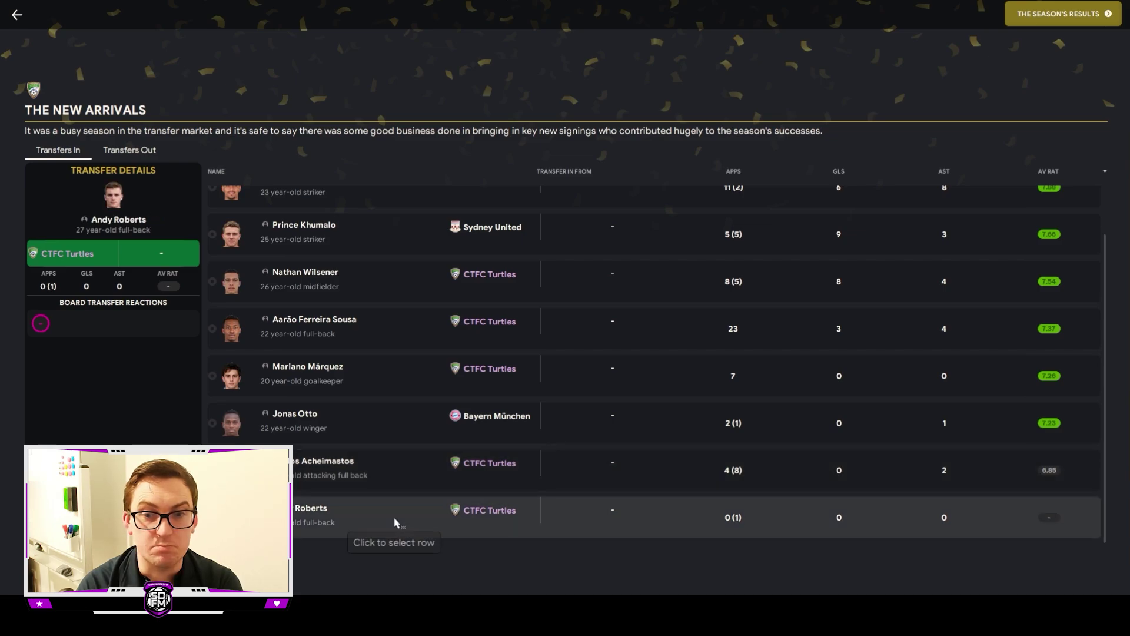
mouse_move(731, 525)
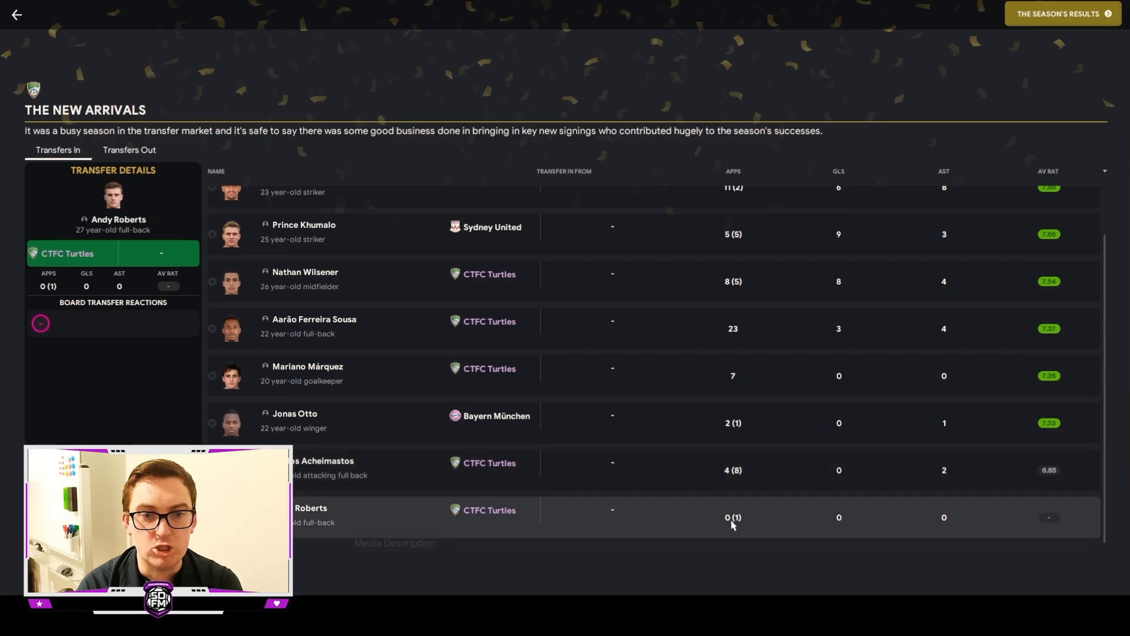
mouse_move(732, 517)
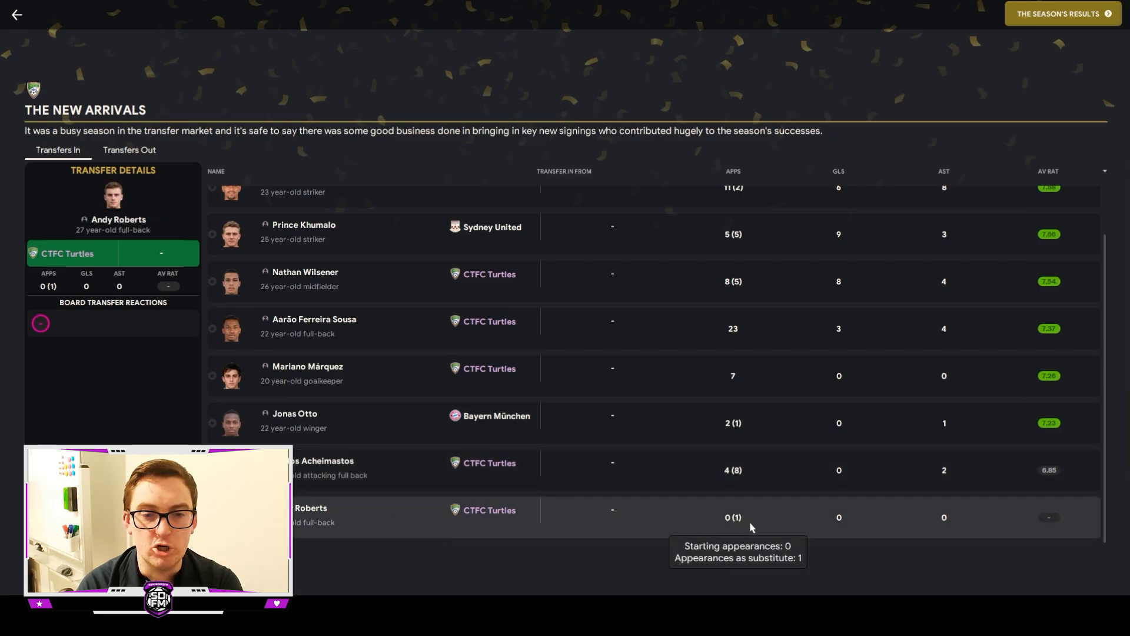
mouse_move(162, 155)
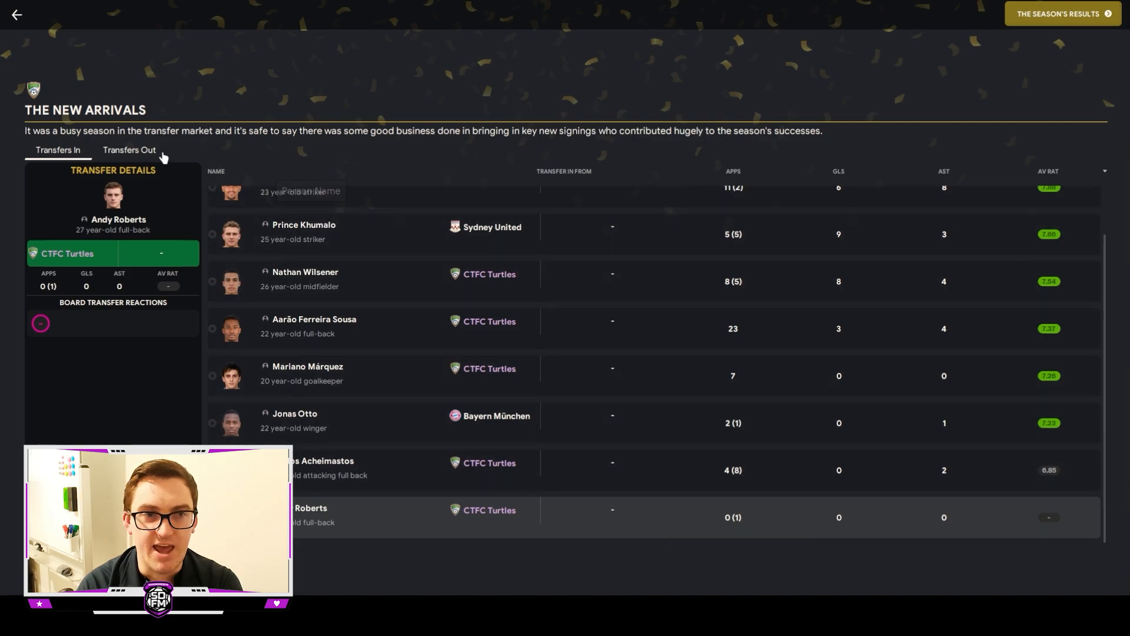
Review departures of Salcedo, Evans, Diop and Greenidge, ending on the board's reaction to Greenidge's sale.
click(128, 150)
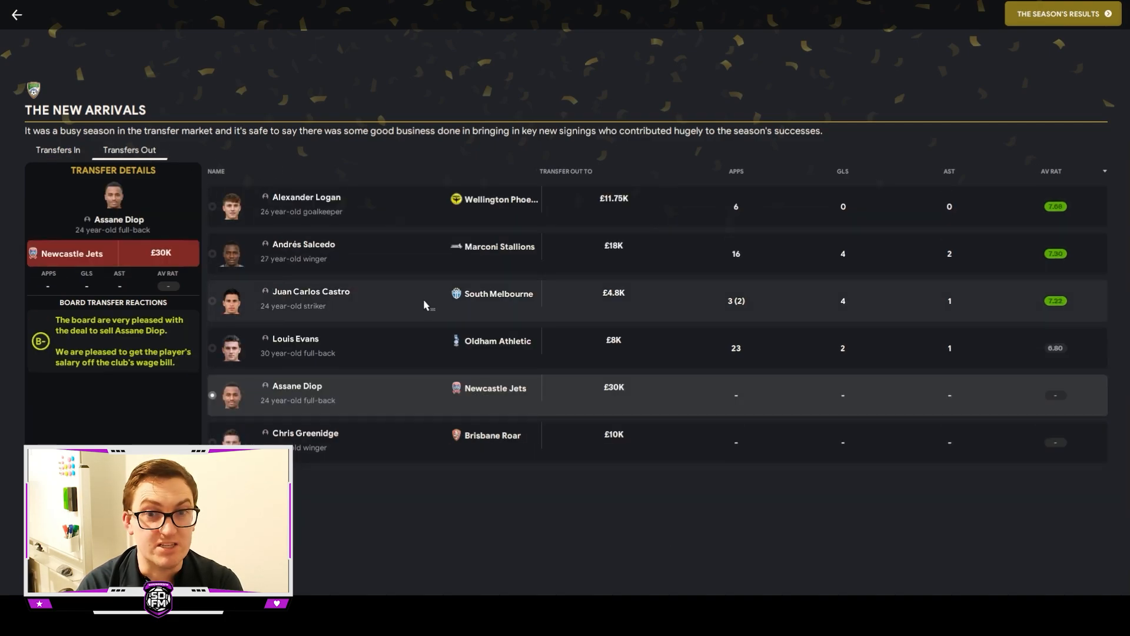
mouse_move(393, 308)
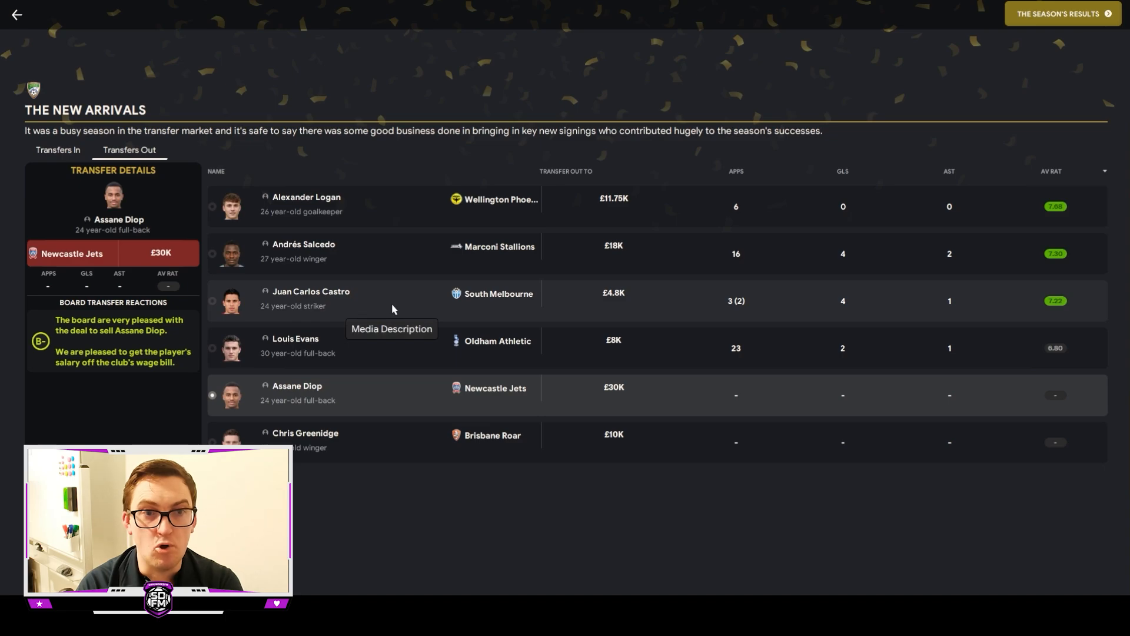
mouse_move(399, 255)
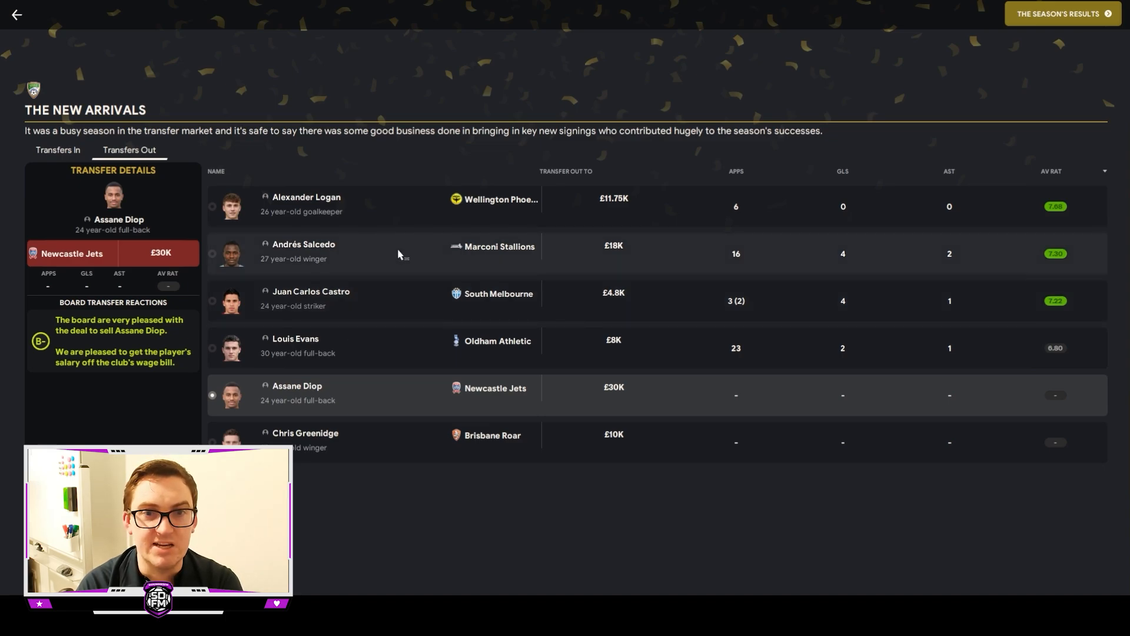
click(303, 253)
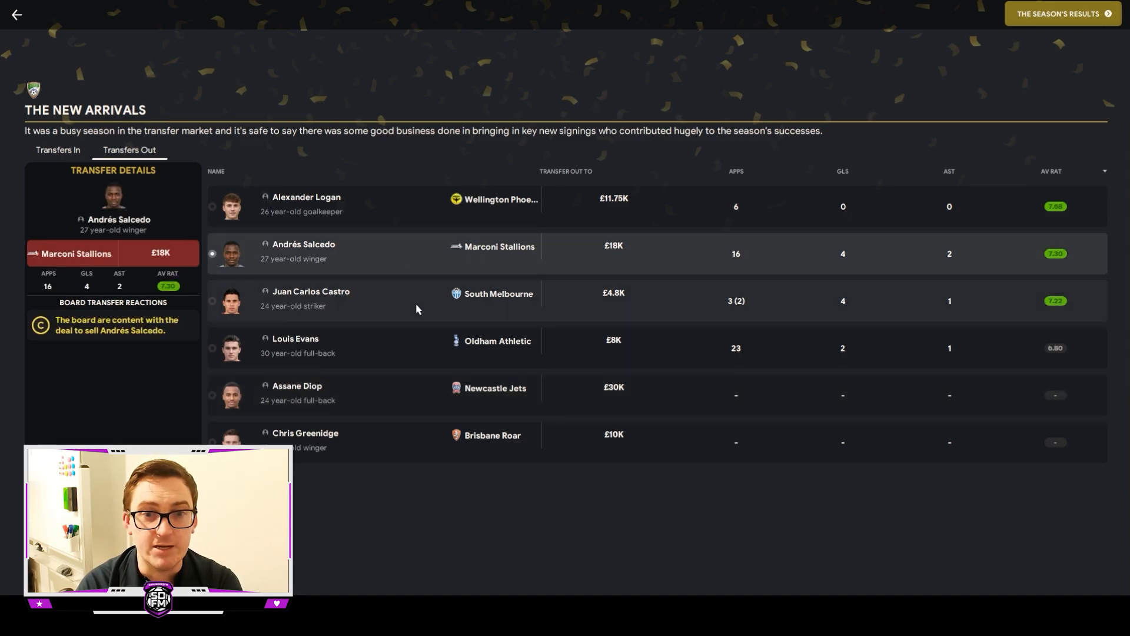
click(296, 346)
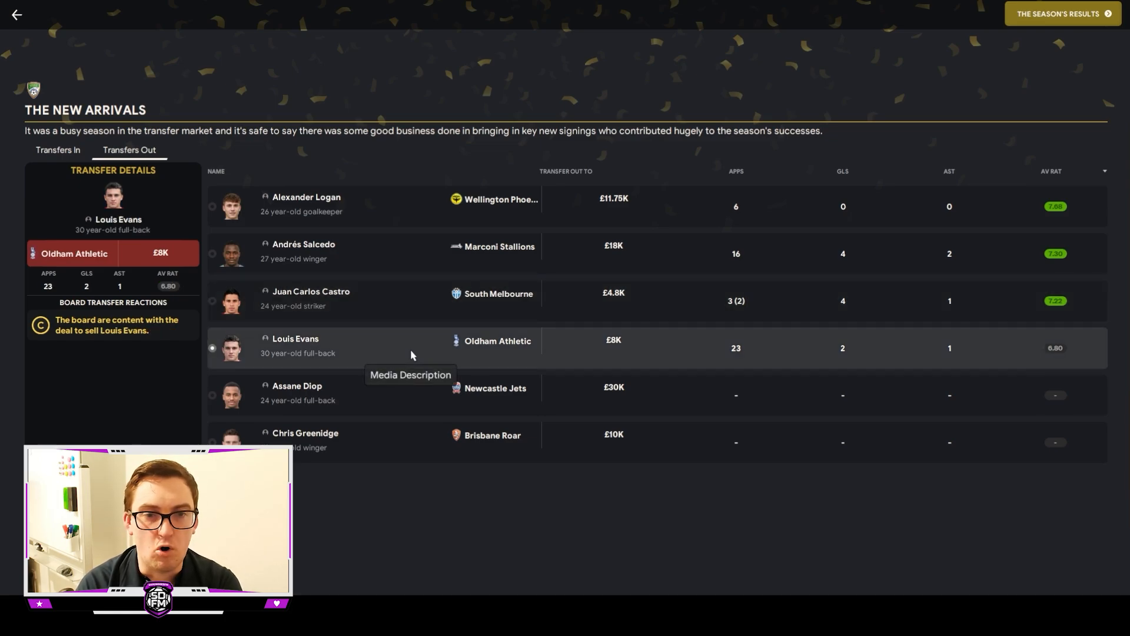
click(296, 392)
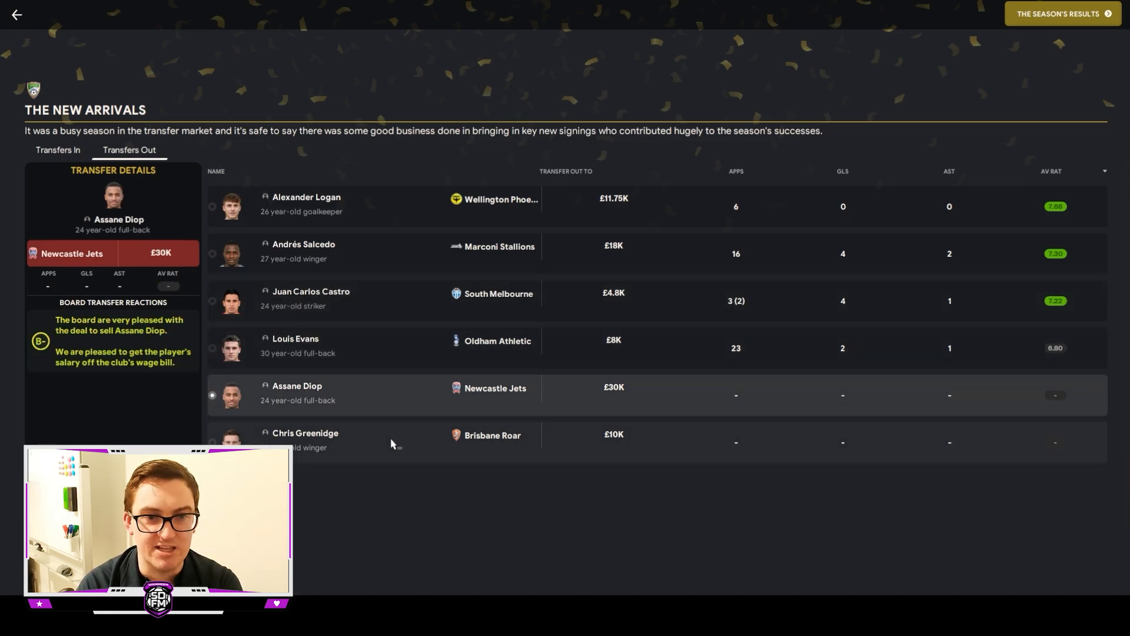
click(304, 435)
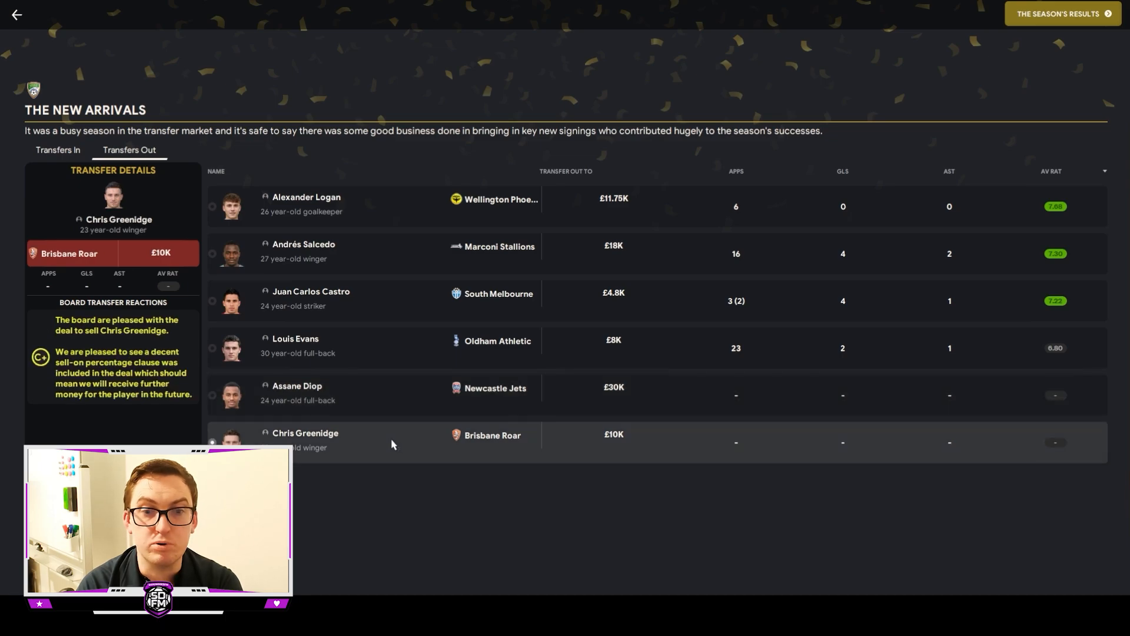
mouse_move(395, 408)
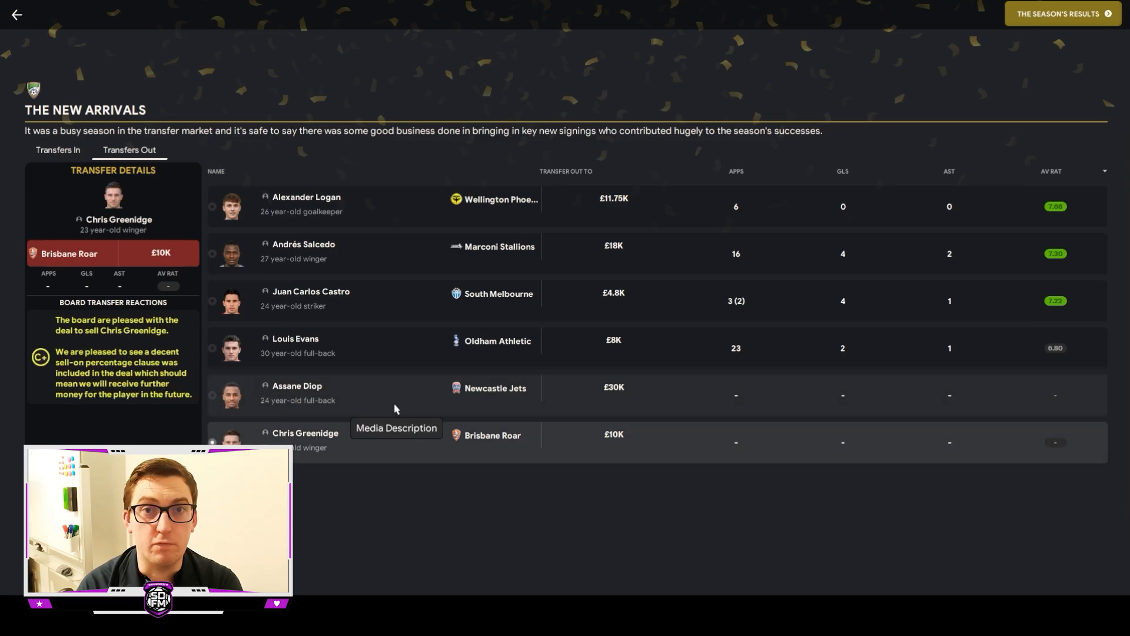
mouse_move(525, 226)
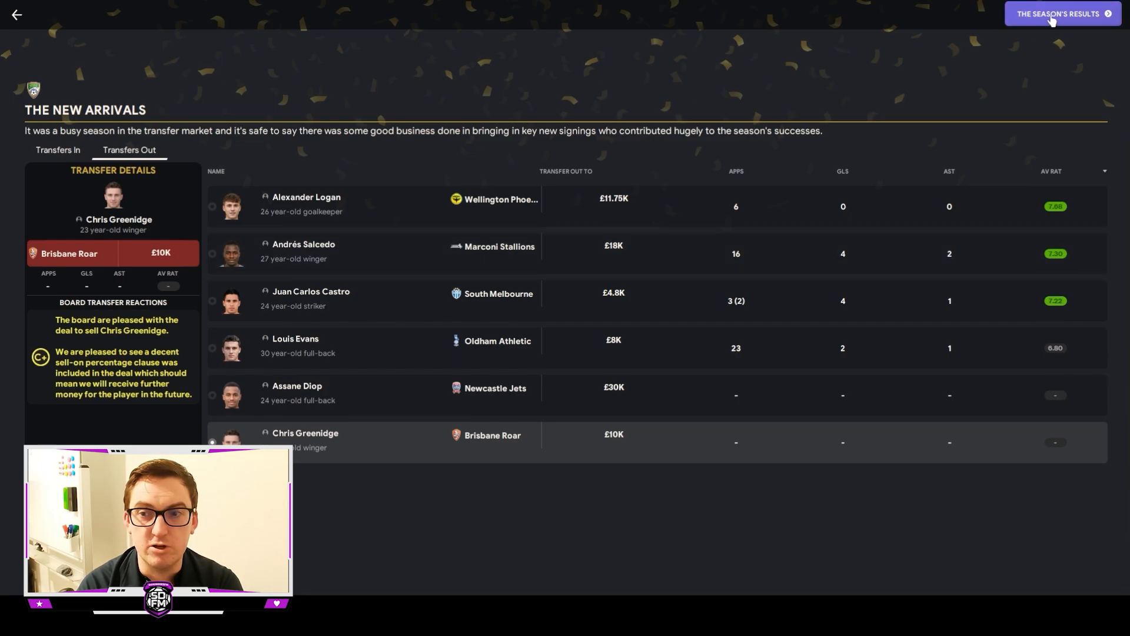
Review The Season's Results with the National League table and competition results list.
click(1061, 14)
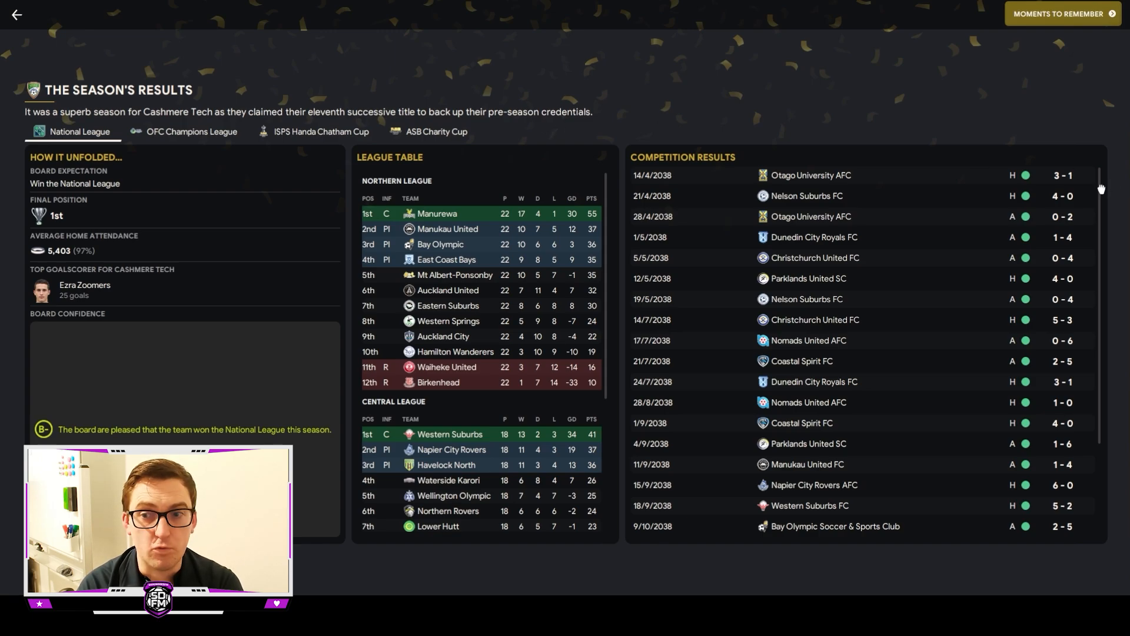
scroll(down, 3)
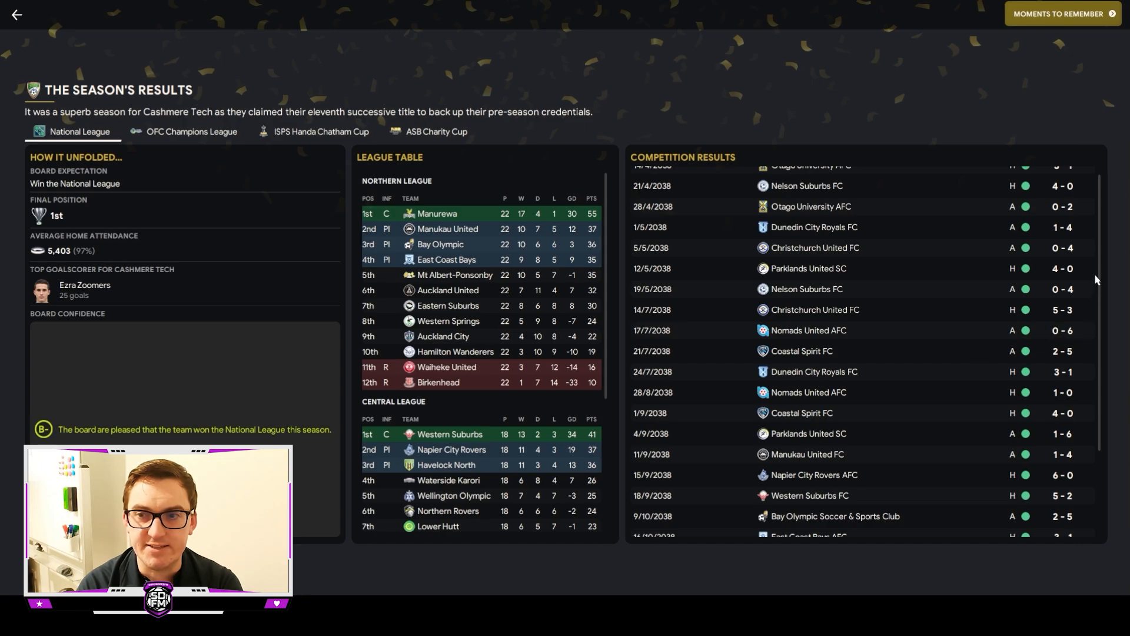
scroll(down, 3)
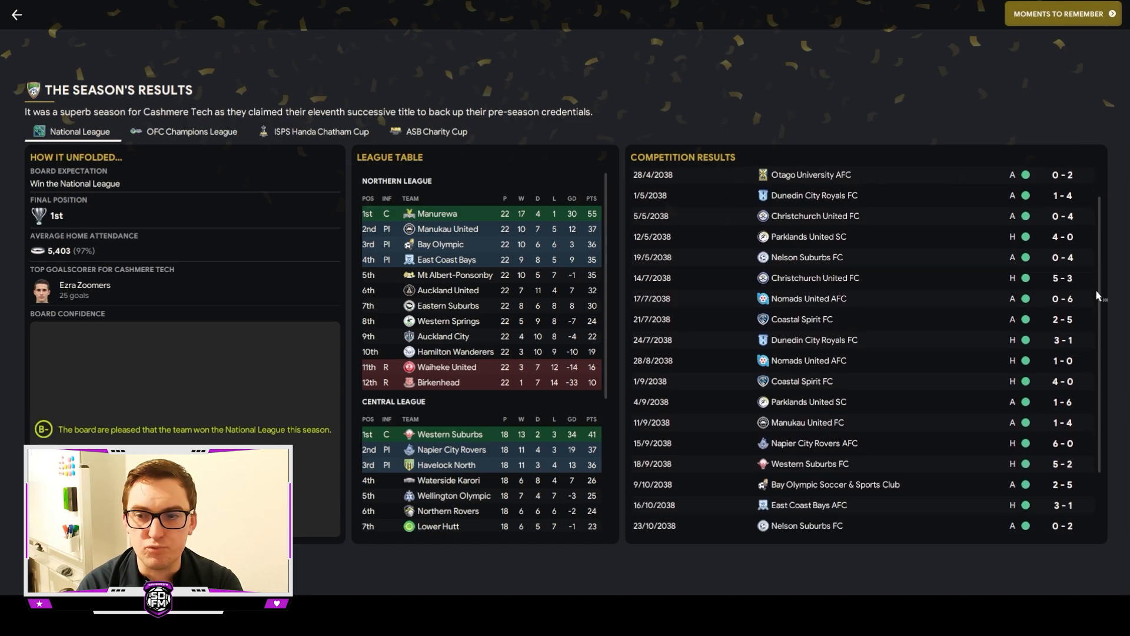
scroll(down, 3)
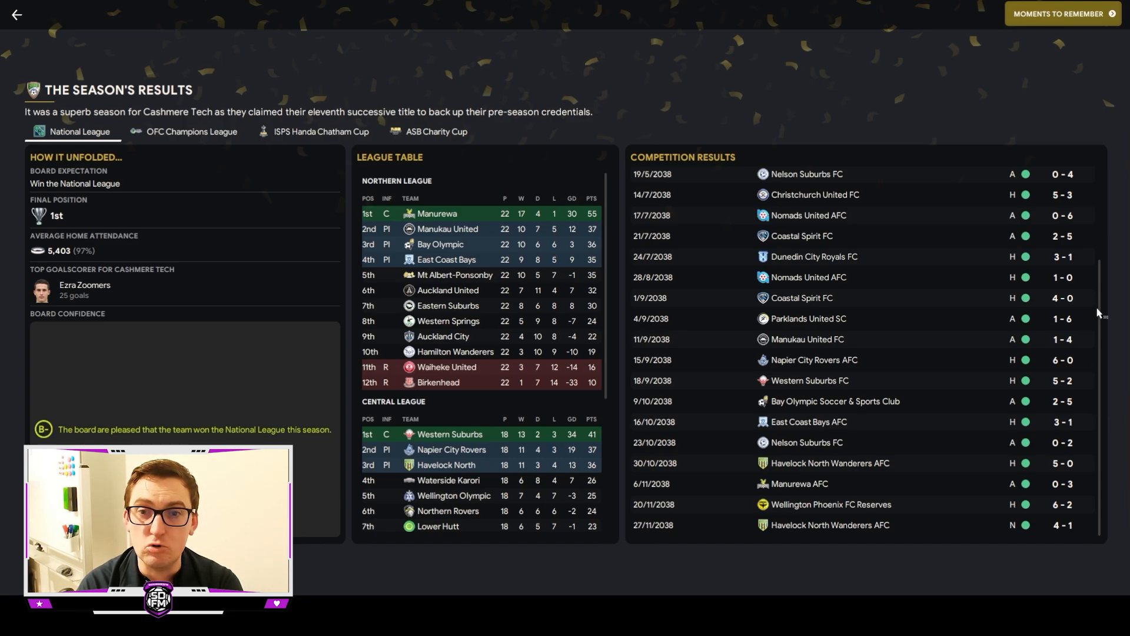
scroll(up, 3)
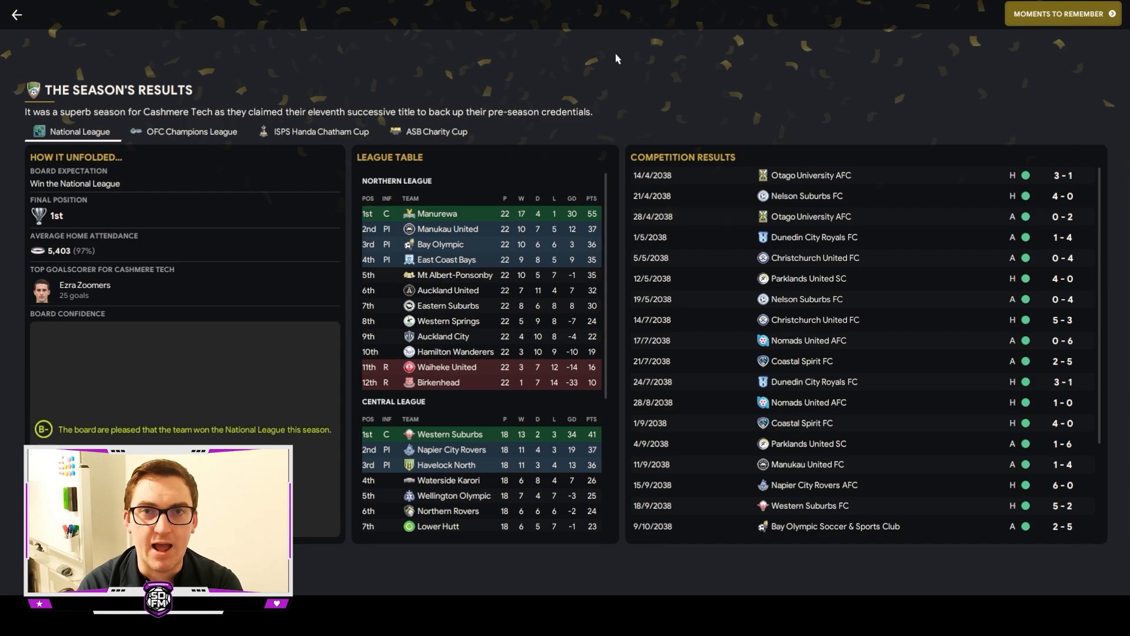
View the OFC Champions League results, then the ISPS Handa Chatham Cup results.
click(192, 133)
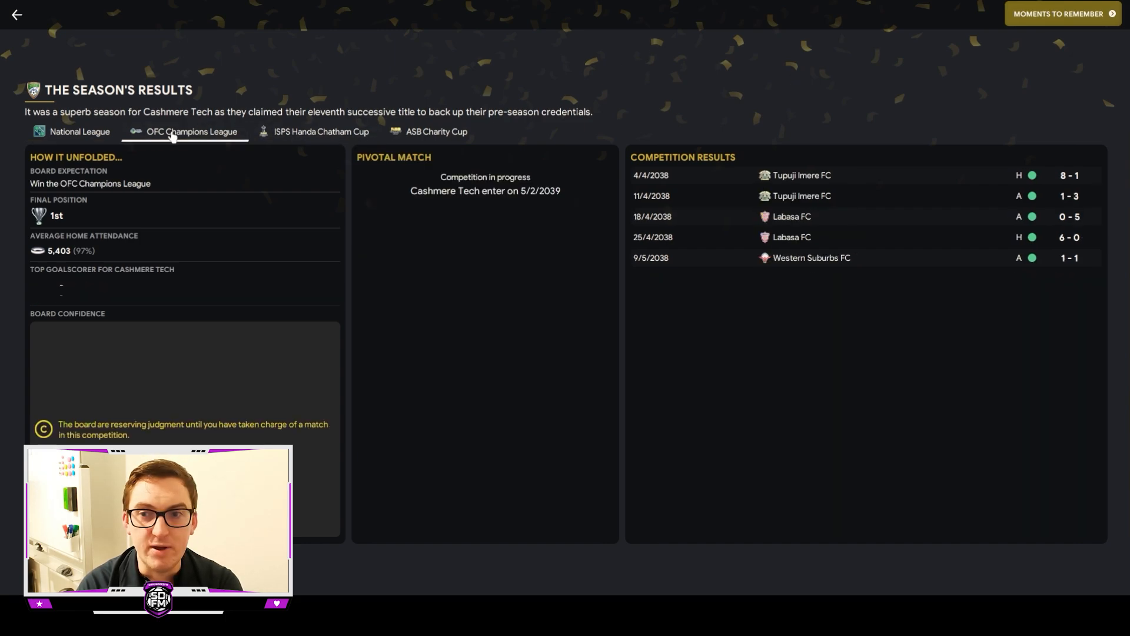
mouse_move(829, 325)
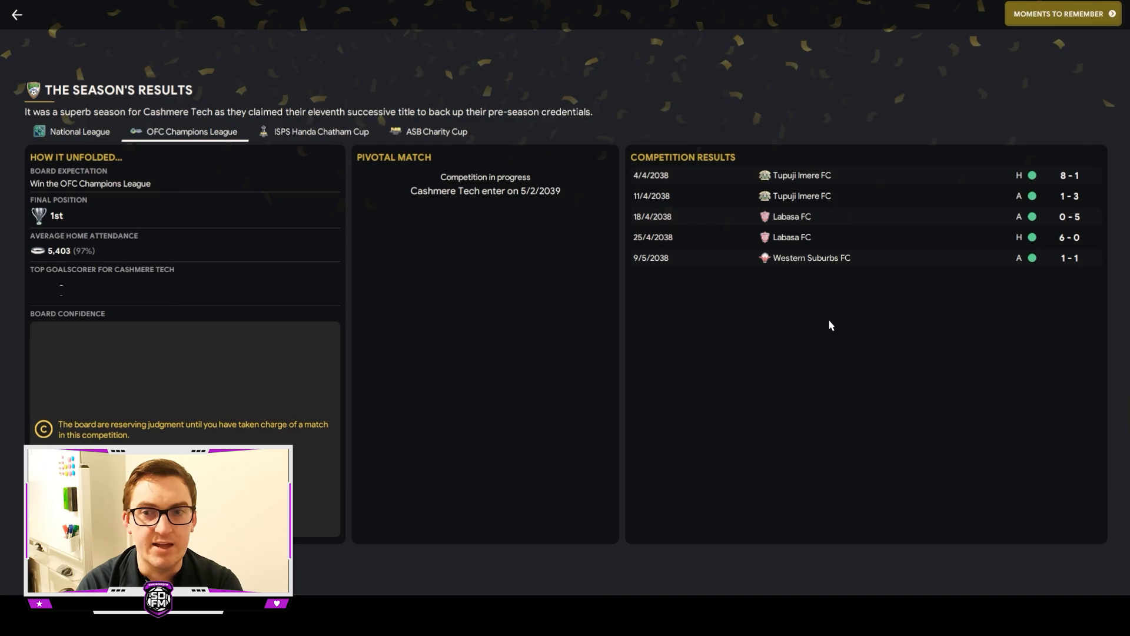
mouse_move(905, 281)
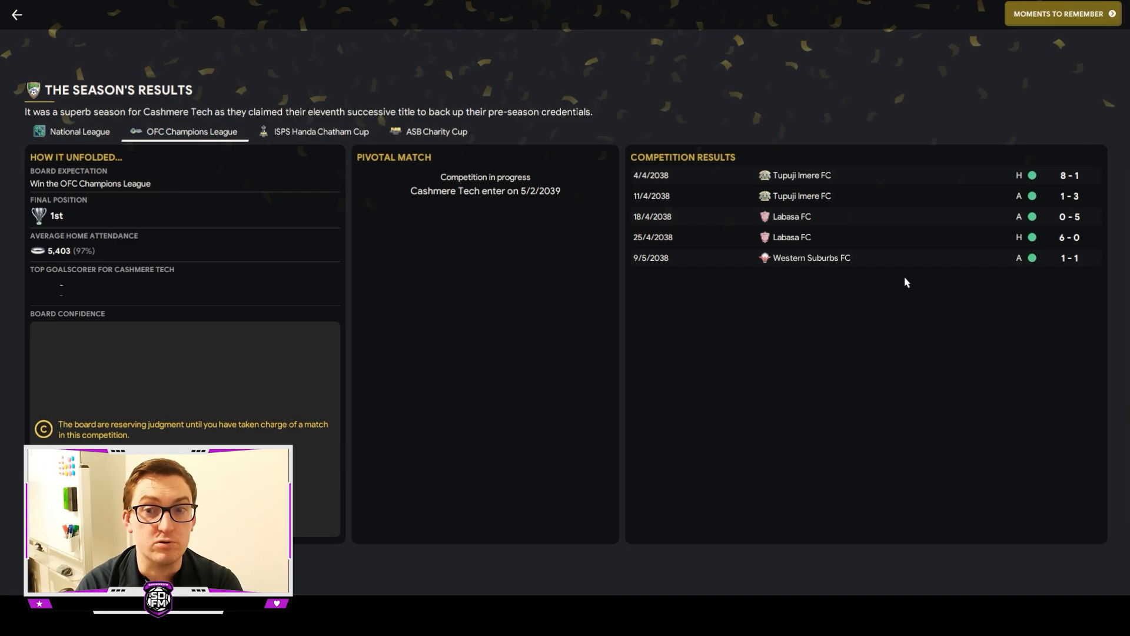
mouse_move(888, 280)
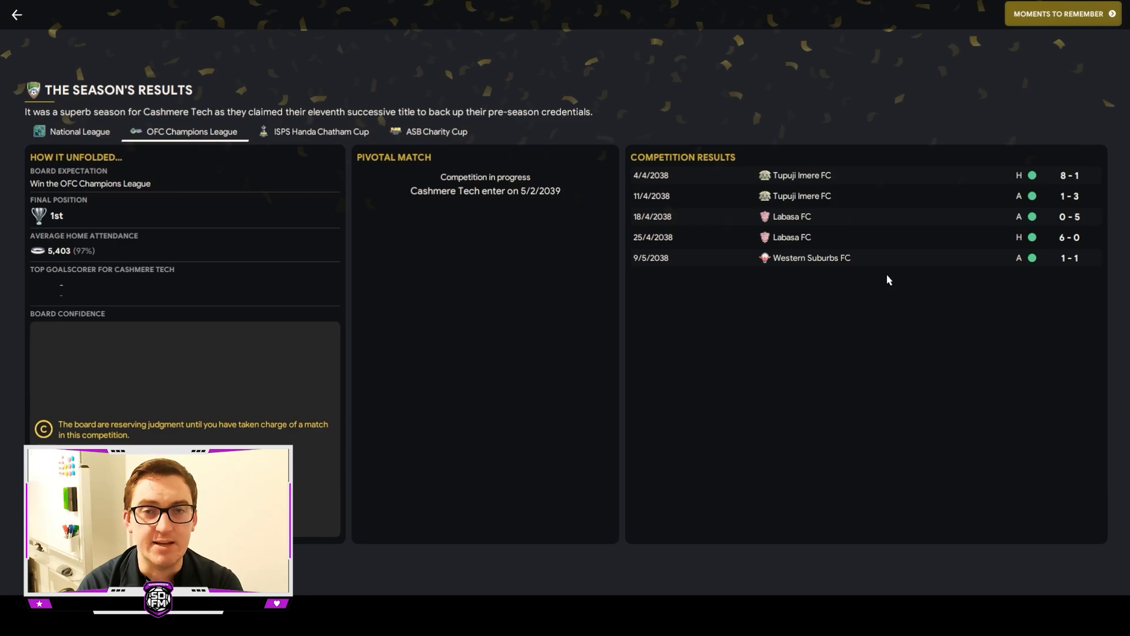
mouse_move(957, 303)
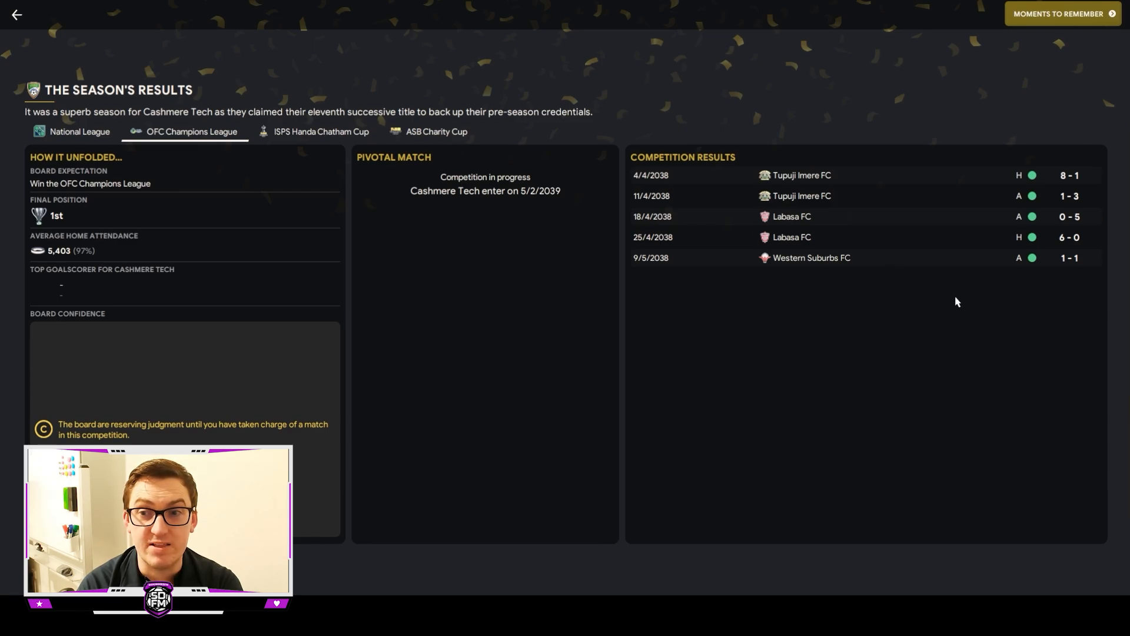
mouse_move(827, 297)
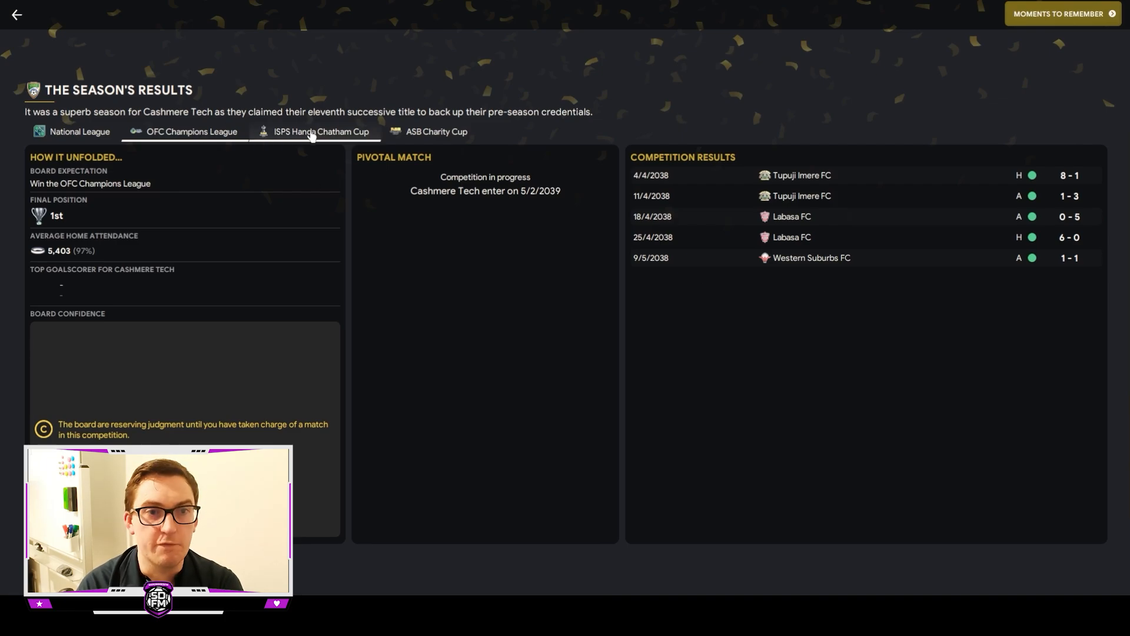
click(322, 132)
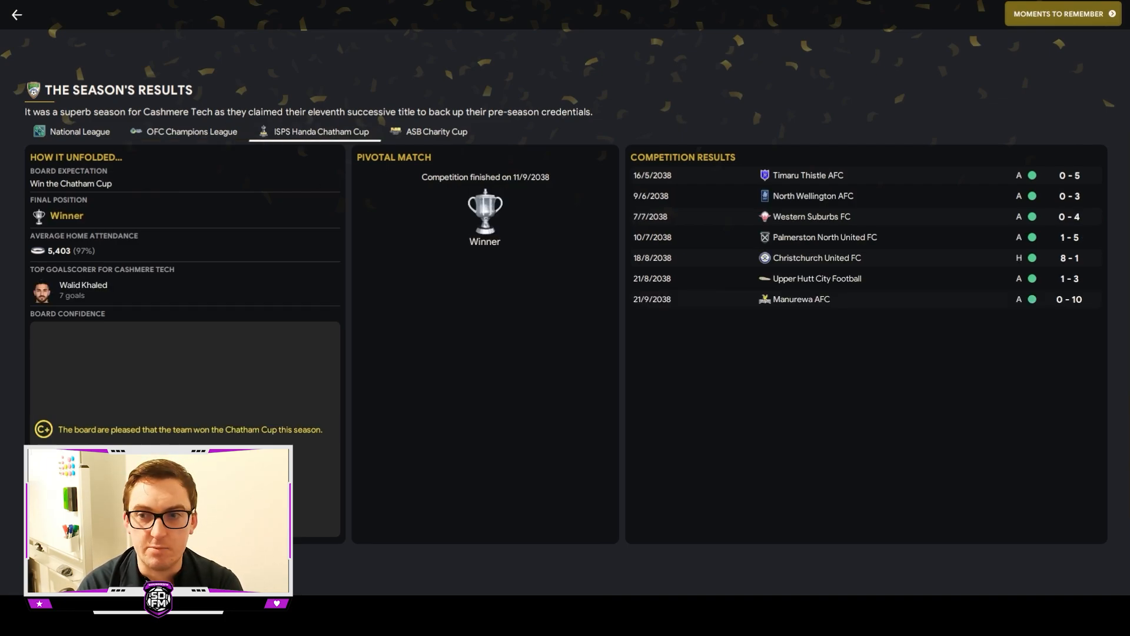
mouse_move(957, 373)
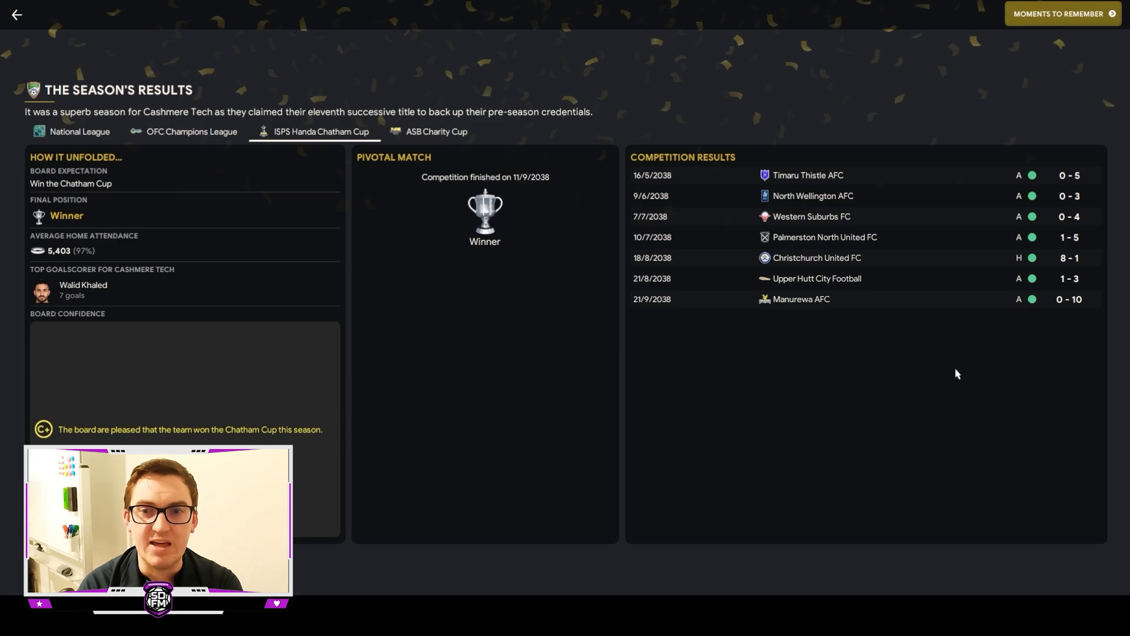
mouse_move(1050, 361)
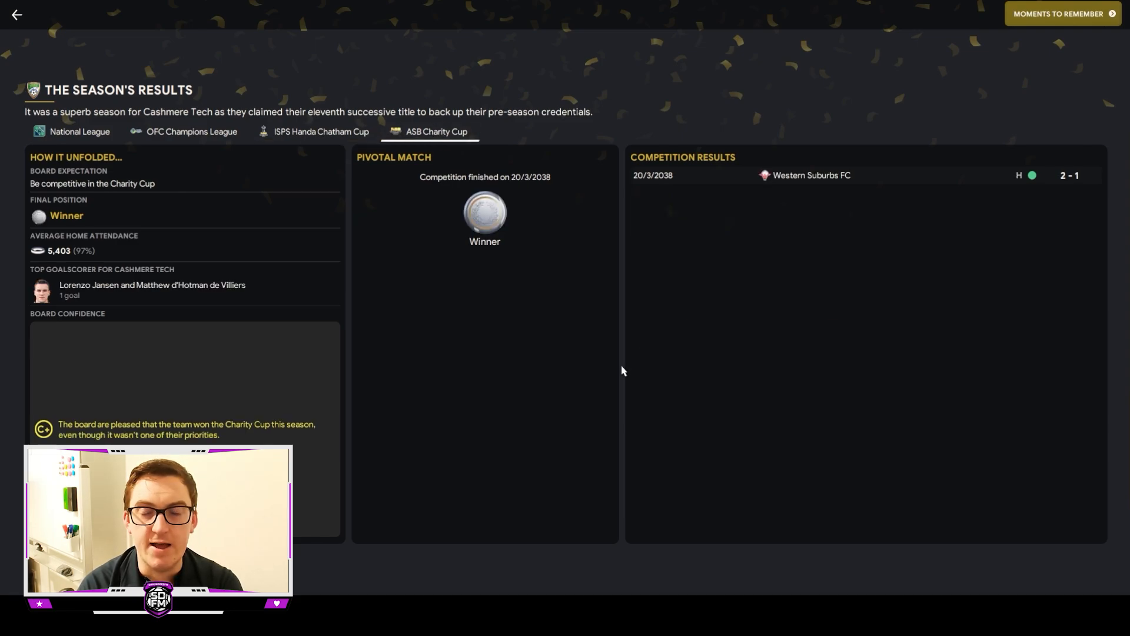
mouse_move(627, 349)
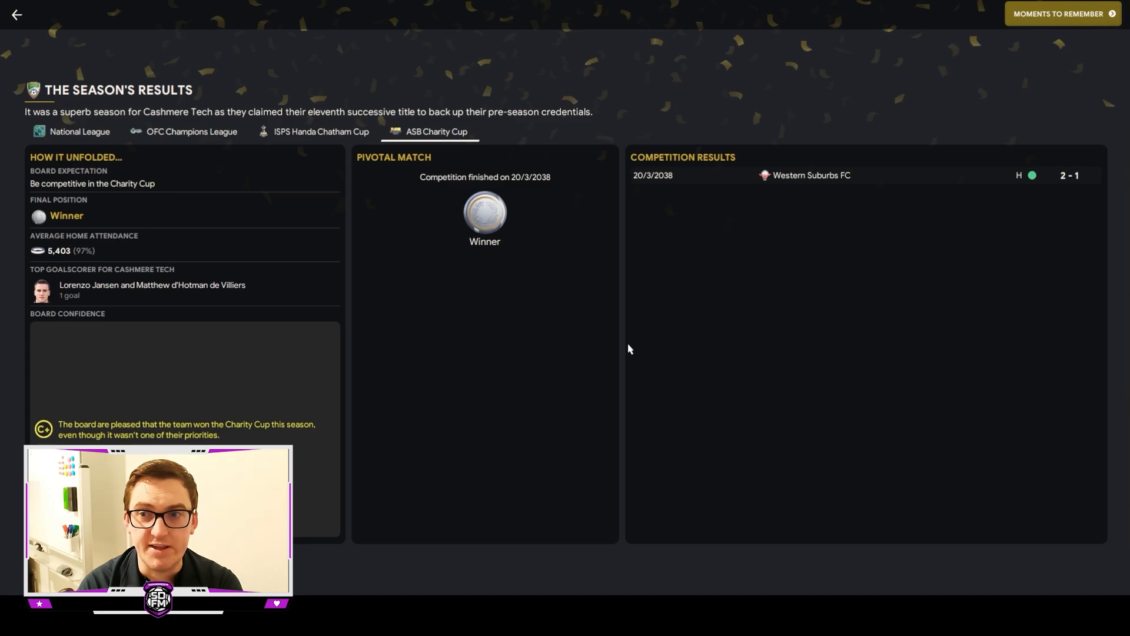
mouse_move(1029, 240)
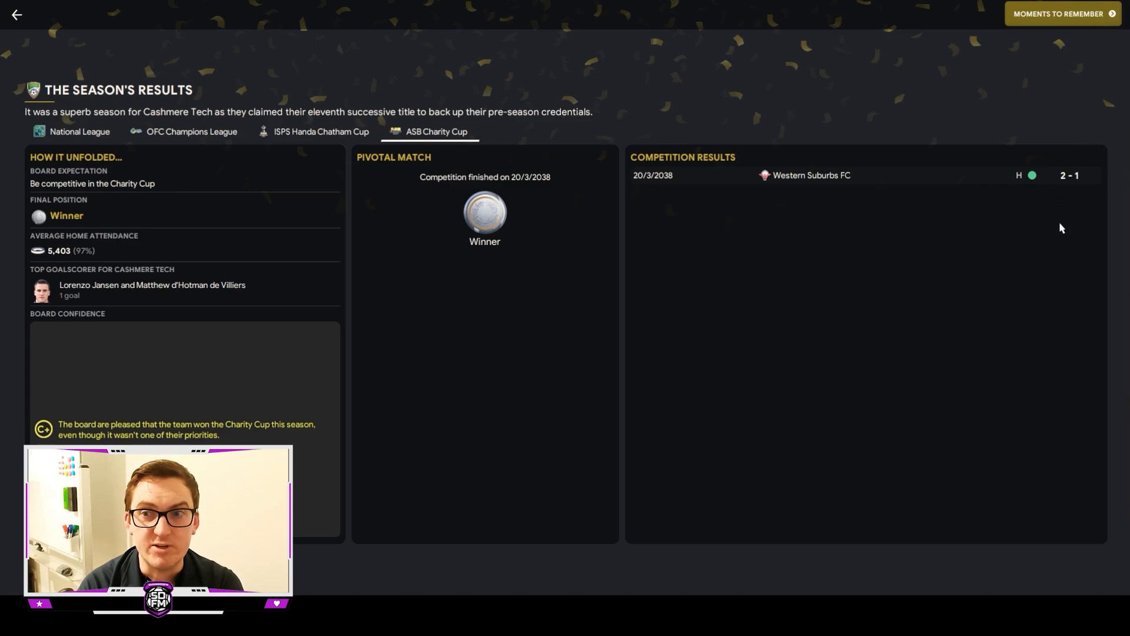
mouse_move(1022, 229)
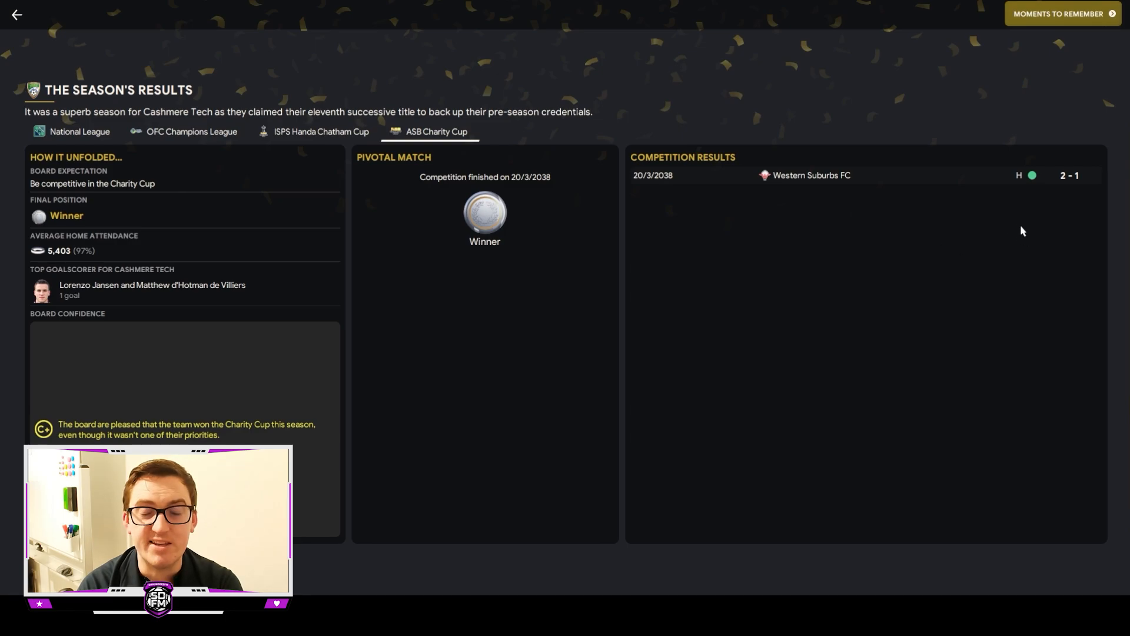
mouse_move(1035, 239)
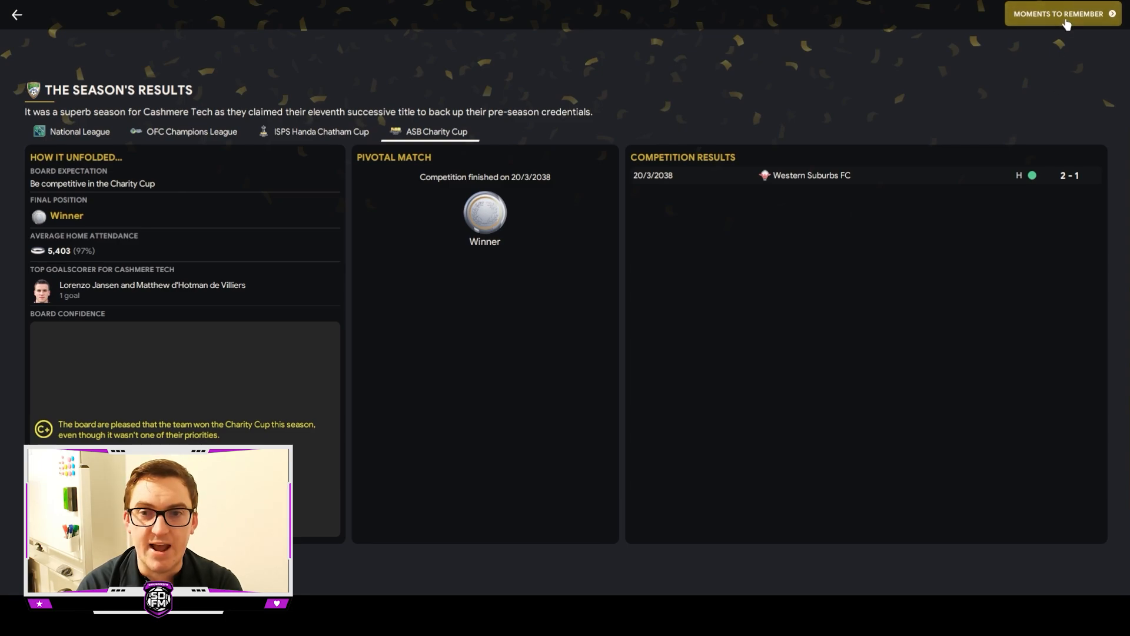
Show the Moments to Remember: biggest win, match to remember and goal of the season.
click(1062, 13)
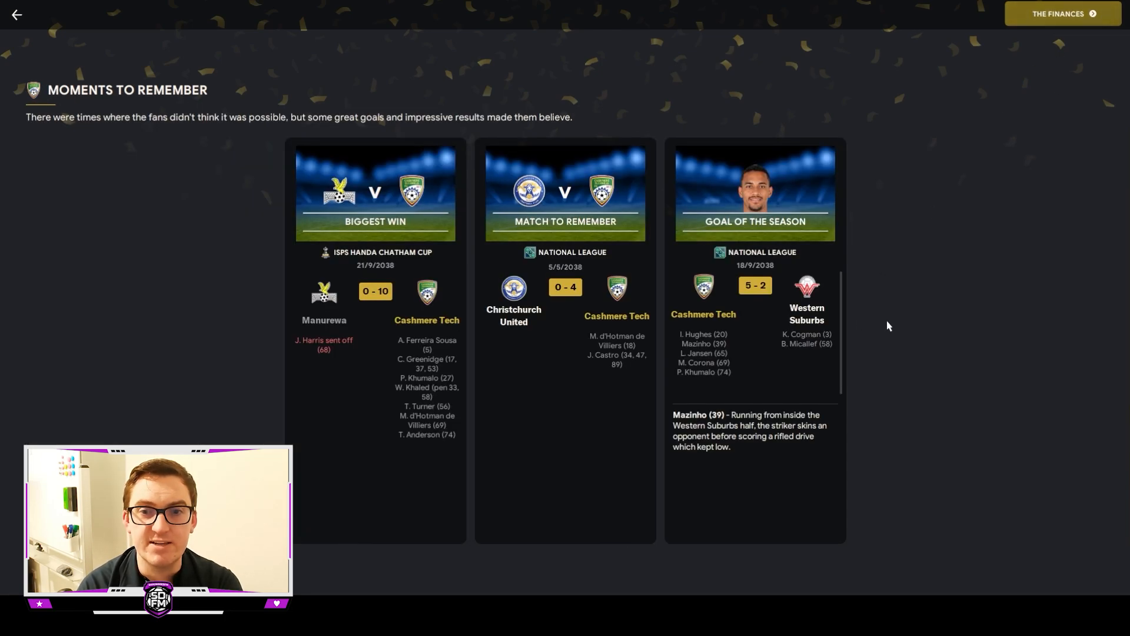
mouse_move(354, 94)
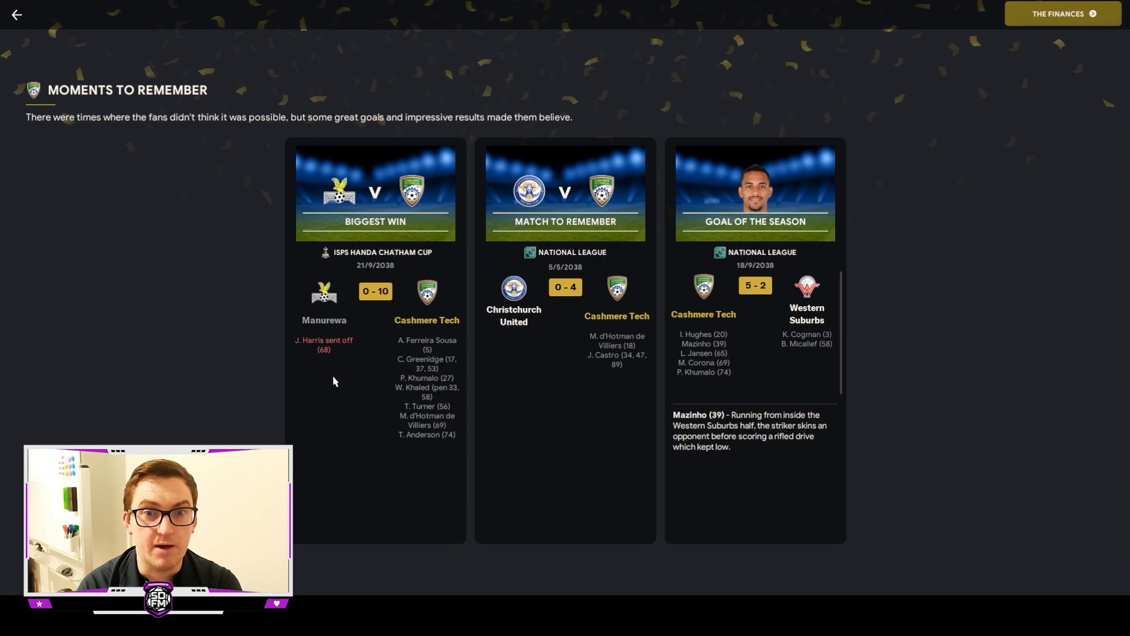
mouse_move(507, 391)
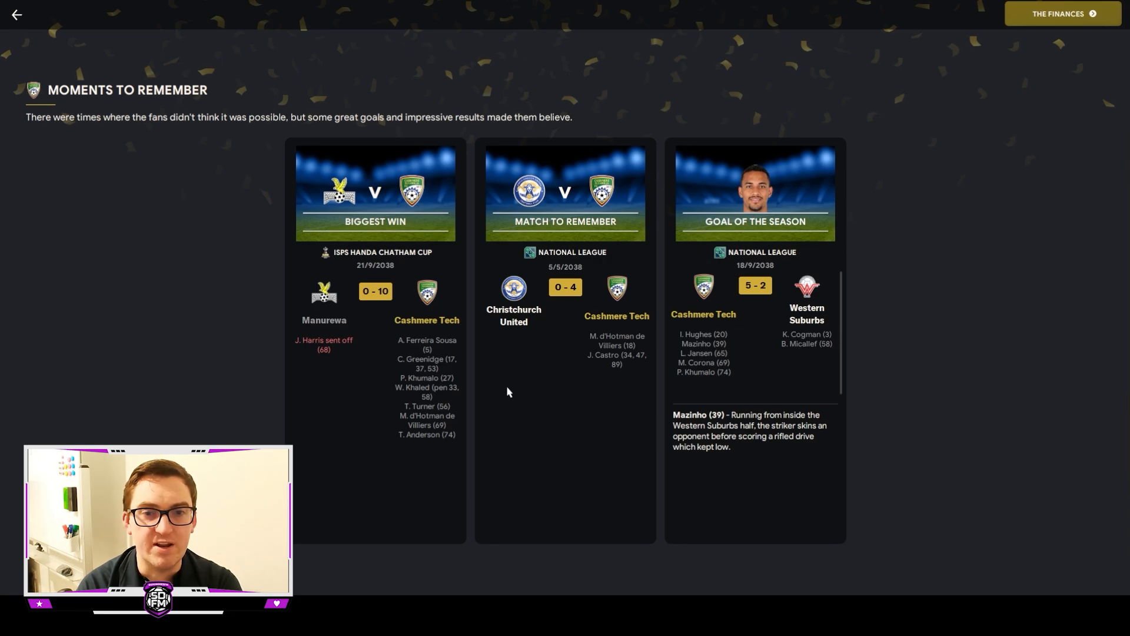
mouse_move(568, 378)
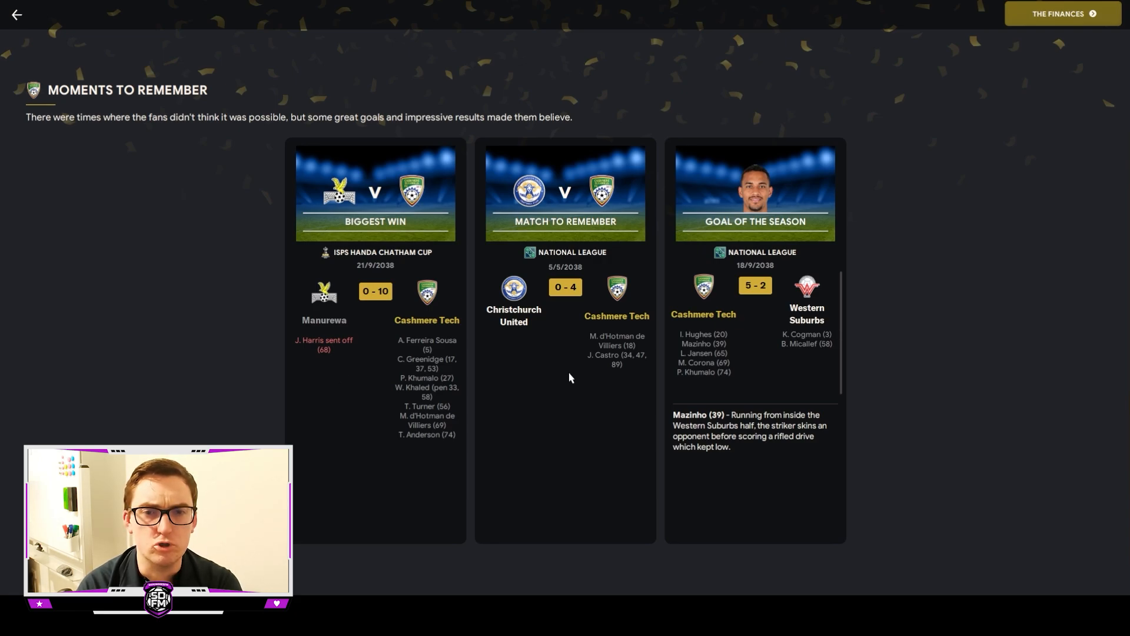
mouse_move(621, 388)
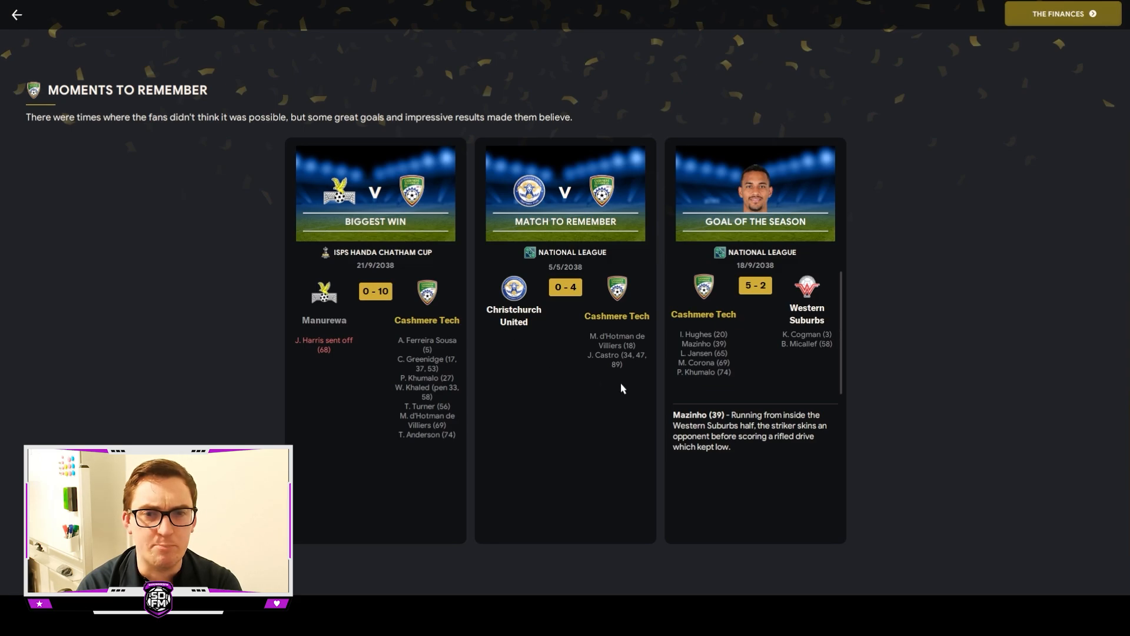
mouse_move(631, 386)
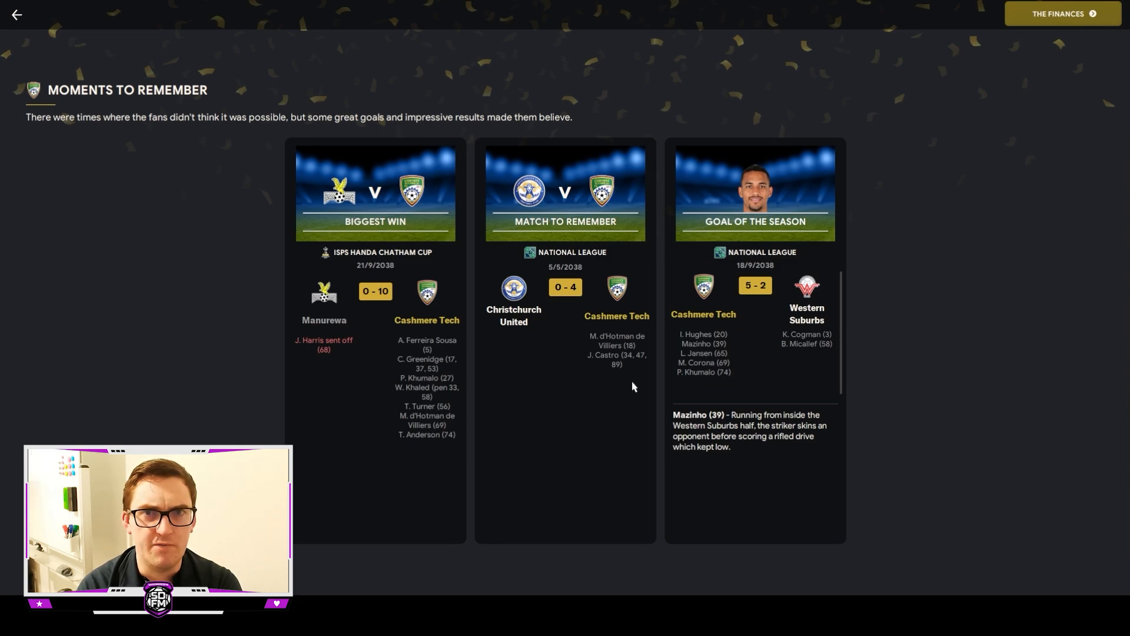
mouse_move(766, 352)
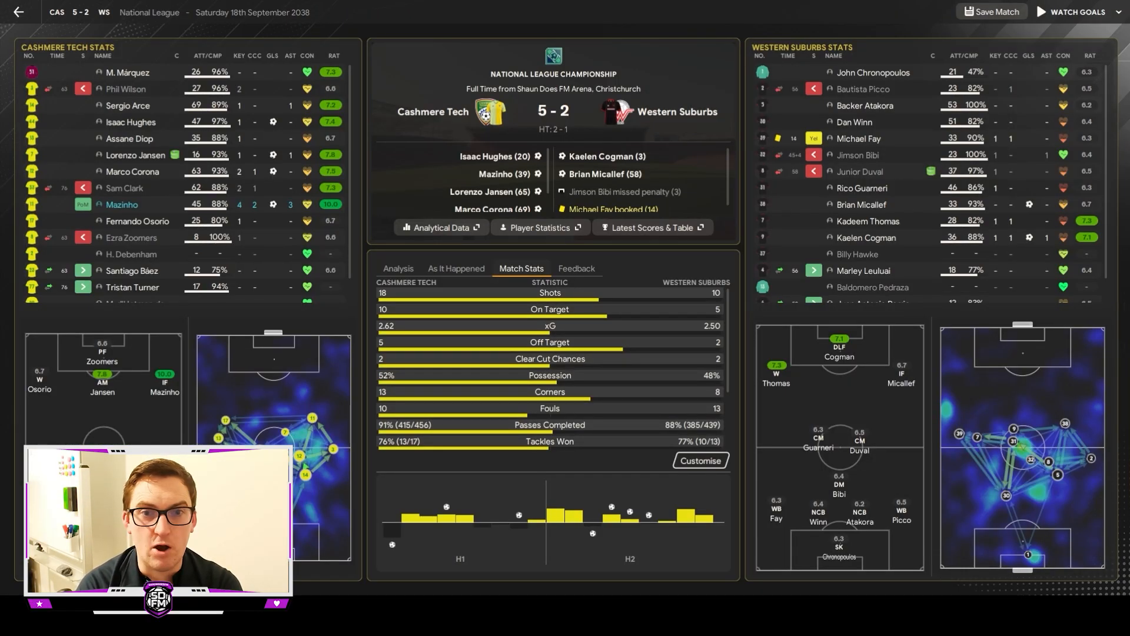
mouse_move(693, 183)
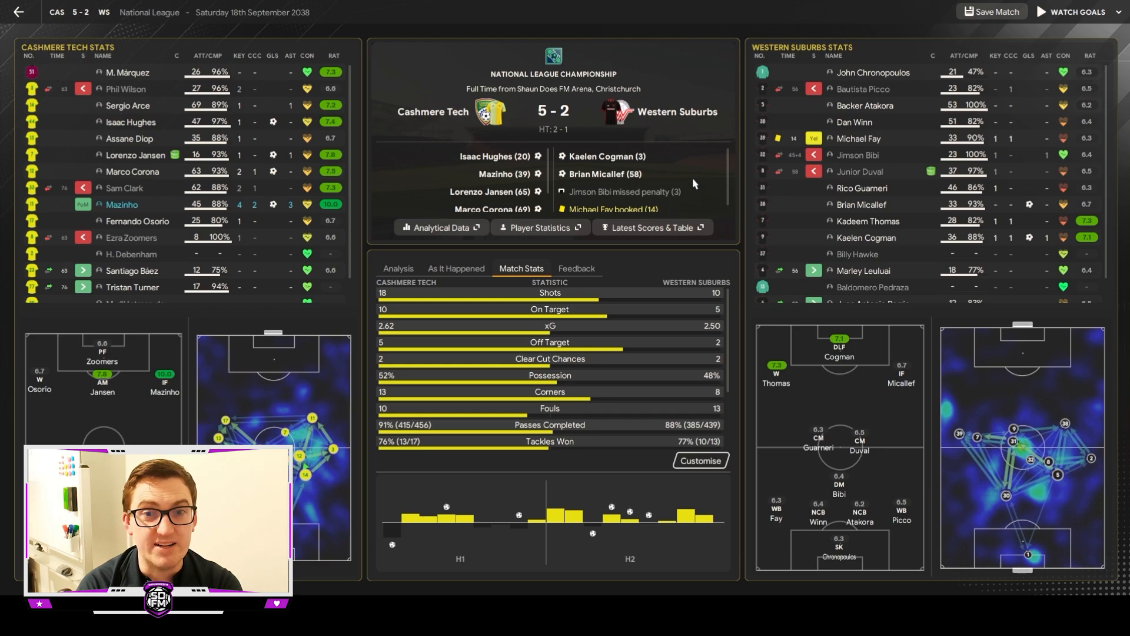
scroll(down, 3)
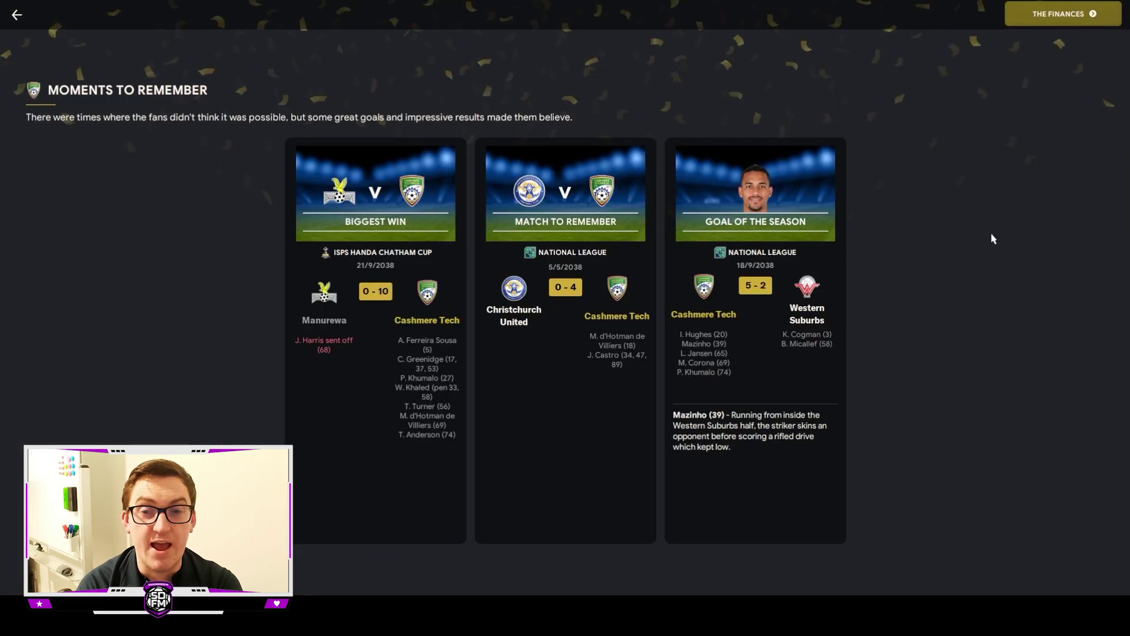
mouse_move(1053, 25)
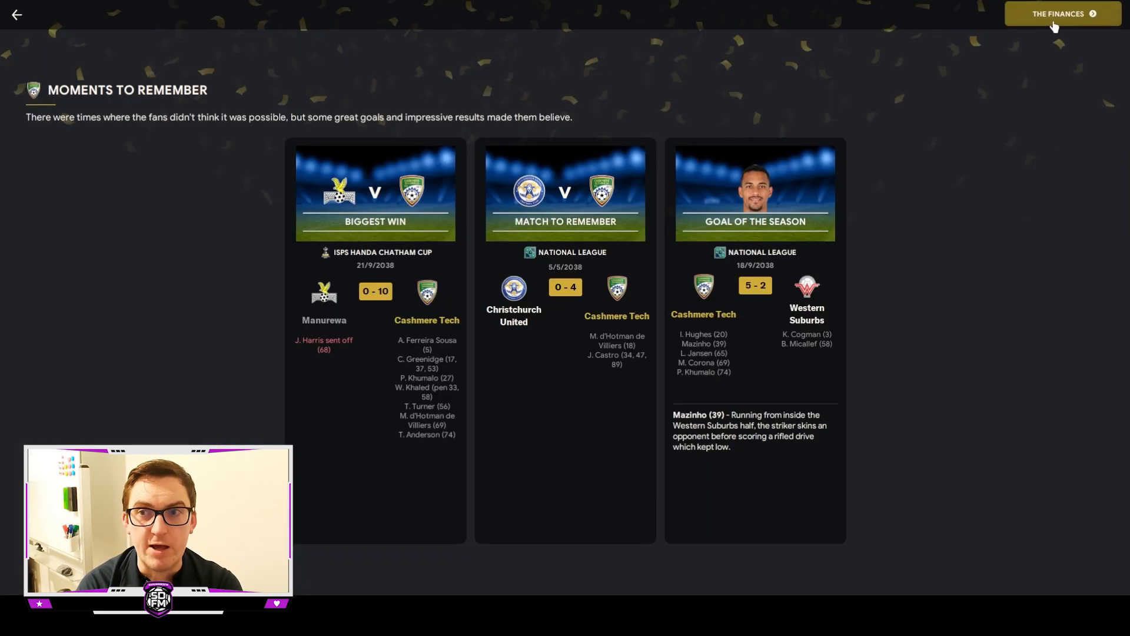
mouse_move(900, 108)
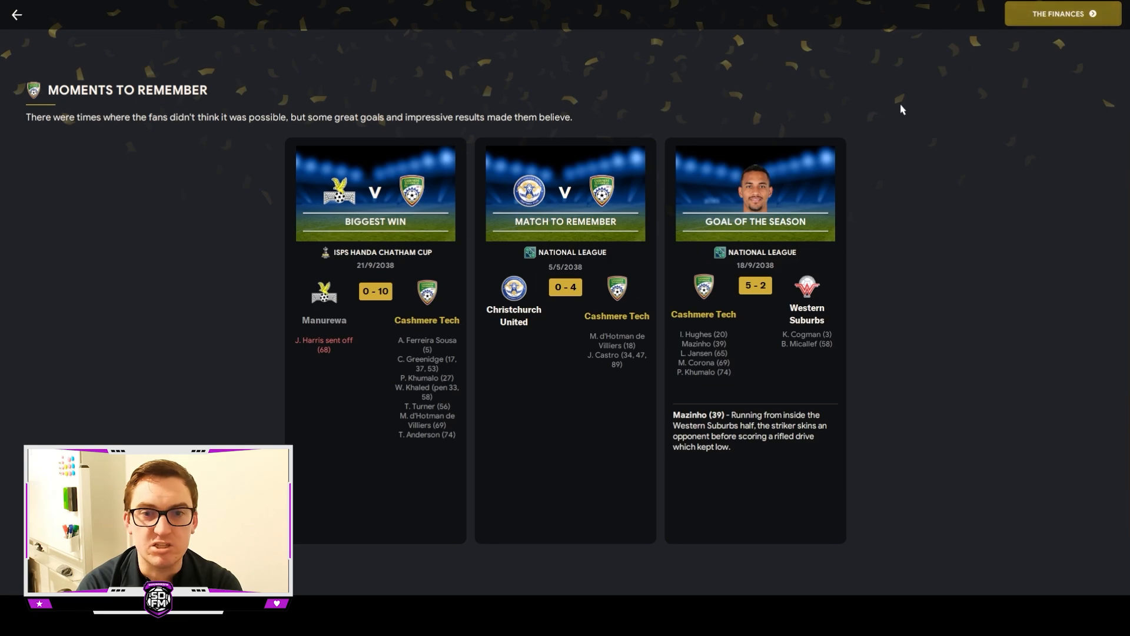
Show The Finances review: reputation, annual revenue and merchandise sales.
click(1060, 13)
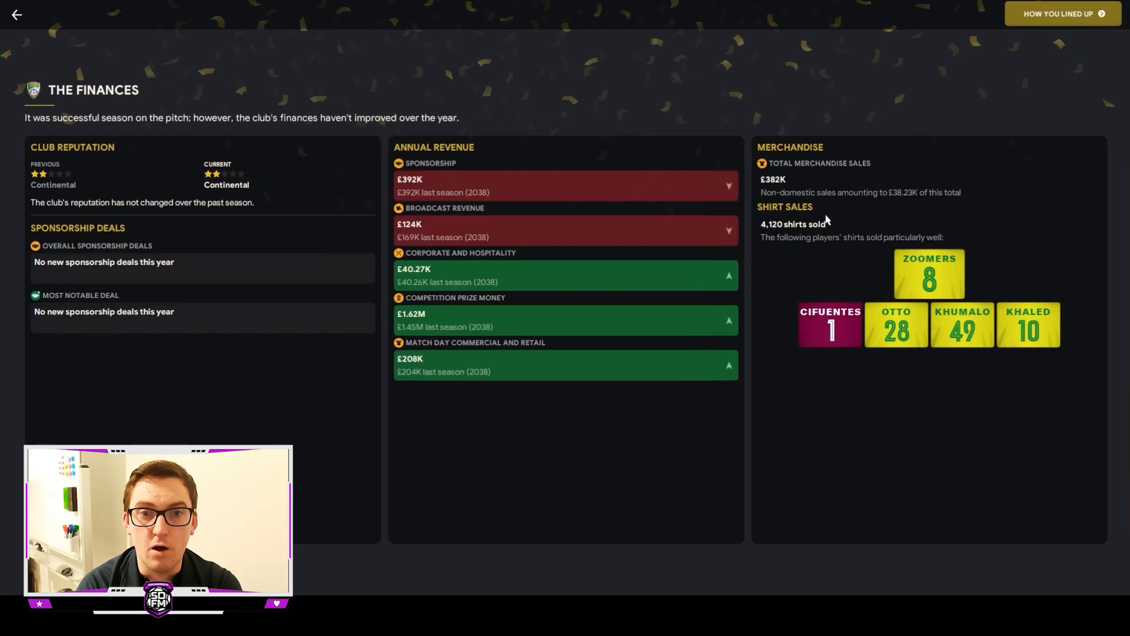
mouse_move(542, 430)
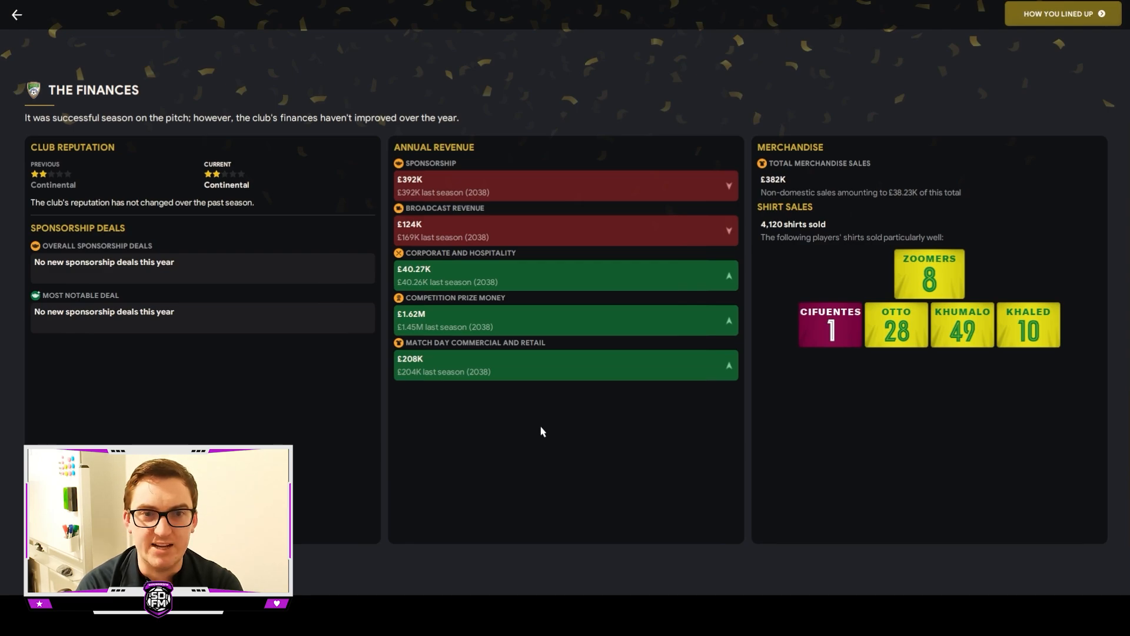
mouse_move(332, 179)
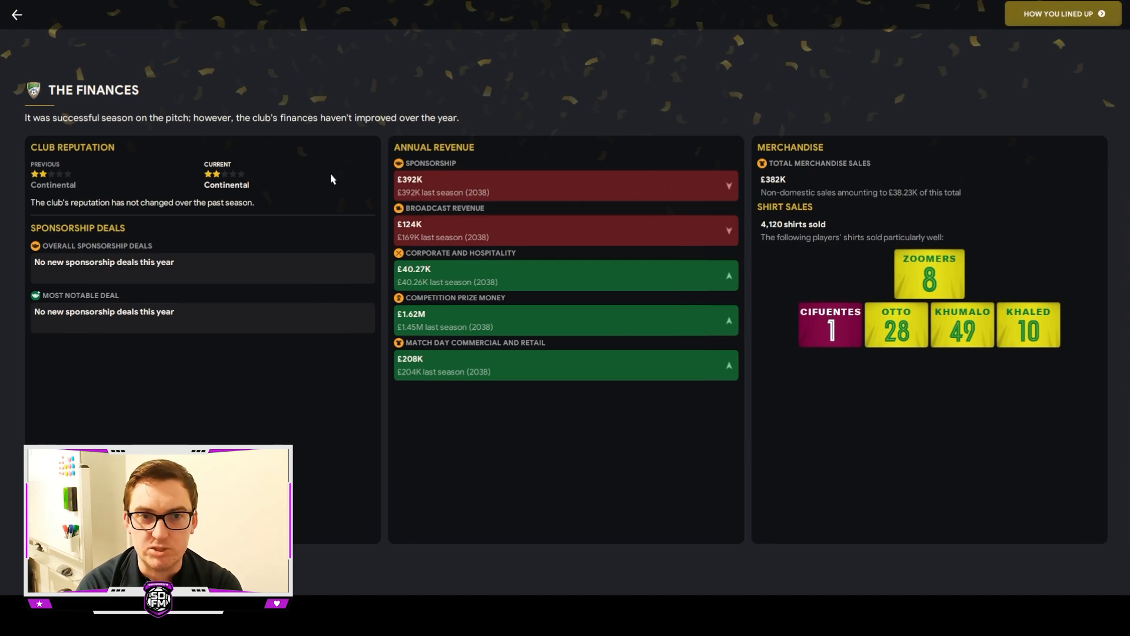
mouse_move(378, 233)
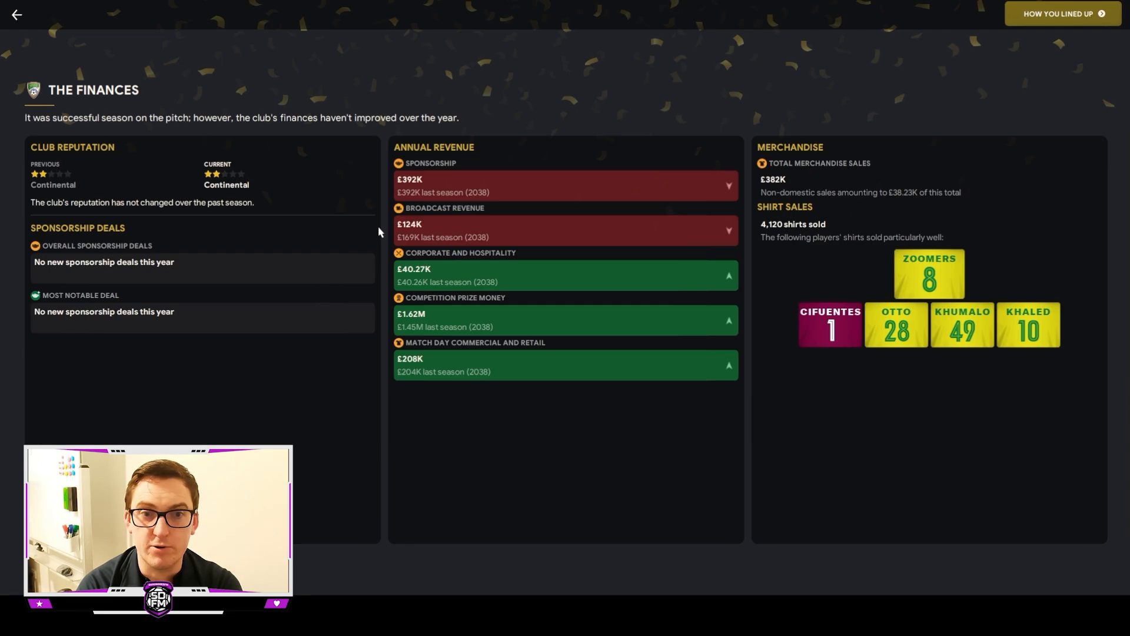
mouse_move(418, 225)
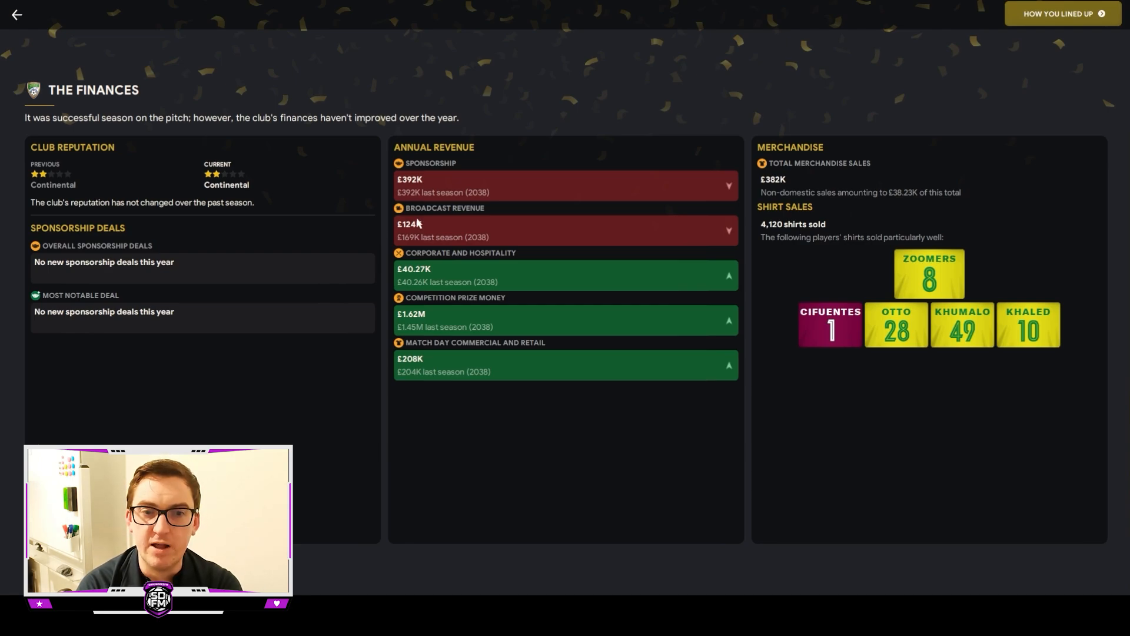
mouse_move(528, 326)
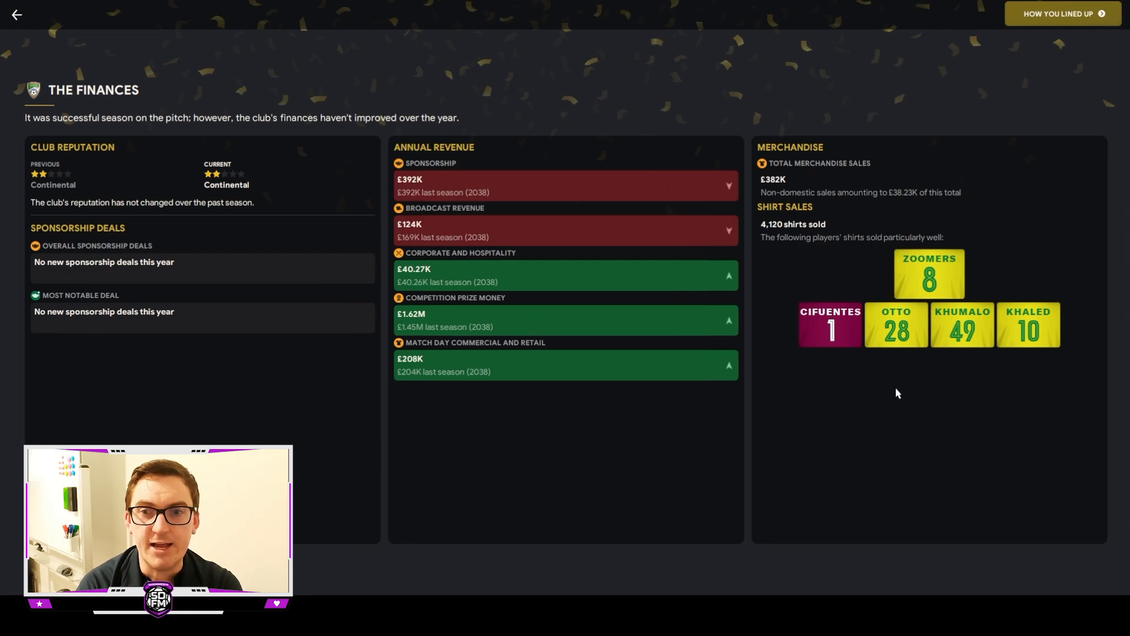
mouse_move(892, 385)
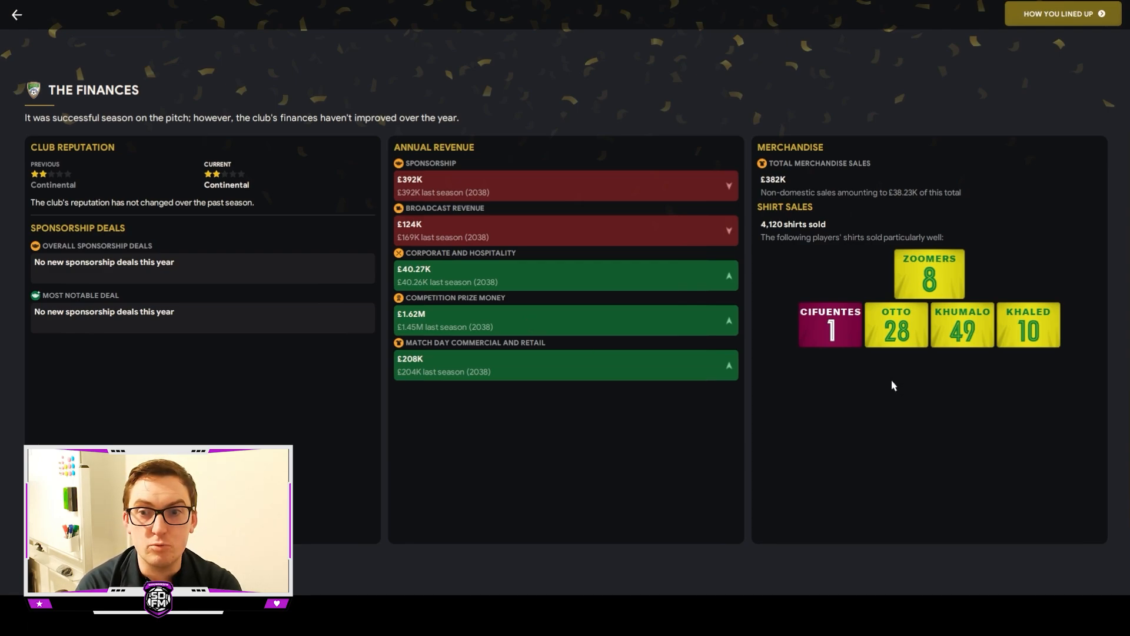
mouse_move(972, 312)
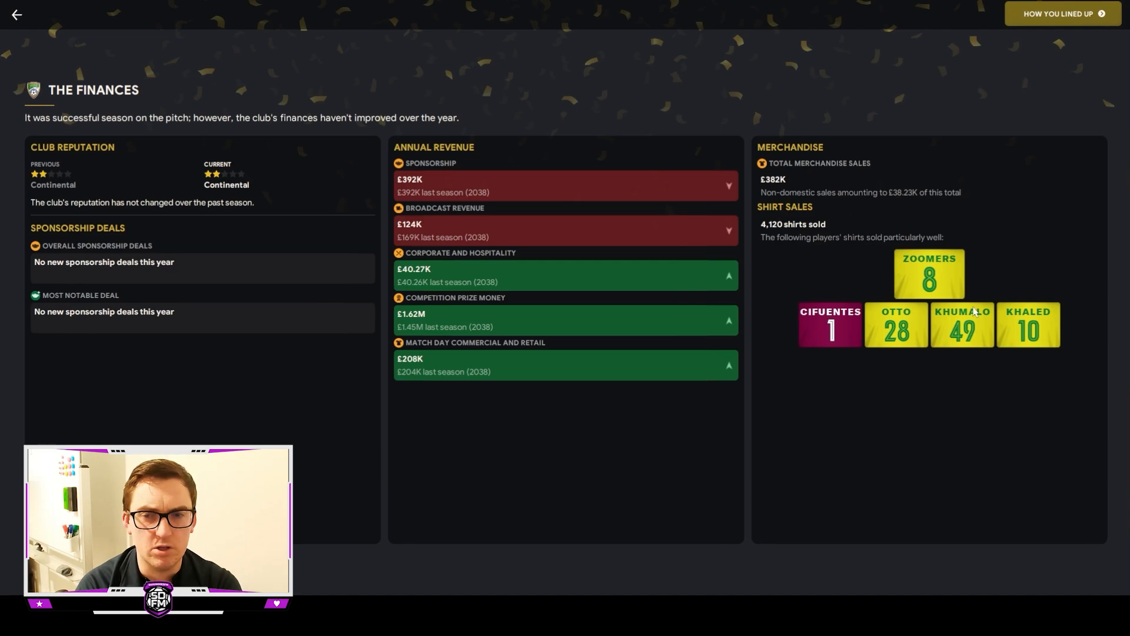
mouse_move(898, 408)
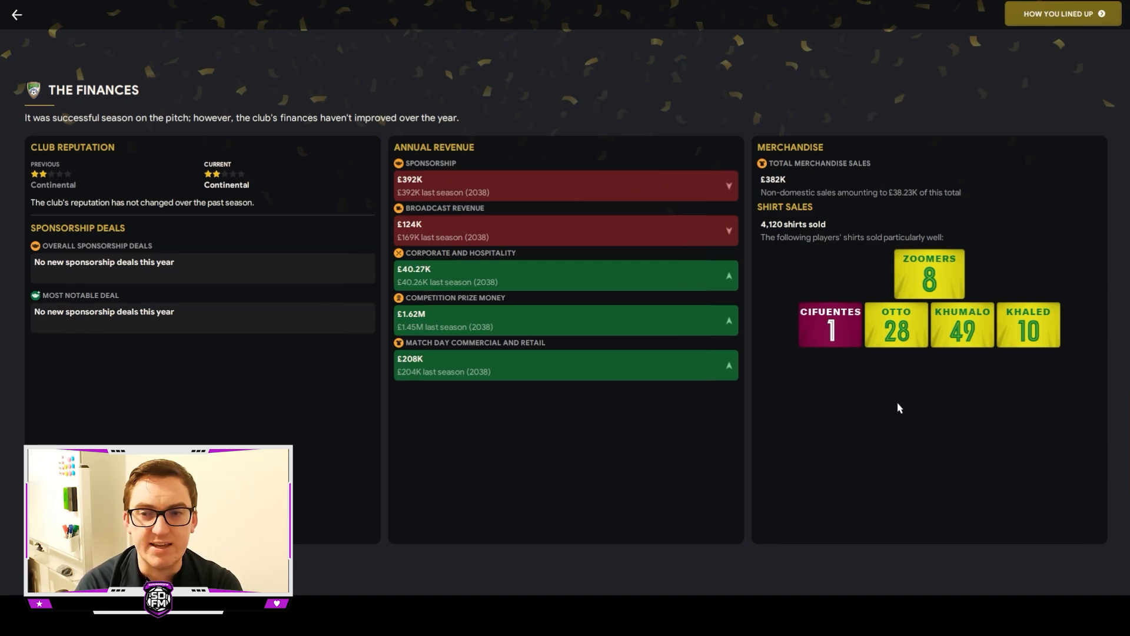
mouse_move(1065, 118)
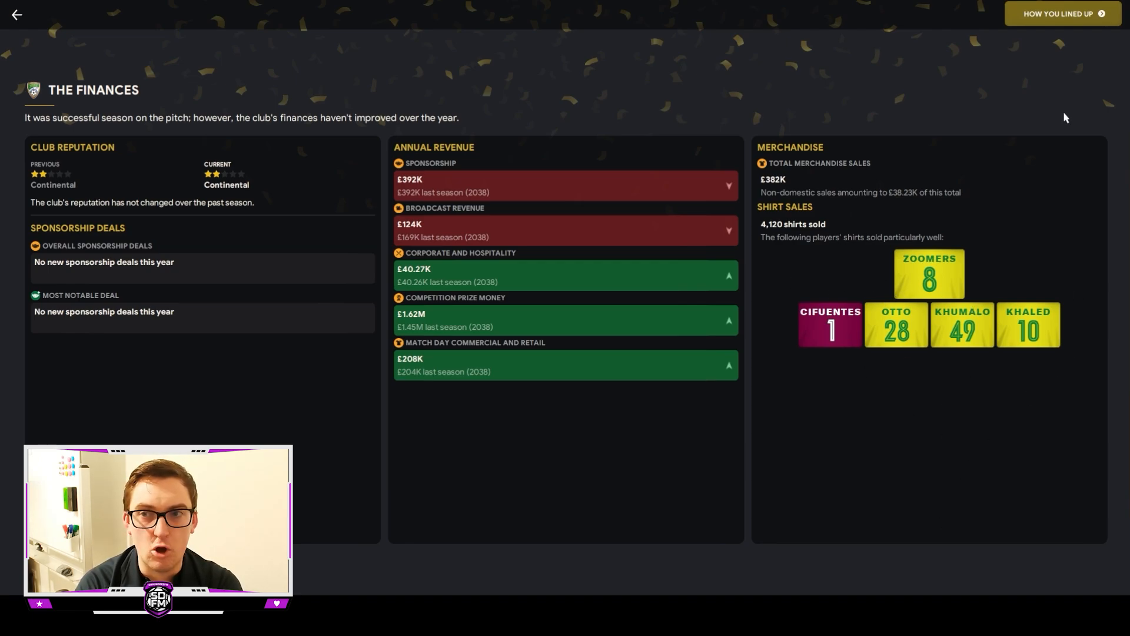
click(1062, 13)
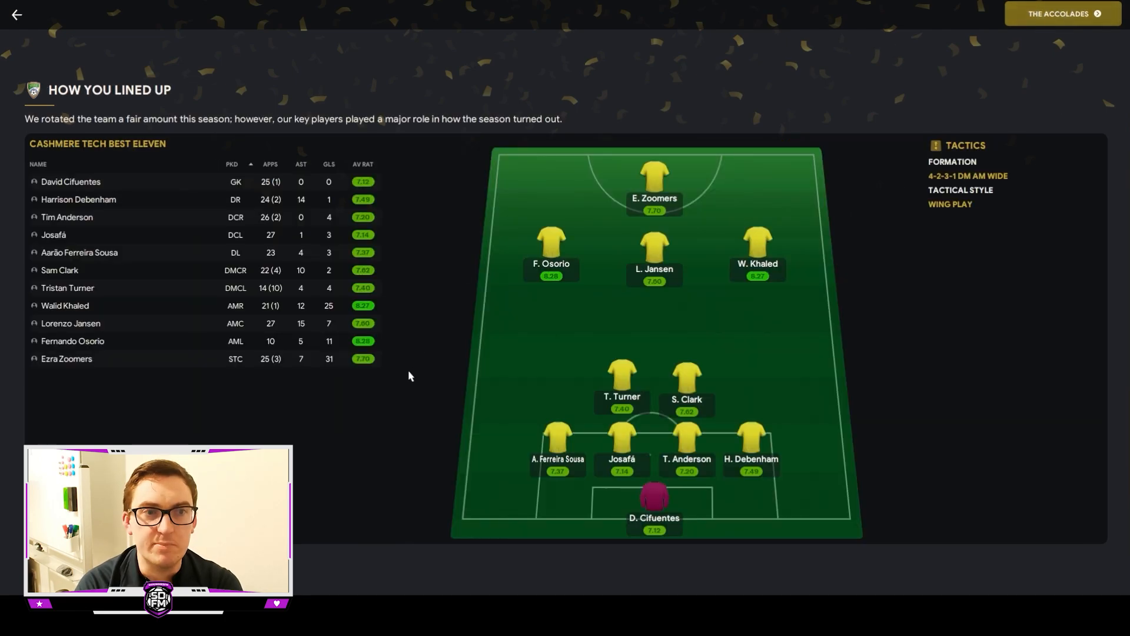
mouse_move(139, 410)
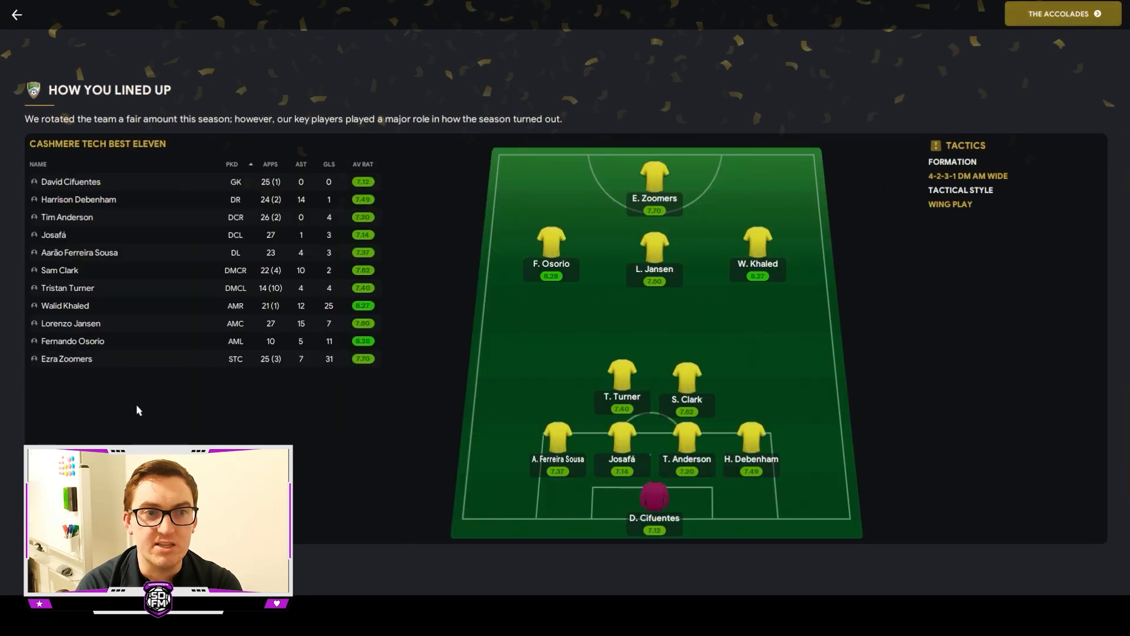
mouse_move(592, 474)
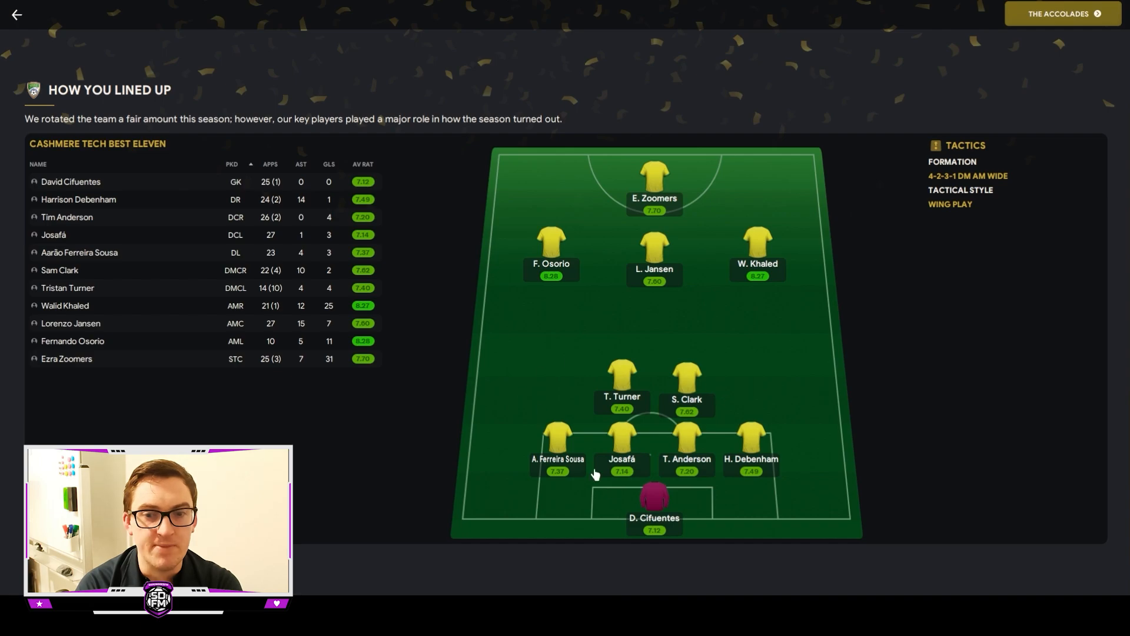
mouse_move(570, 396)
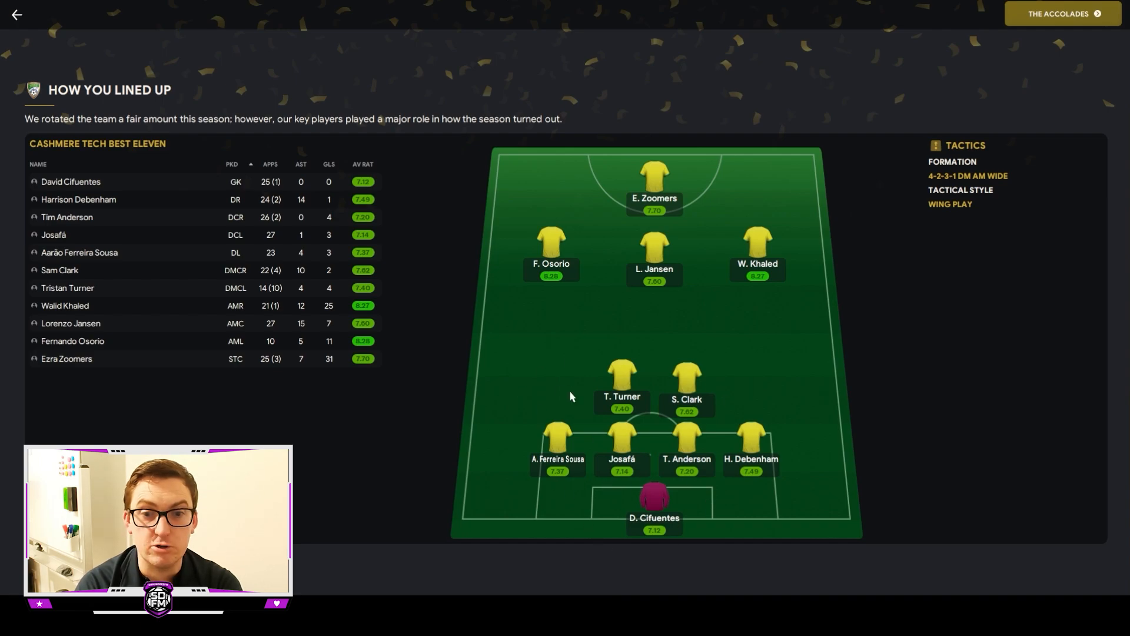
mouse_move(530, 478)
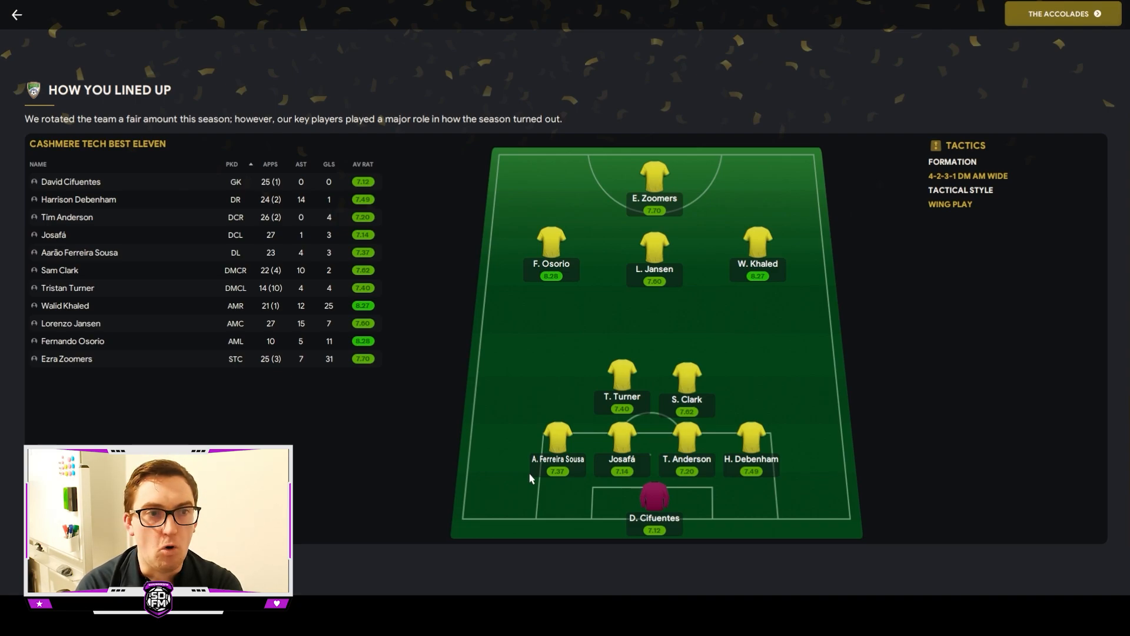
mouse_move(308, 434)
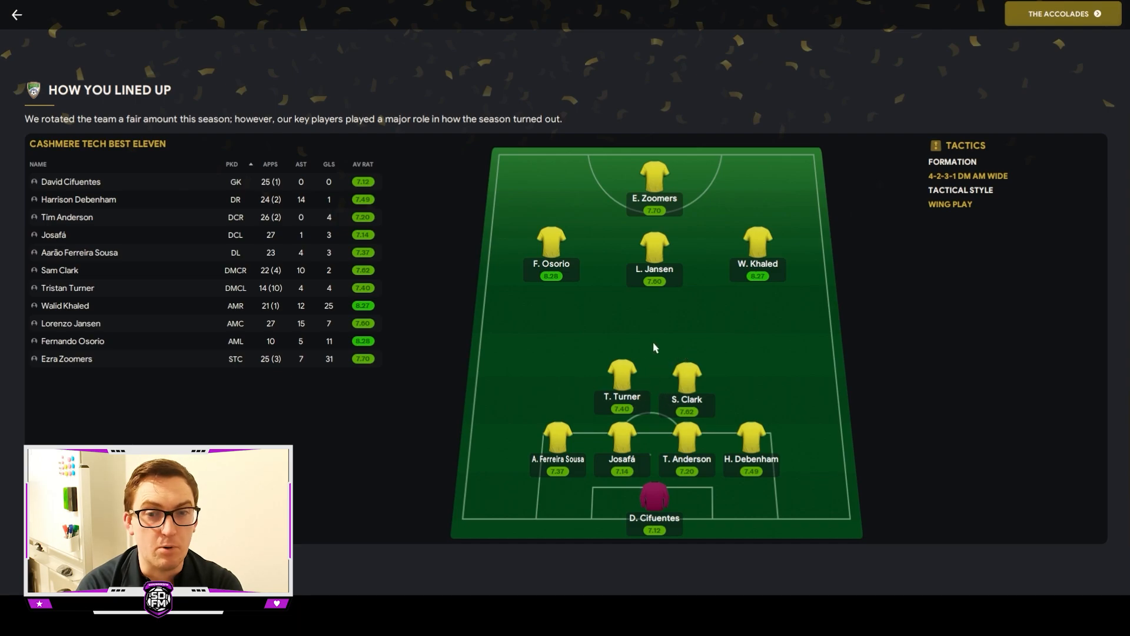
mouse_move(670, 357)
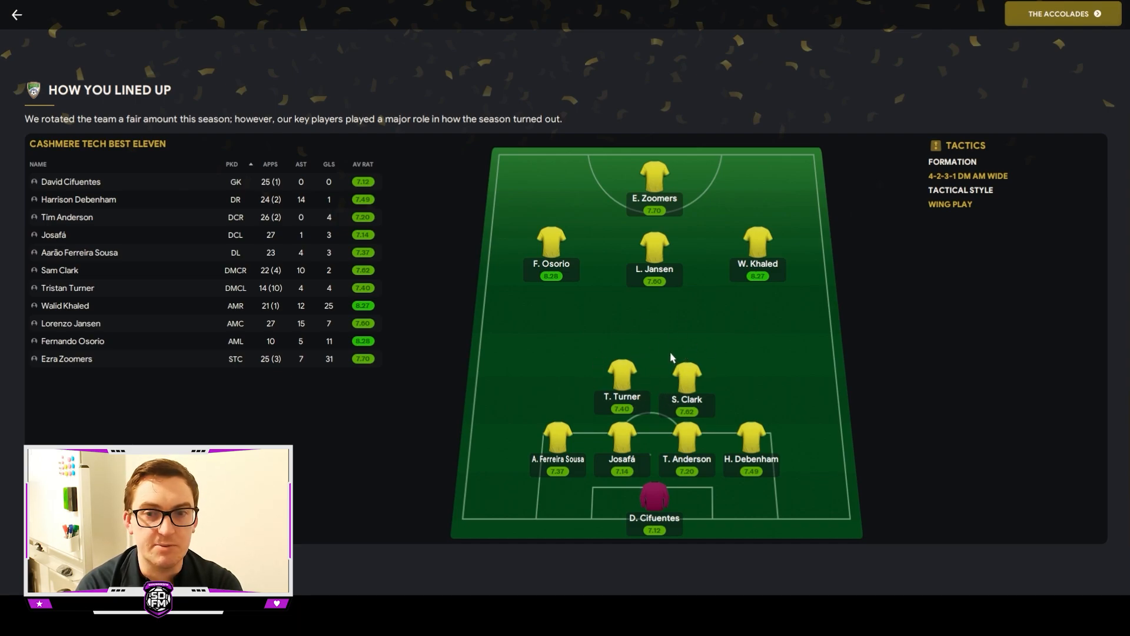
mouse_move(670, 354)
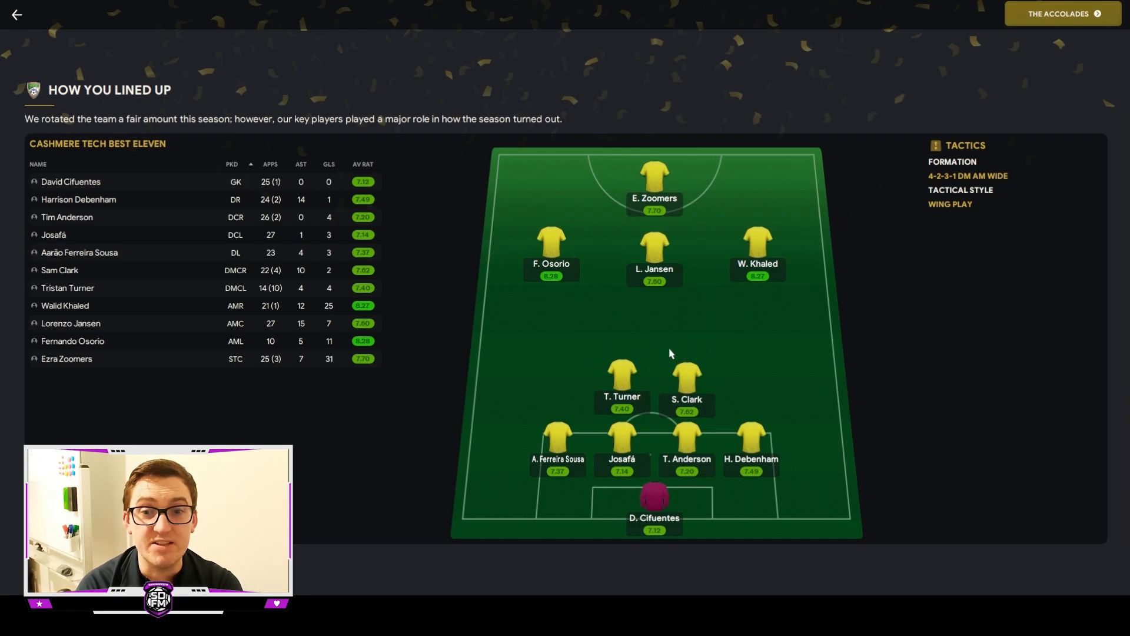
mouse_move(724, 280)
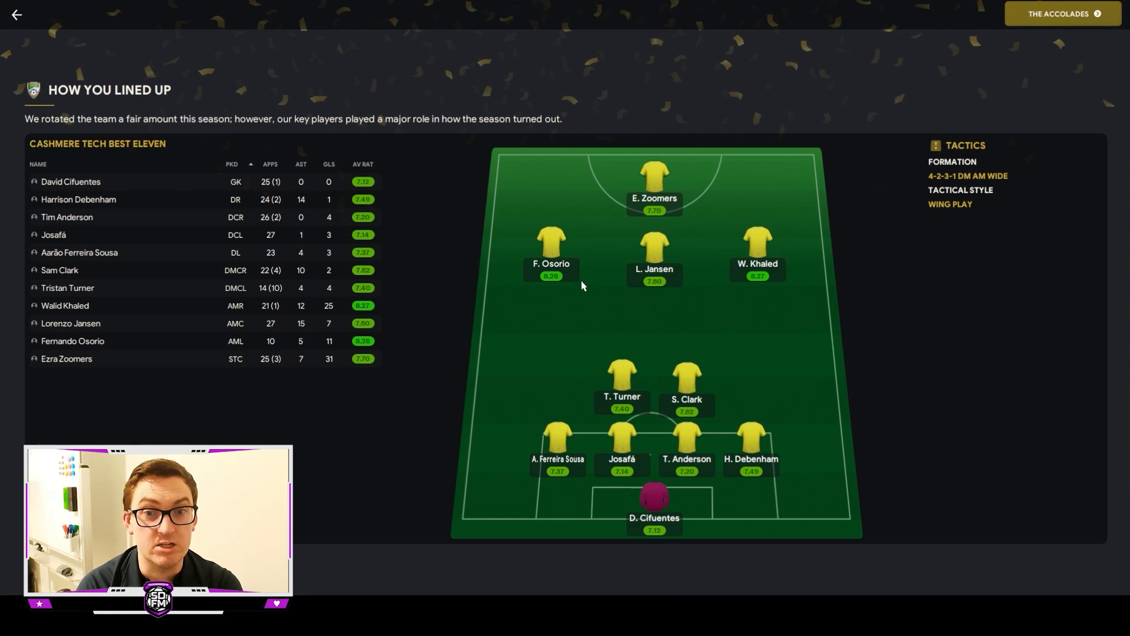
mouse_move(645, 120)
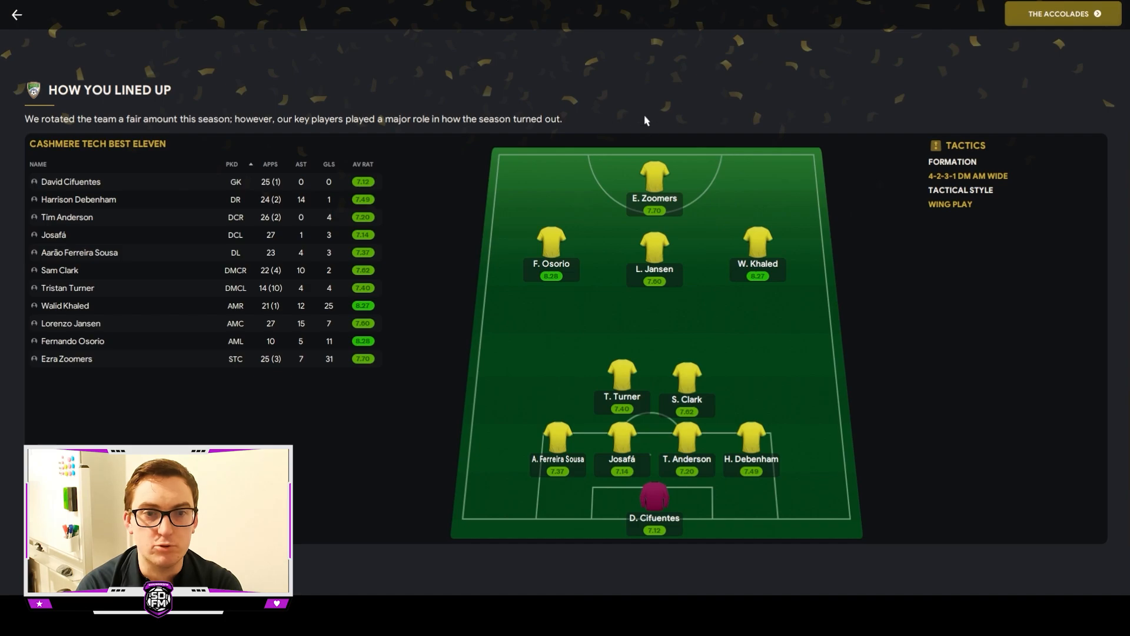
mouse_move(1033, 39)
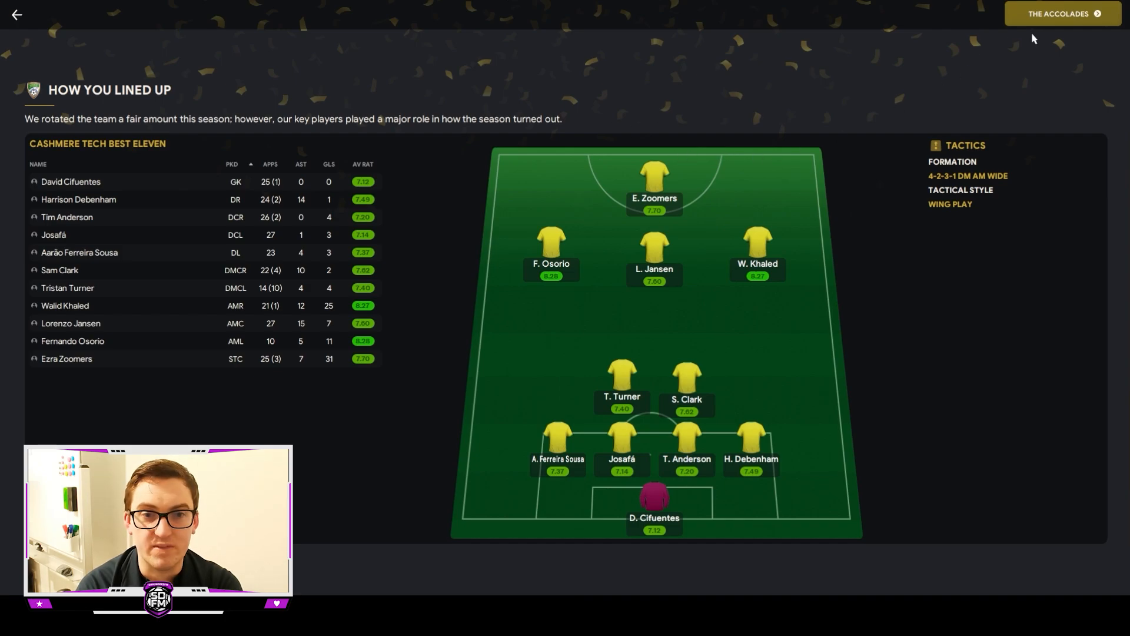
mouse_move(400, 335)
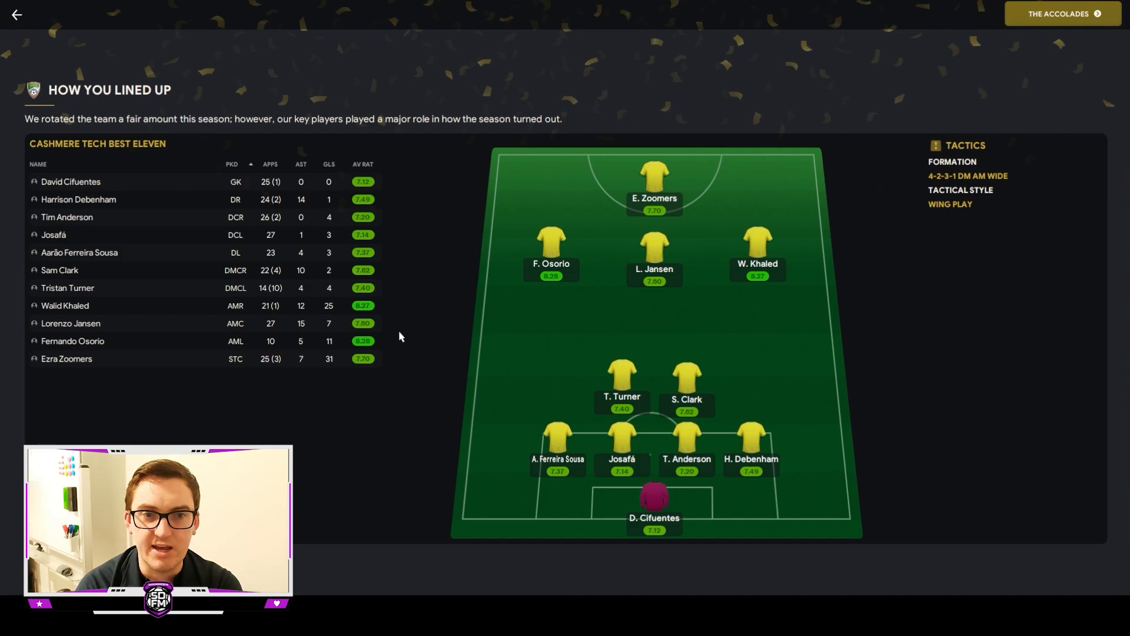
mouse_move(395, 310)
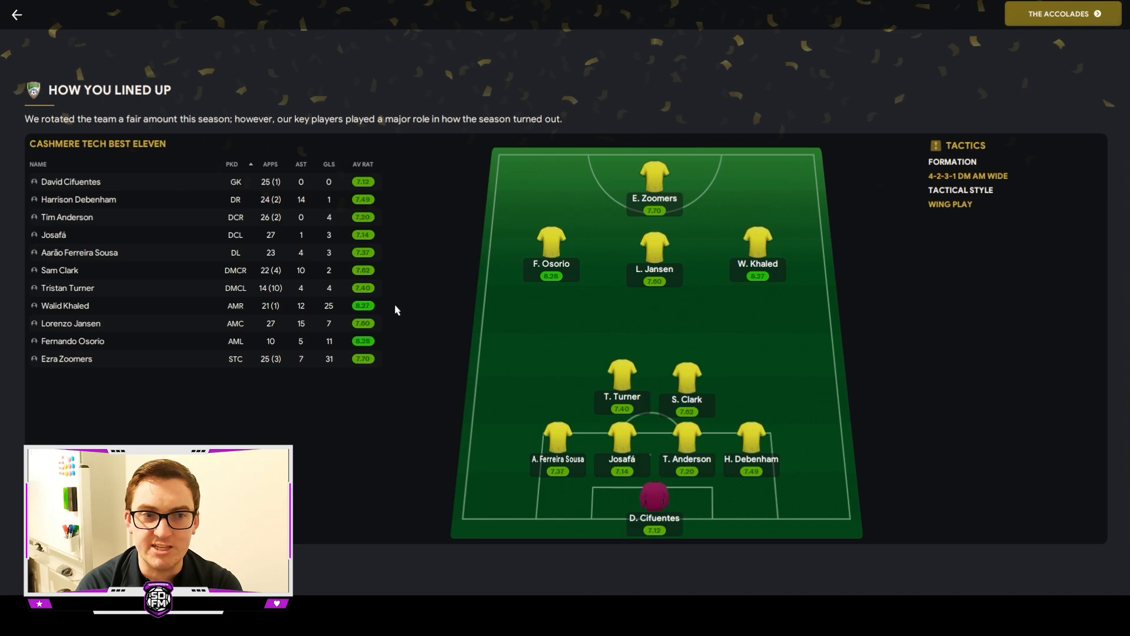
mouse_move(432, 310)
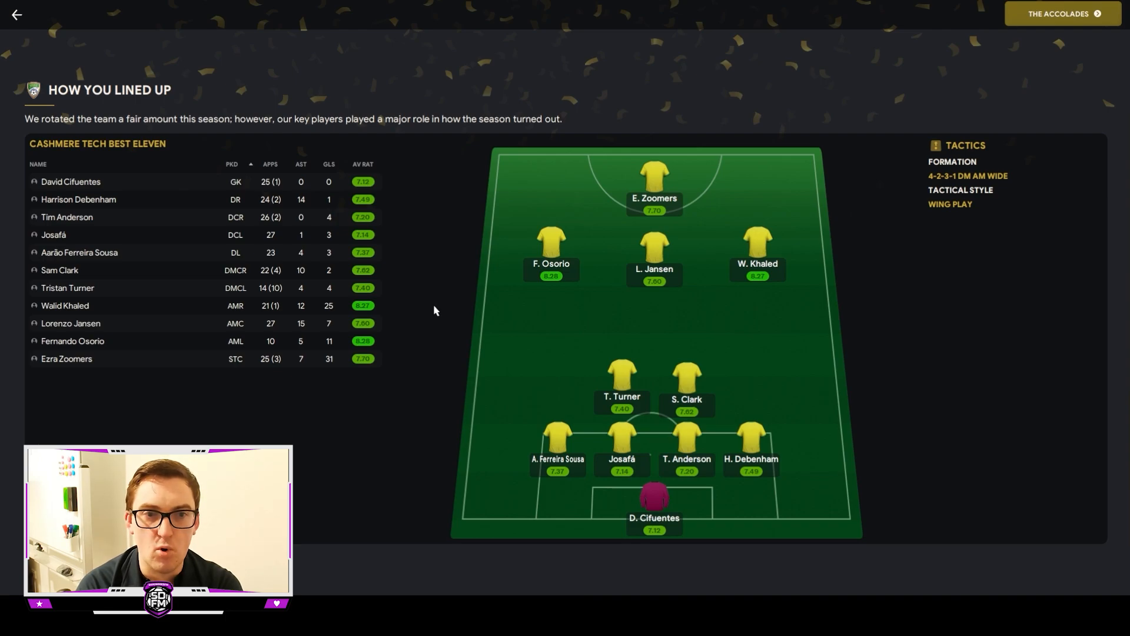
Review The Accolades: Manager of the Year, club player awards and record breakers.
click(1057, 13)
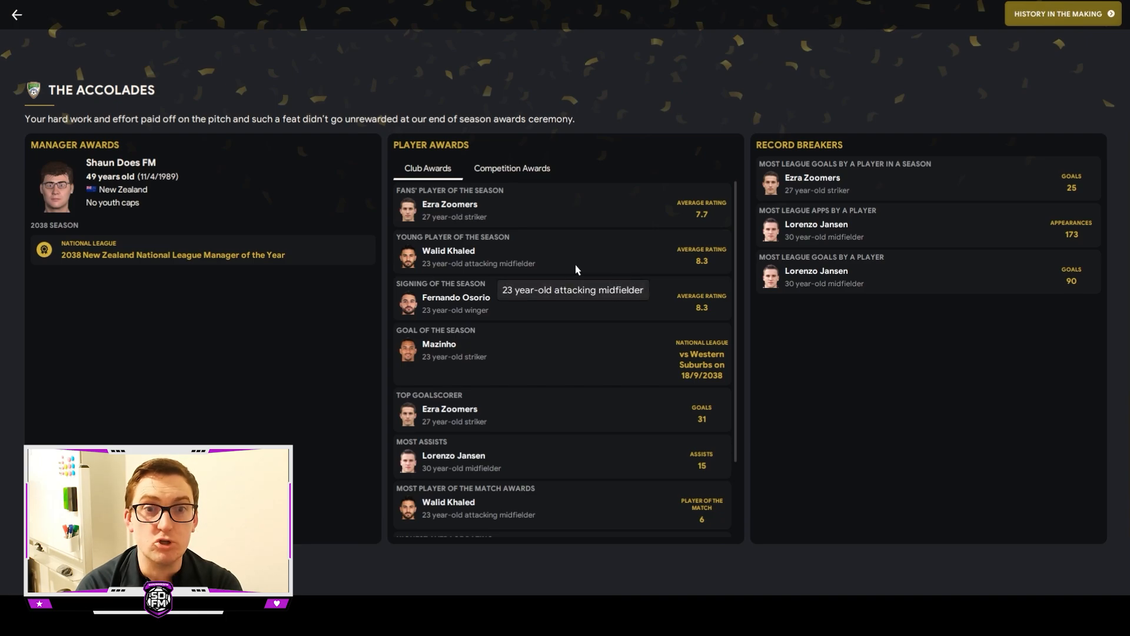
mouse_move(833, 404)
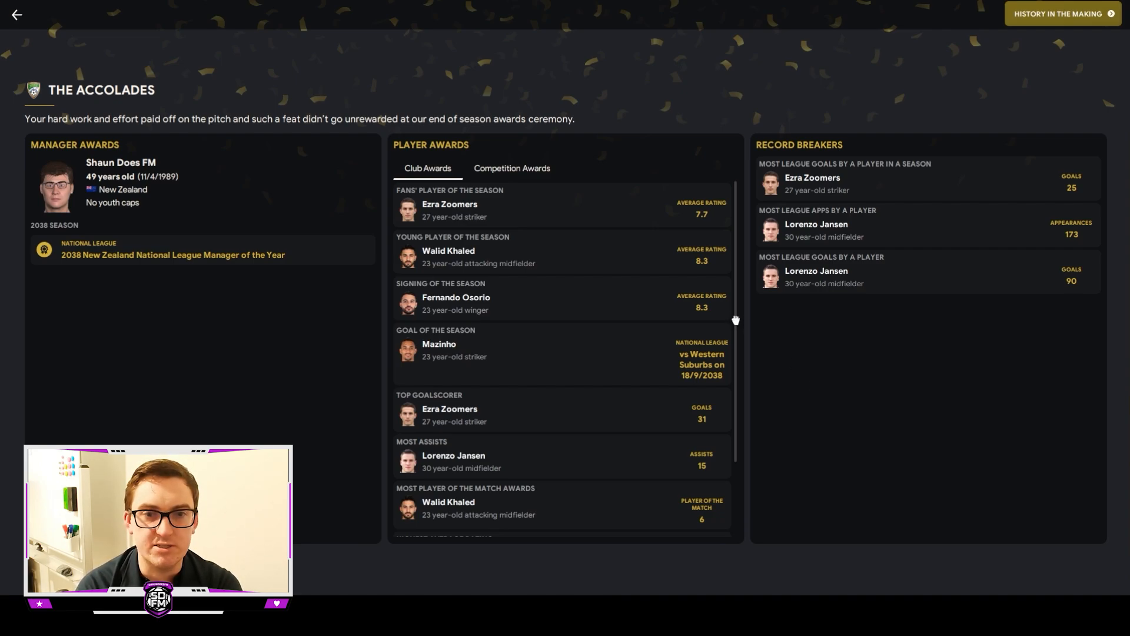
scroll(down, 3)
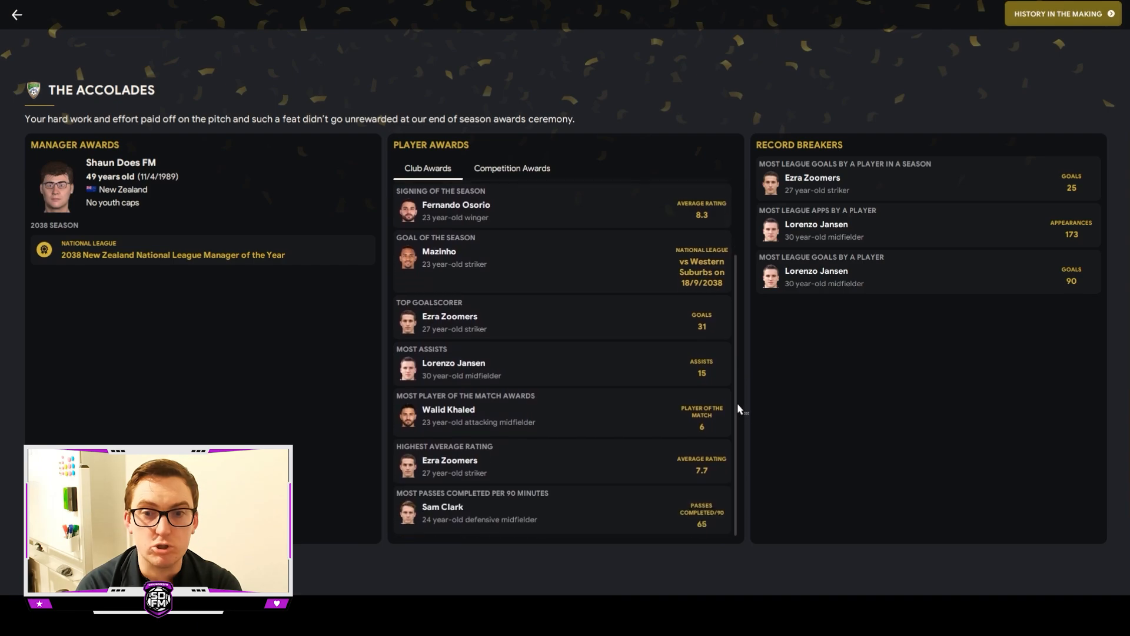
mouse_move(824, 412)
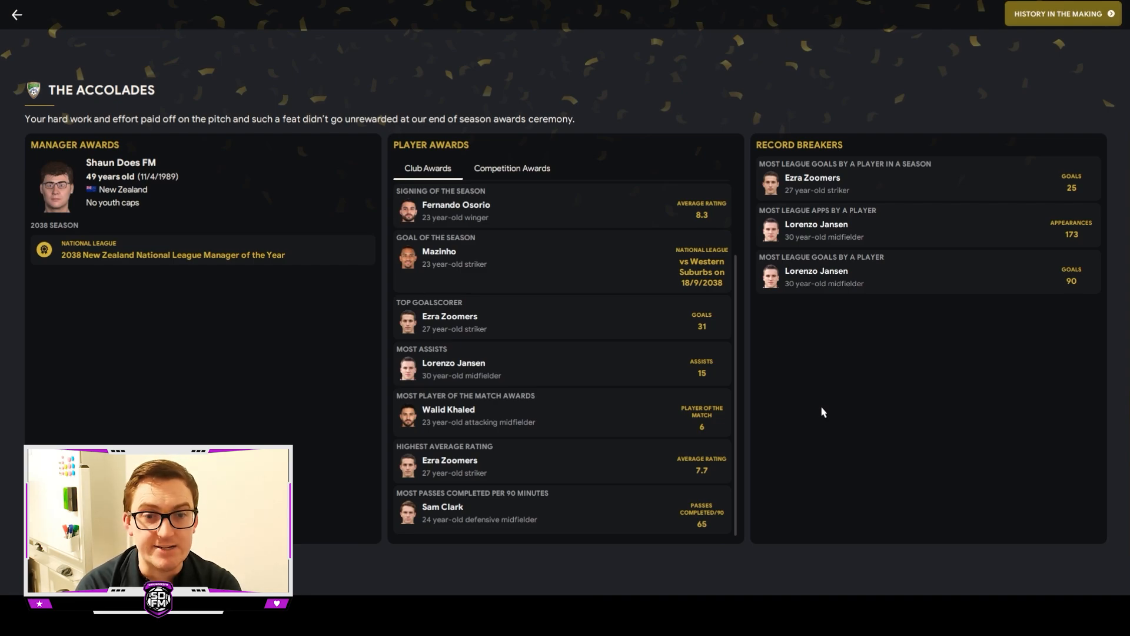
mouse_move(823, 400)
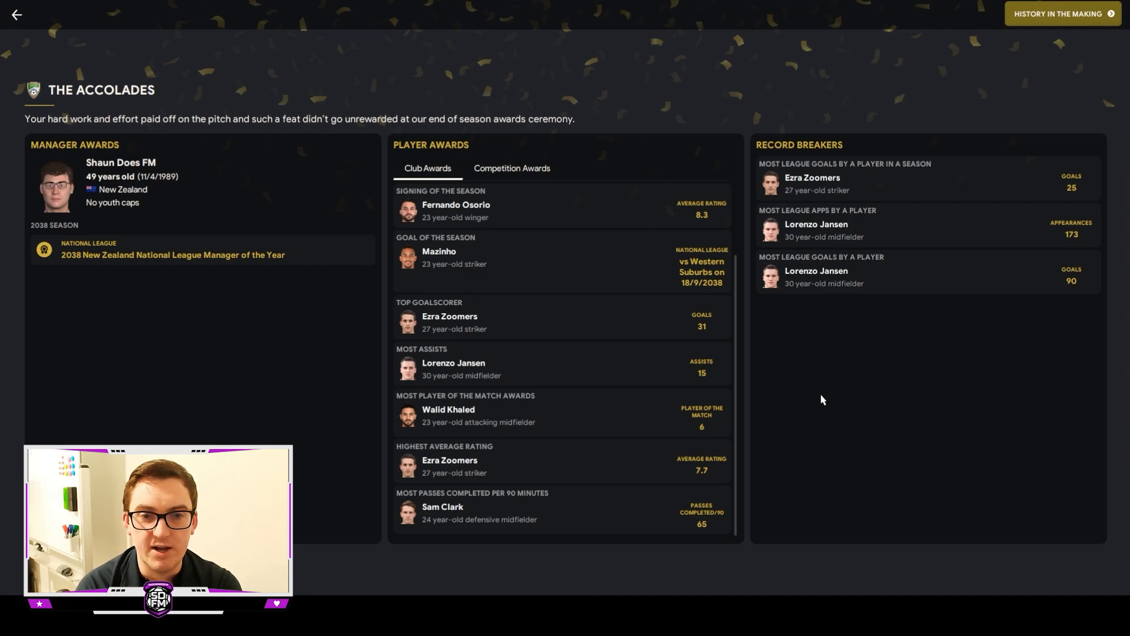
mouse_move(637, 477)
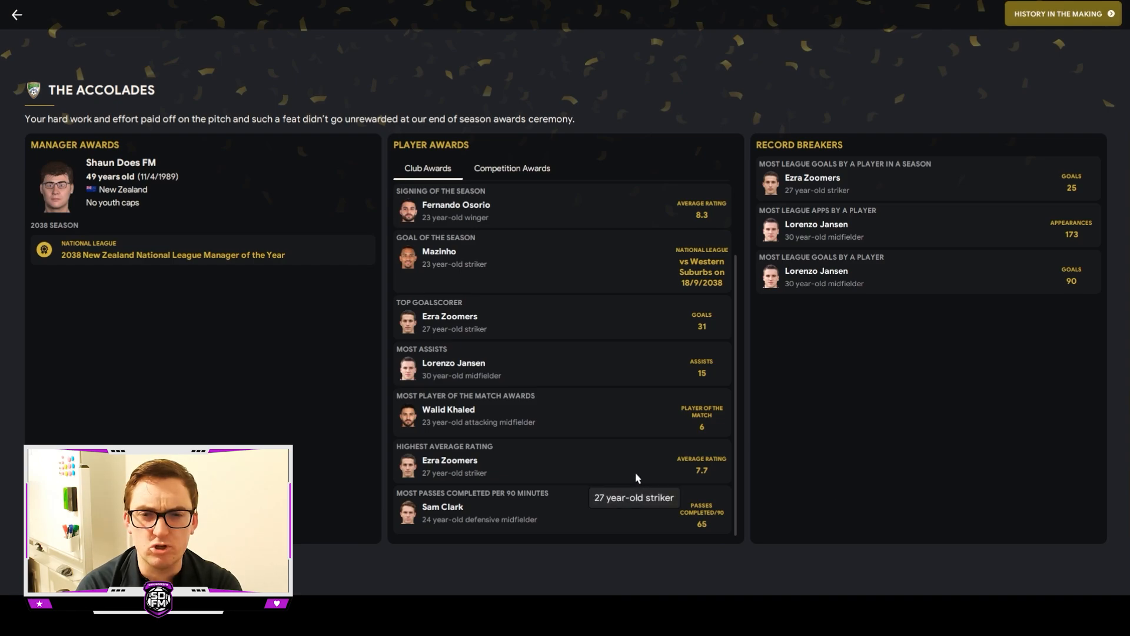
scroll(up, 3)
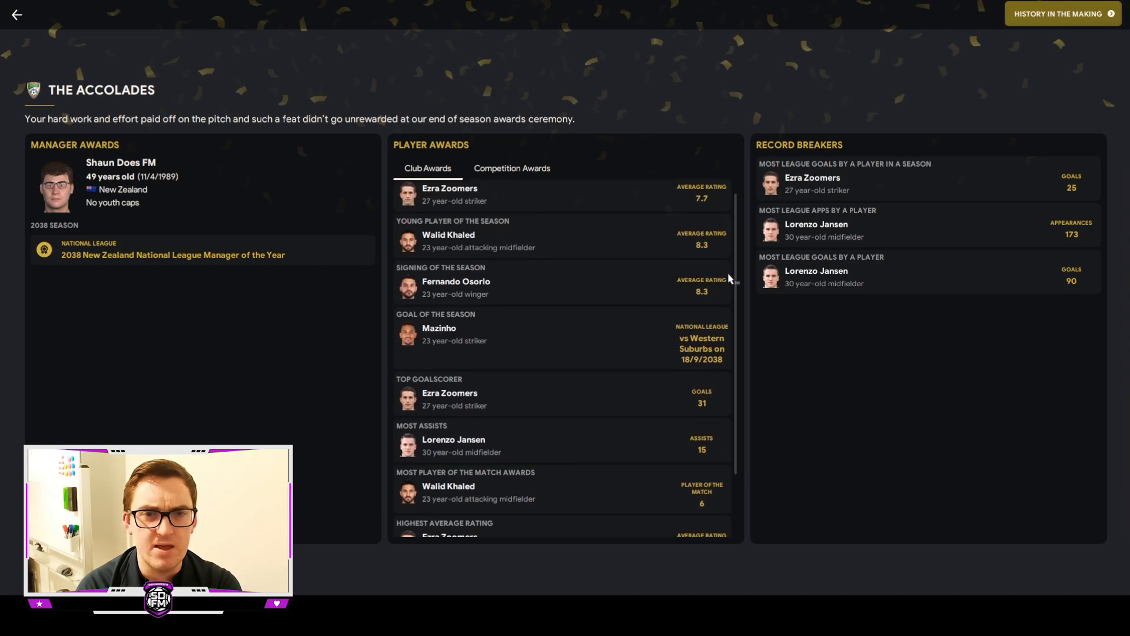
scroll(up, 3)
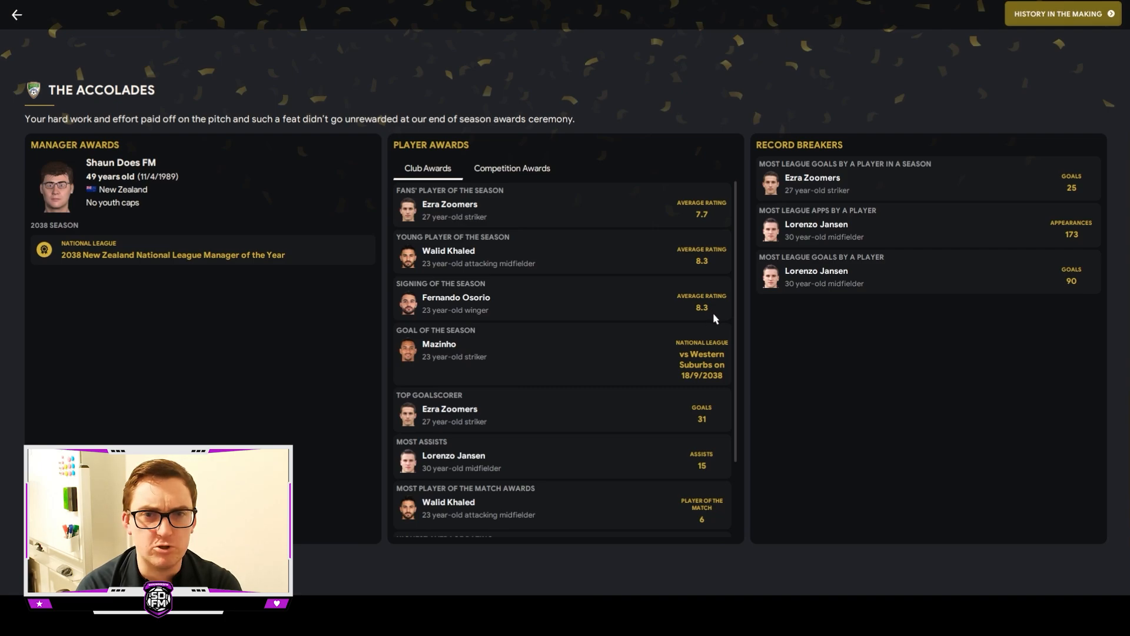
scroll(down, 3)
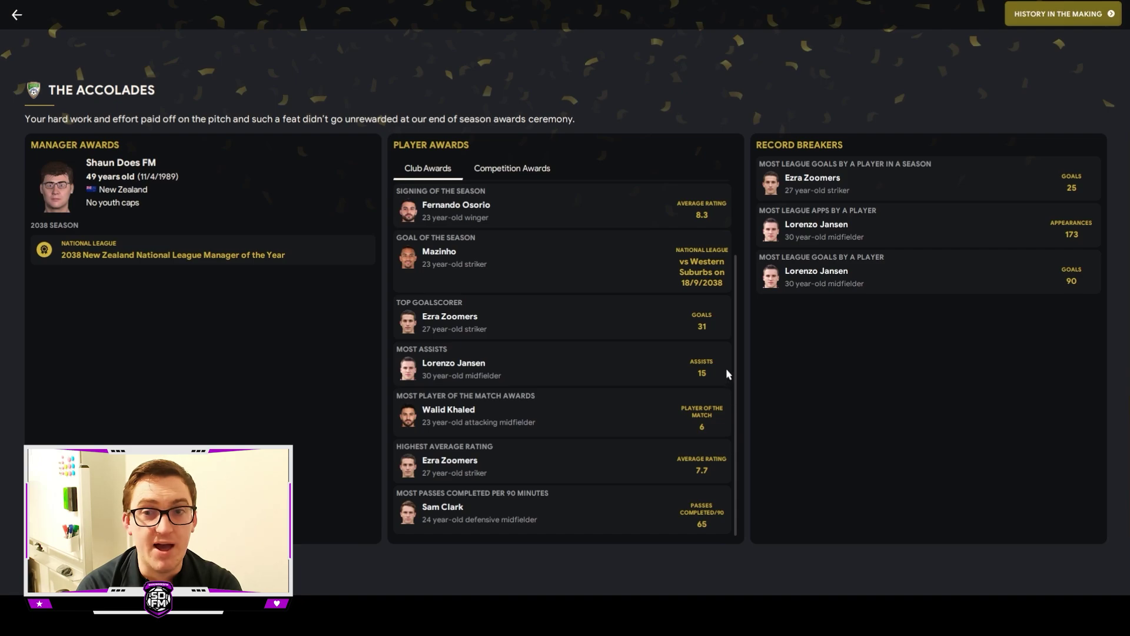
mouse_move(884, 189)
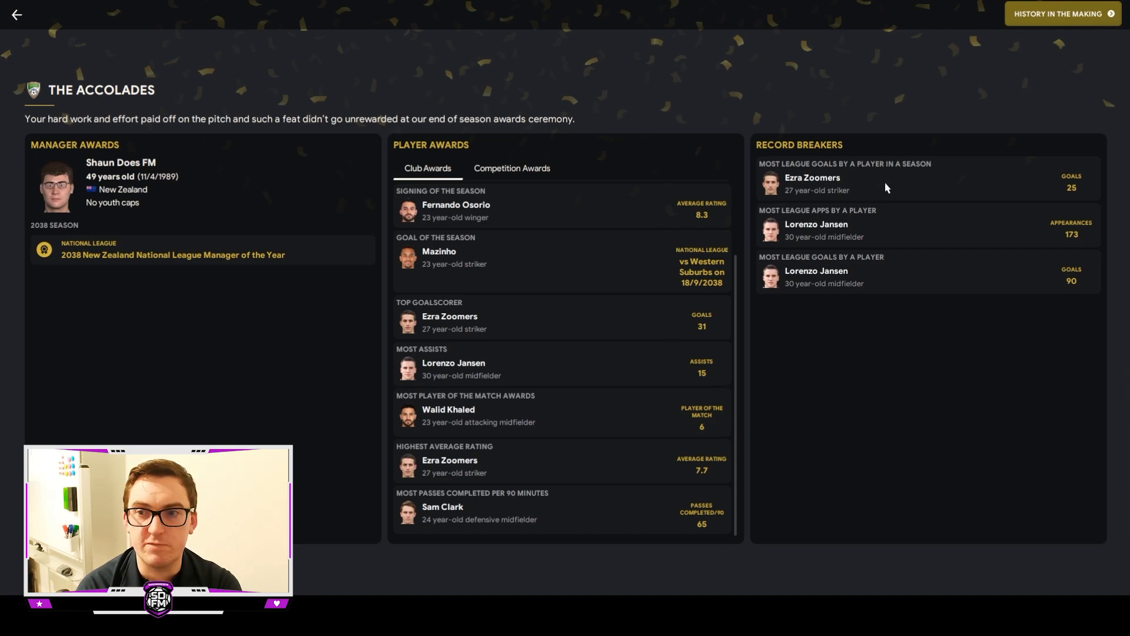
mouse_move(939, 235)
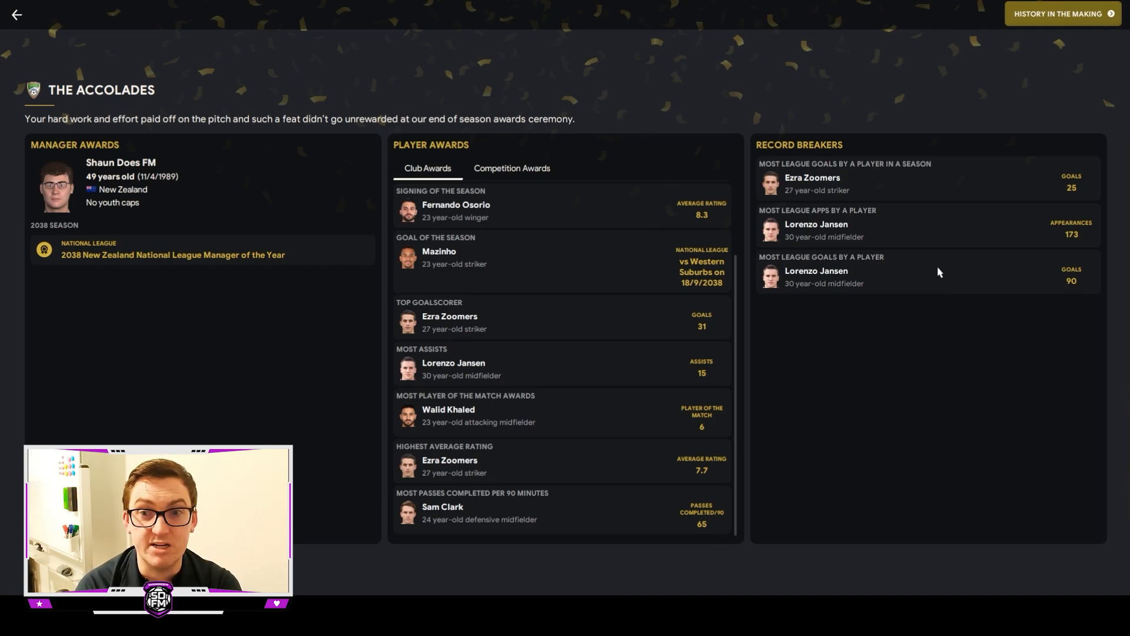
mouse_move(928, 265)
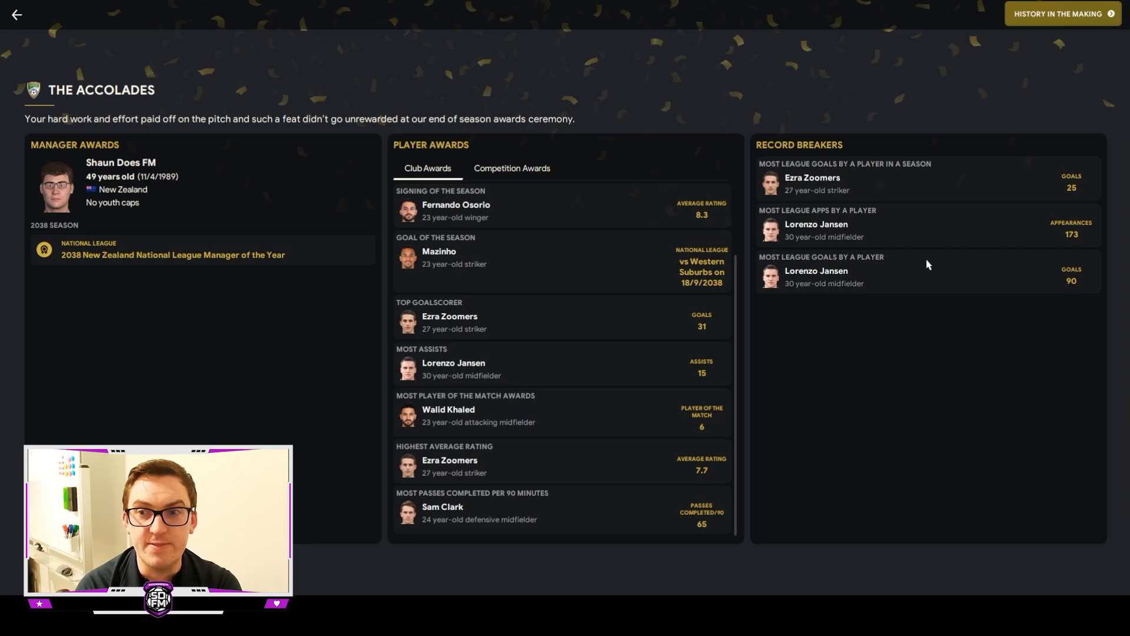
mouse_move(752, 233)
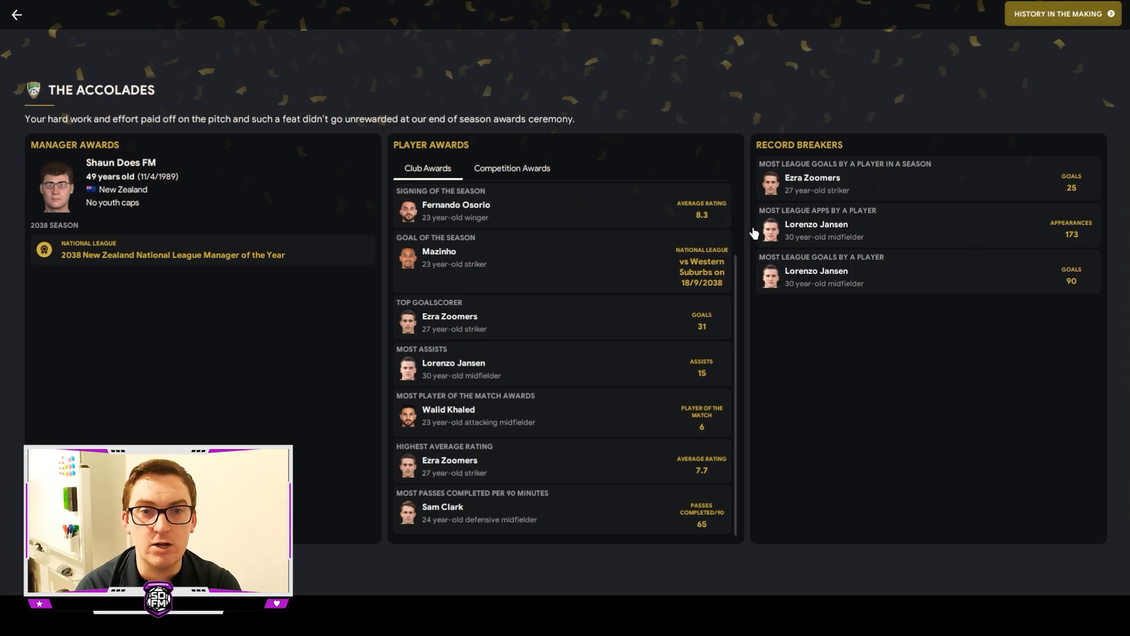
mouse_move(595, 166)
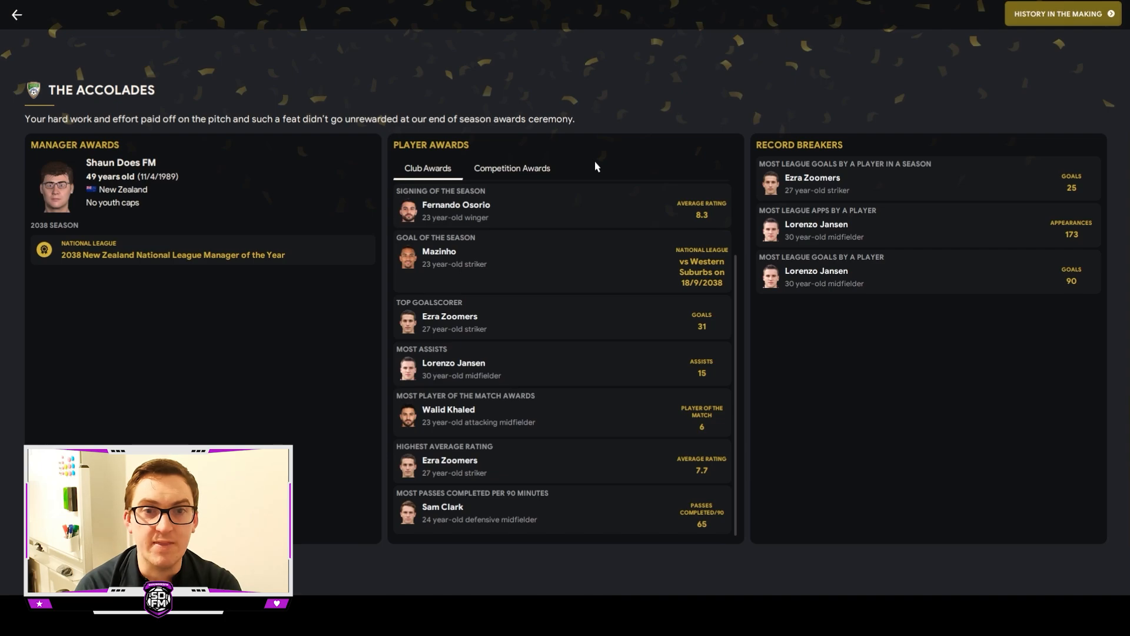
Review the Competition Awards, then move on to Cashmere Tech's History in the Making trophies.
click(511, 168)
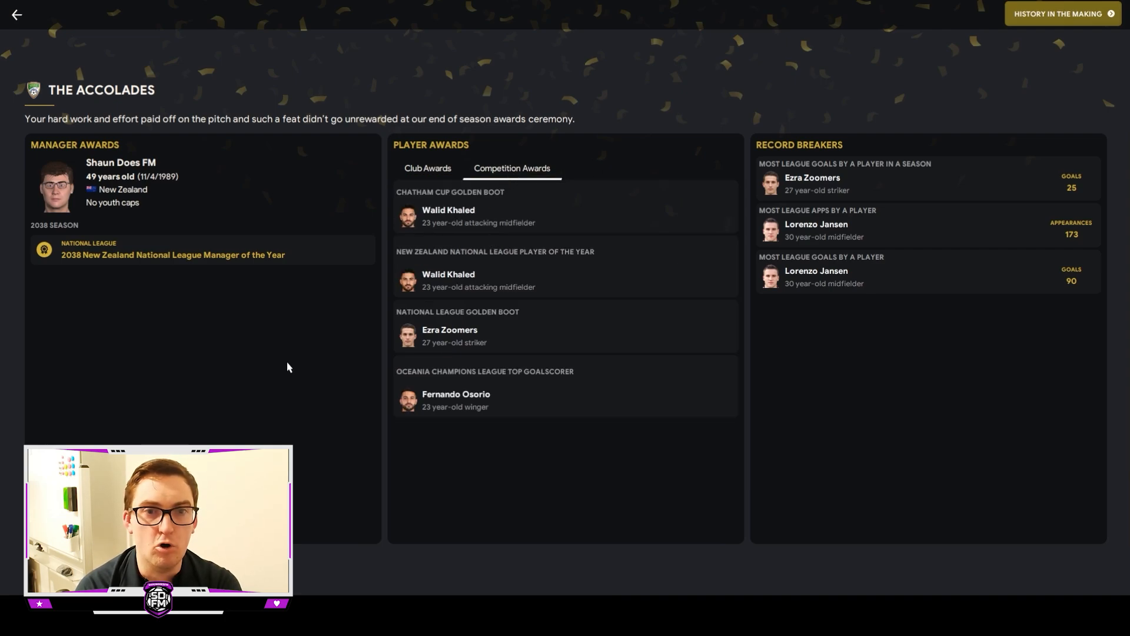
mouse_move(137, 333)
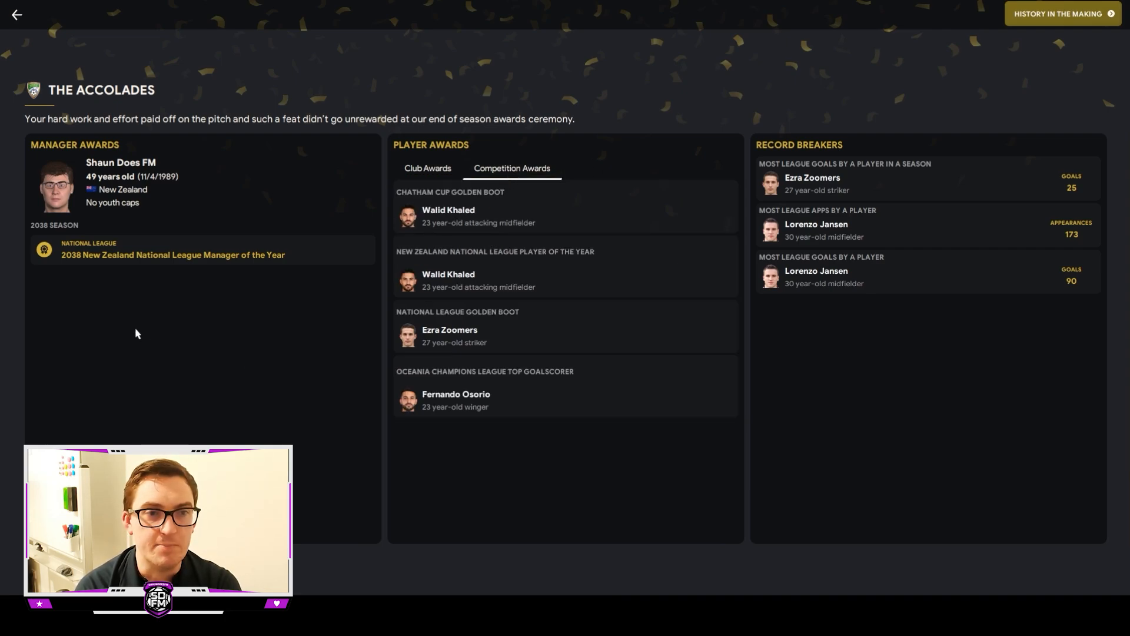
mouse_move(179, 331)
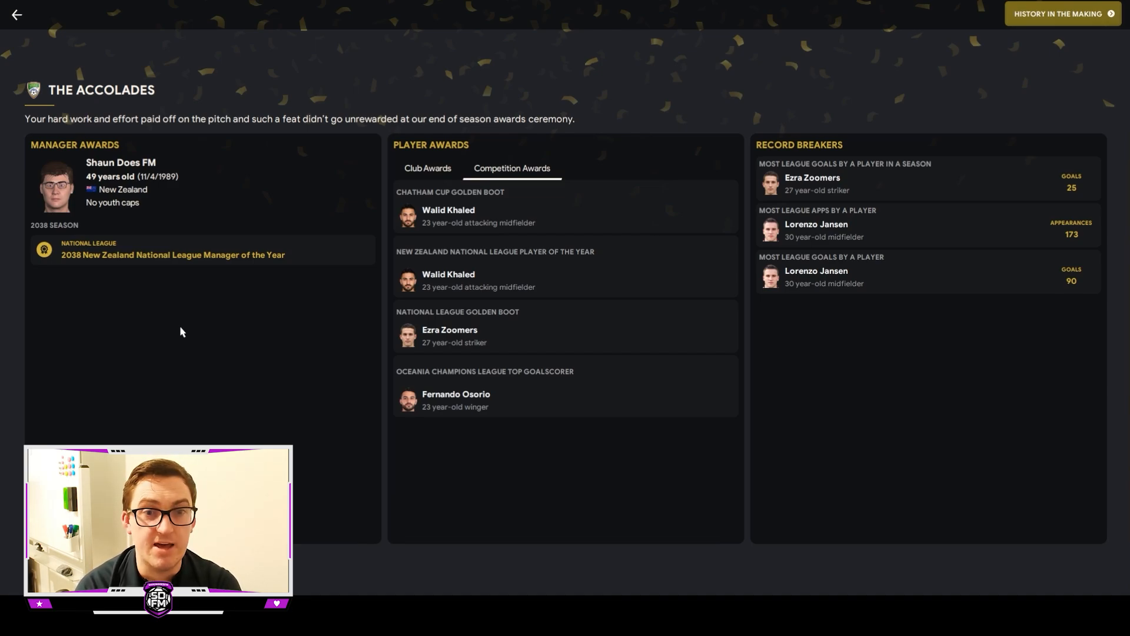
mouse_move(209, 335)
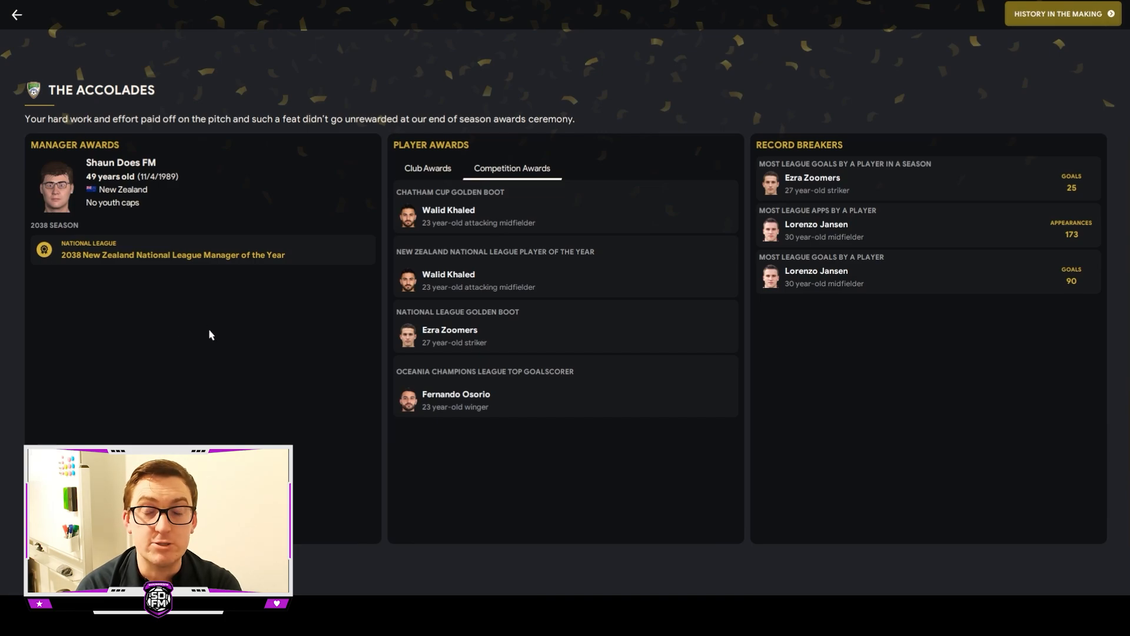
mouse_move(569, 325)
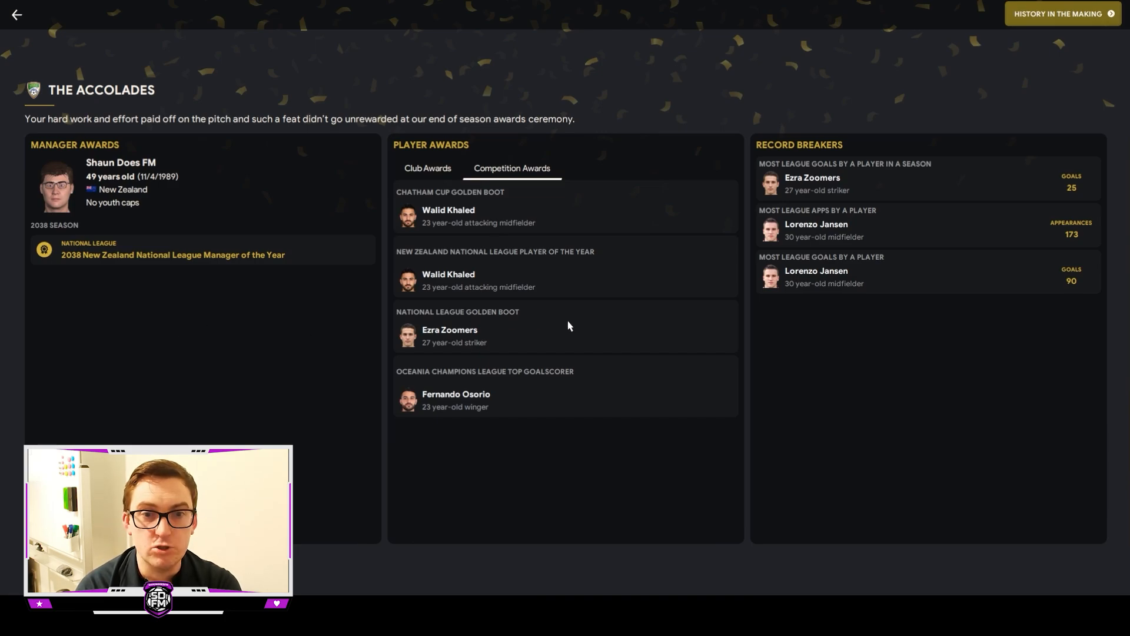
mouse_move(518, 406)
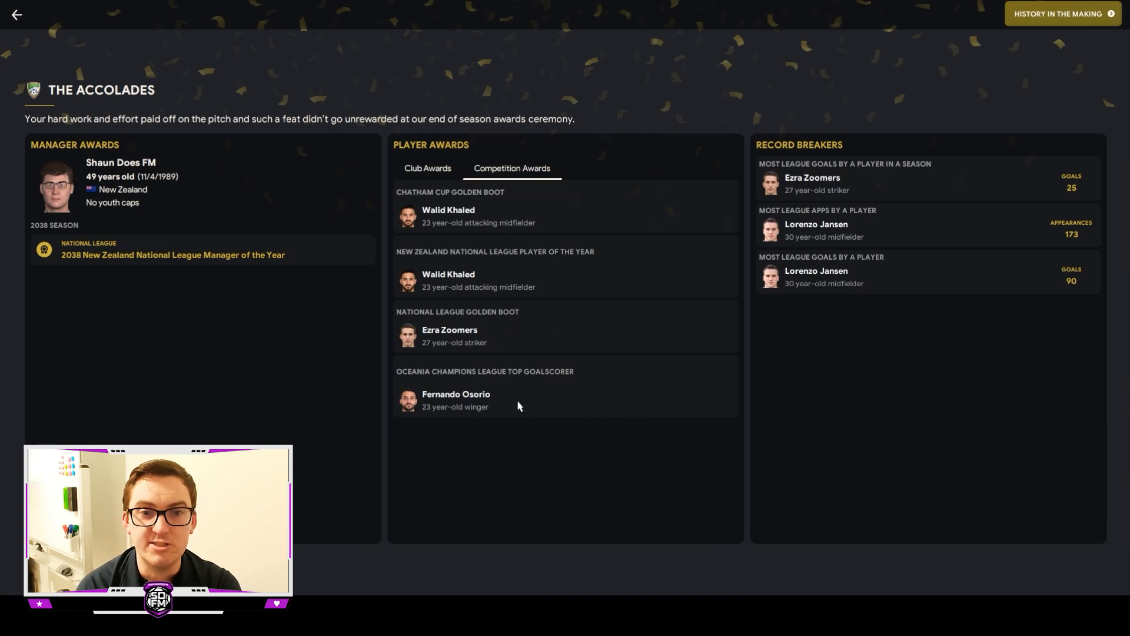
mouse_move(544, 400)
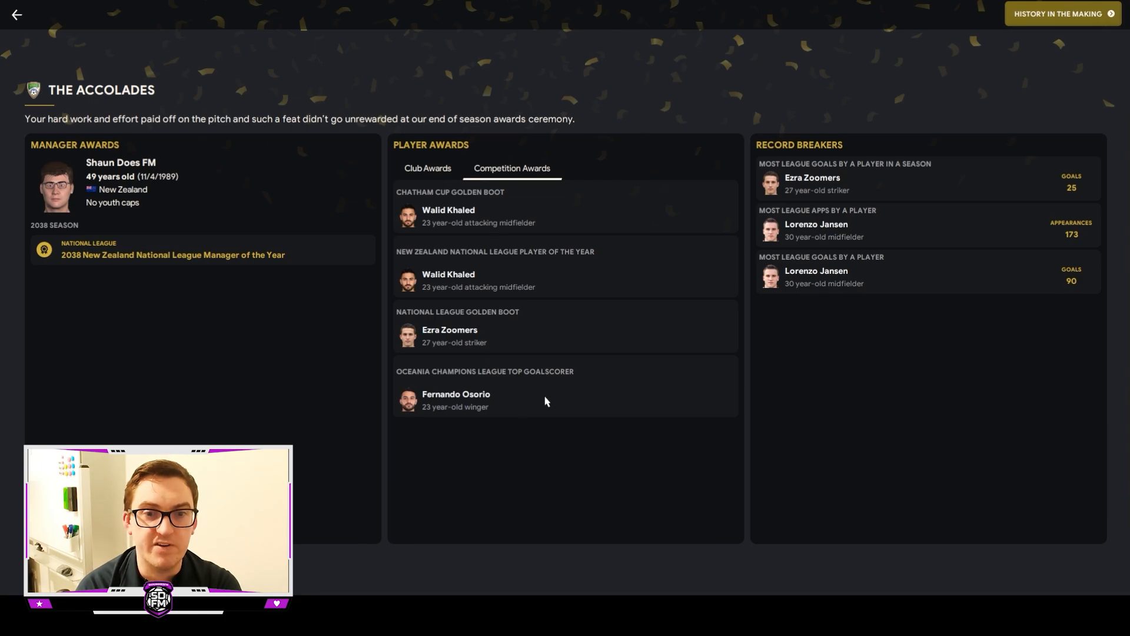
mouse_move(744, 149)
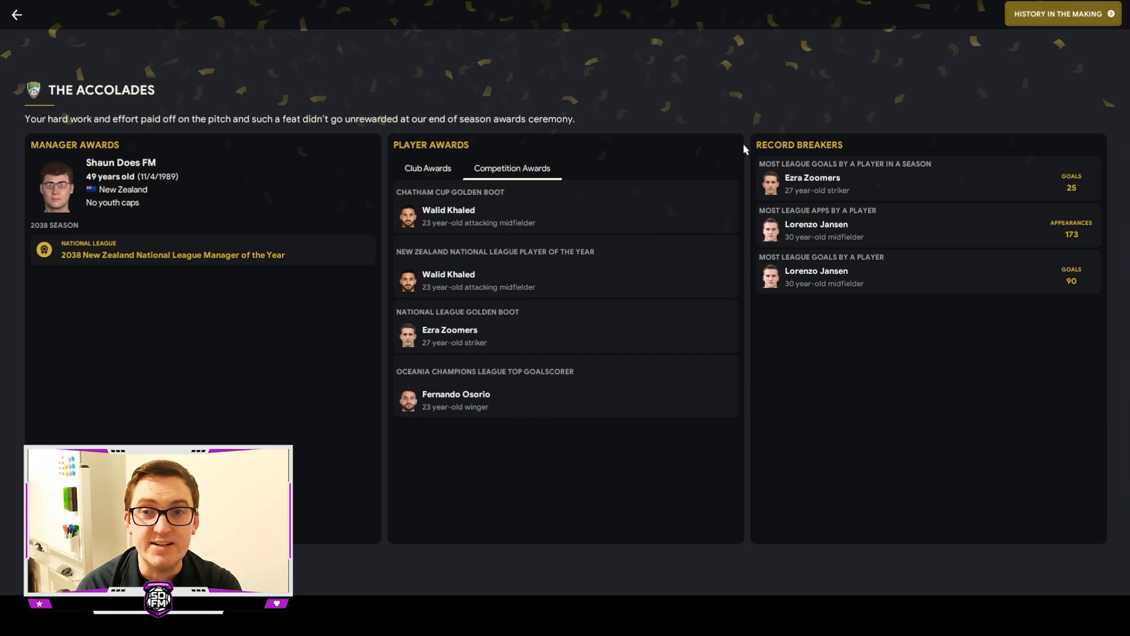
click(1061, 14)
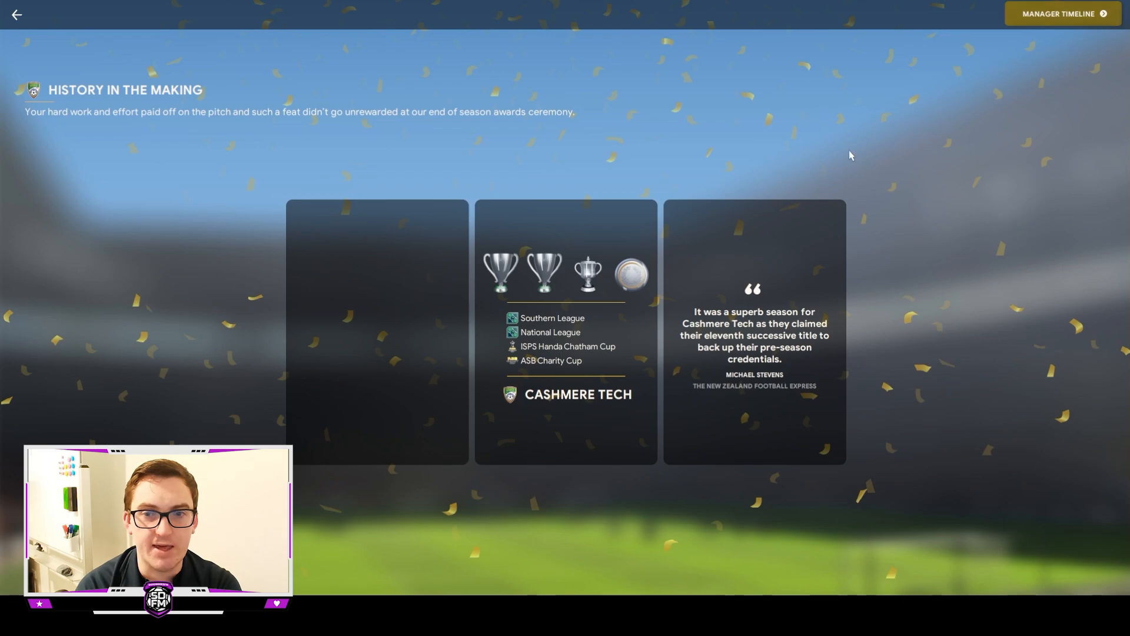
mouse_move(982, 60)
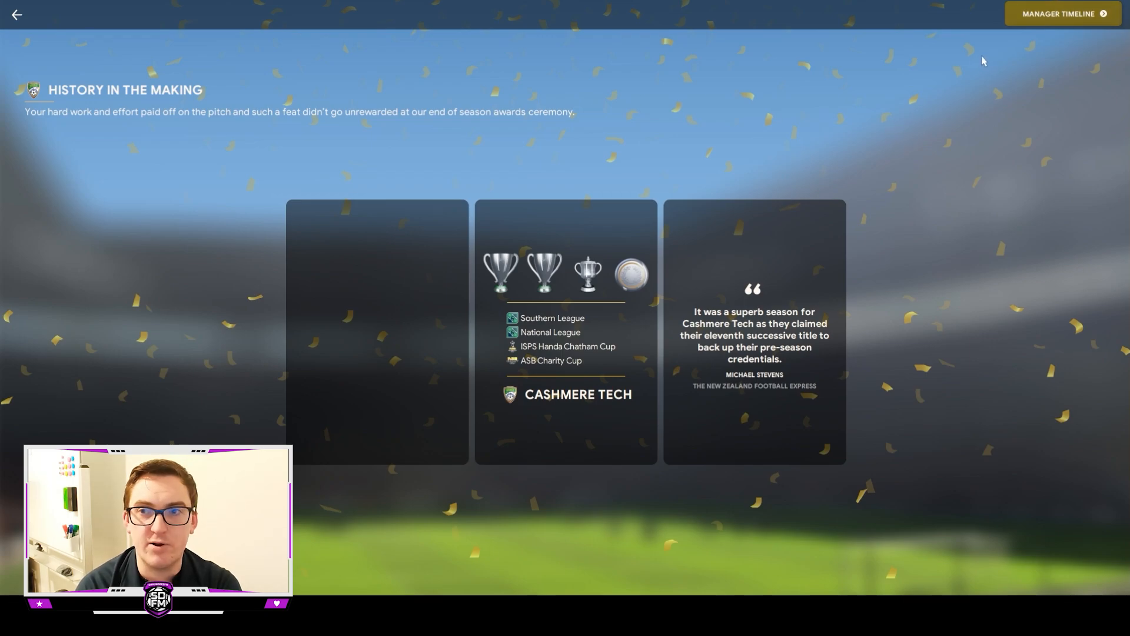
click(1061, 13)
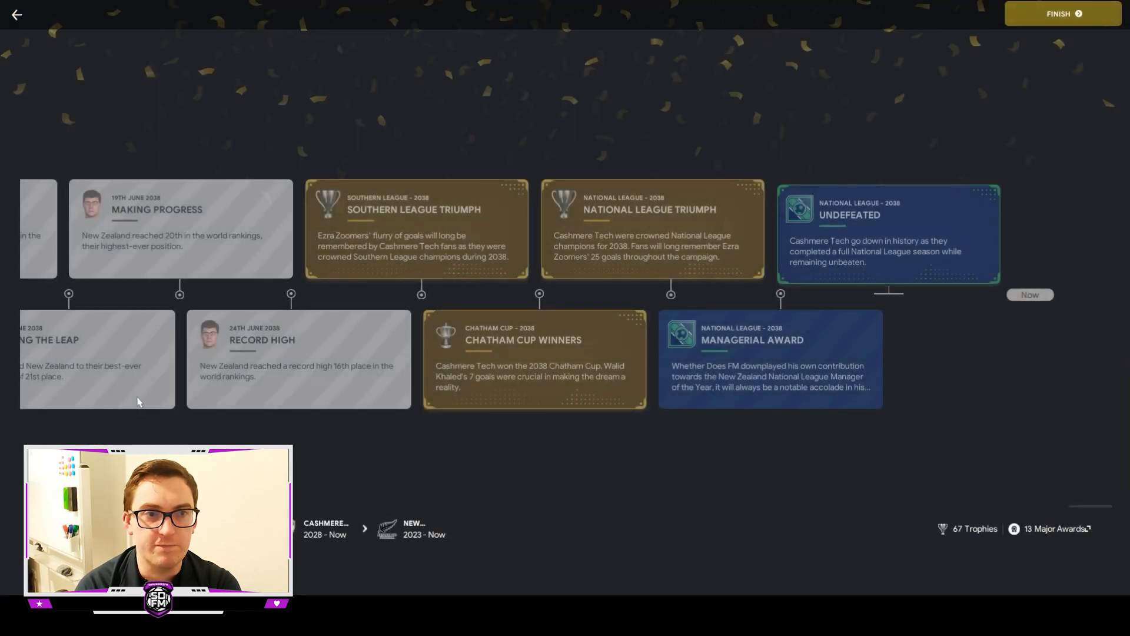
scroll(left, 3)
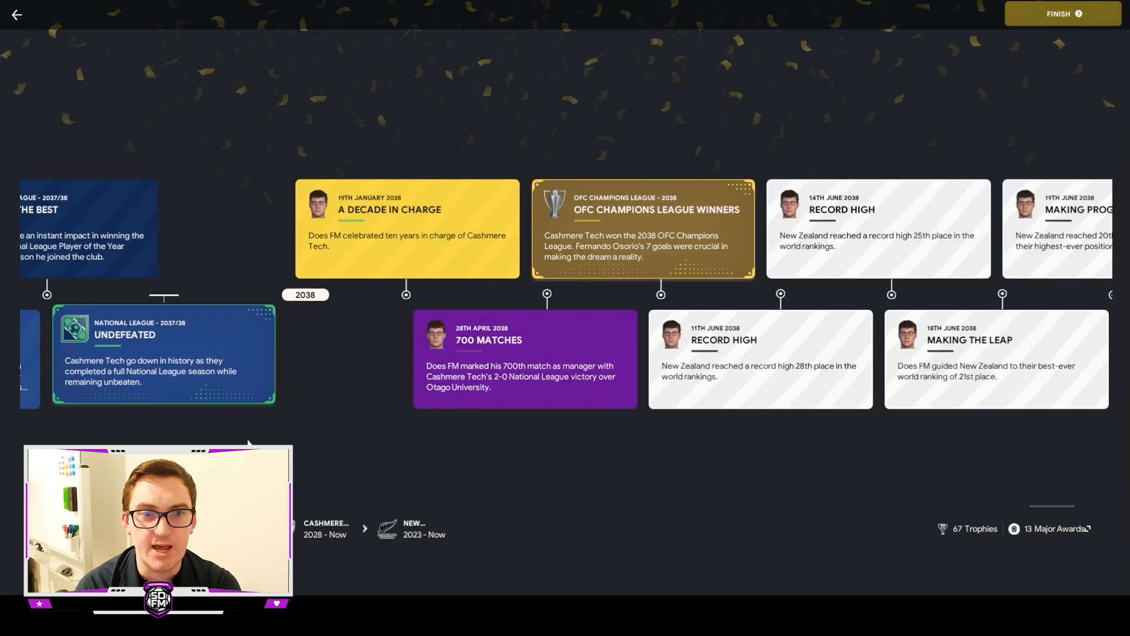
mouse_move(368, 317)
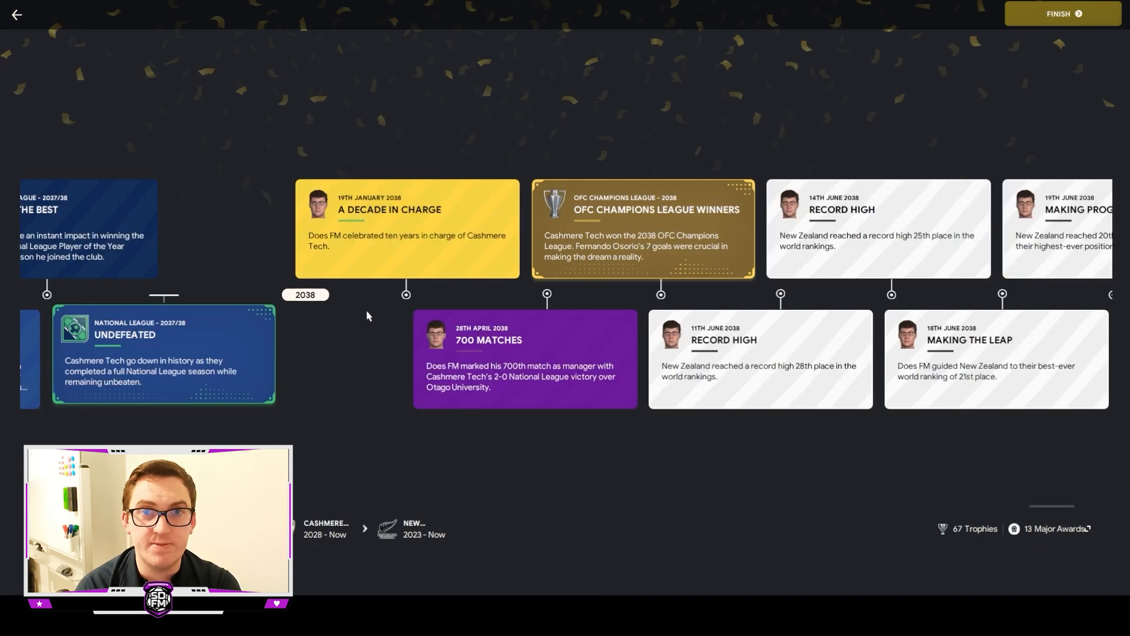
mouse_move(360, 321)
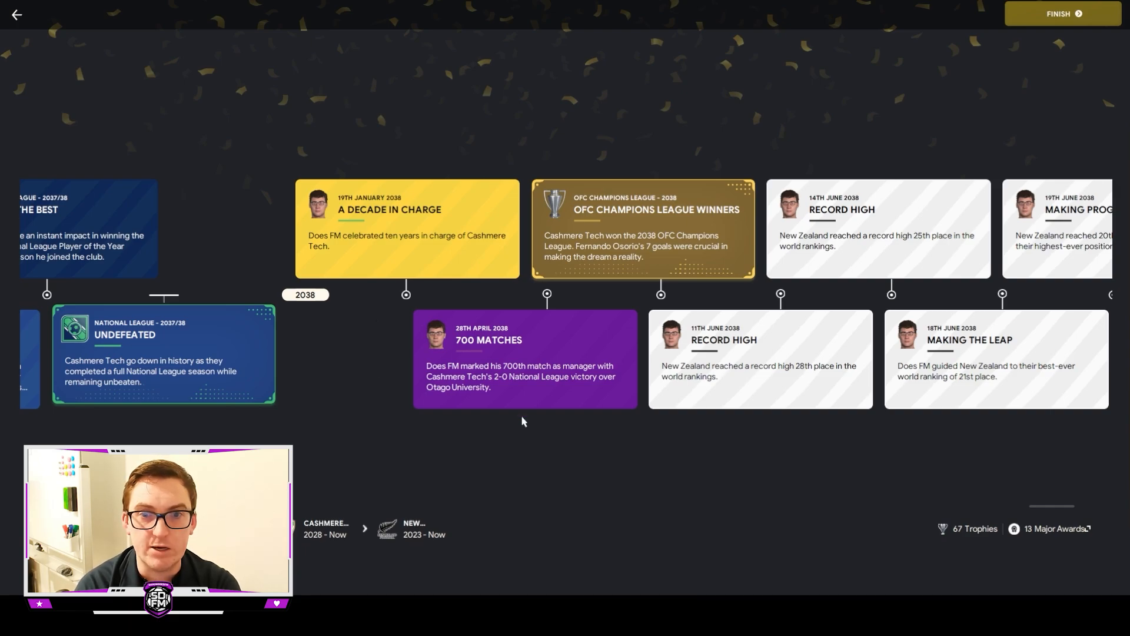
mouse_move(645, 280)
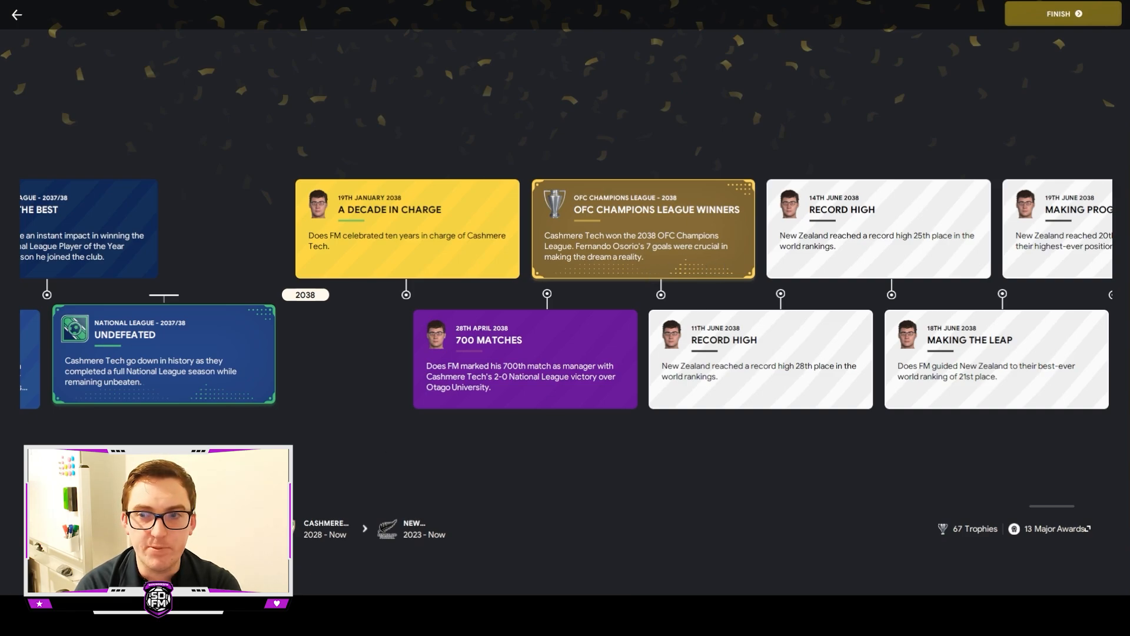
scroll(right, 3)
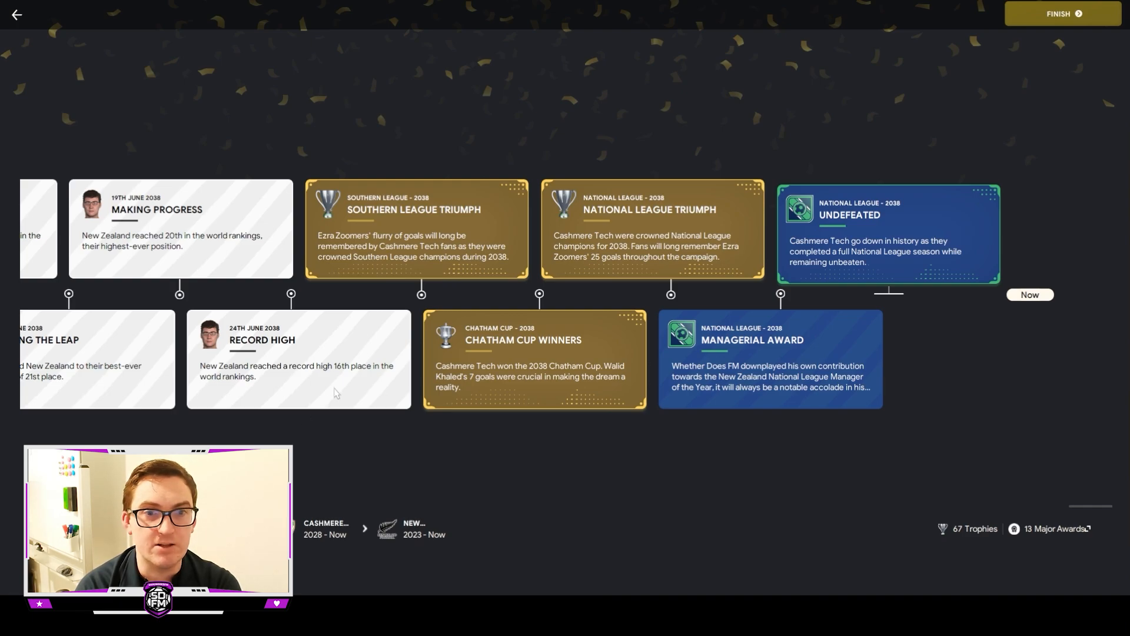
mouse_move(335, 394)
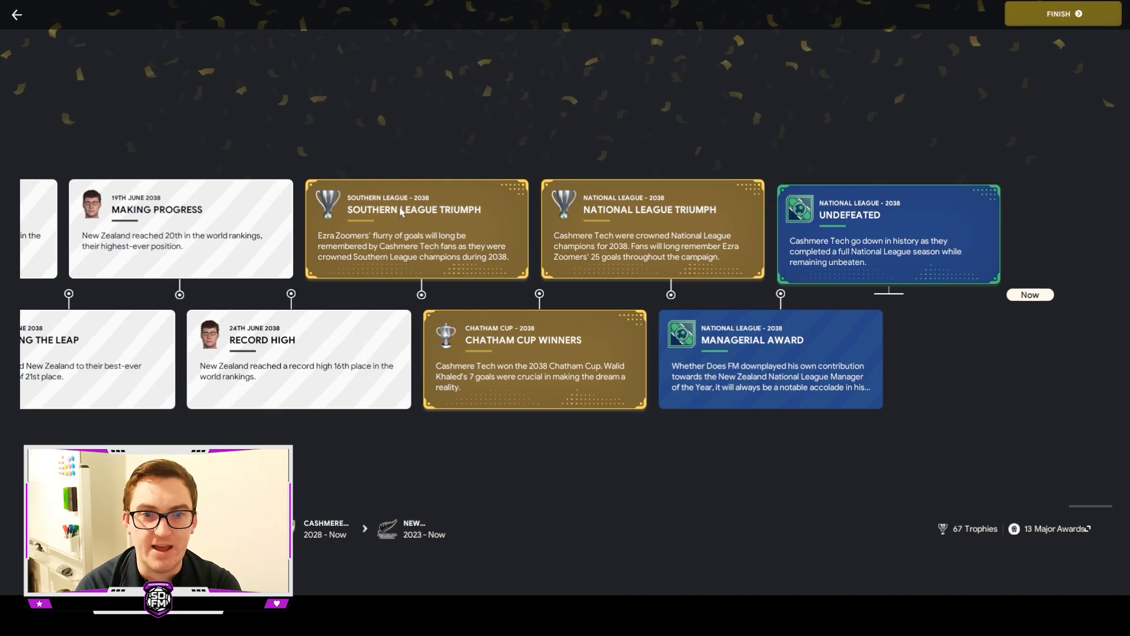
mouse_move(727, 353)
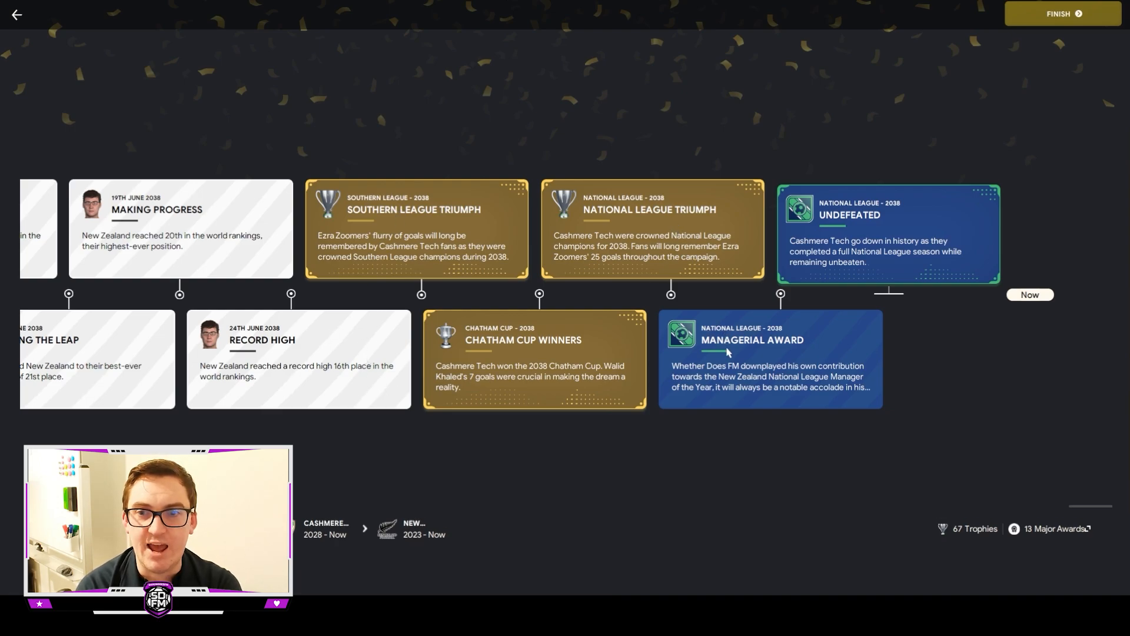
mouse_move(900, 217)
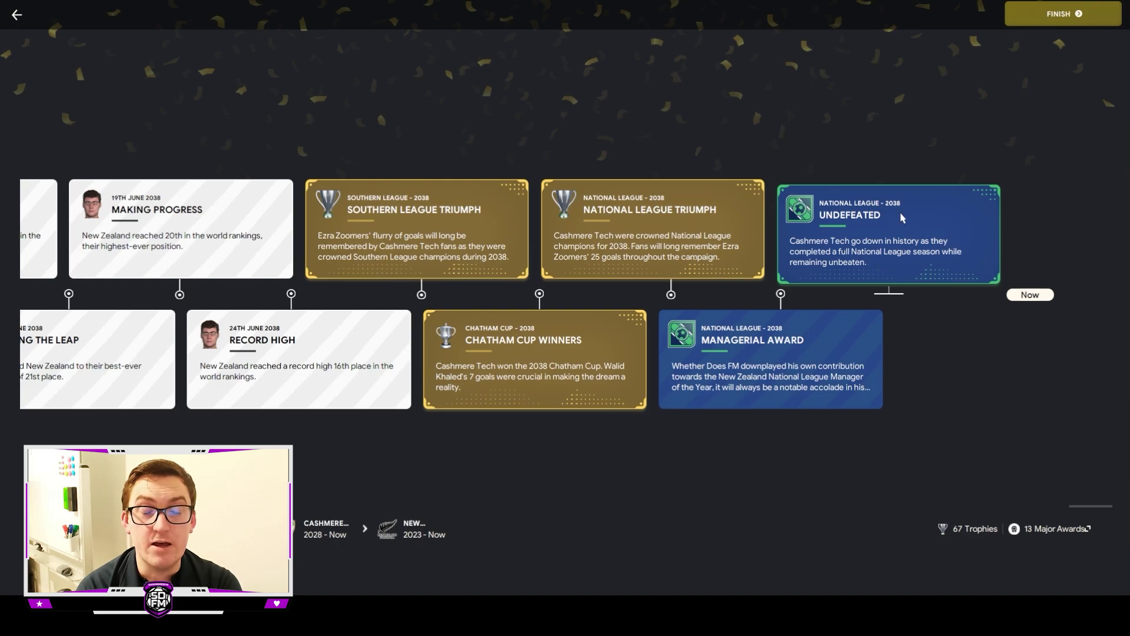
mouse_move(1052, 56)
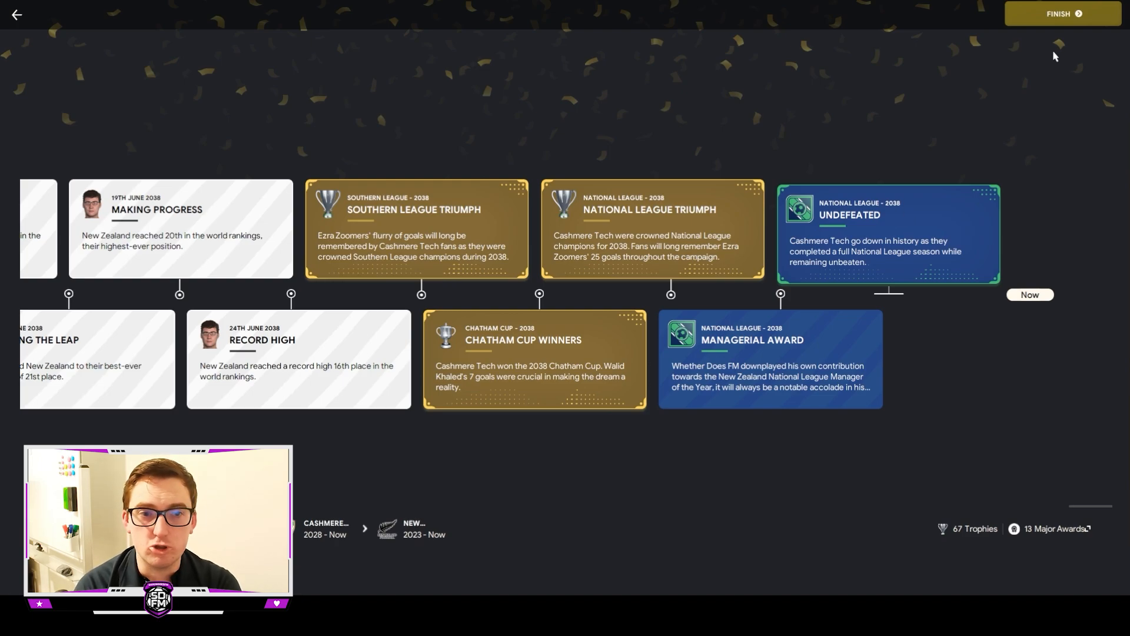
mouse_move(1039, 56)
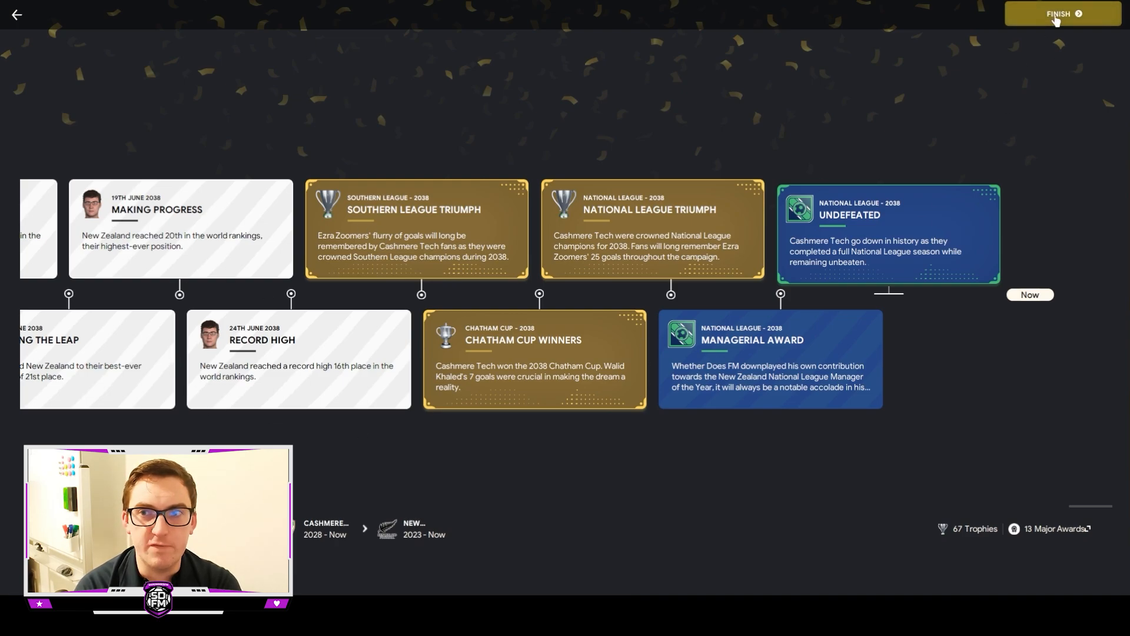
Finish the season review and read the 'FW: The Cashmere Tech side of 2029' inbox message.
click(1062, 13)
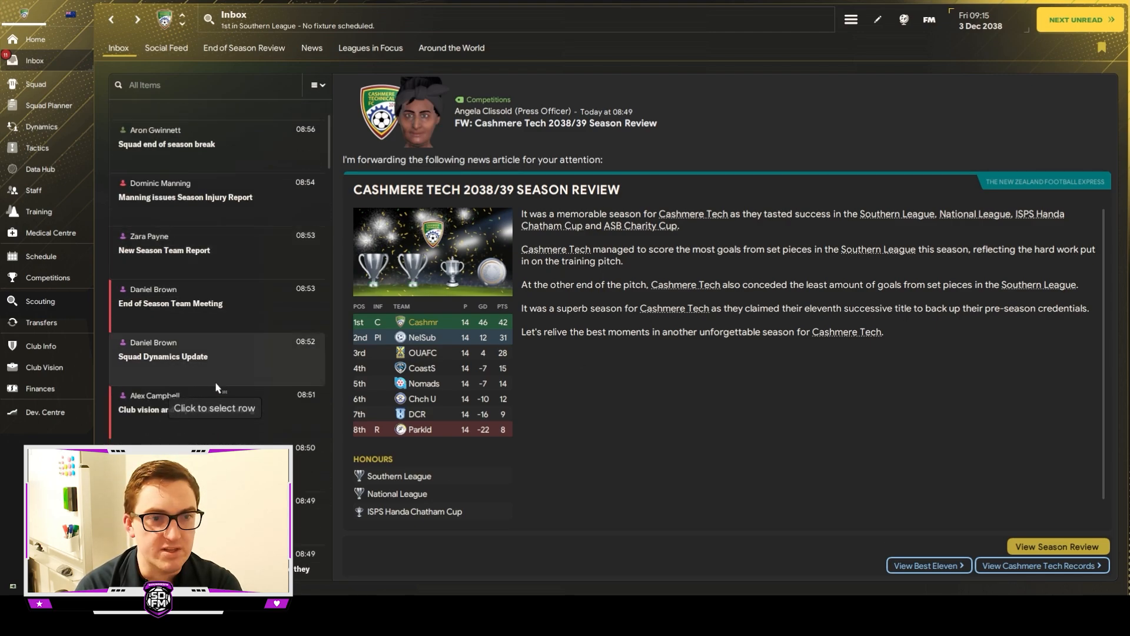
click(217, 321)
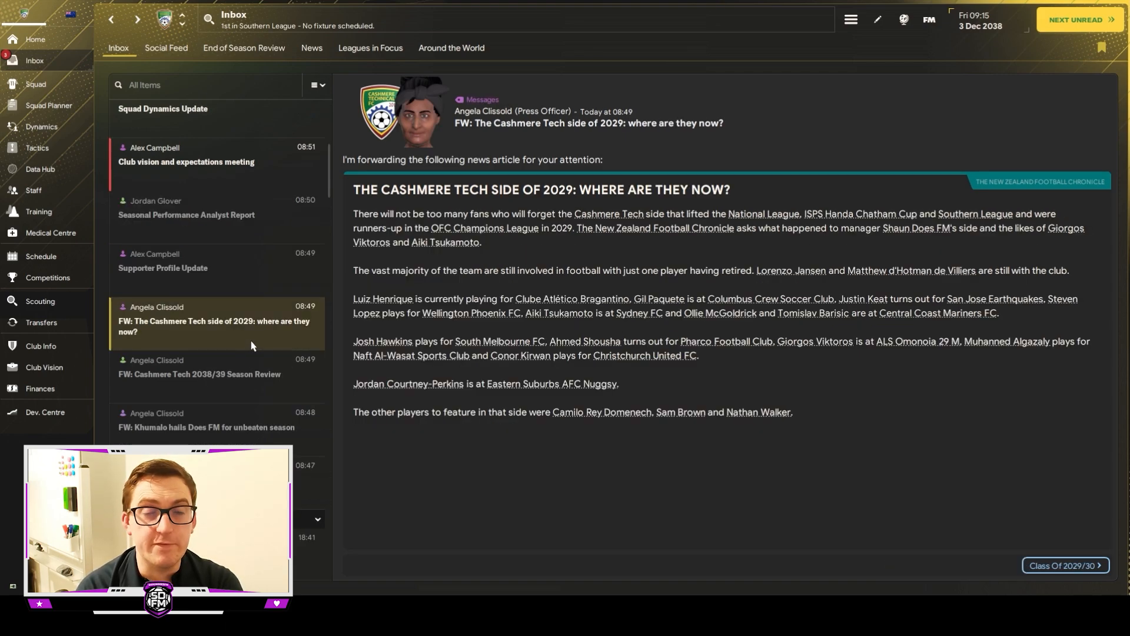
mouse_move(258, 280)
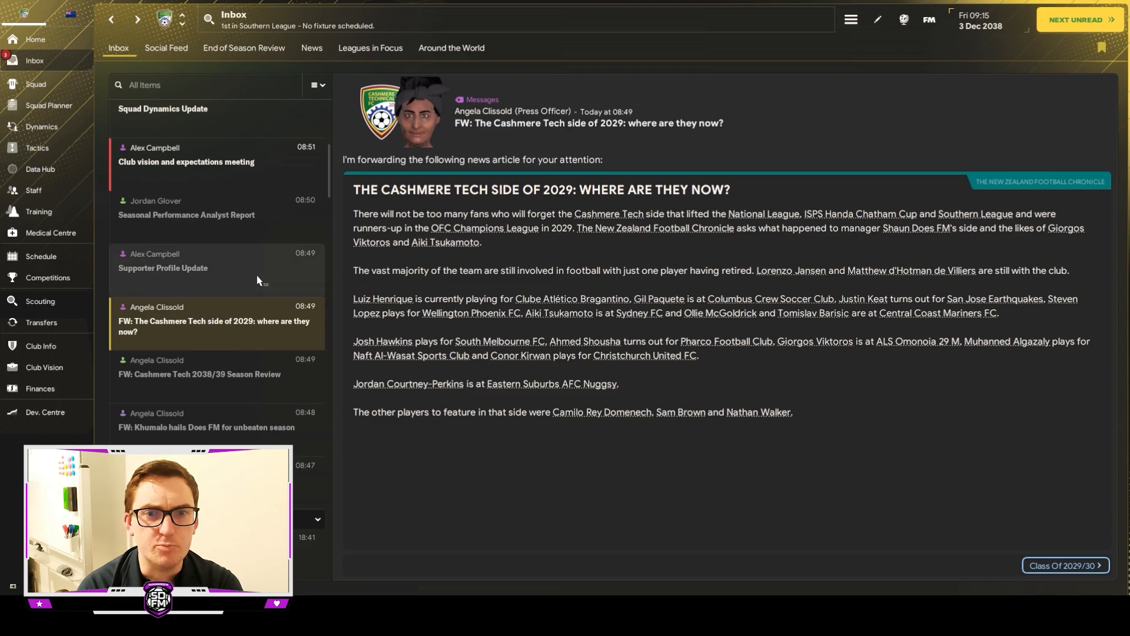
Read the next unread news on Cashmere Tech renting Rugby League Park next season.
click(1077, 20)
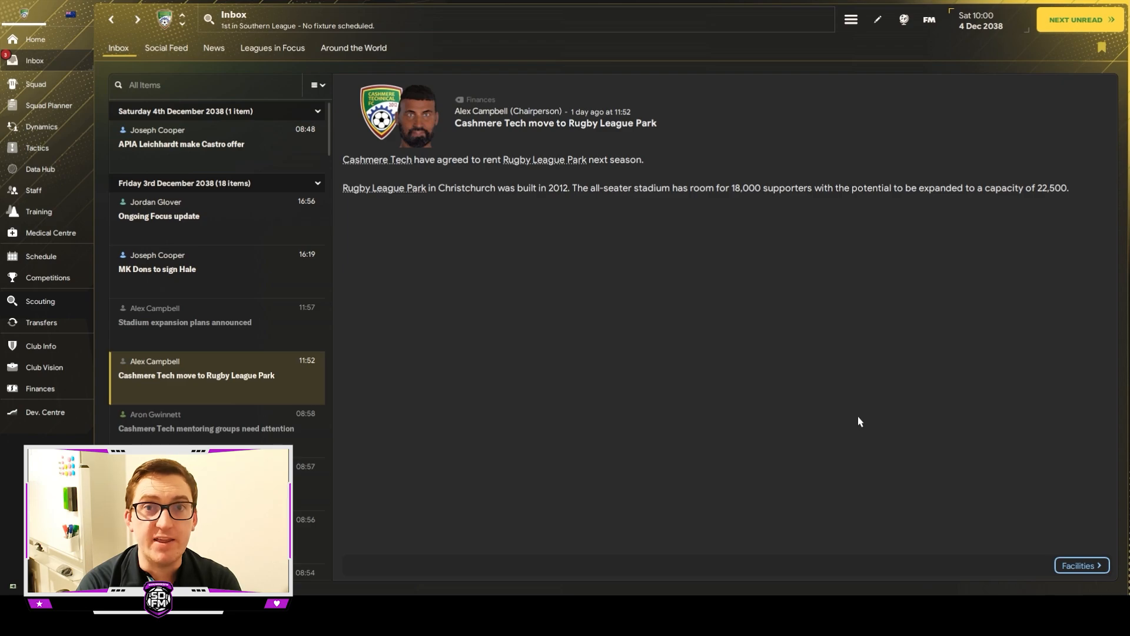
mouse_move(856, 420)
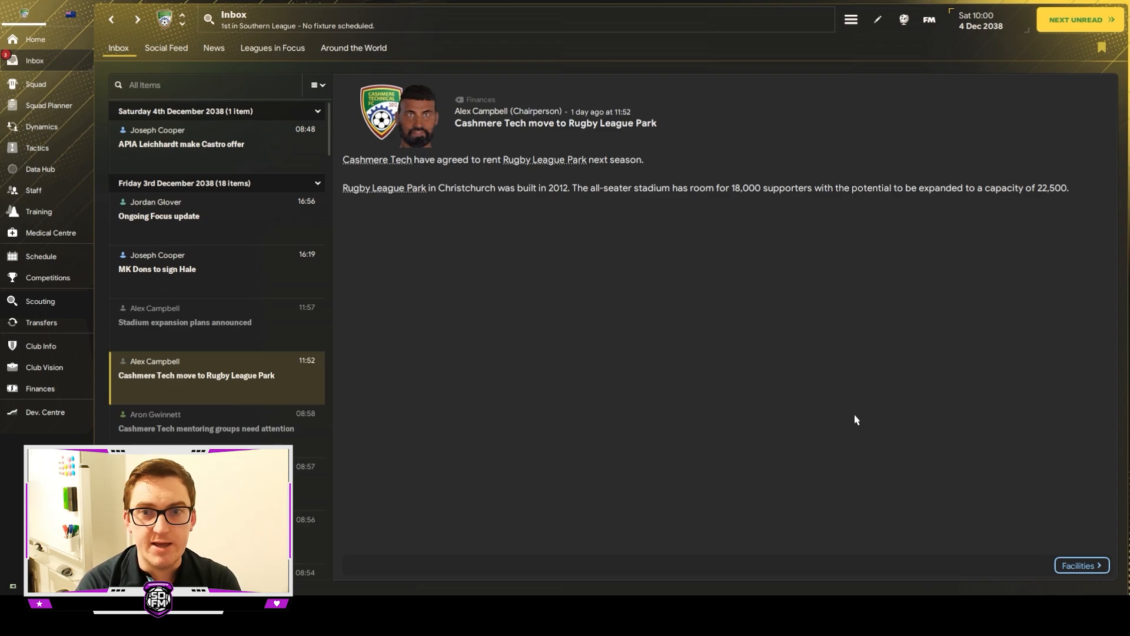
mouse_move(718, 244)
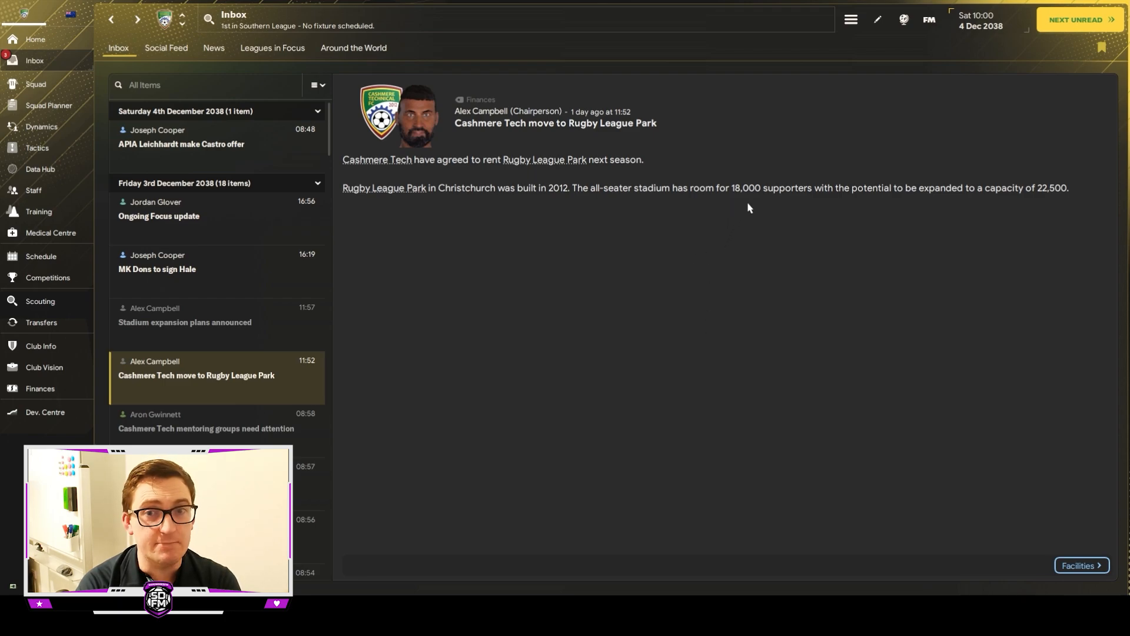
mouse_move(750, 255)
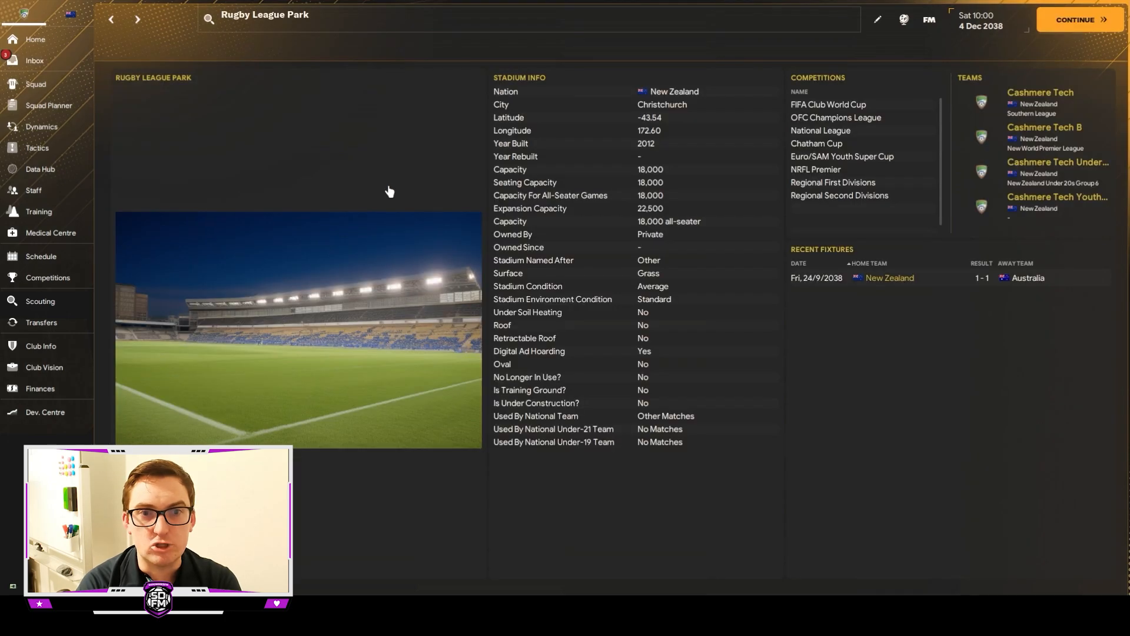
mouse_move(392, 122)
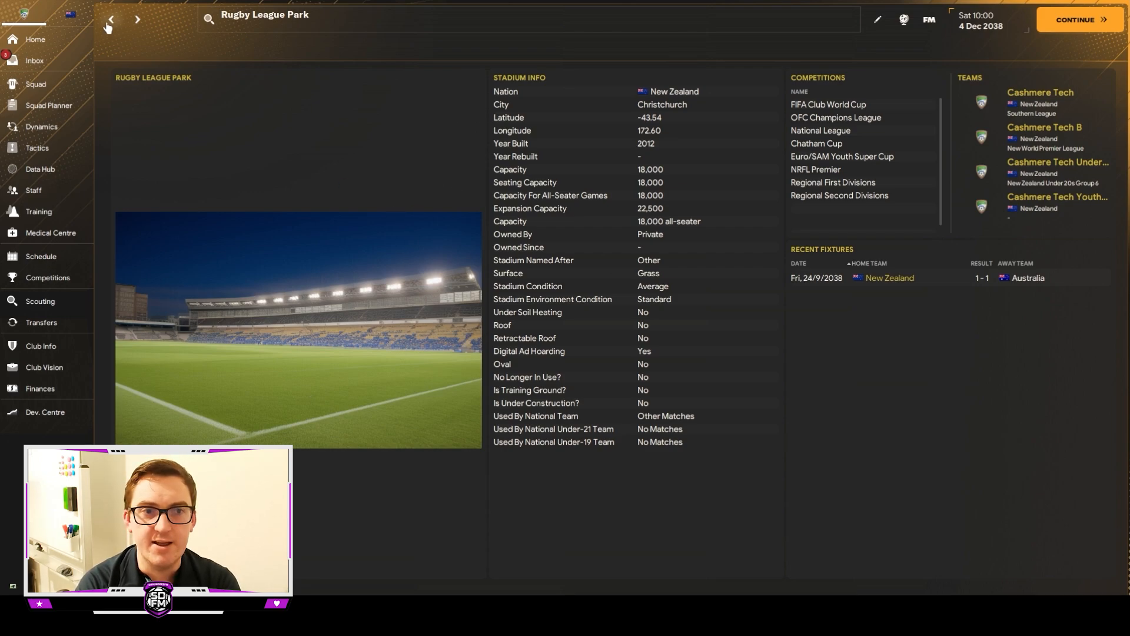
Check the club finances summary, then return to the 2,775-seat £3.3M stadium expansion message.
click(34, 60)
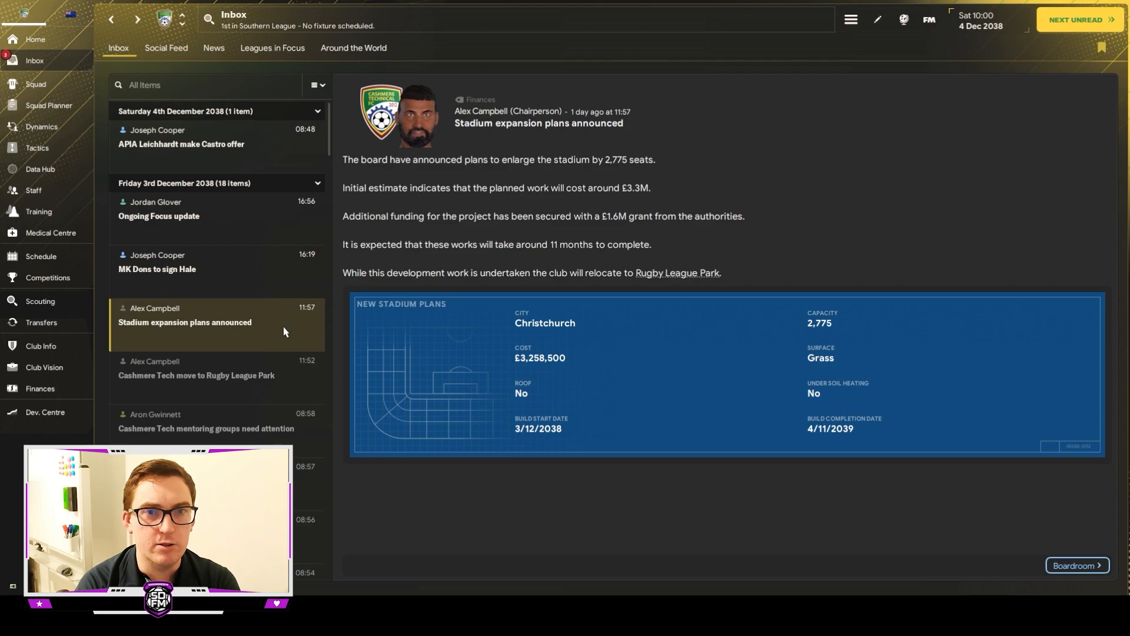
mouse_move(735, 251)
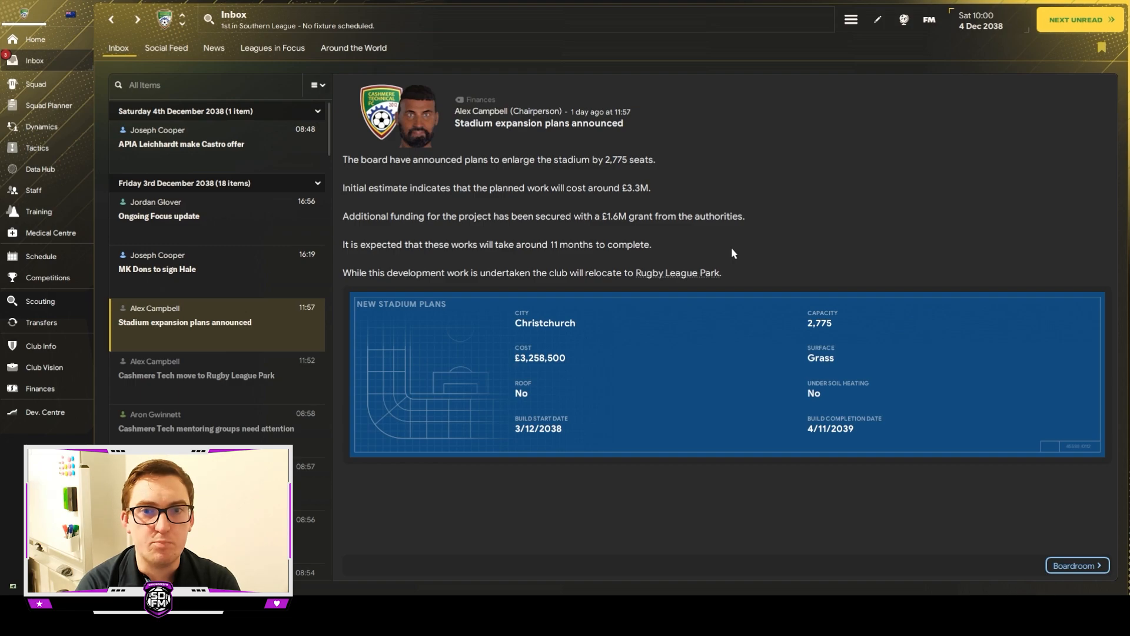
mouse_move(47, 393)
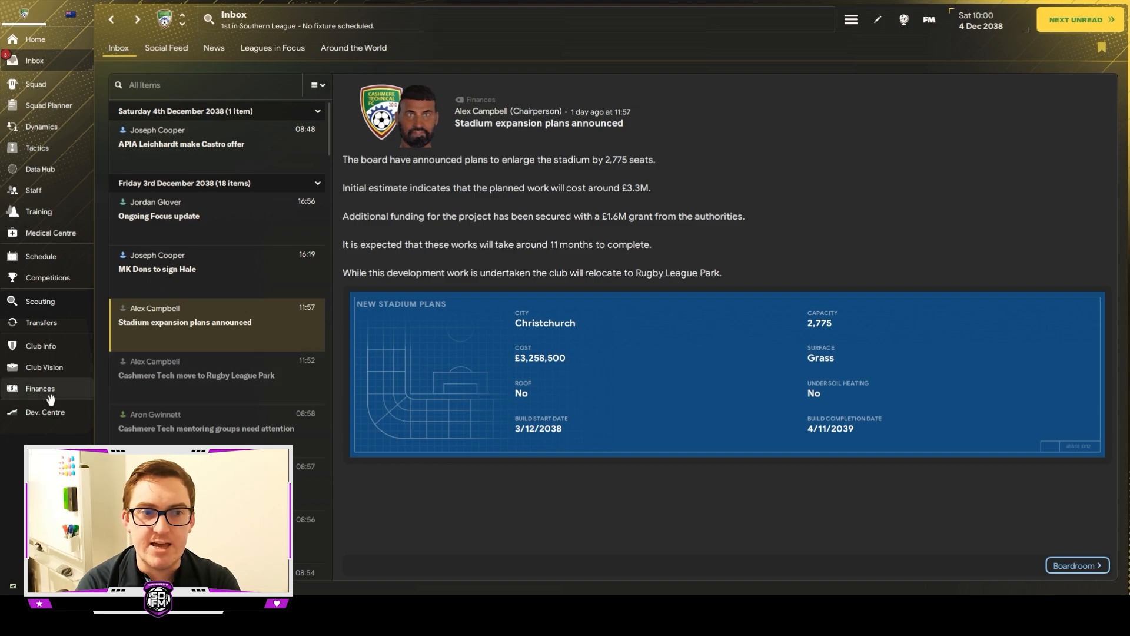
click(40, 388)
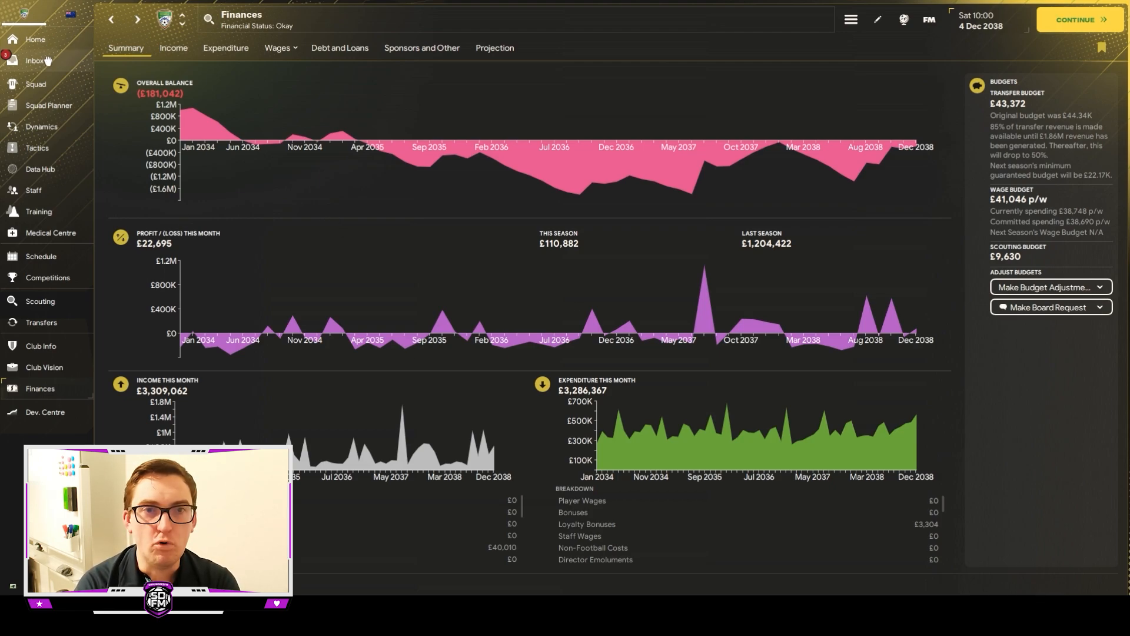
click(35, 60)
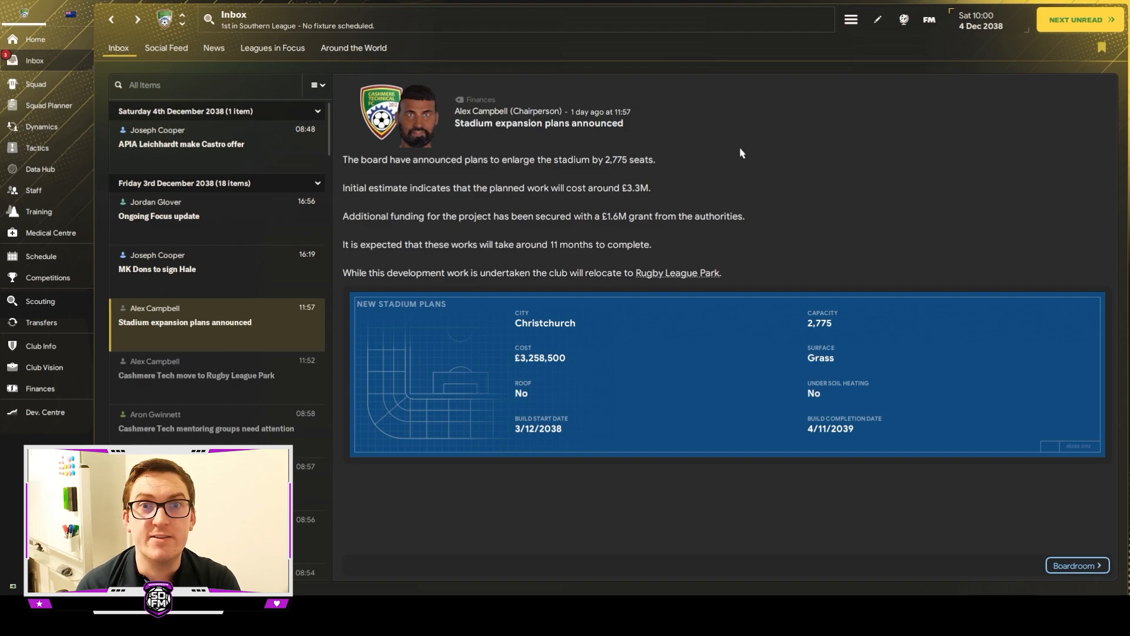